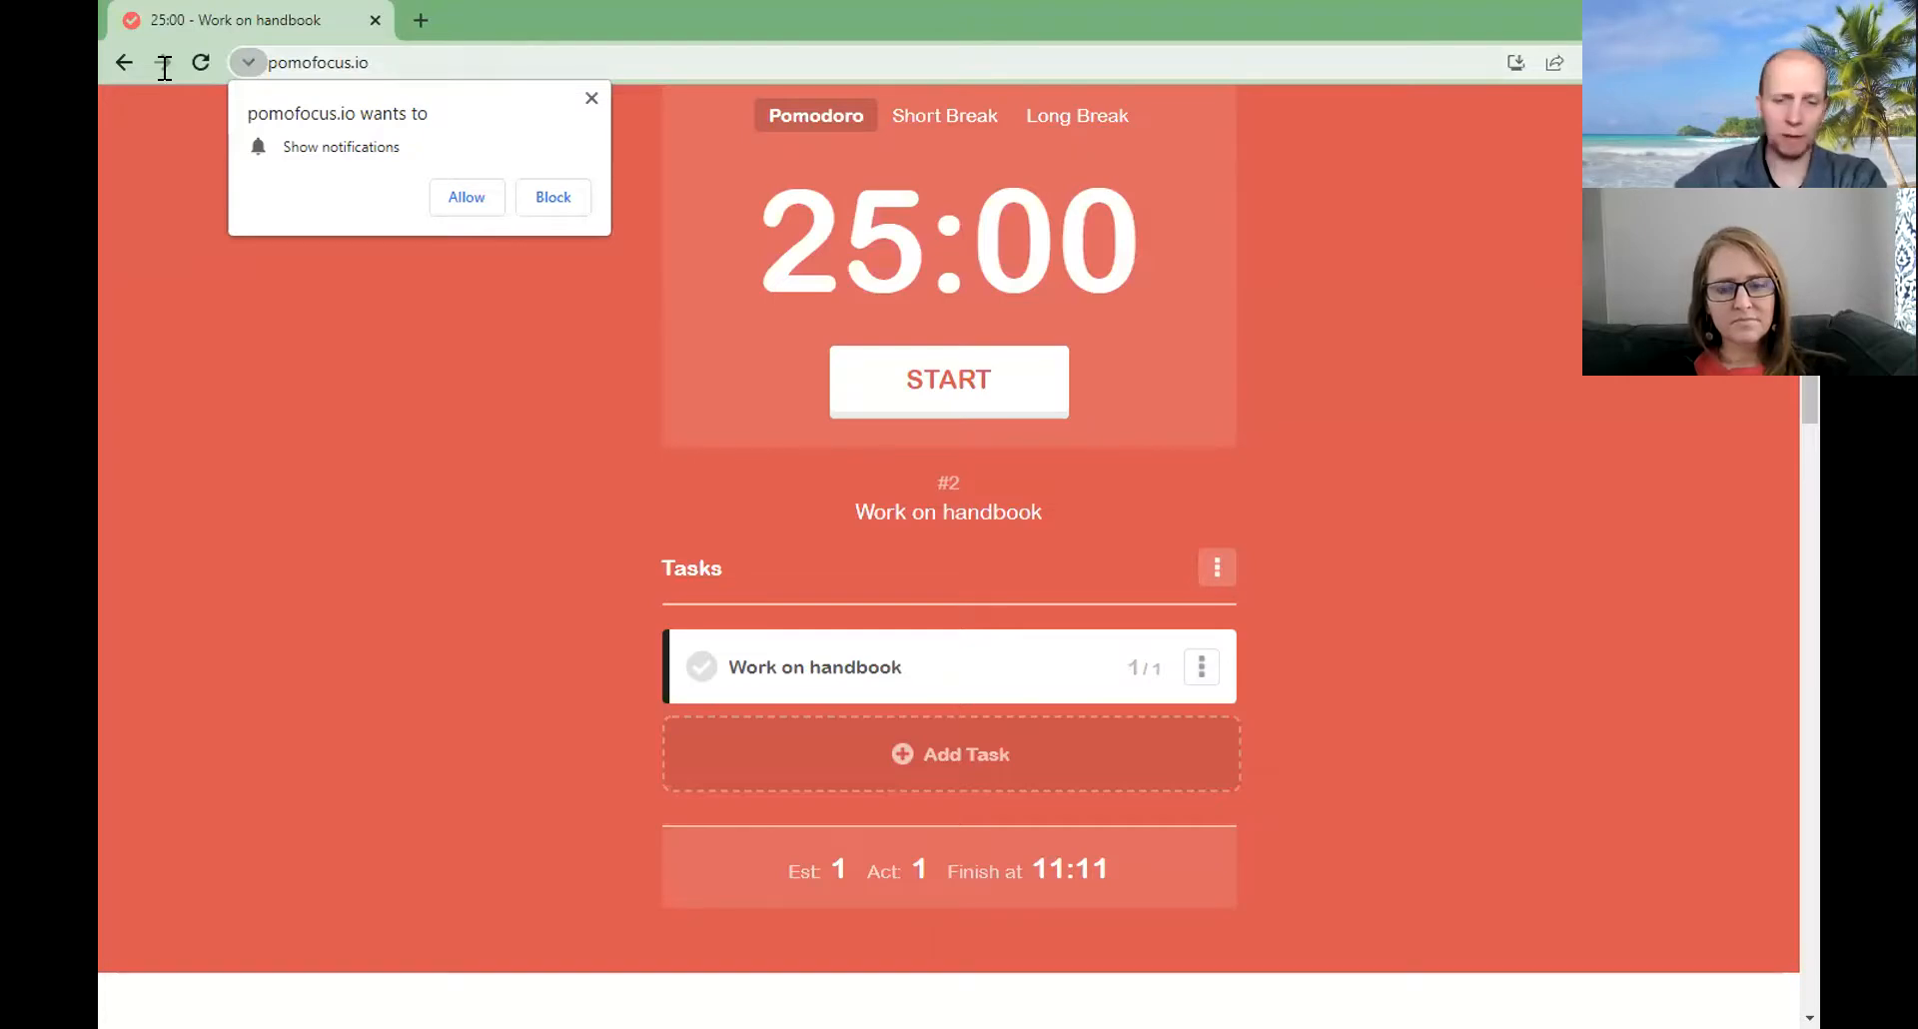
# Step: Go to schoolytics.com teacher home and log out of the admin account to reach the login page
pyautogui.write('schoolytics.com/c/views/teacher-home')
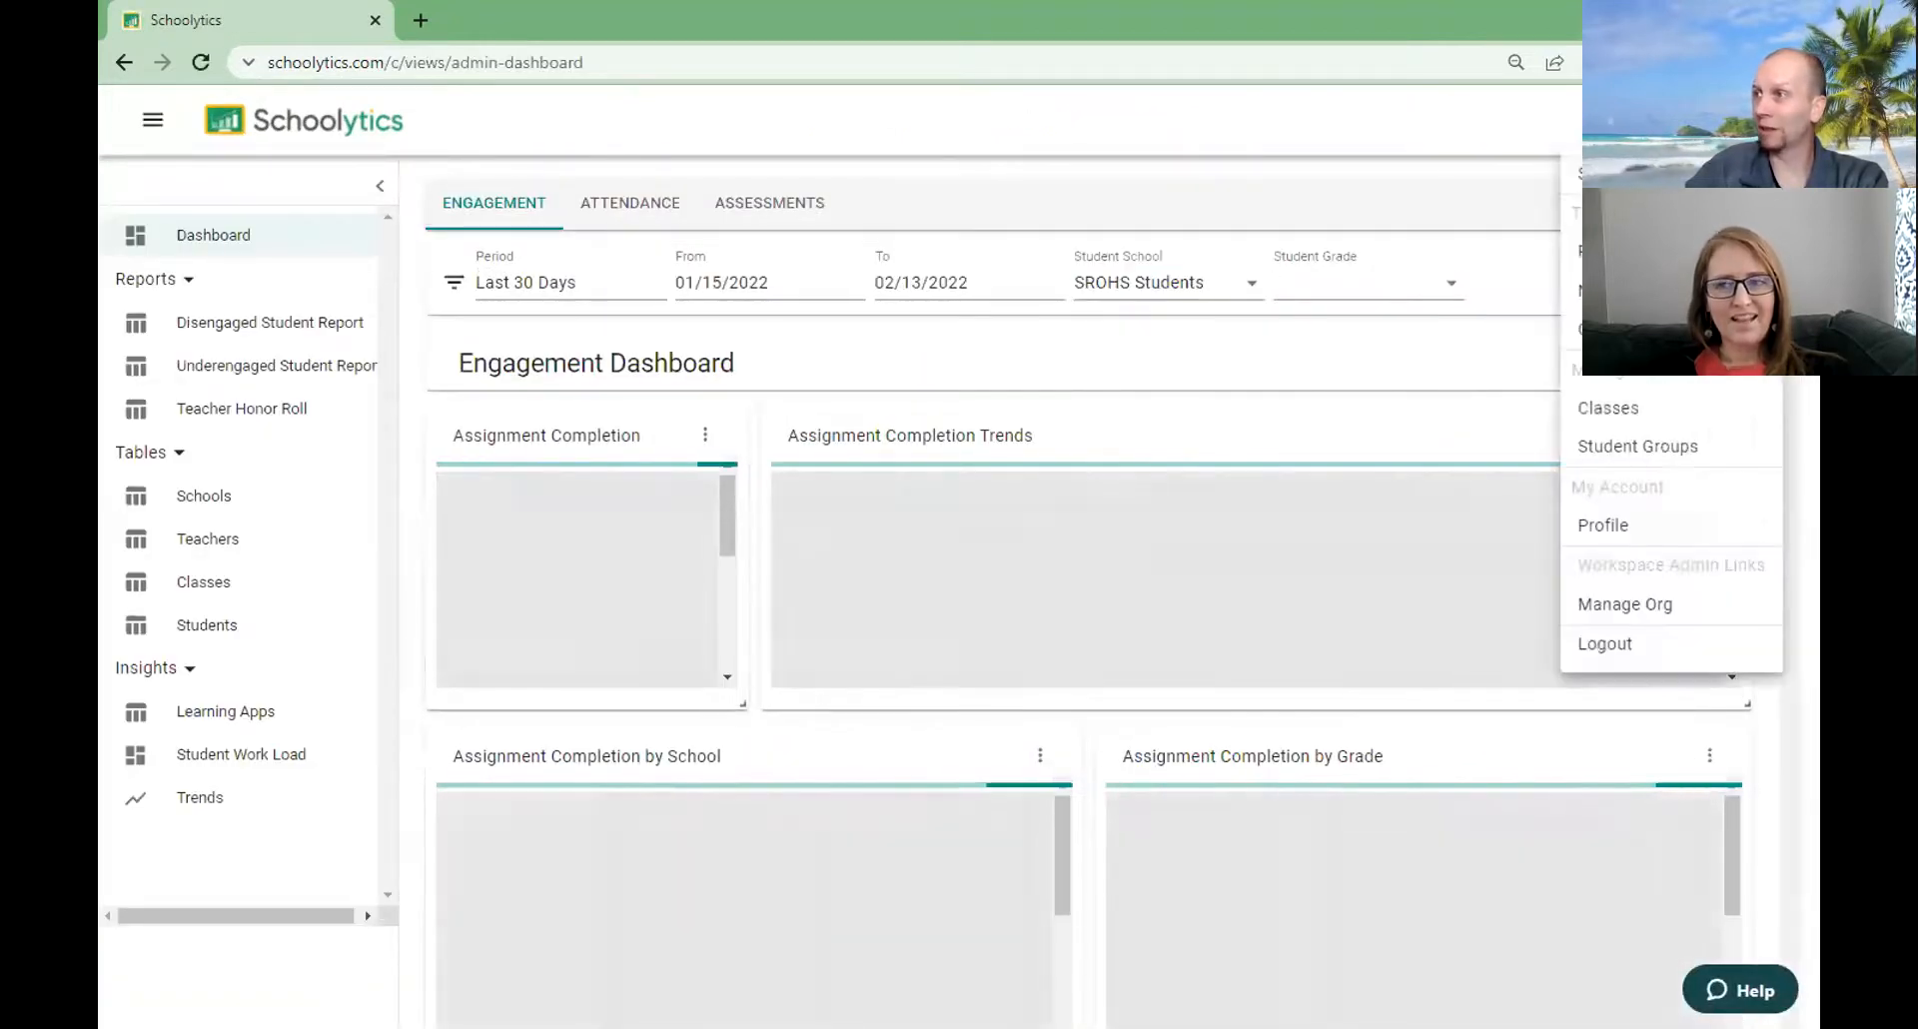
pyautogui.click(1604, 644)
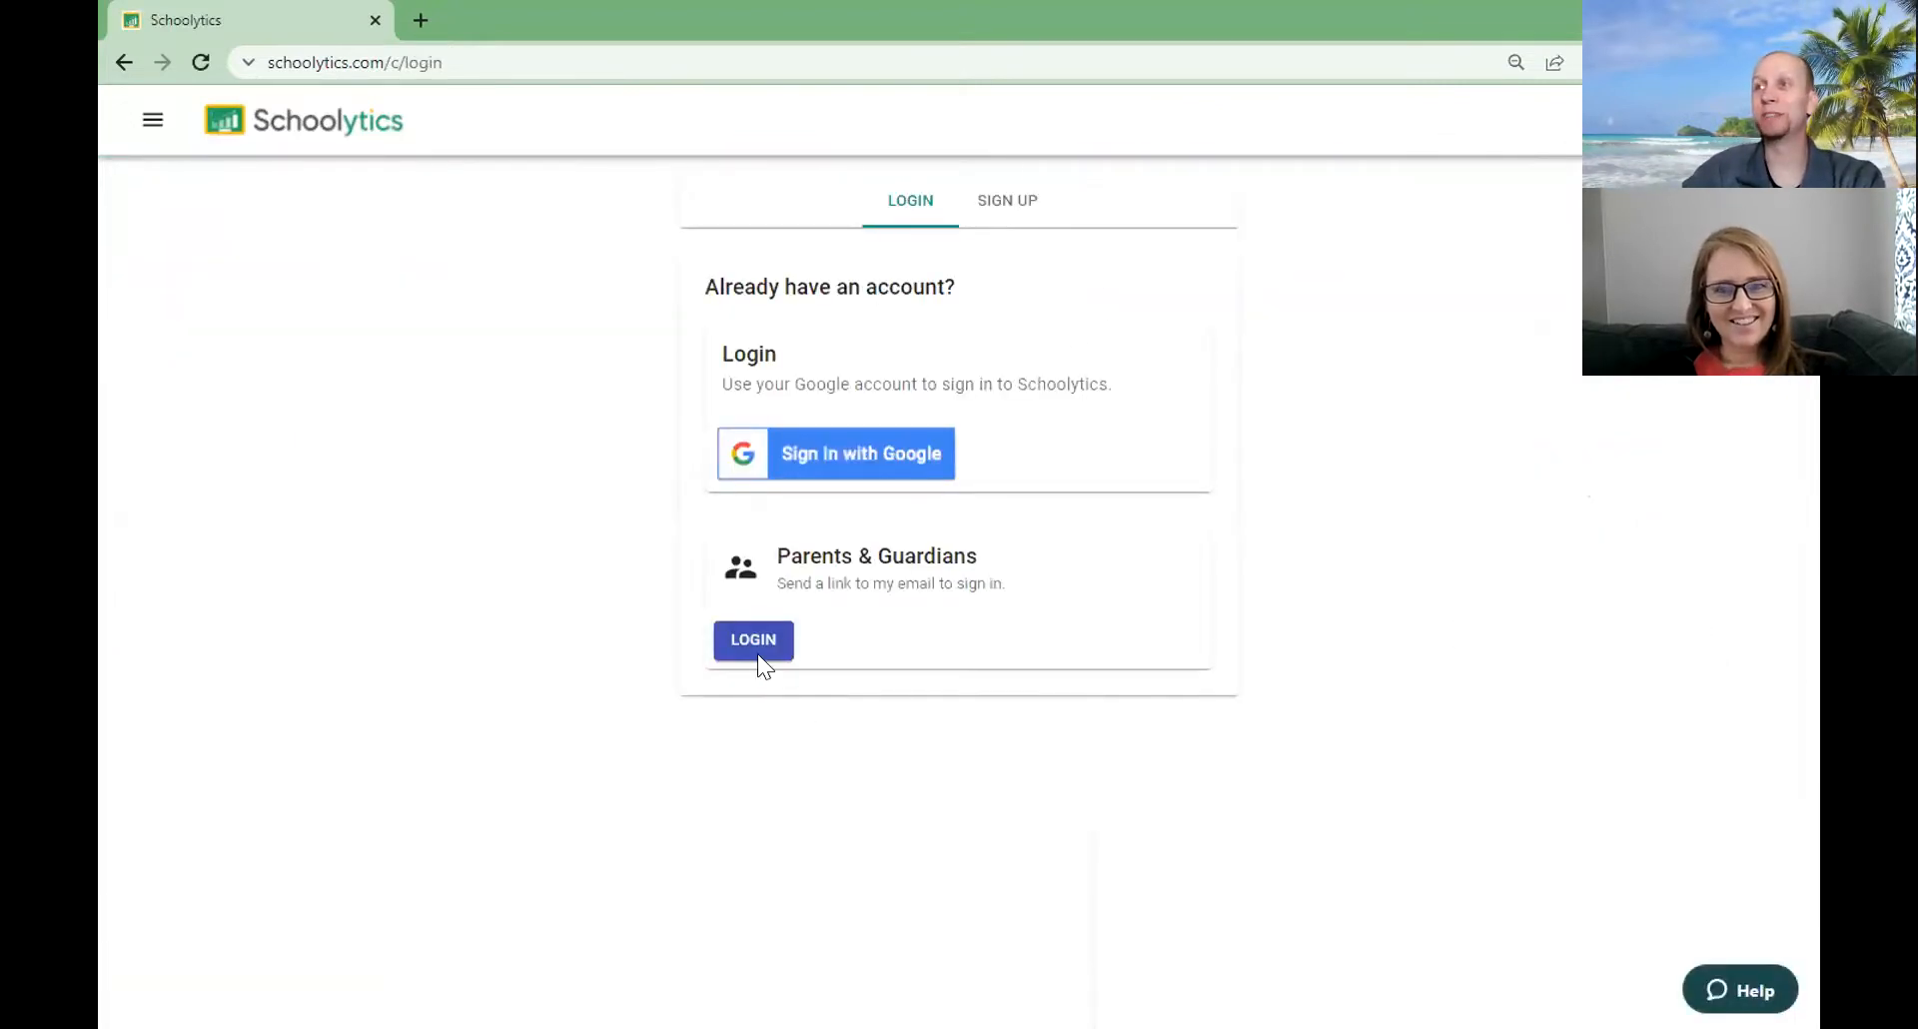
pyautogui.click(753, 640)
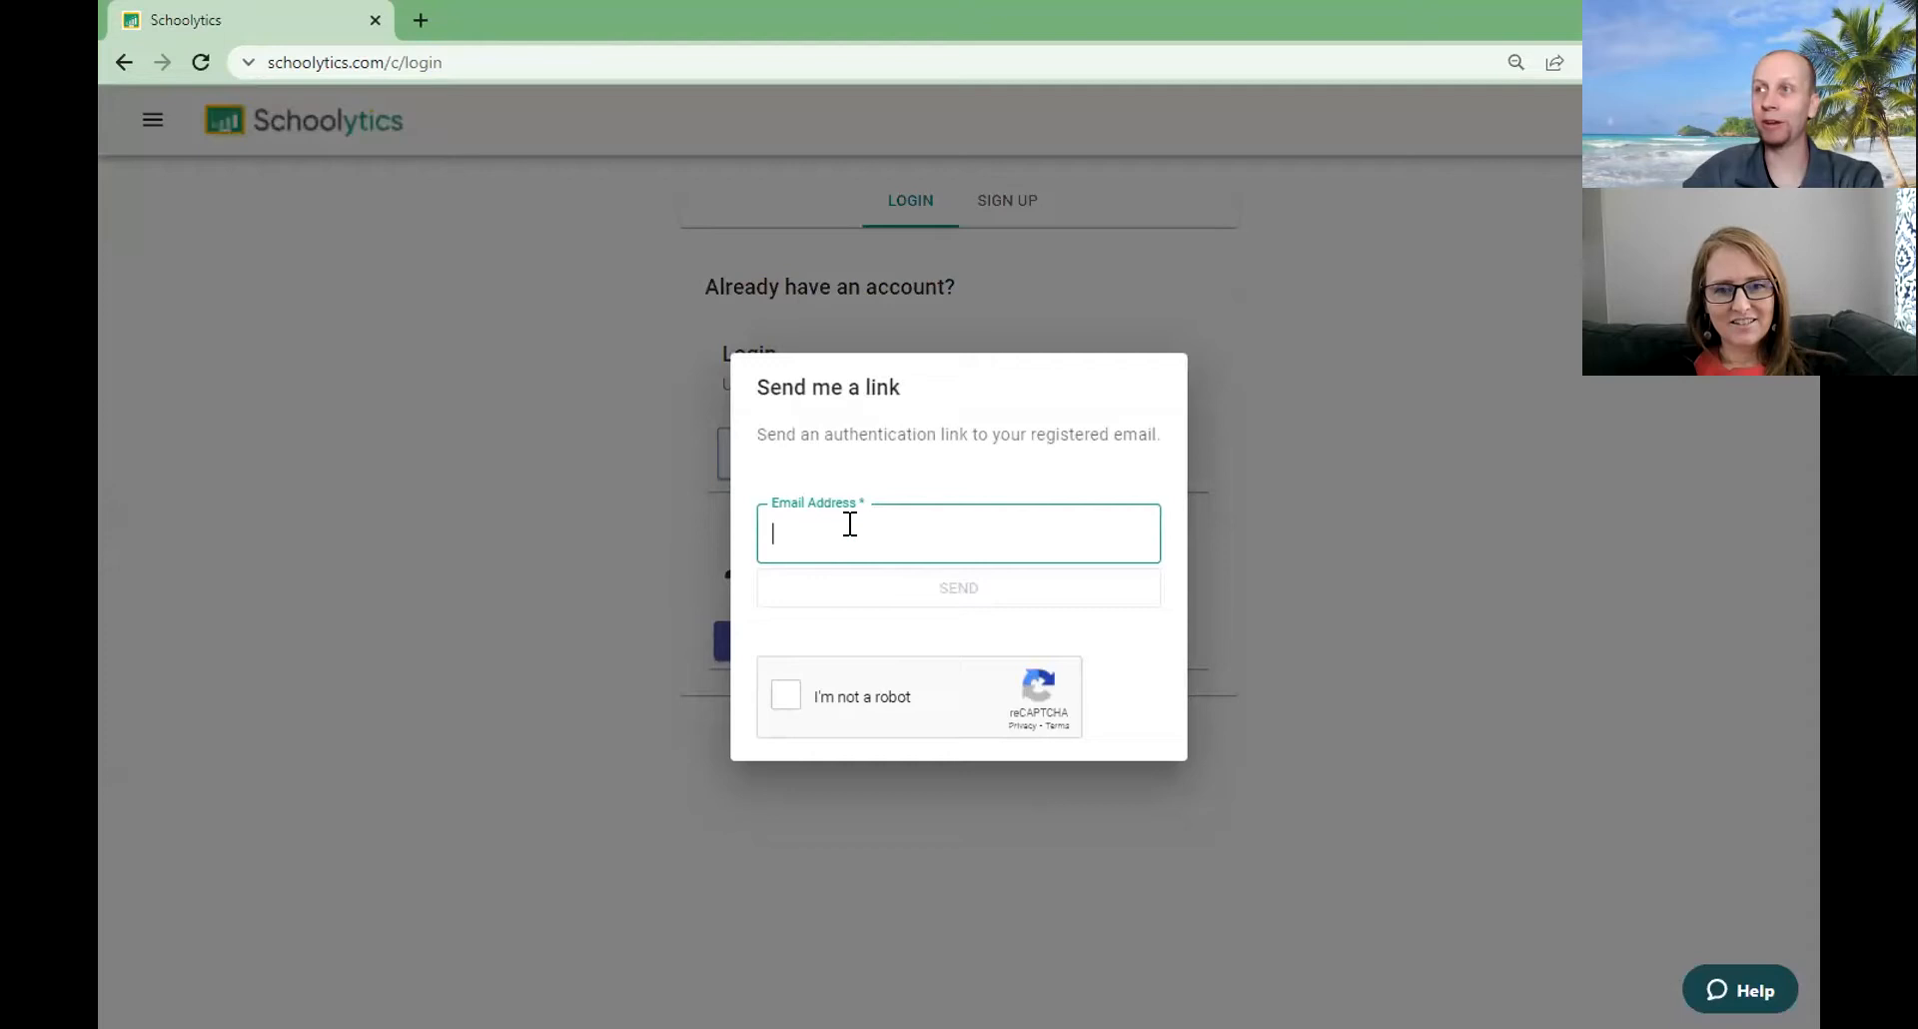
pyautogui.click(957, 589)
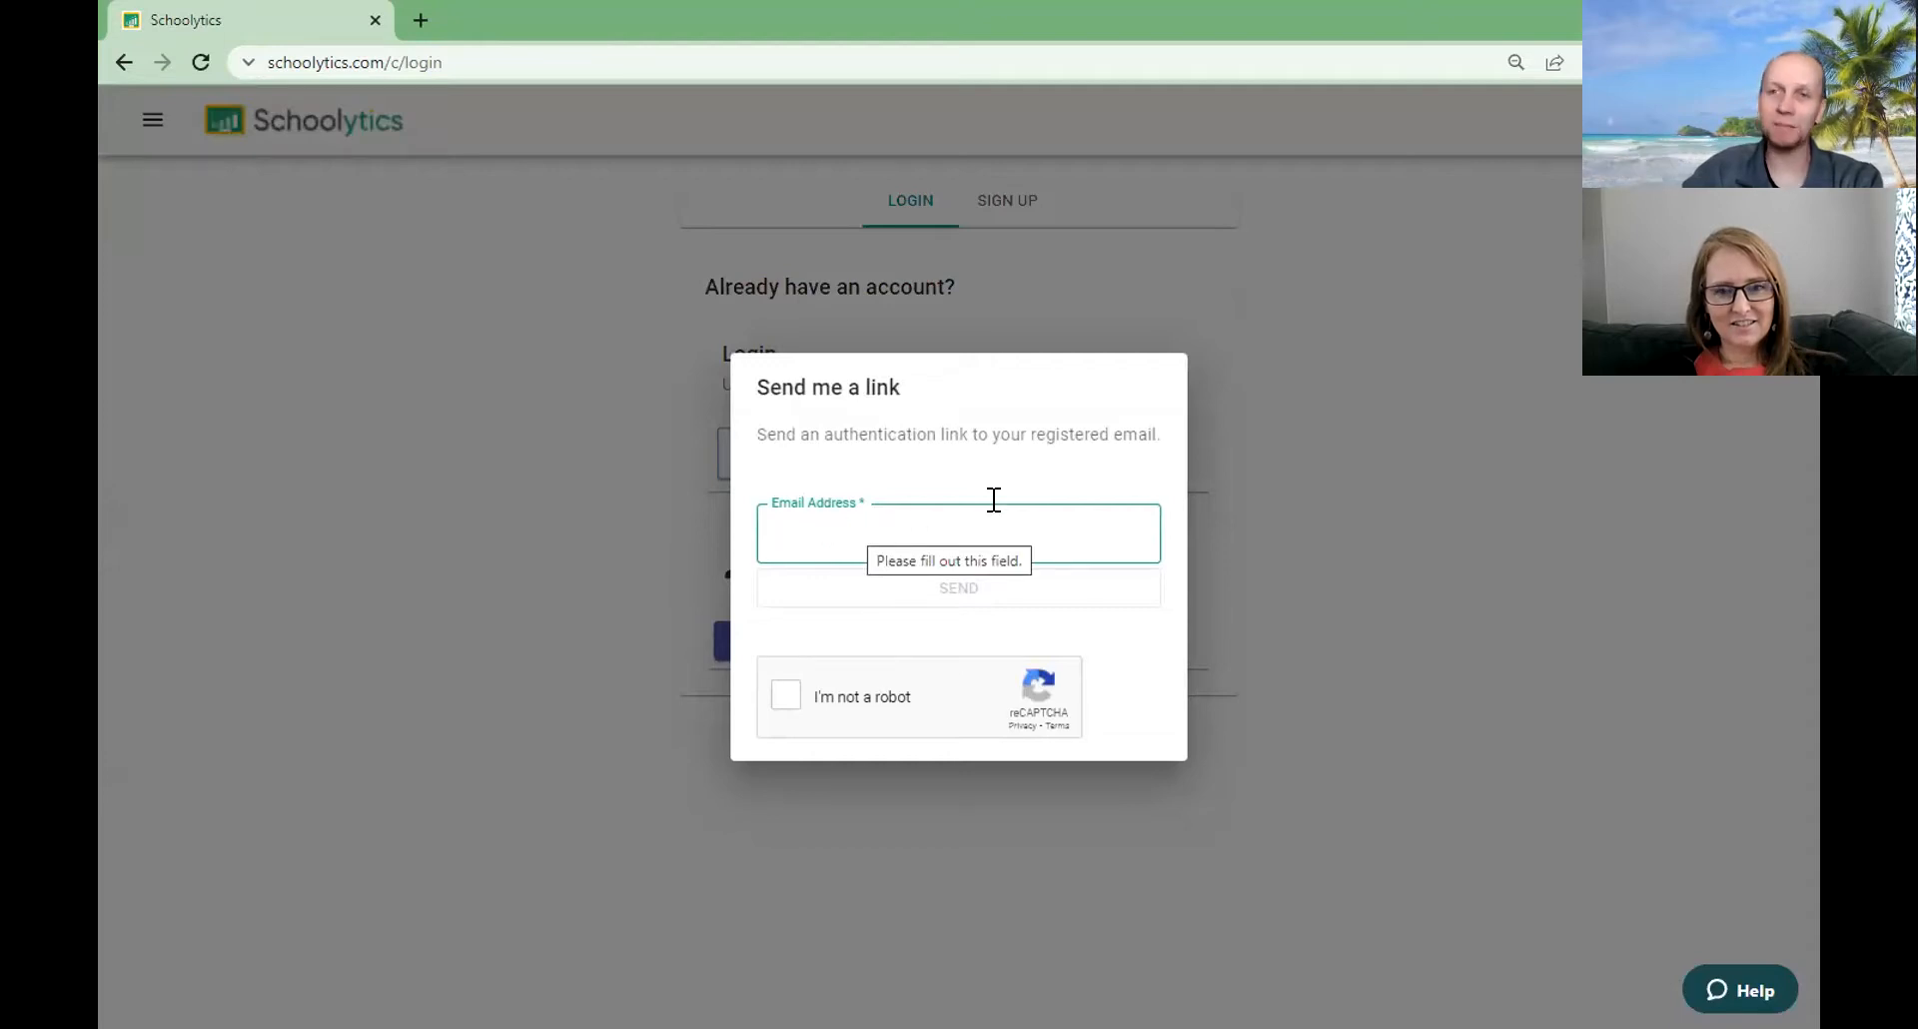
pyautogui.click(957, 535)
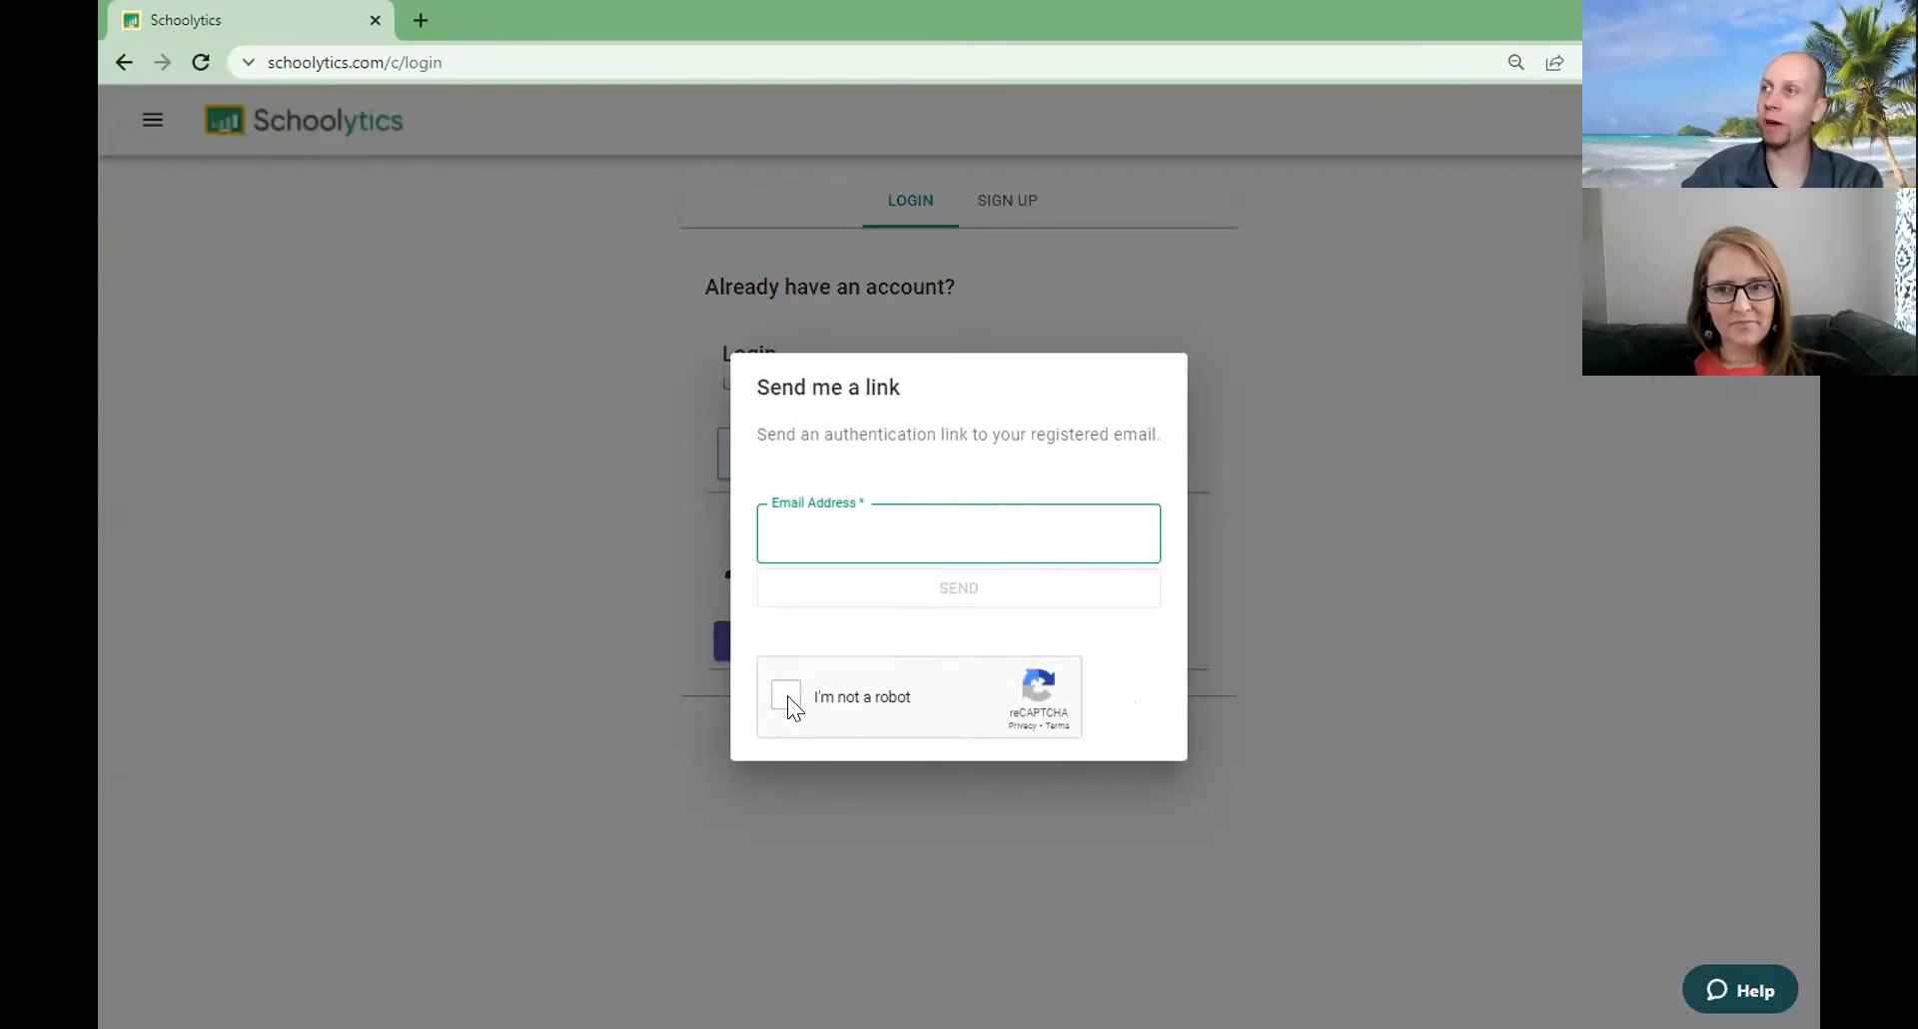
pyautogui.moveTo(1301, 651)
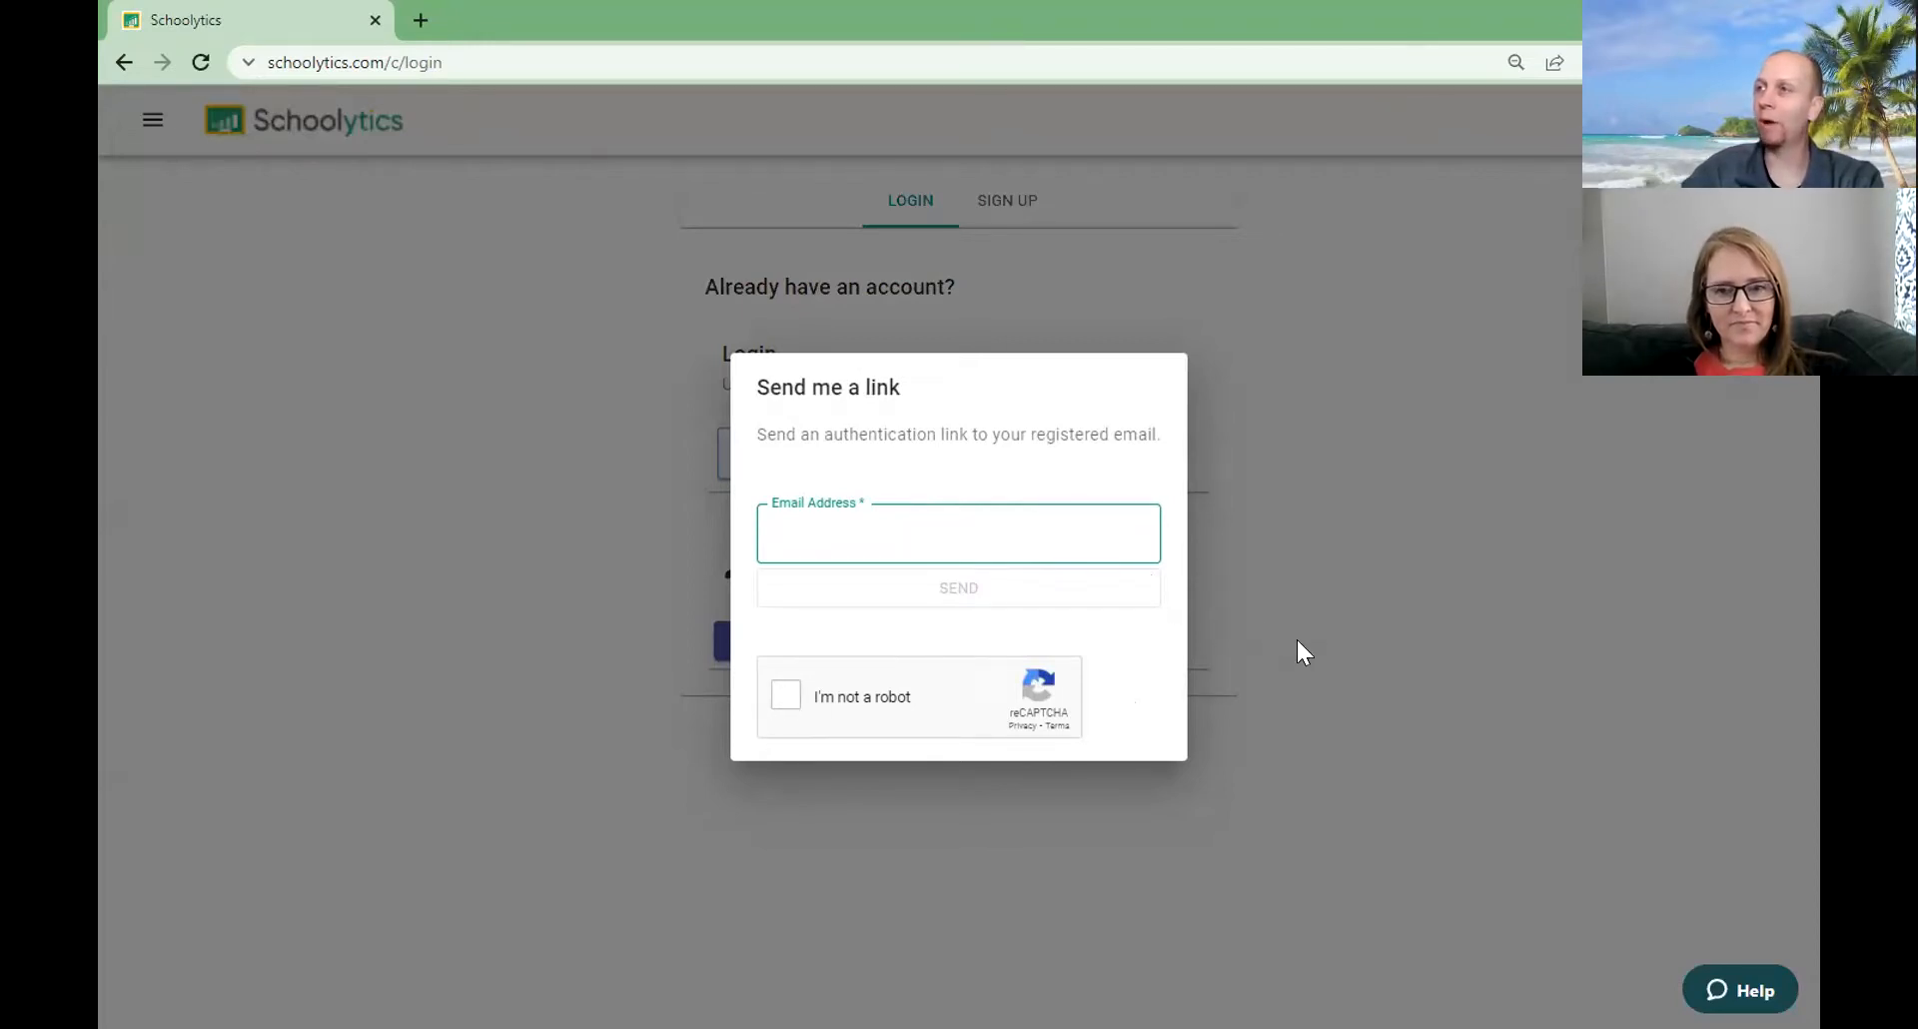
pyautogui.moveTo(1239, 362)
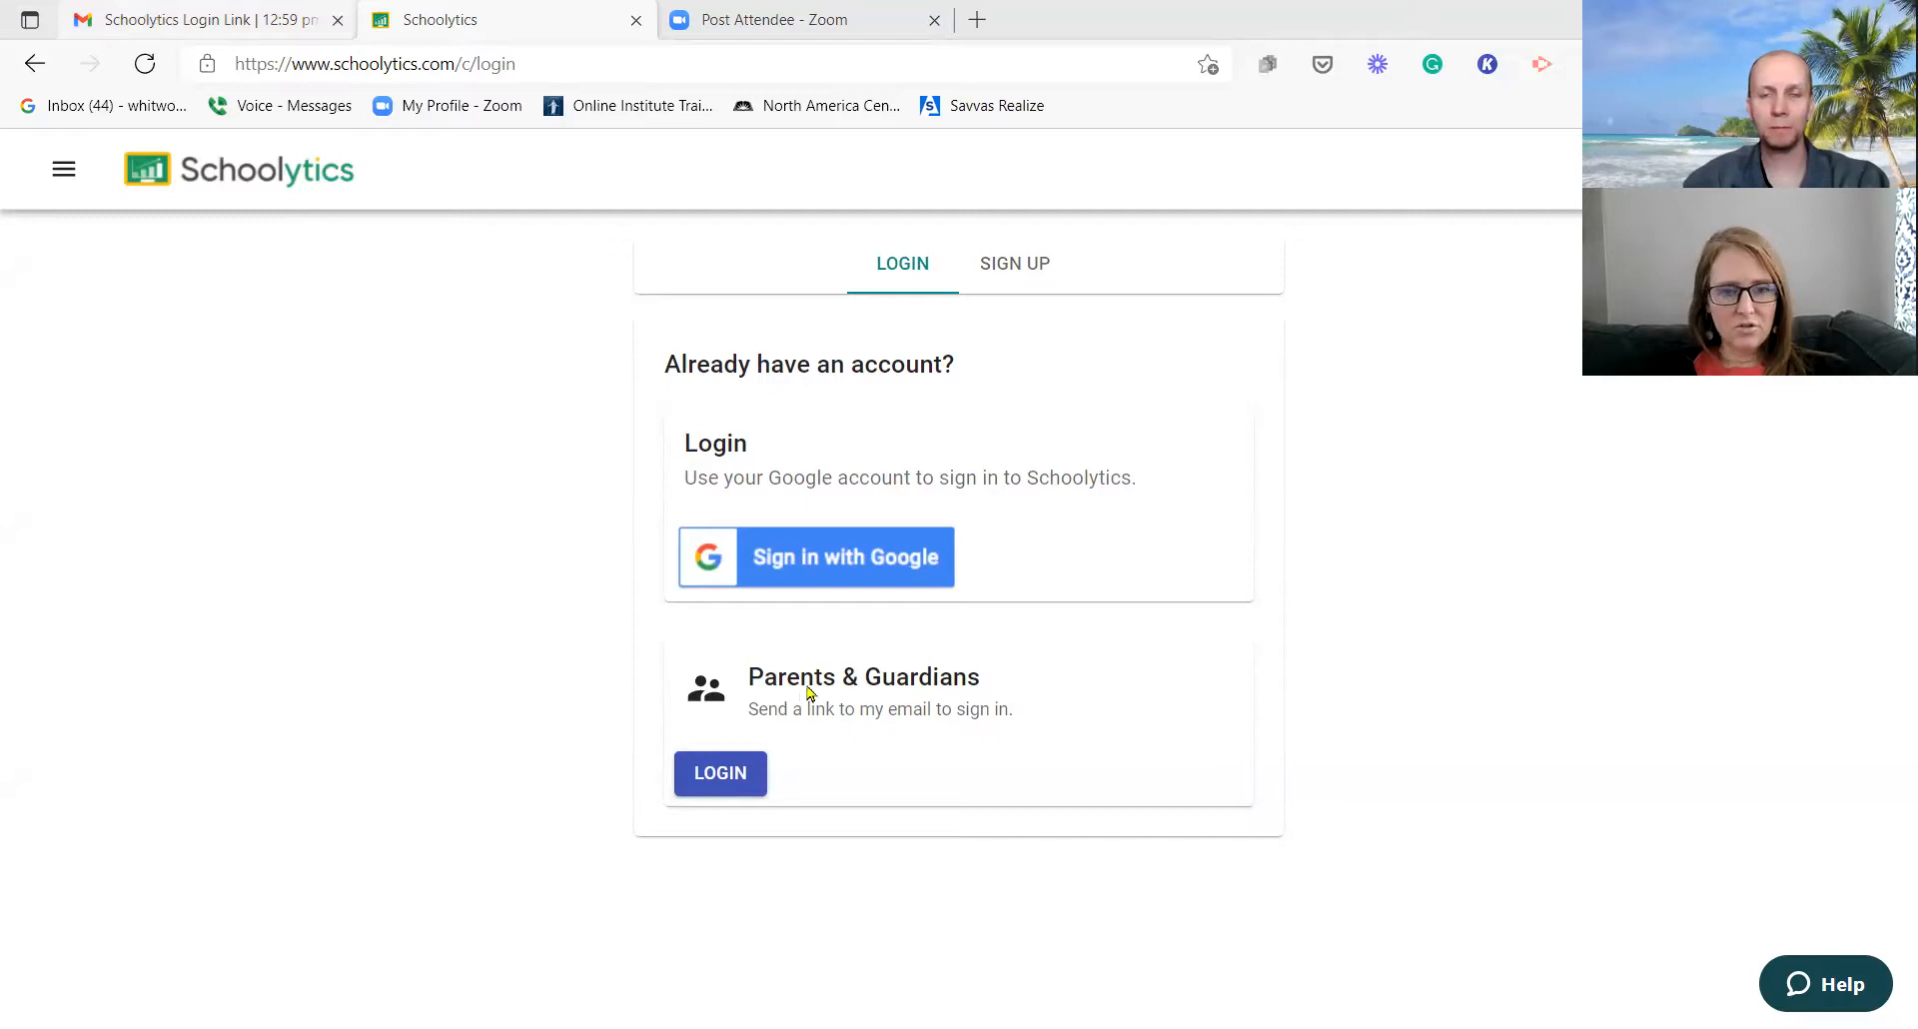
# Step: Follow the emailed Schoolytics Login Link, hit the 'Token has expired' error, and return to the login page
pyautogui.click(196, 20)
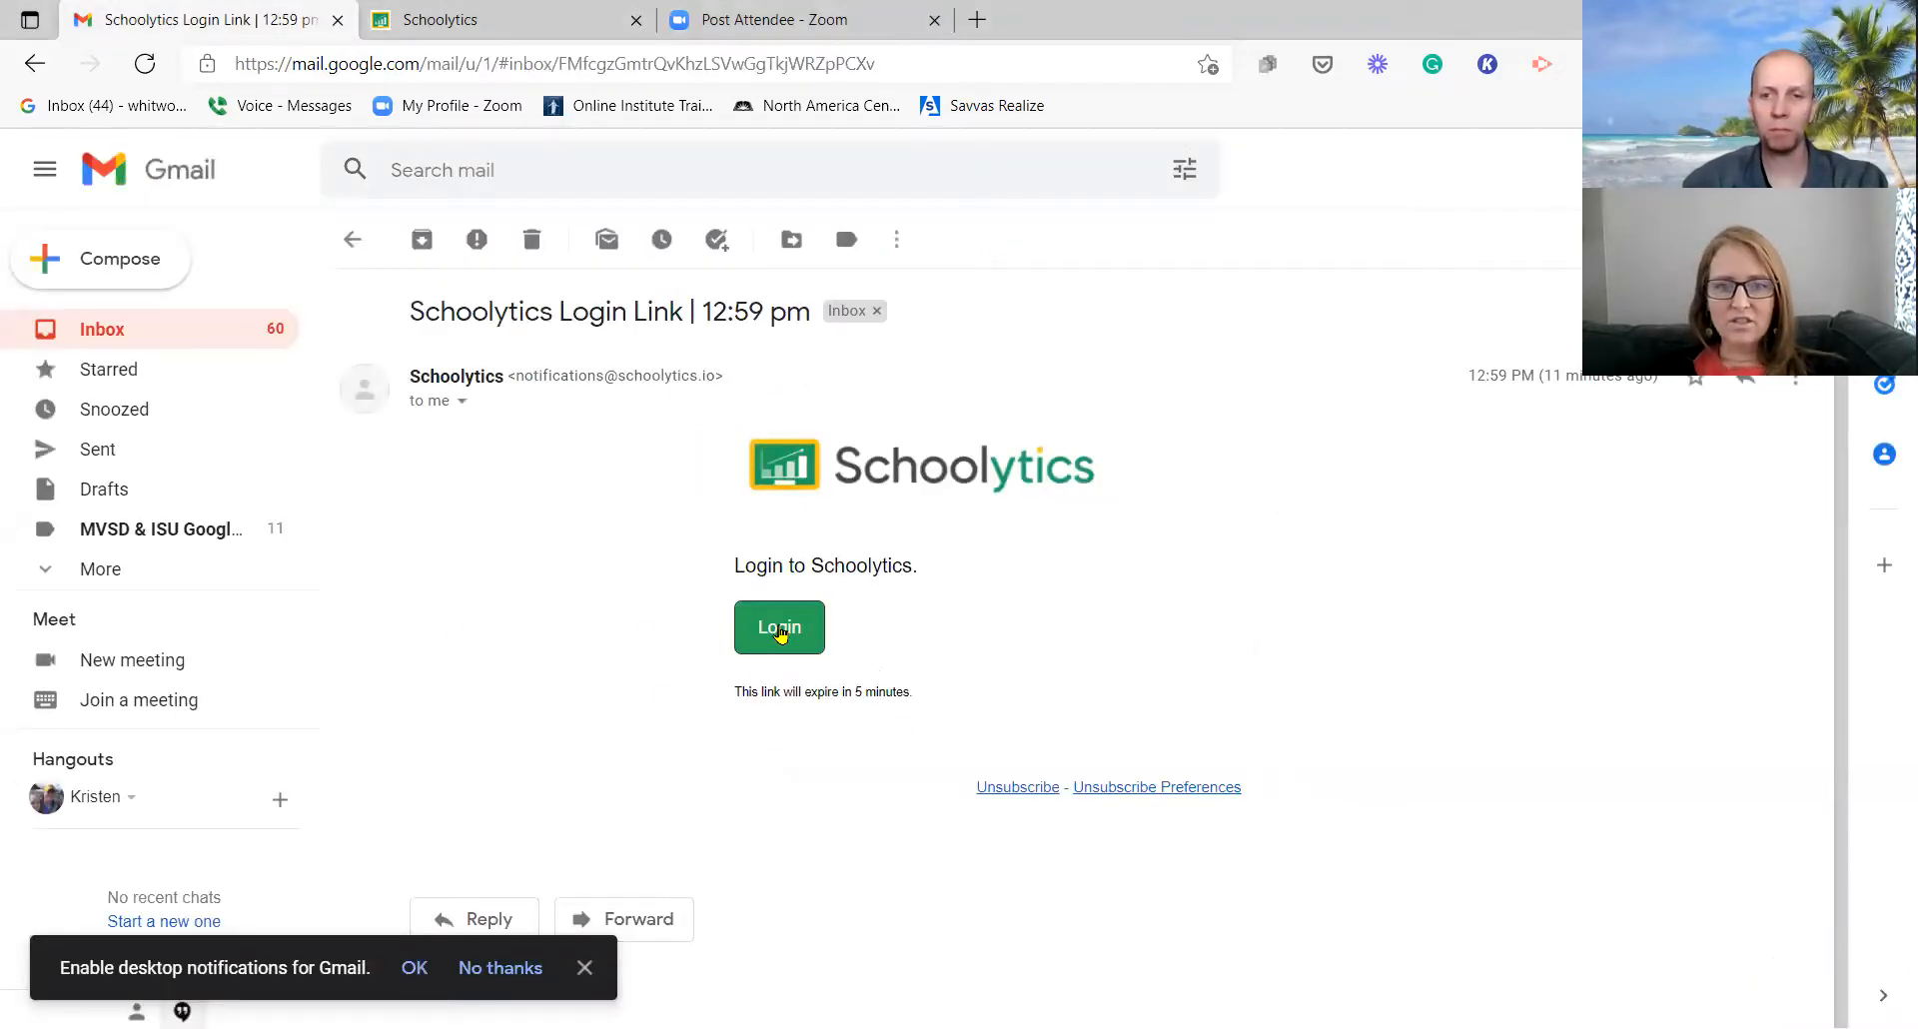
pyautogui.click(779, 628)
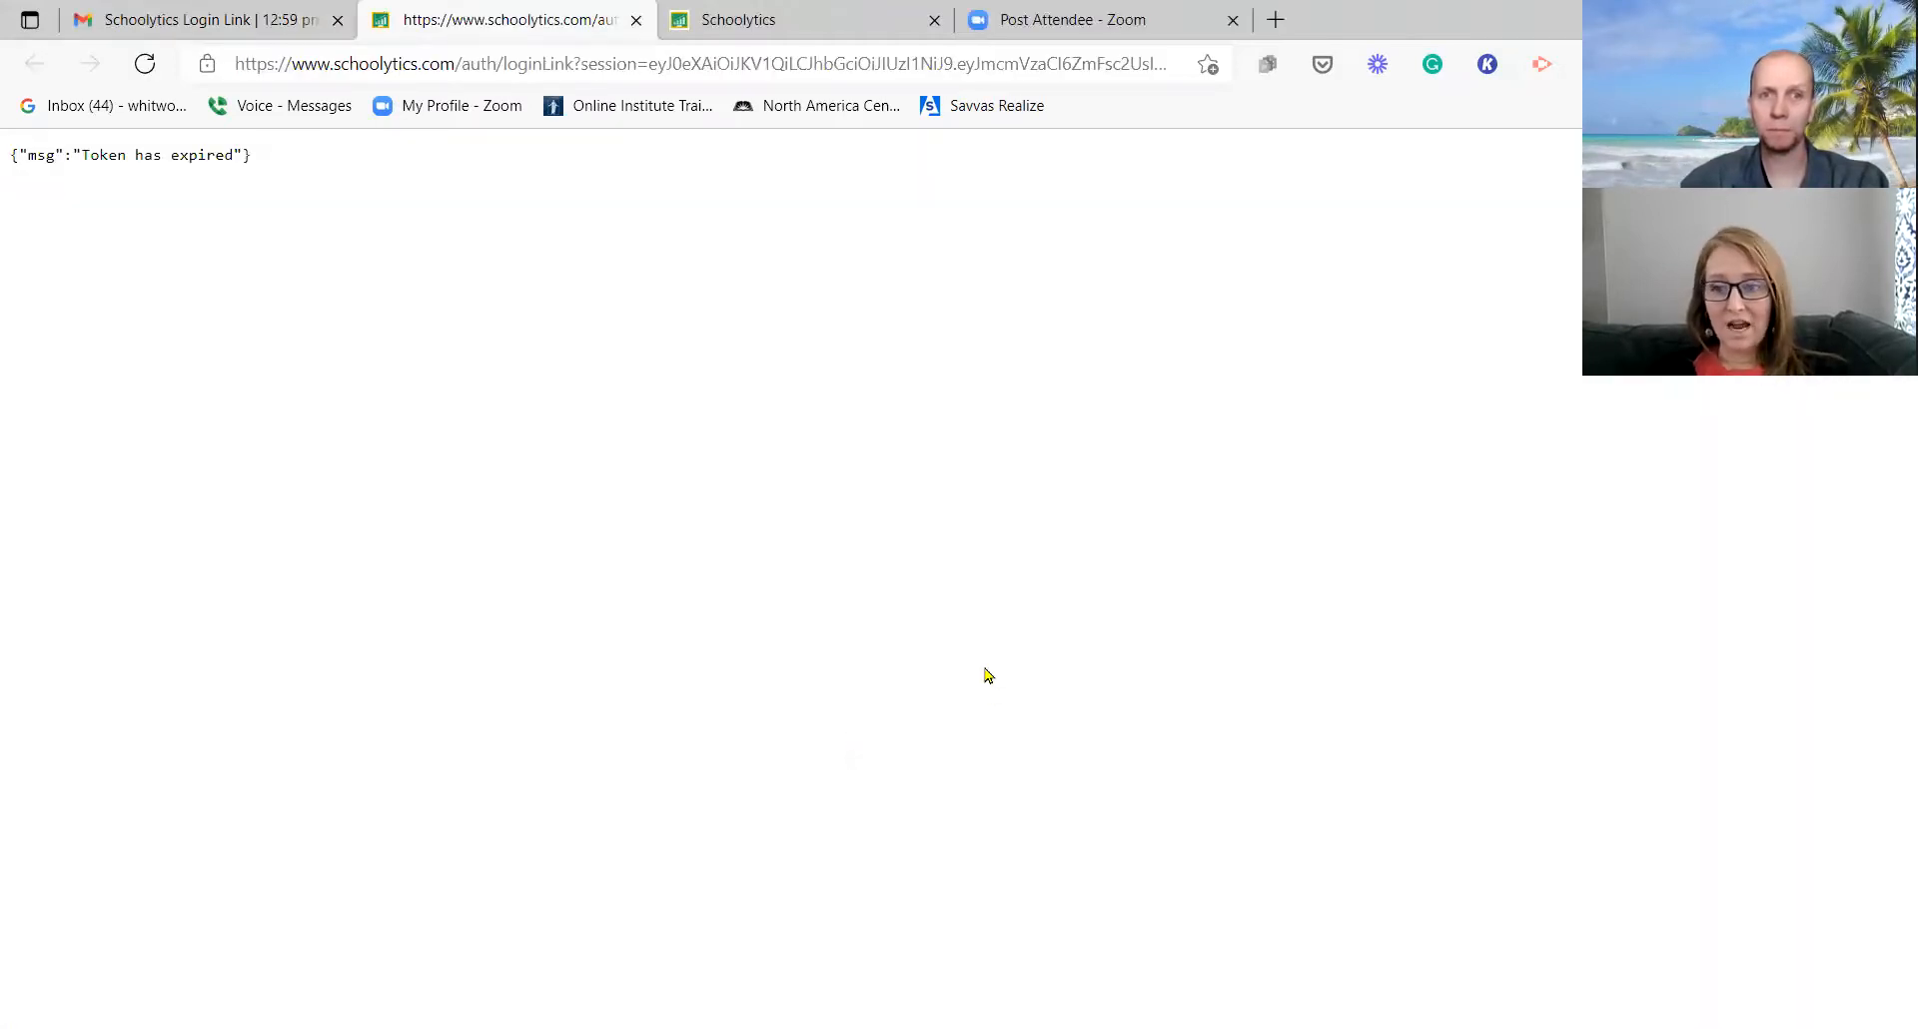
pyautogui.moveTo(973, 655)
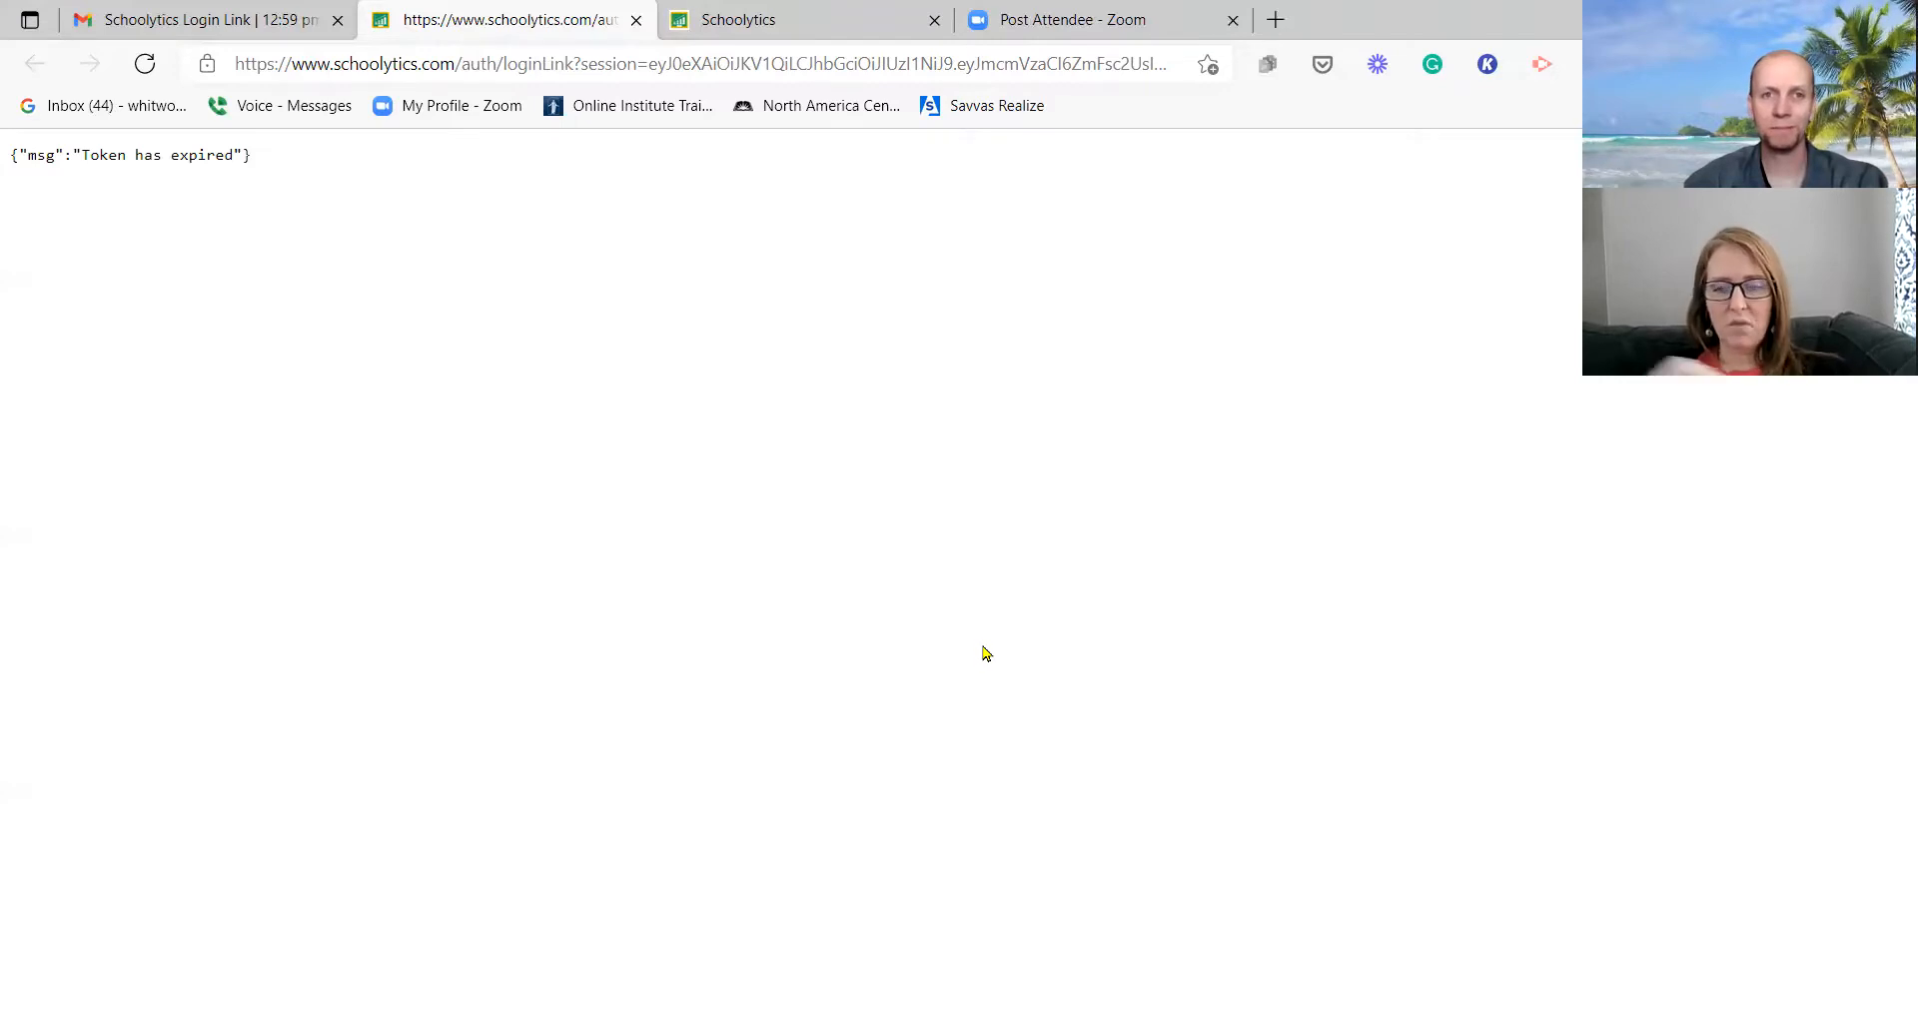
pyautogui.moveTo(1015, 677)
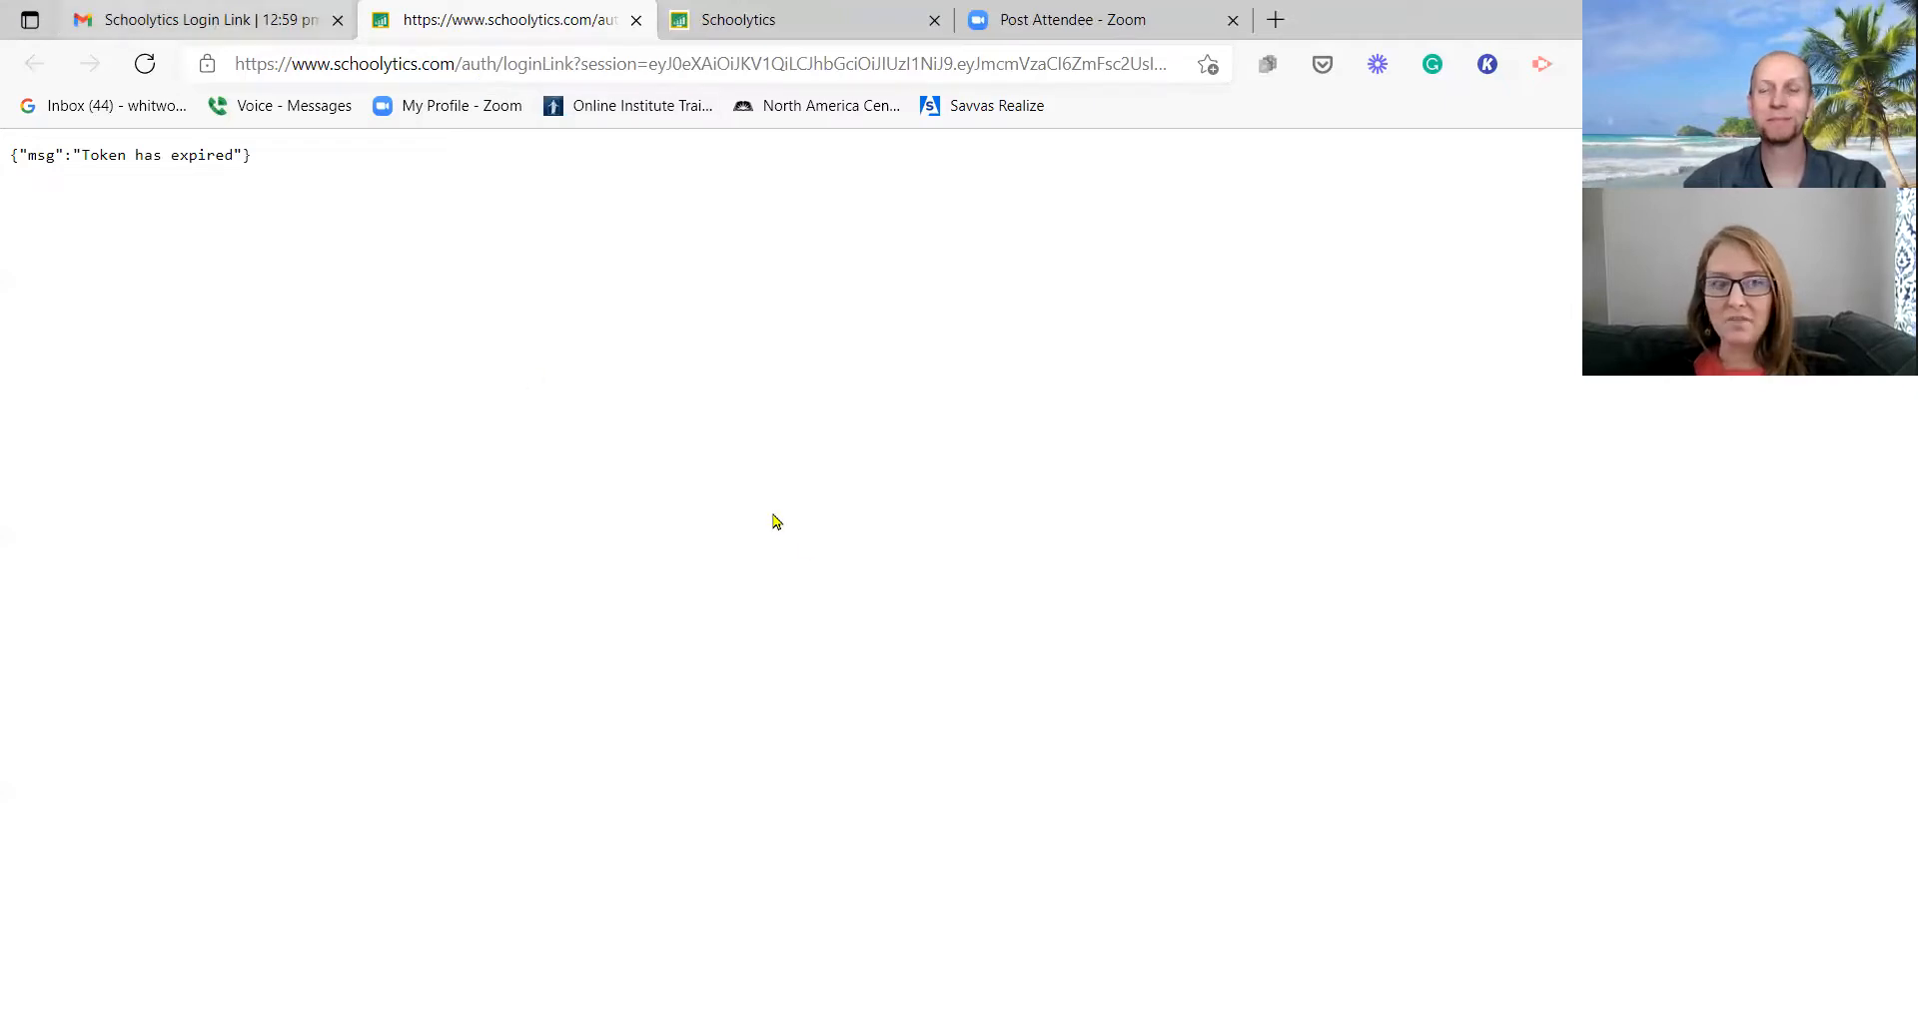
pyautogui.click(184, 20)
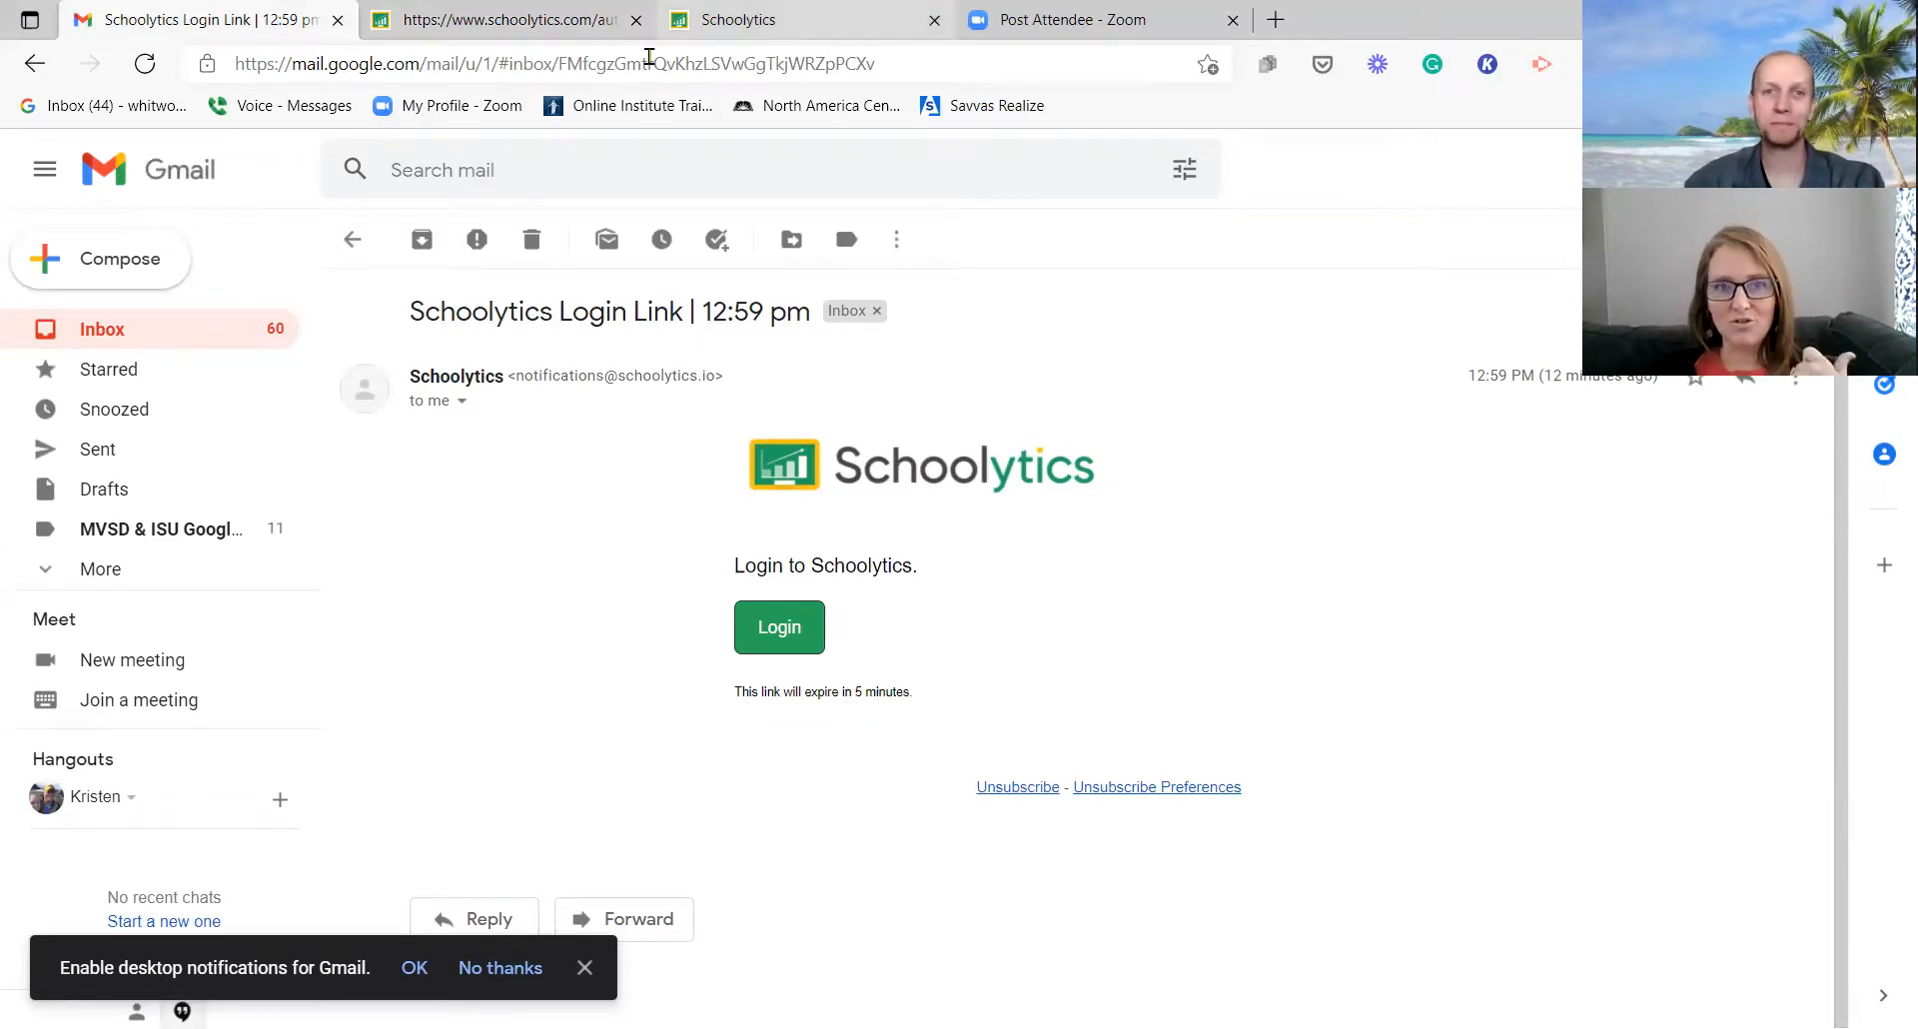
pyautogui.click(777, 627)
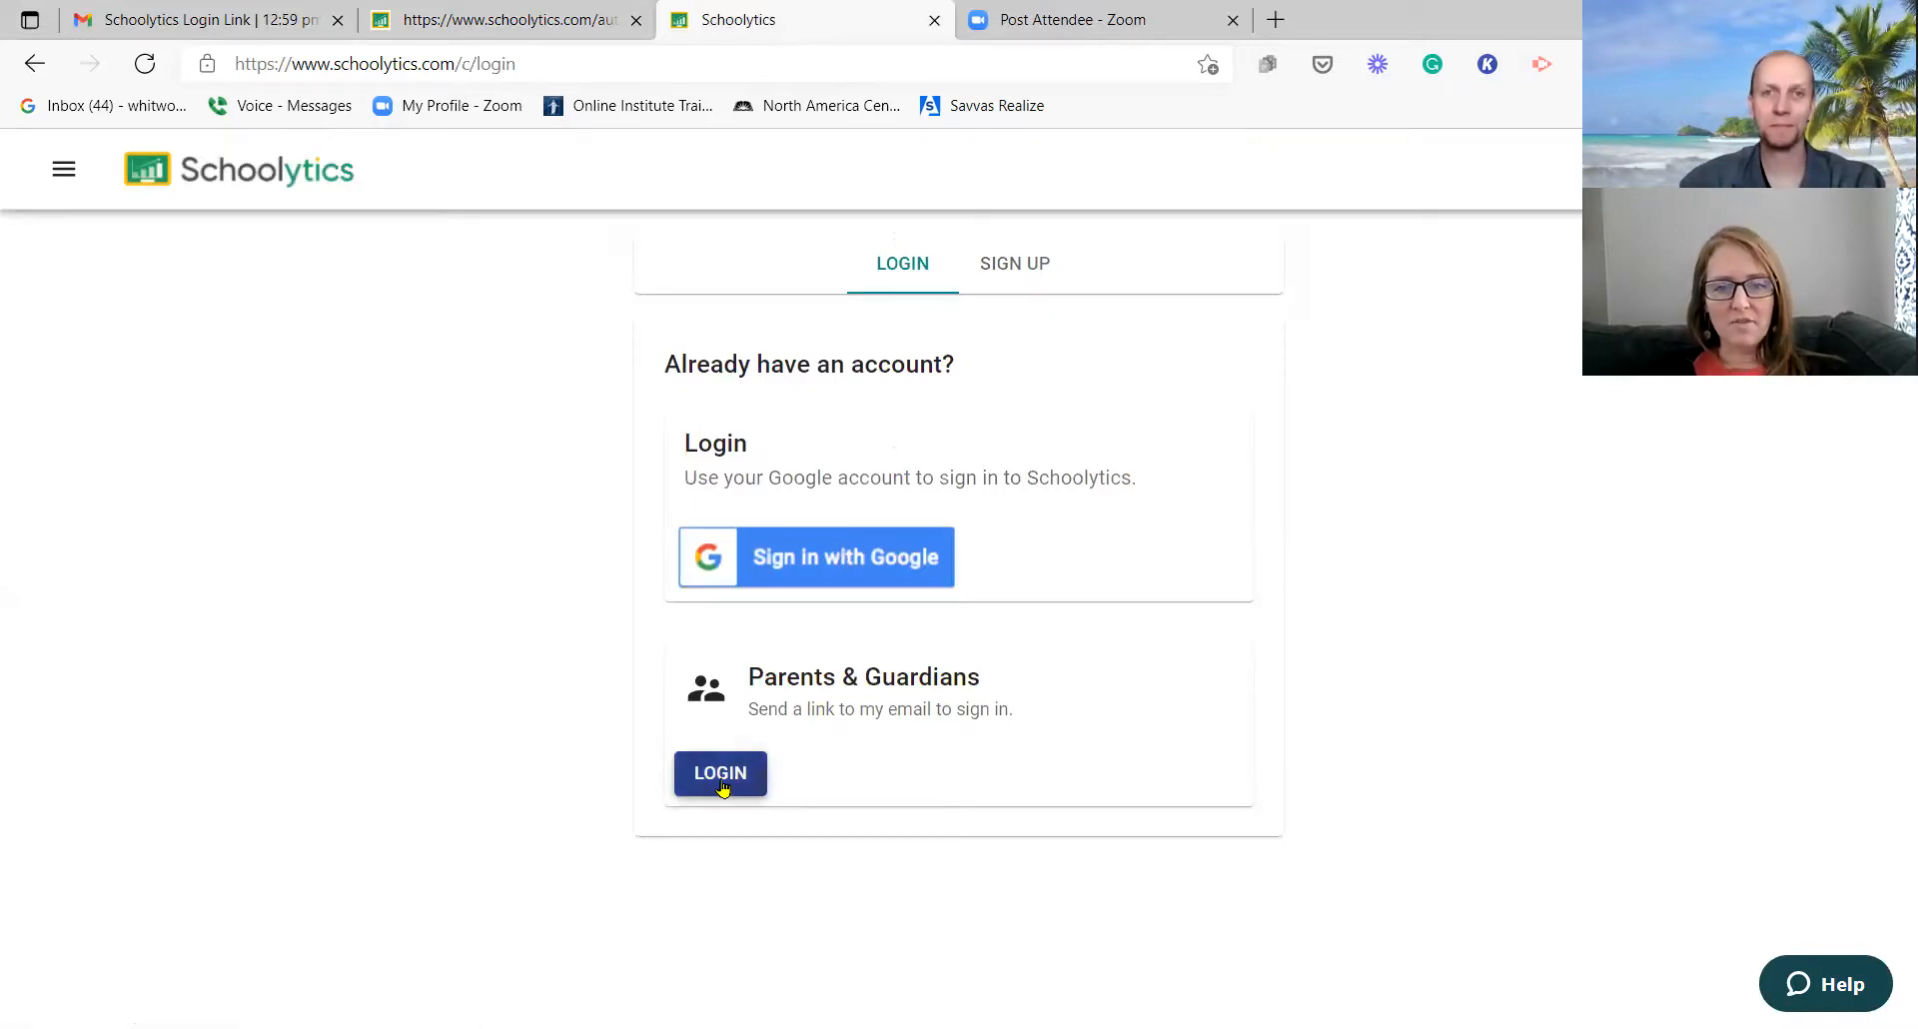
pyautogui.moveTo(845, 557)
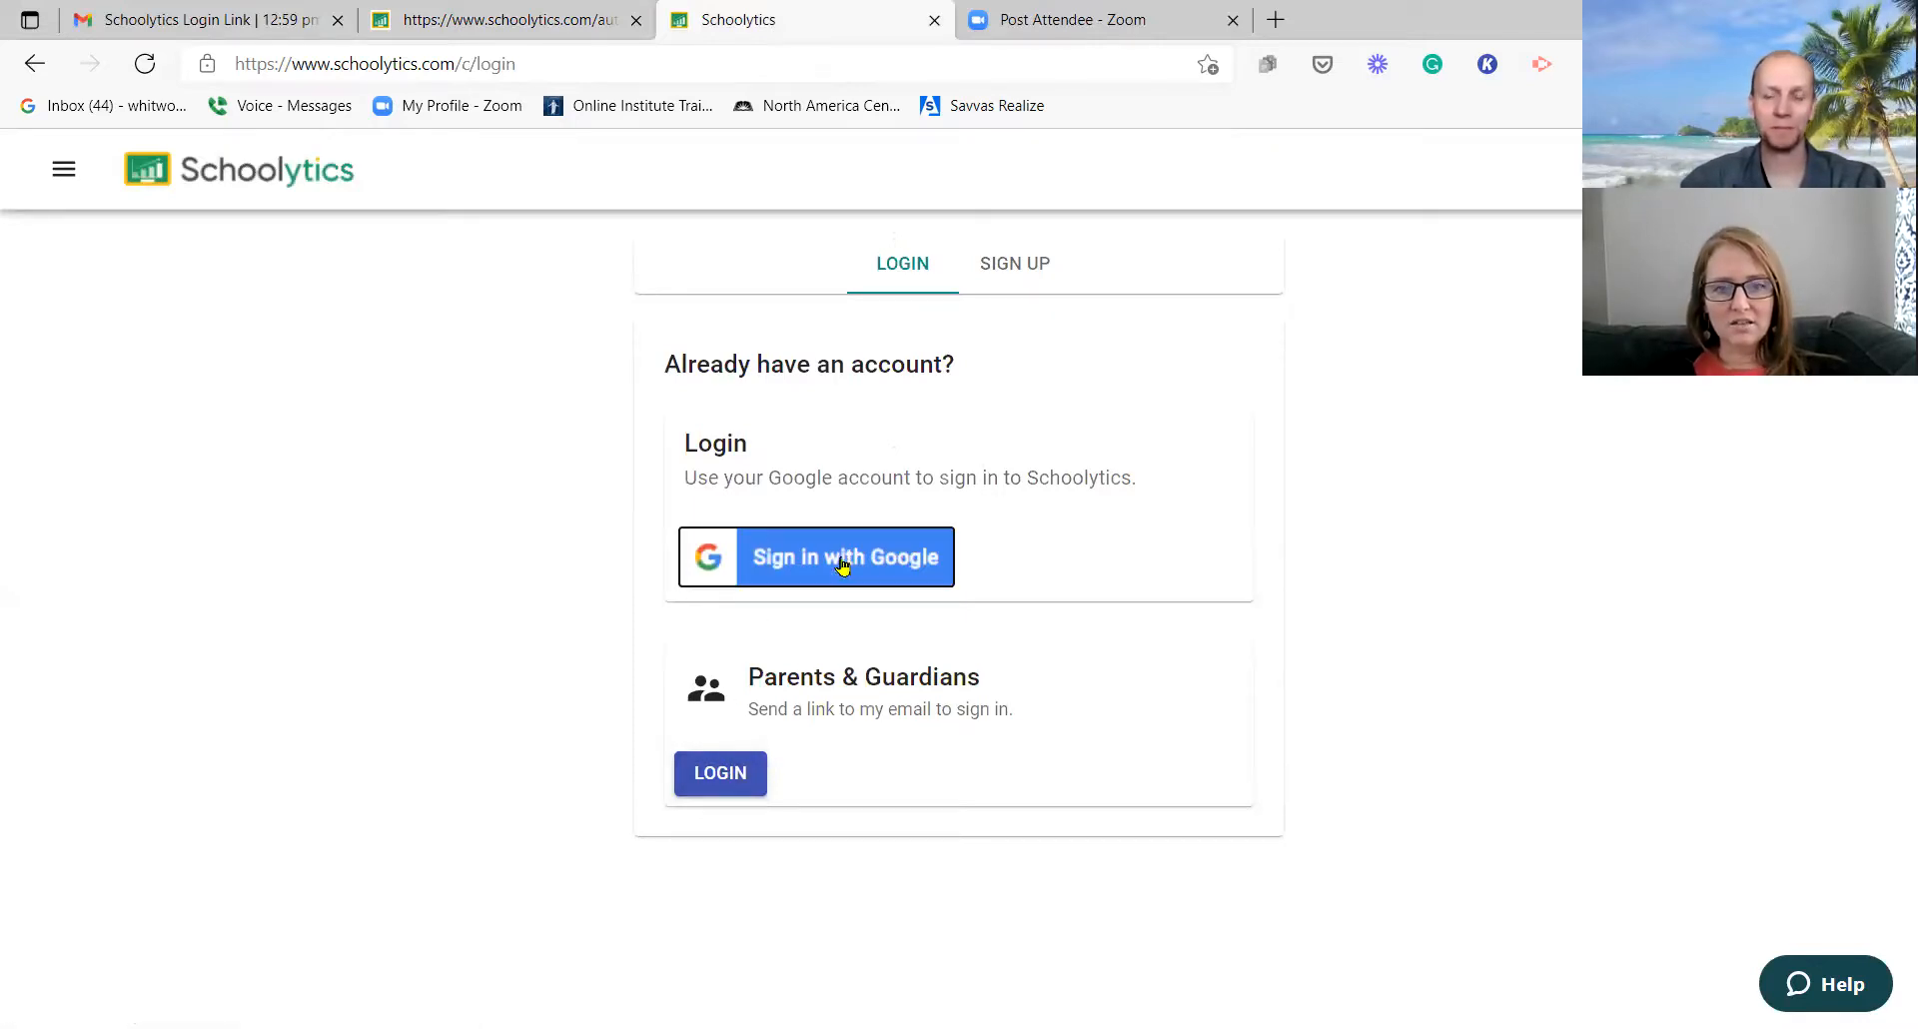
# Step: Sign in to Schoolytics with Google using the personal gmail account
pyautogui.click(815, 557)
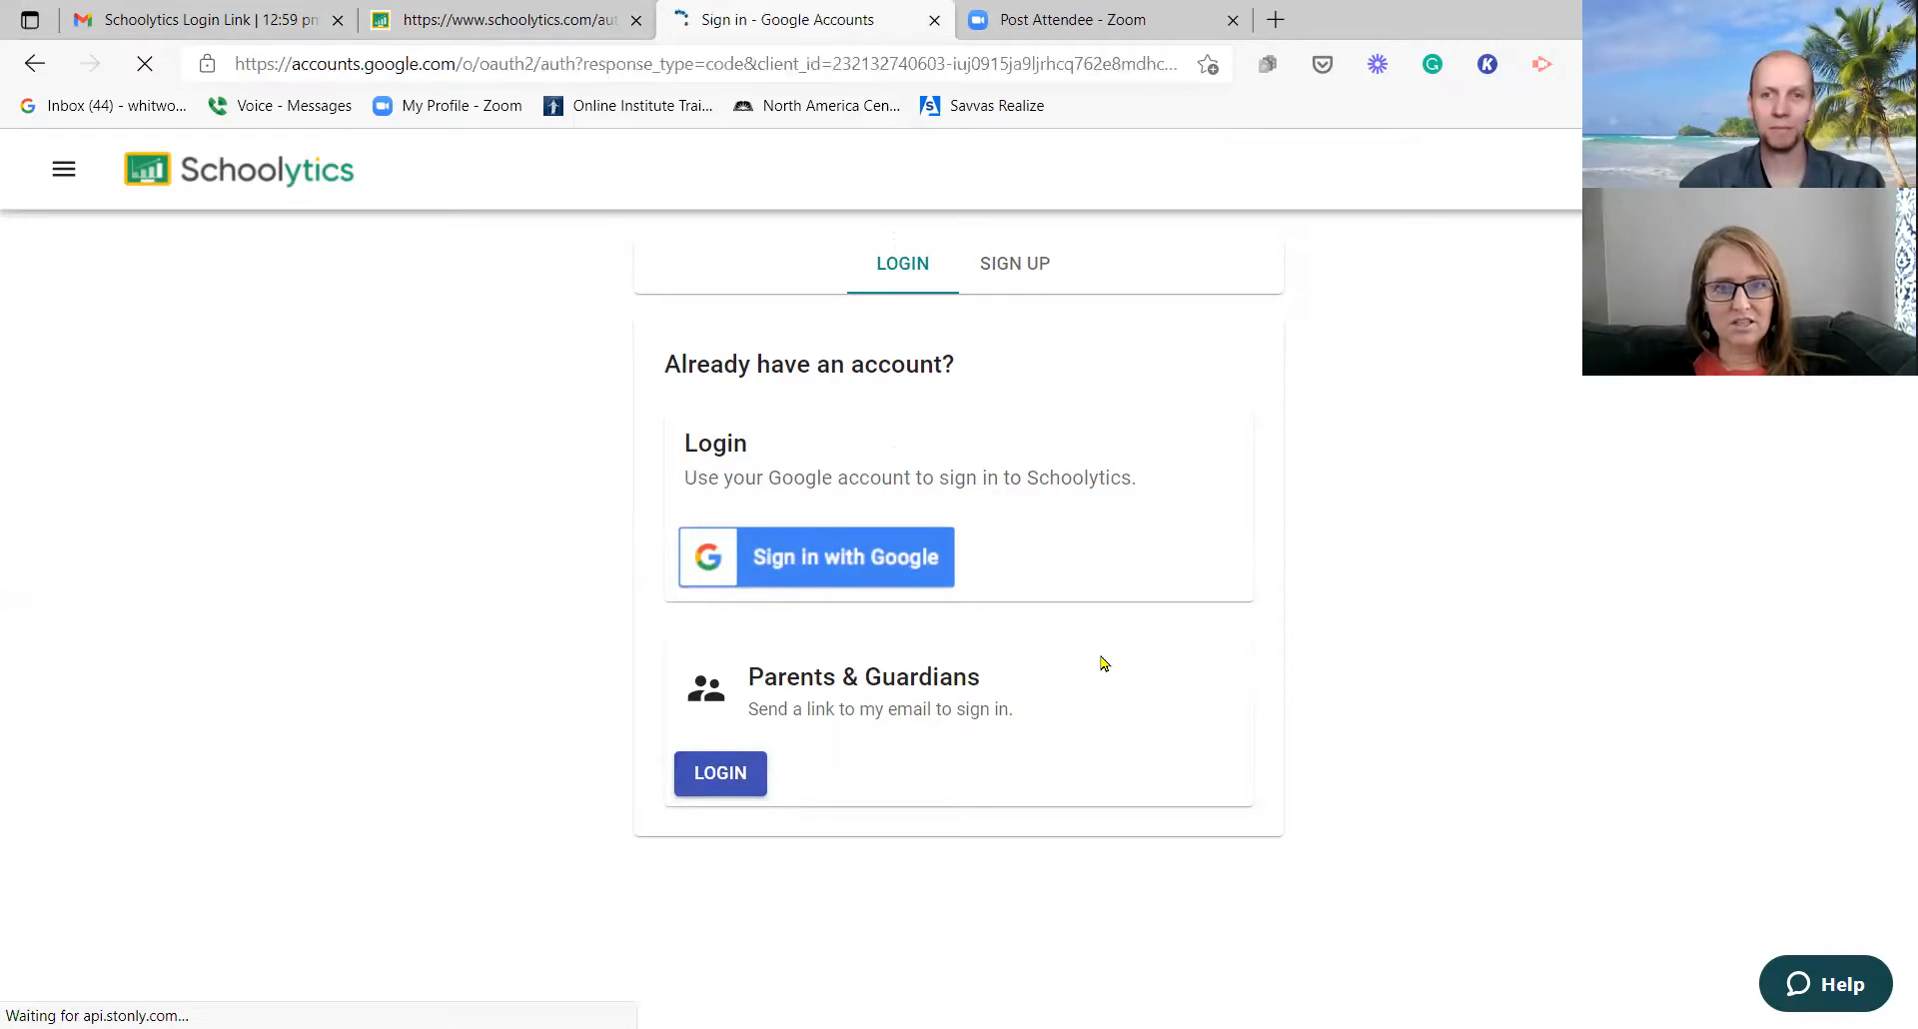
pyautogui.click(813, 557)
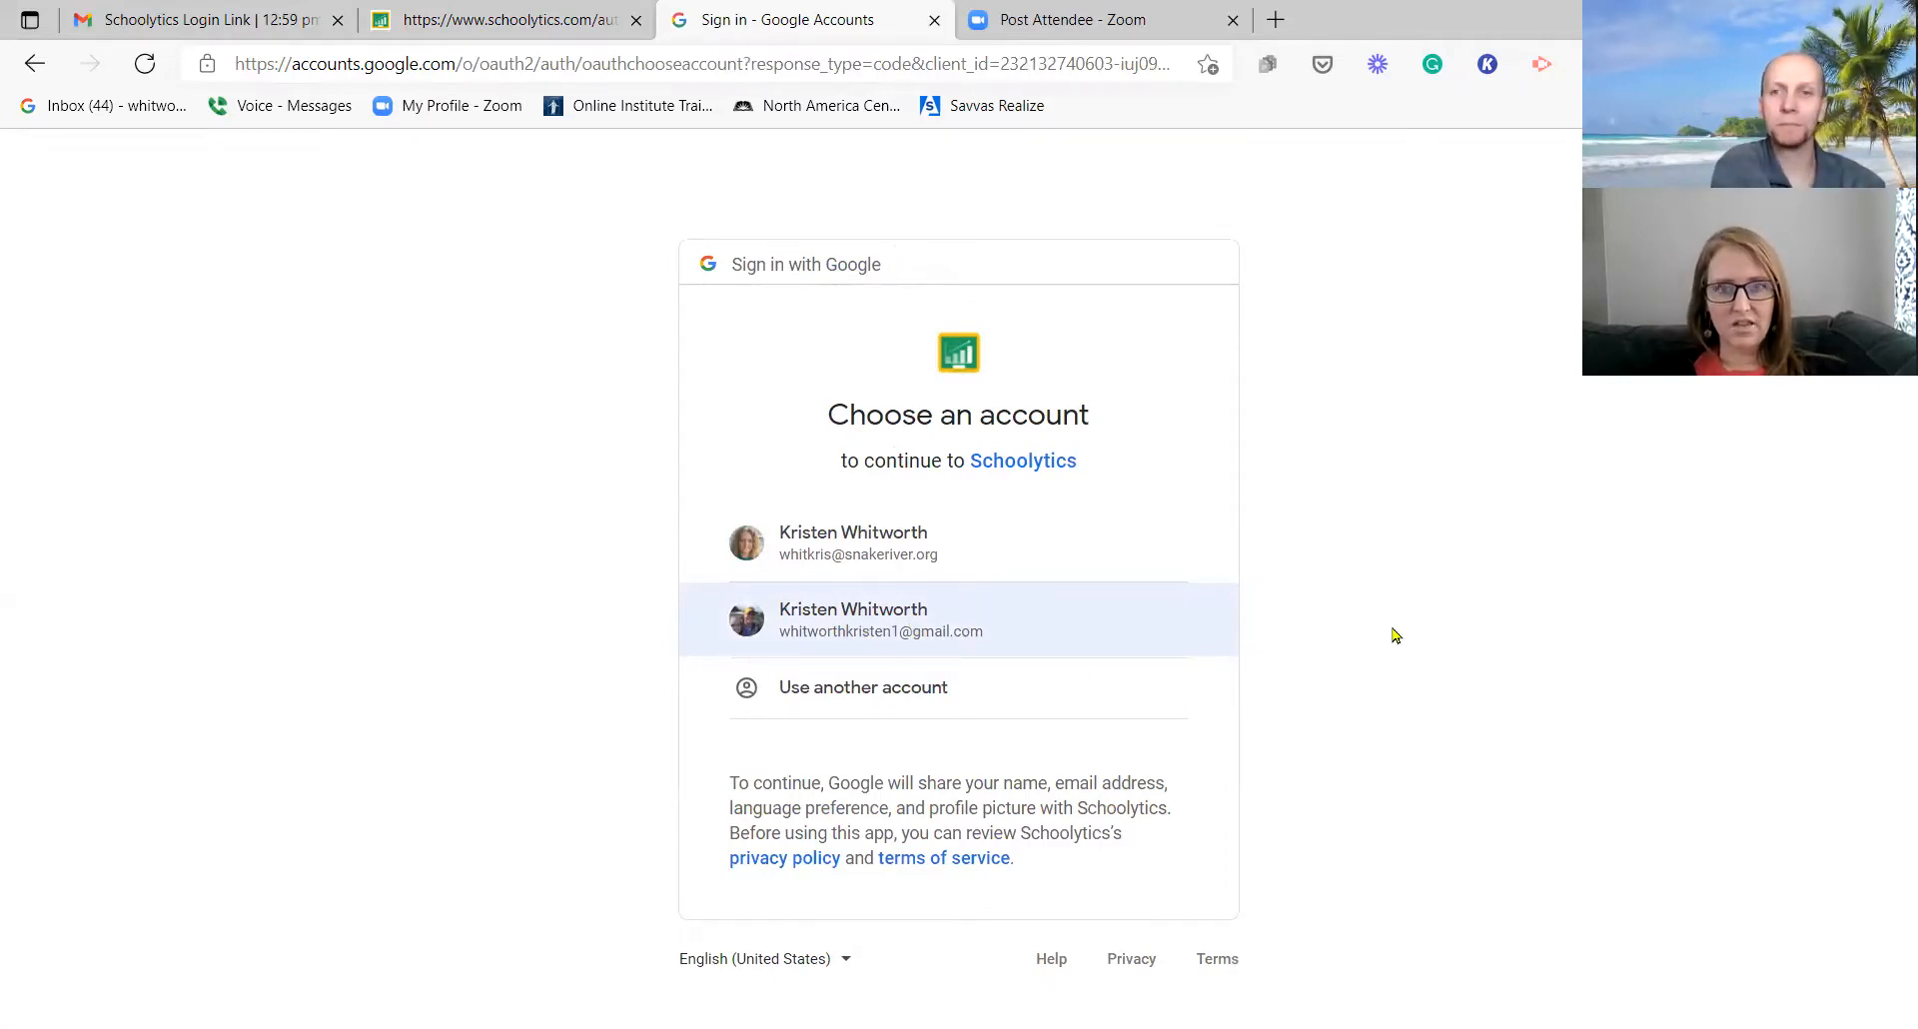
pyautogui.moveTo(841, 625)
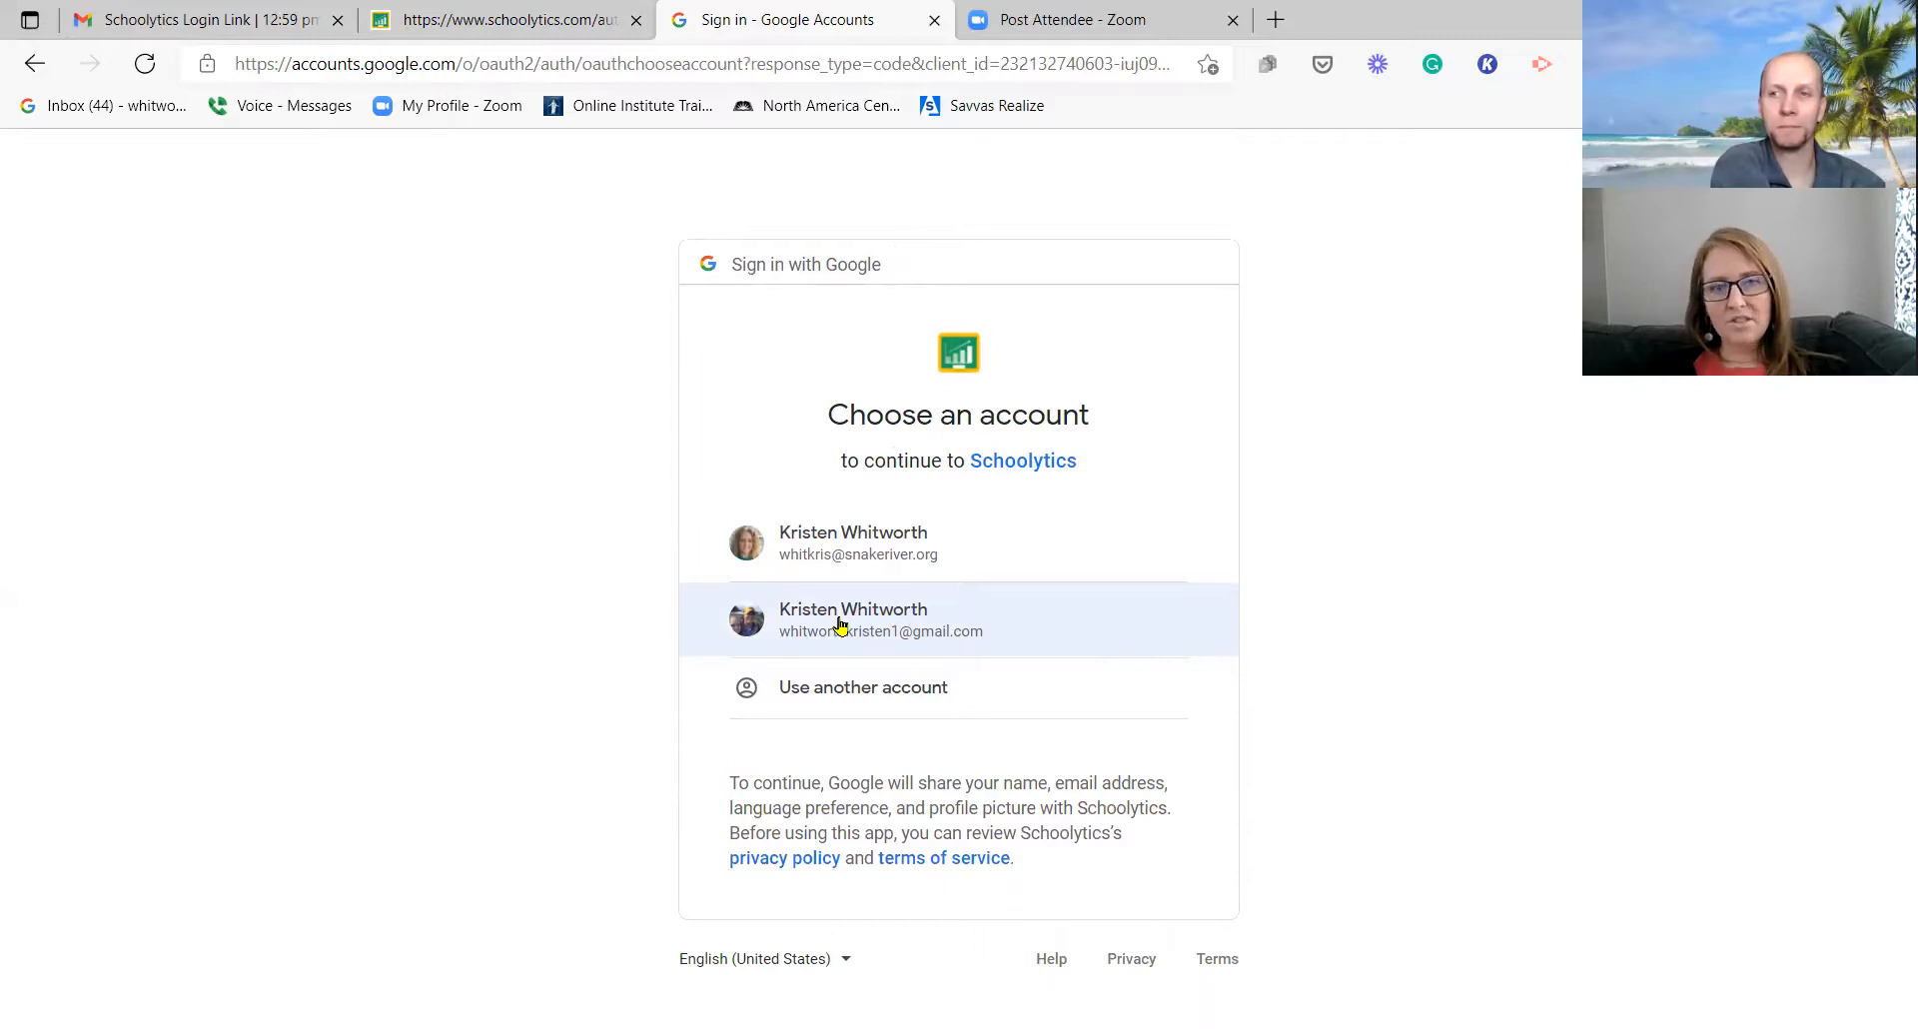
pyautogui.click(881, 619)
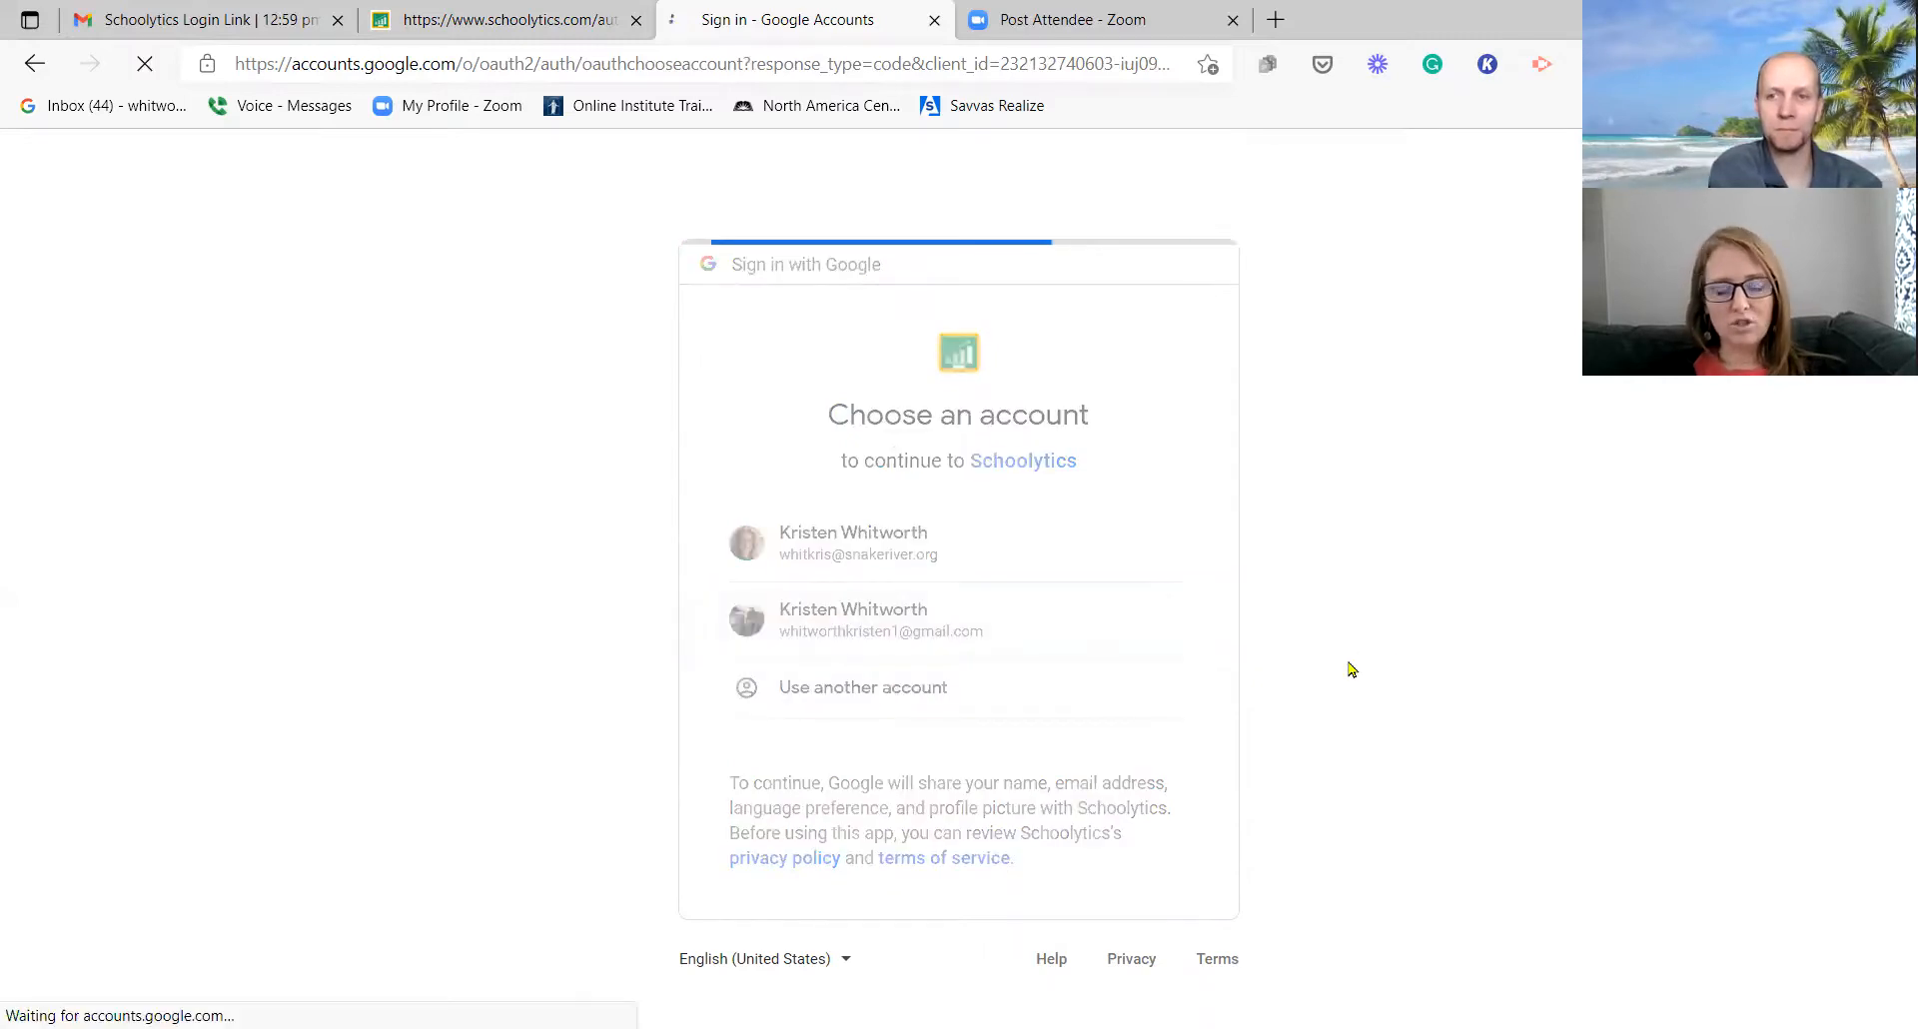
pyautogui.click(881, 620)
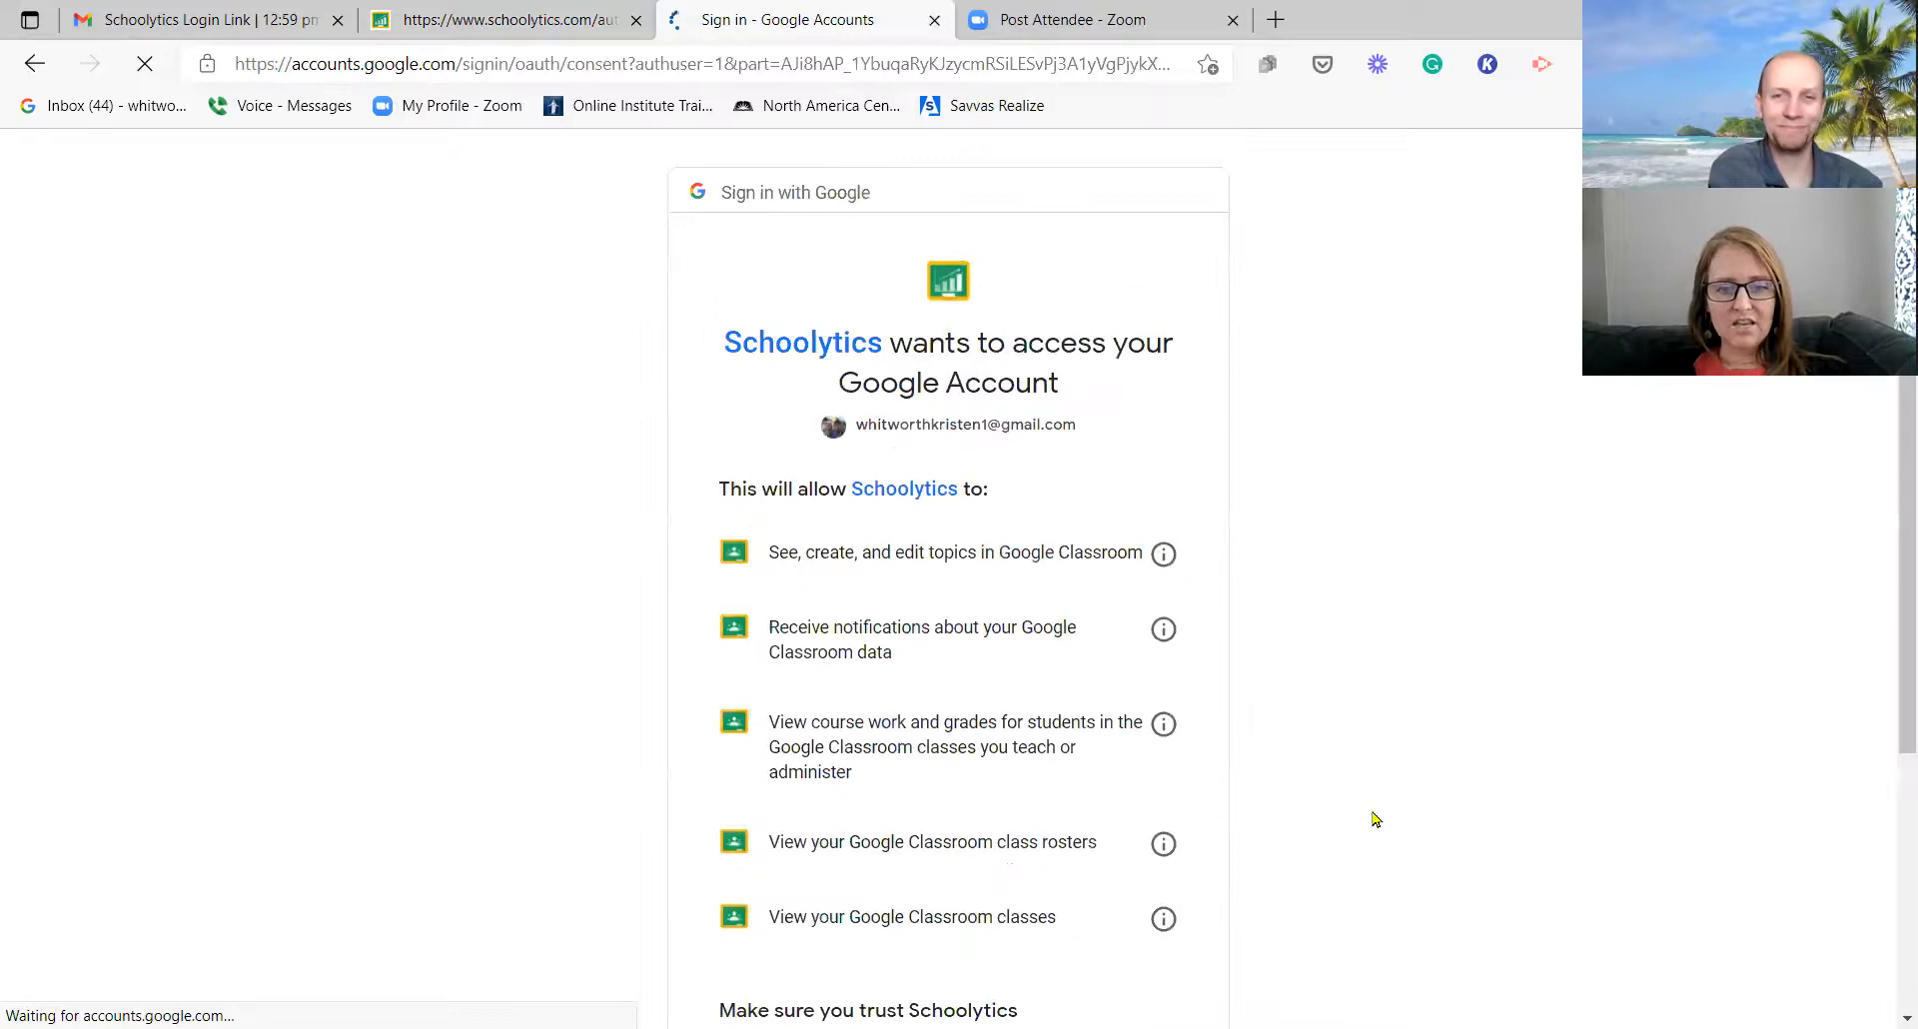
# Step: Allow Schoolytics access to Google Classroom data, landing on the guardian dashboard
pyautogui.scroll(-3)
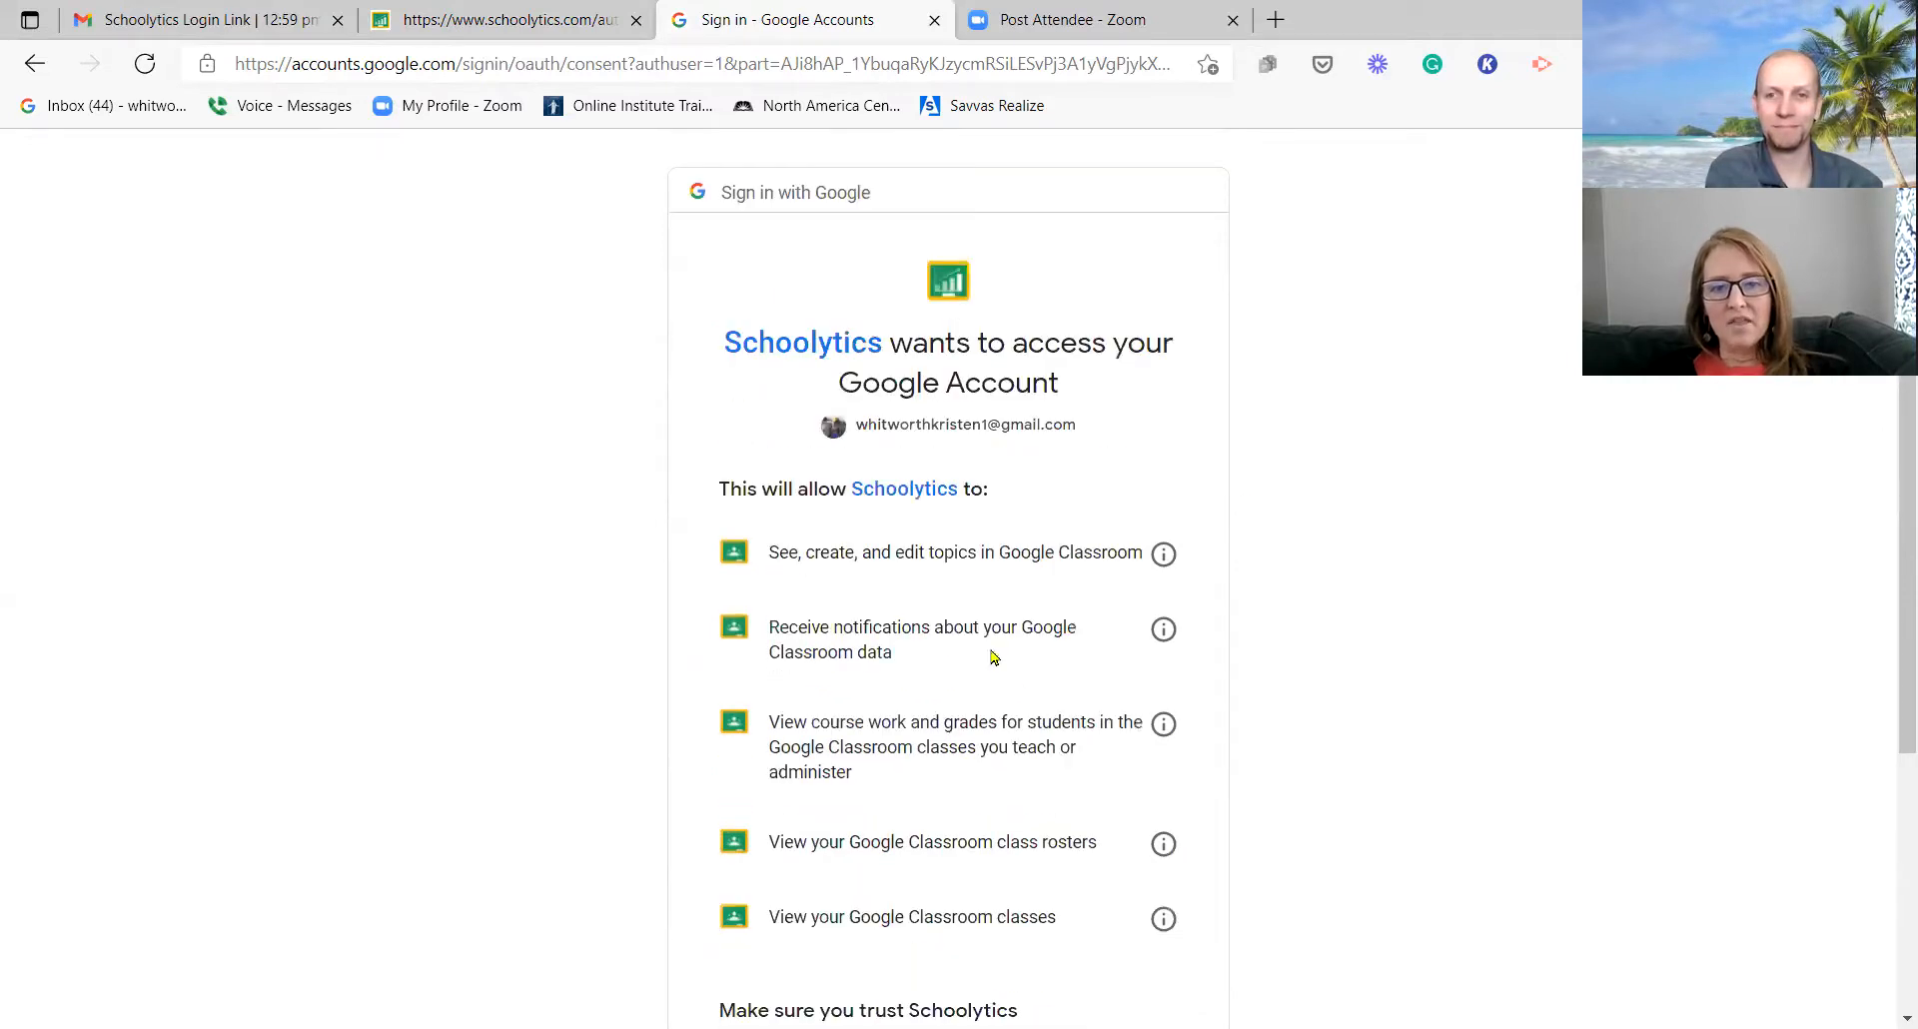
pyautogui.scroll(-3)
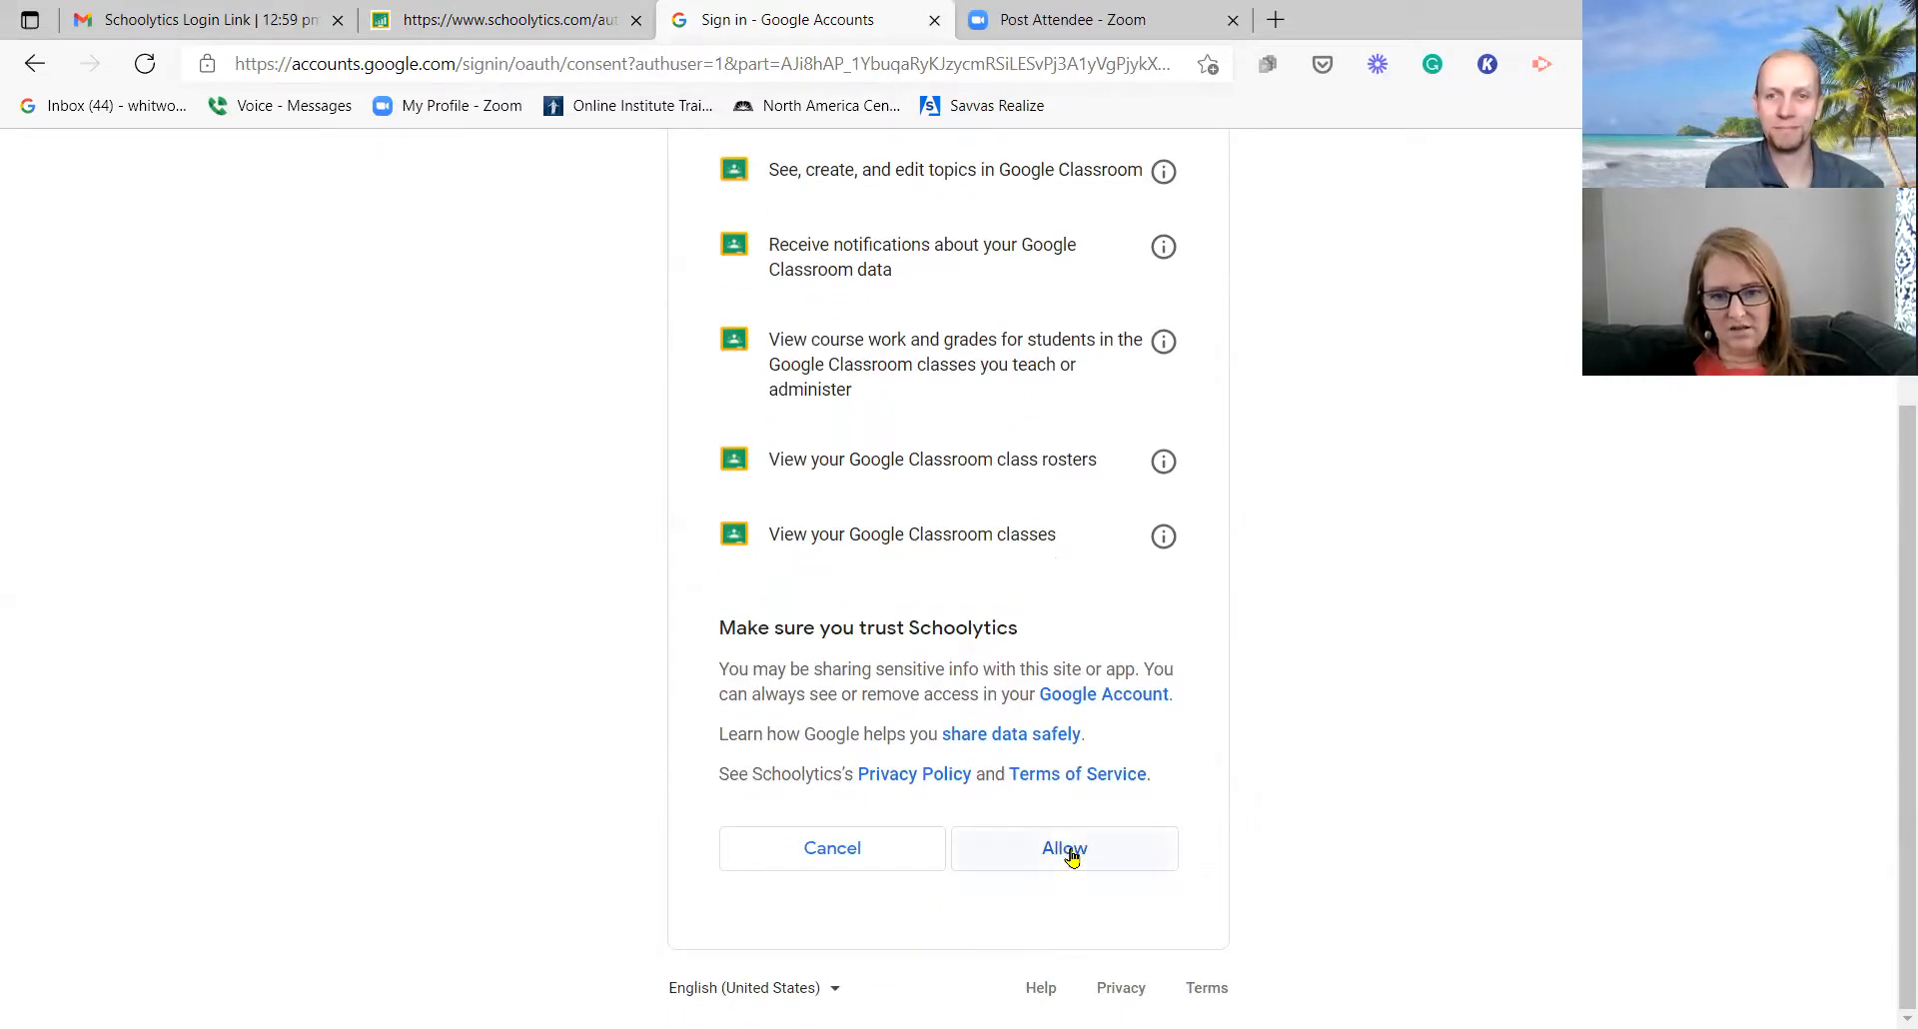
pyautogui.moveTo(865, 533)
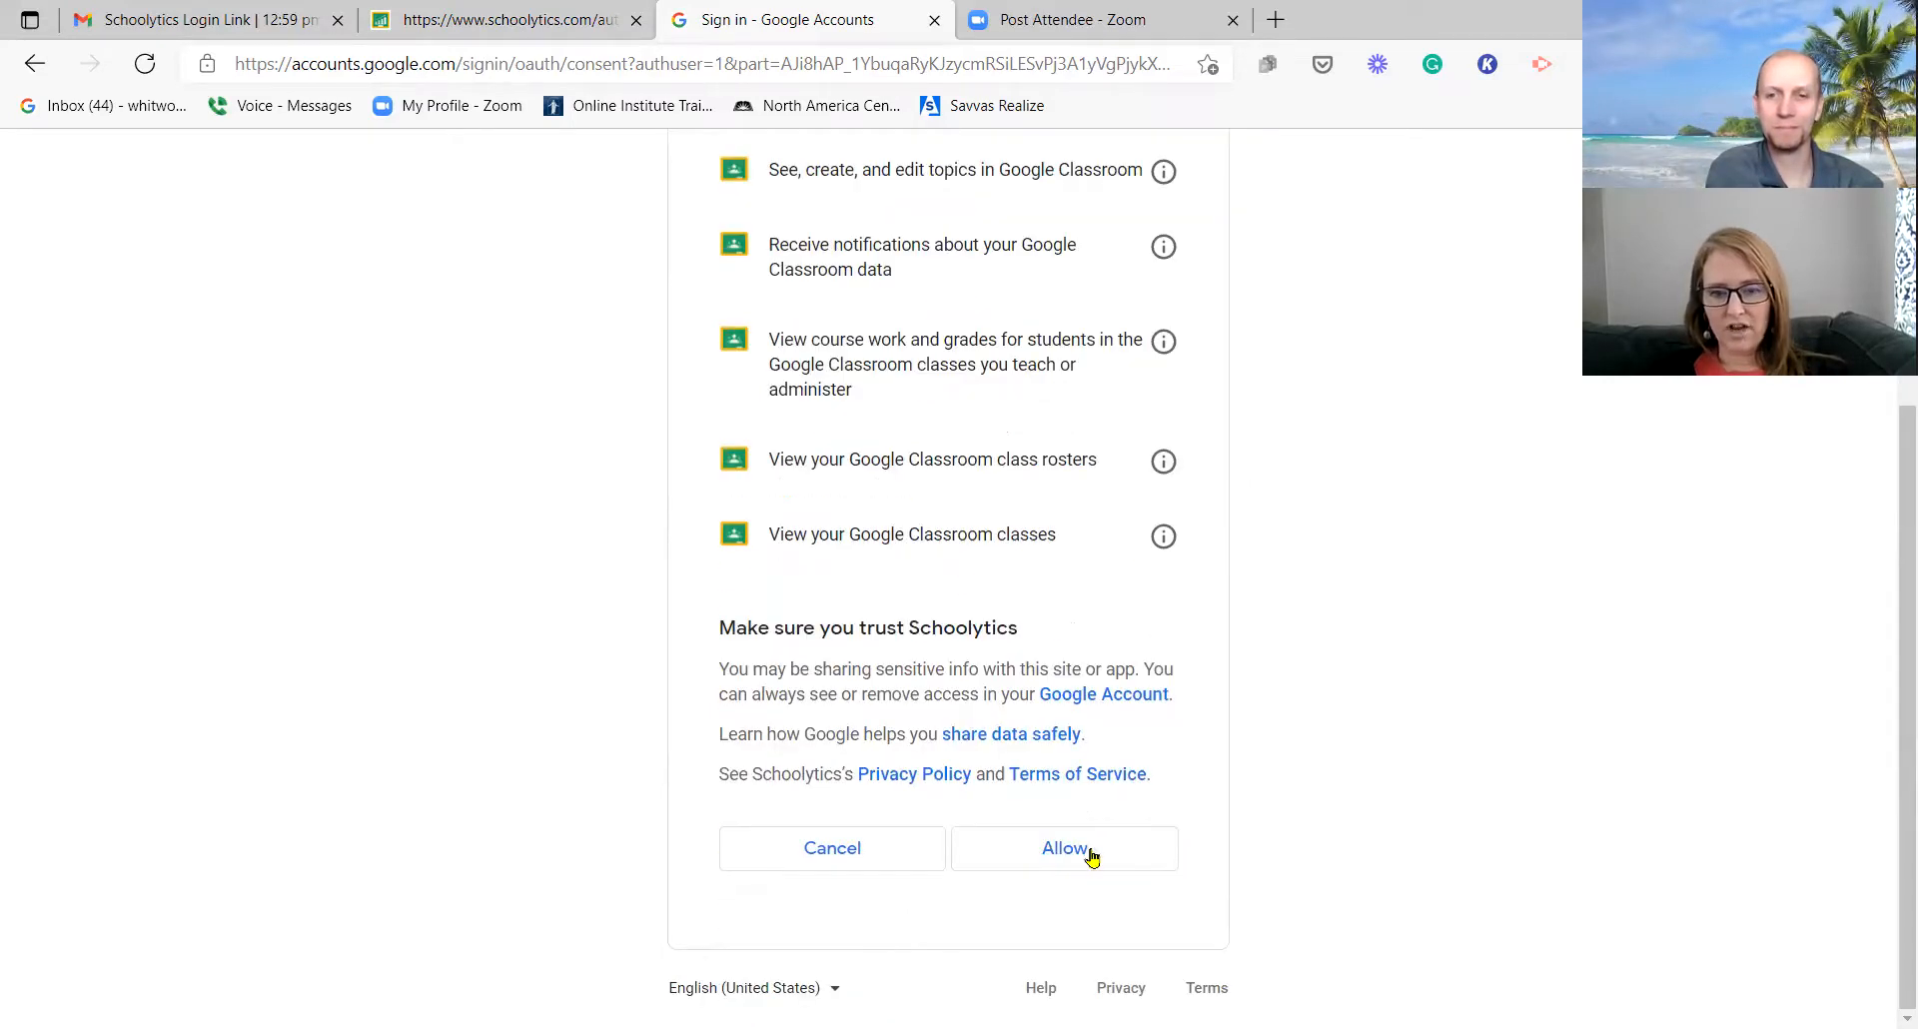
pyautogui.click(1063, 847)
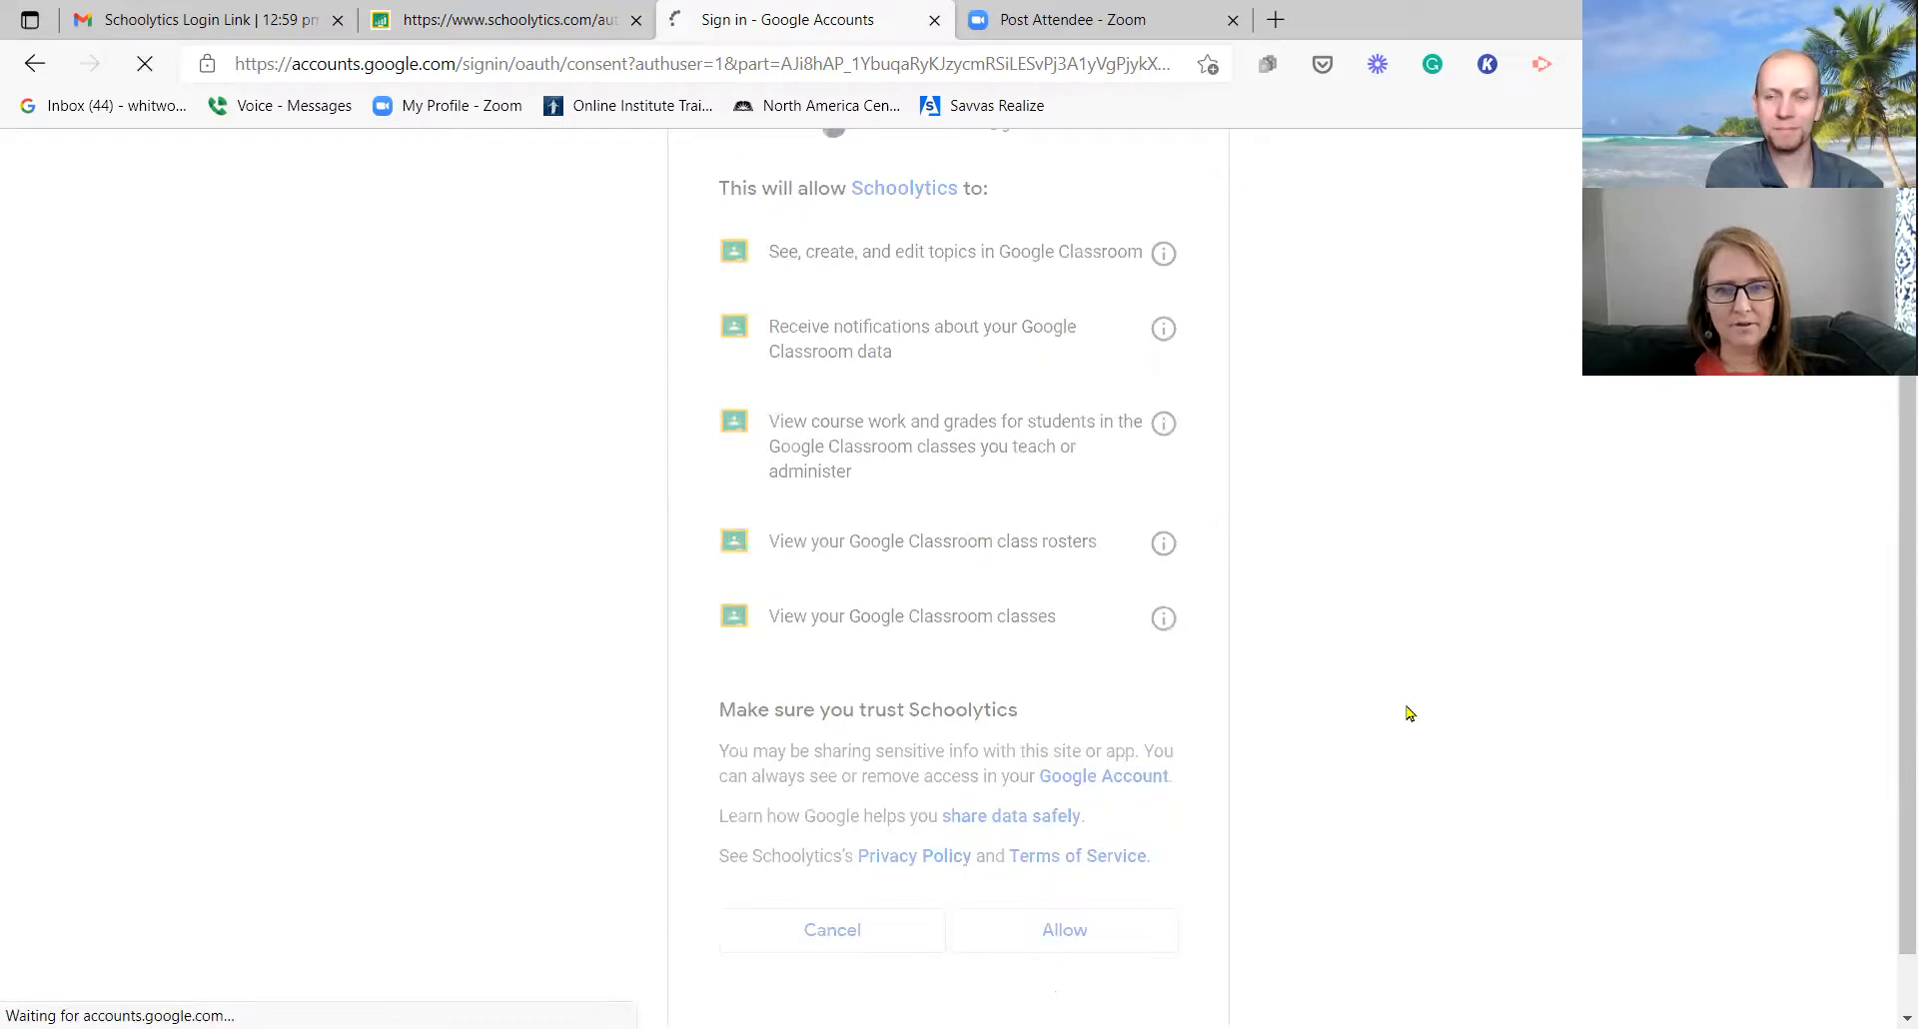
pyautogui.click(1063, 929)
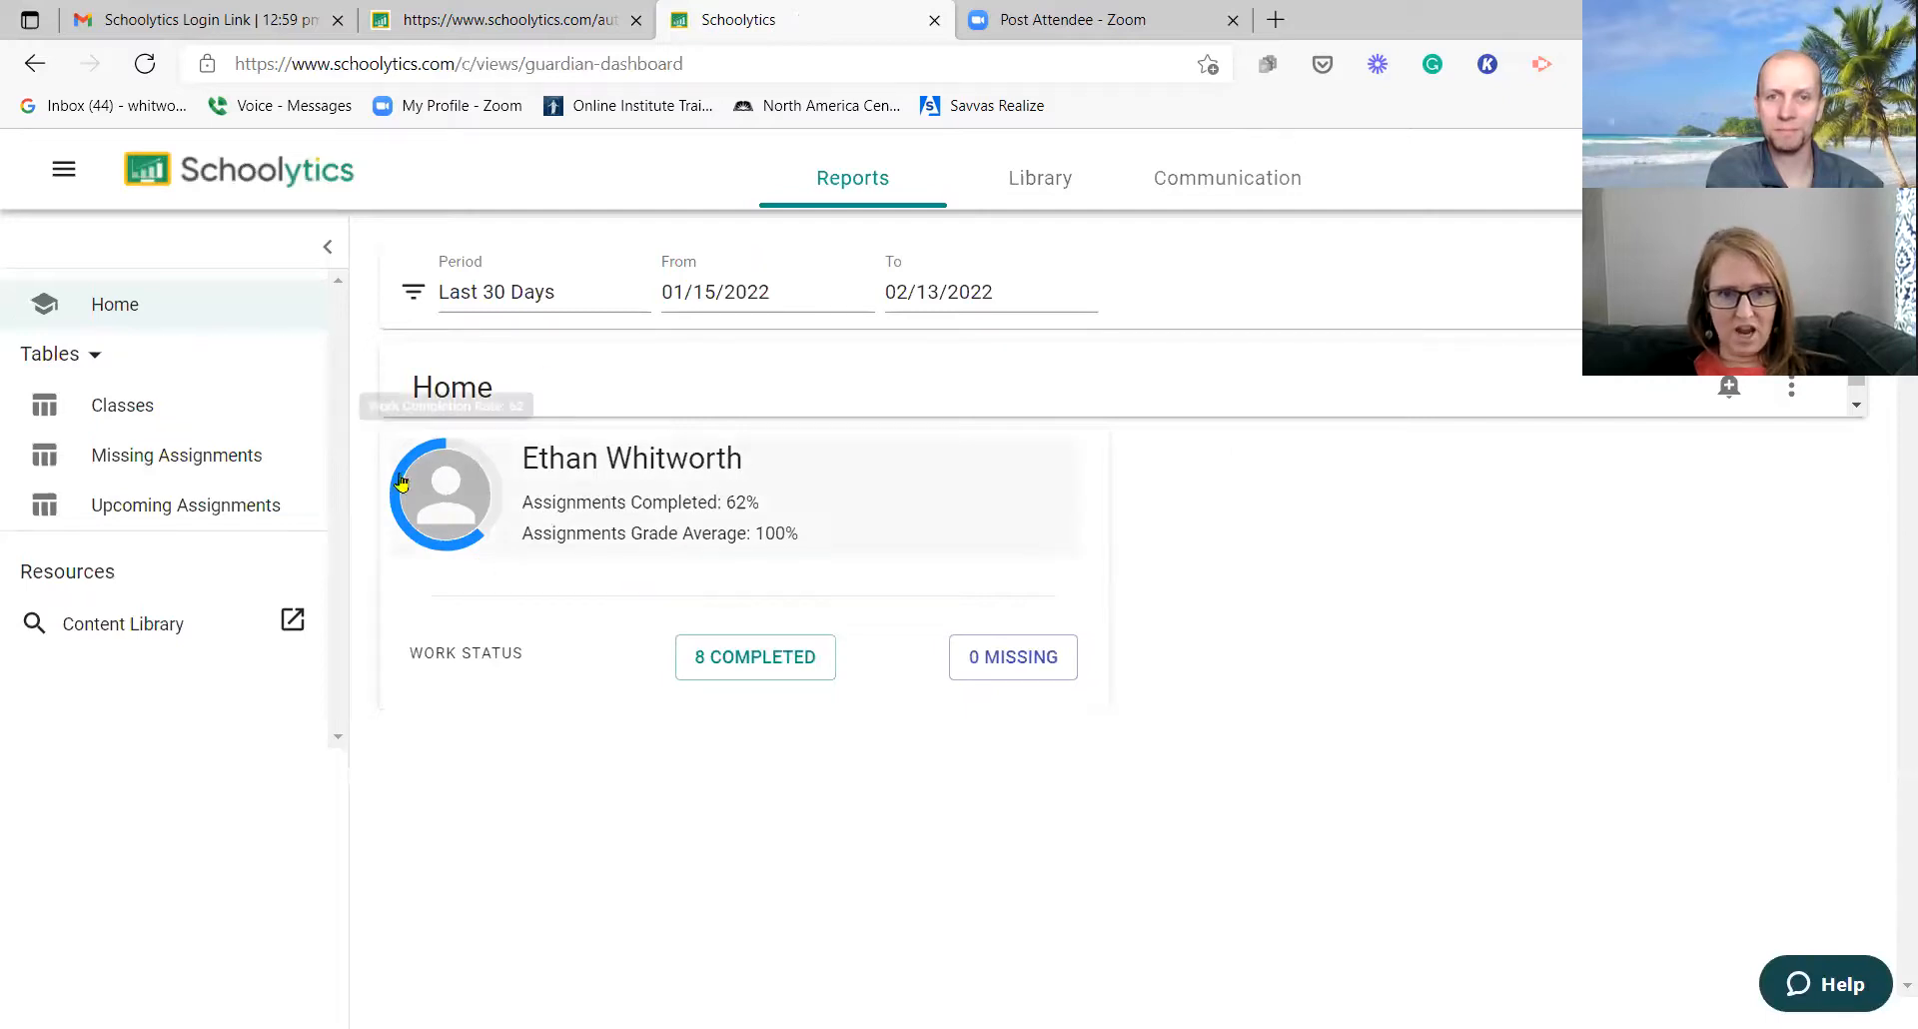
pyautogui.moveTo(563, 650)
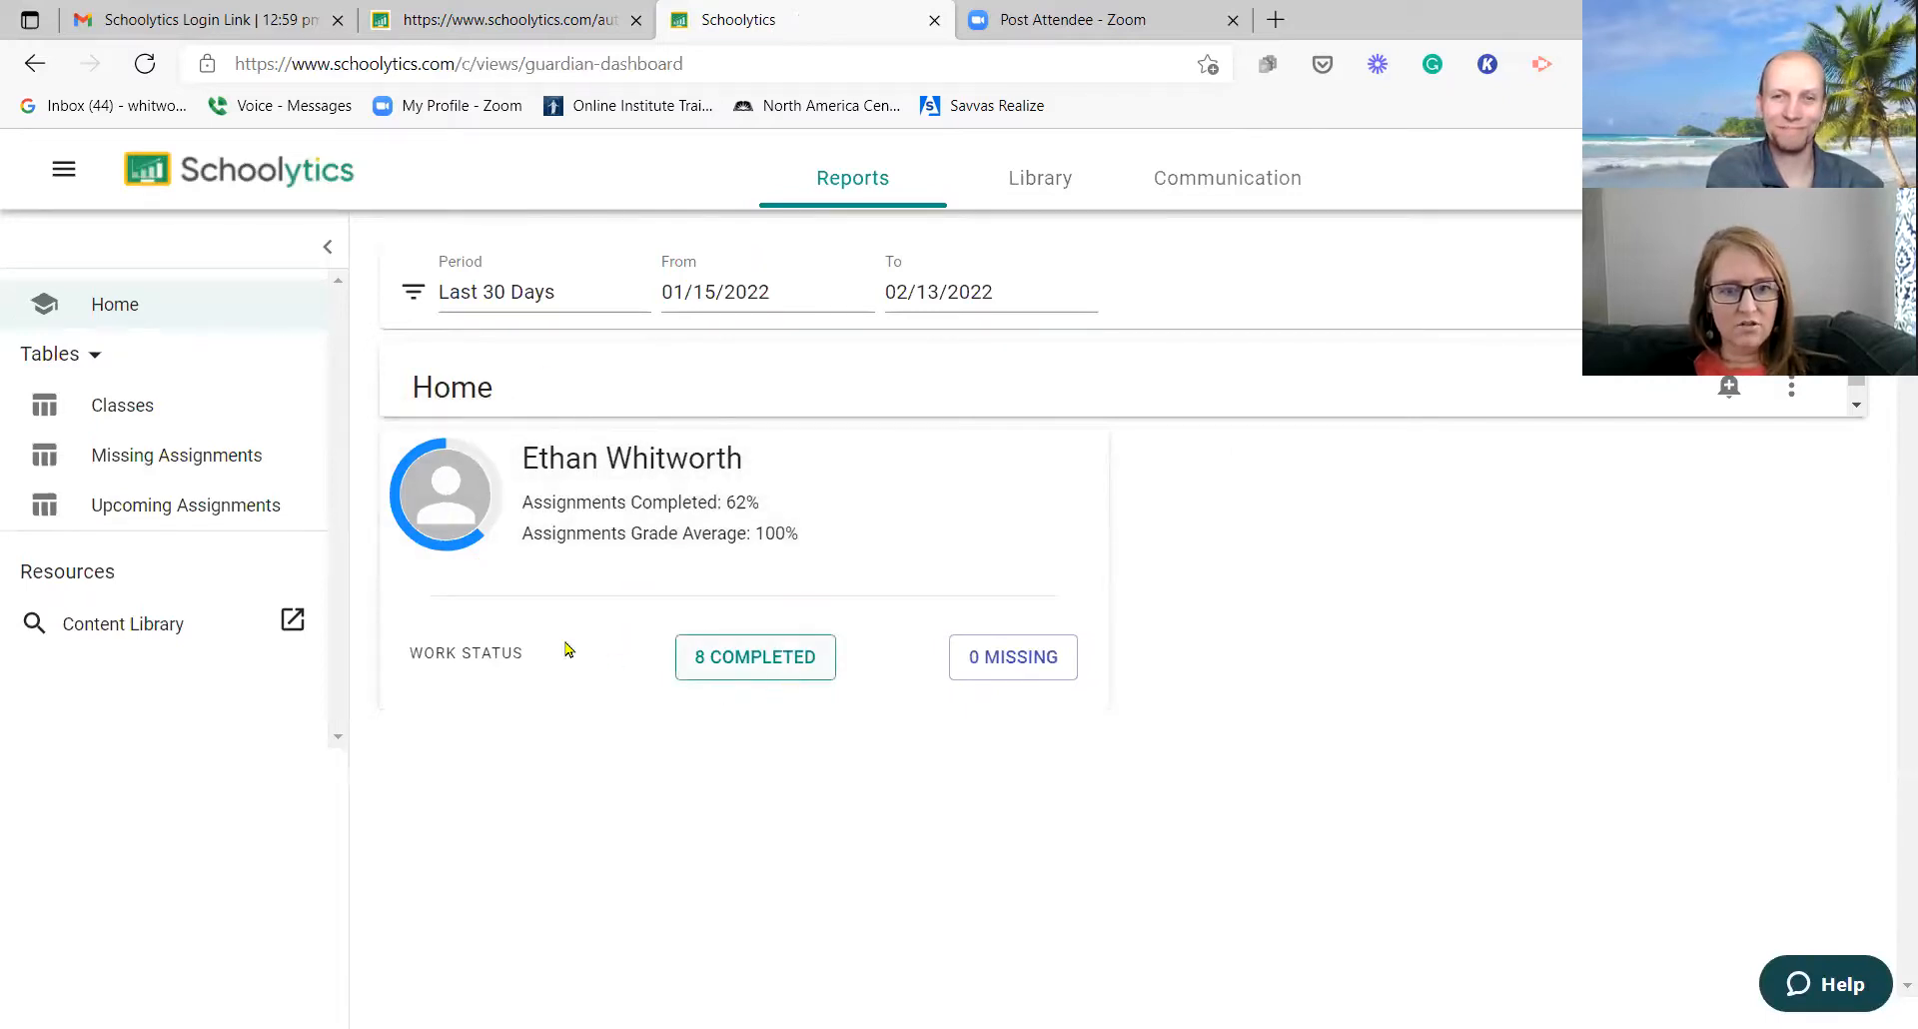
pyautogui.click(756, 657)
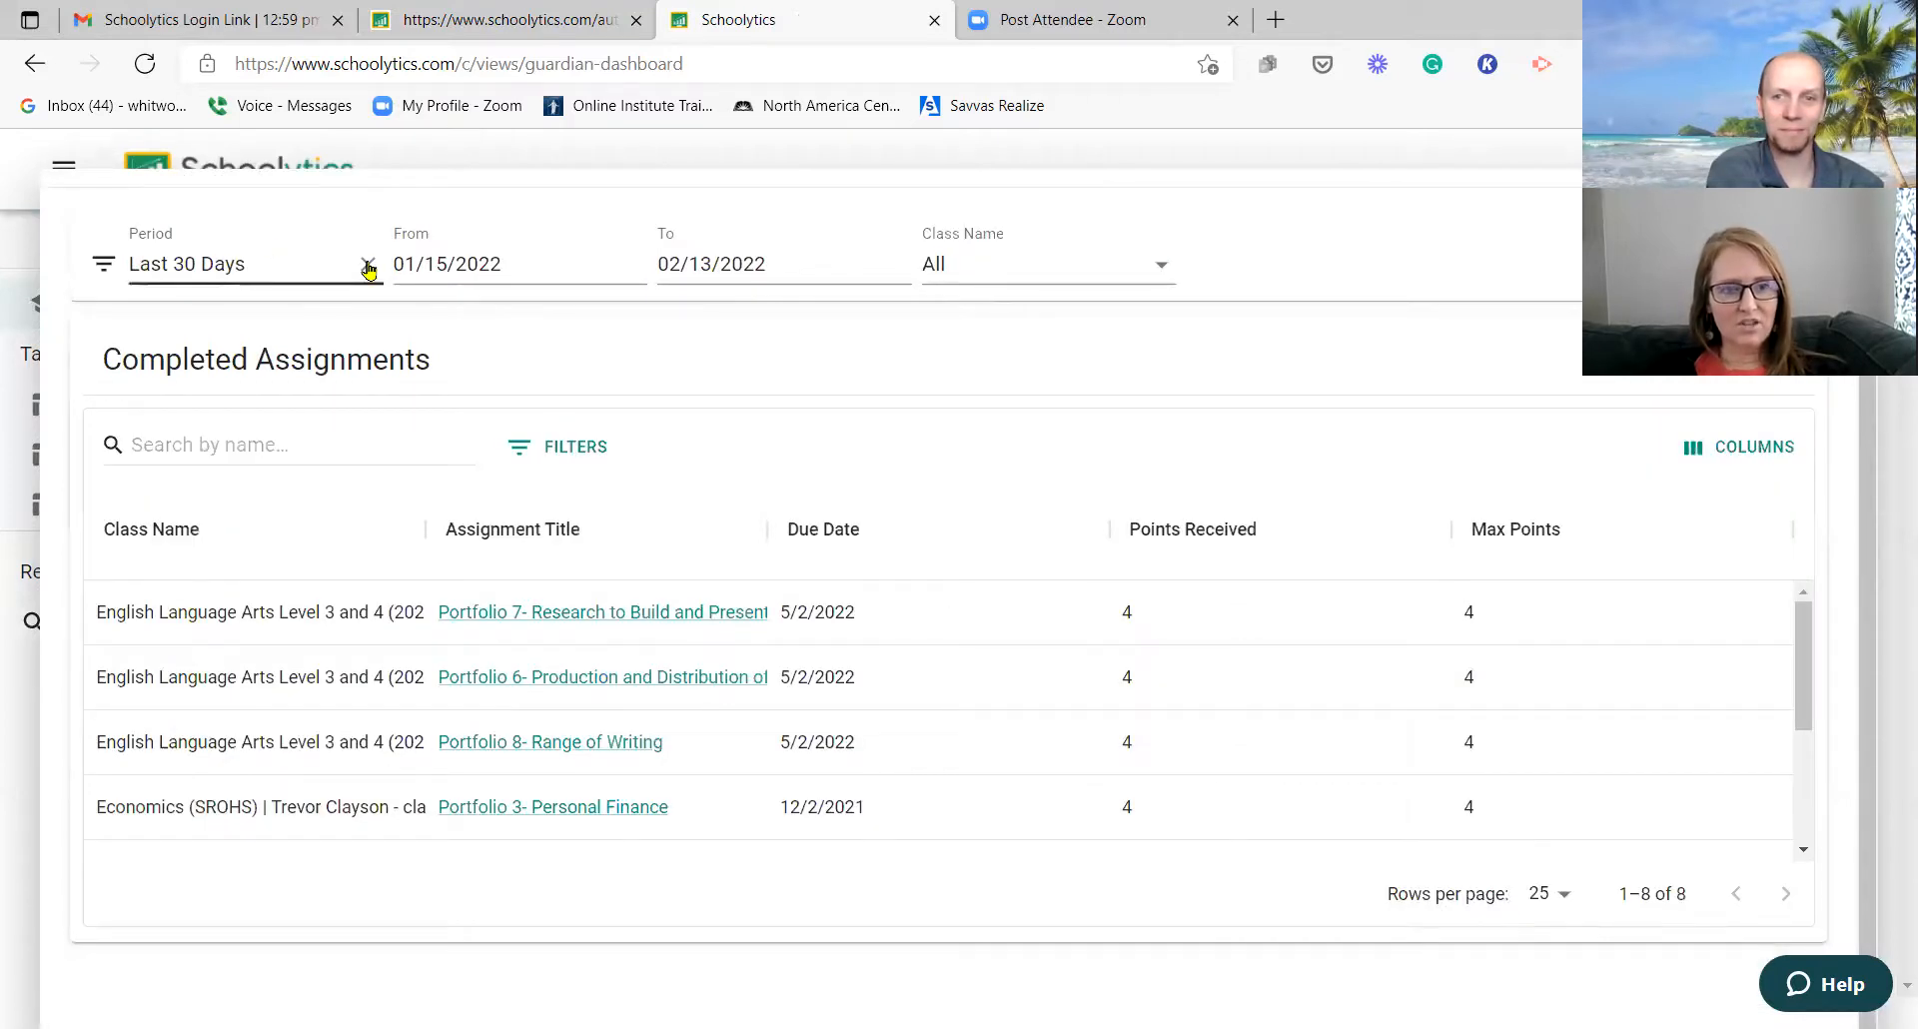
pyautogui.click(368, 268)
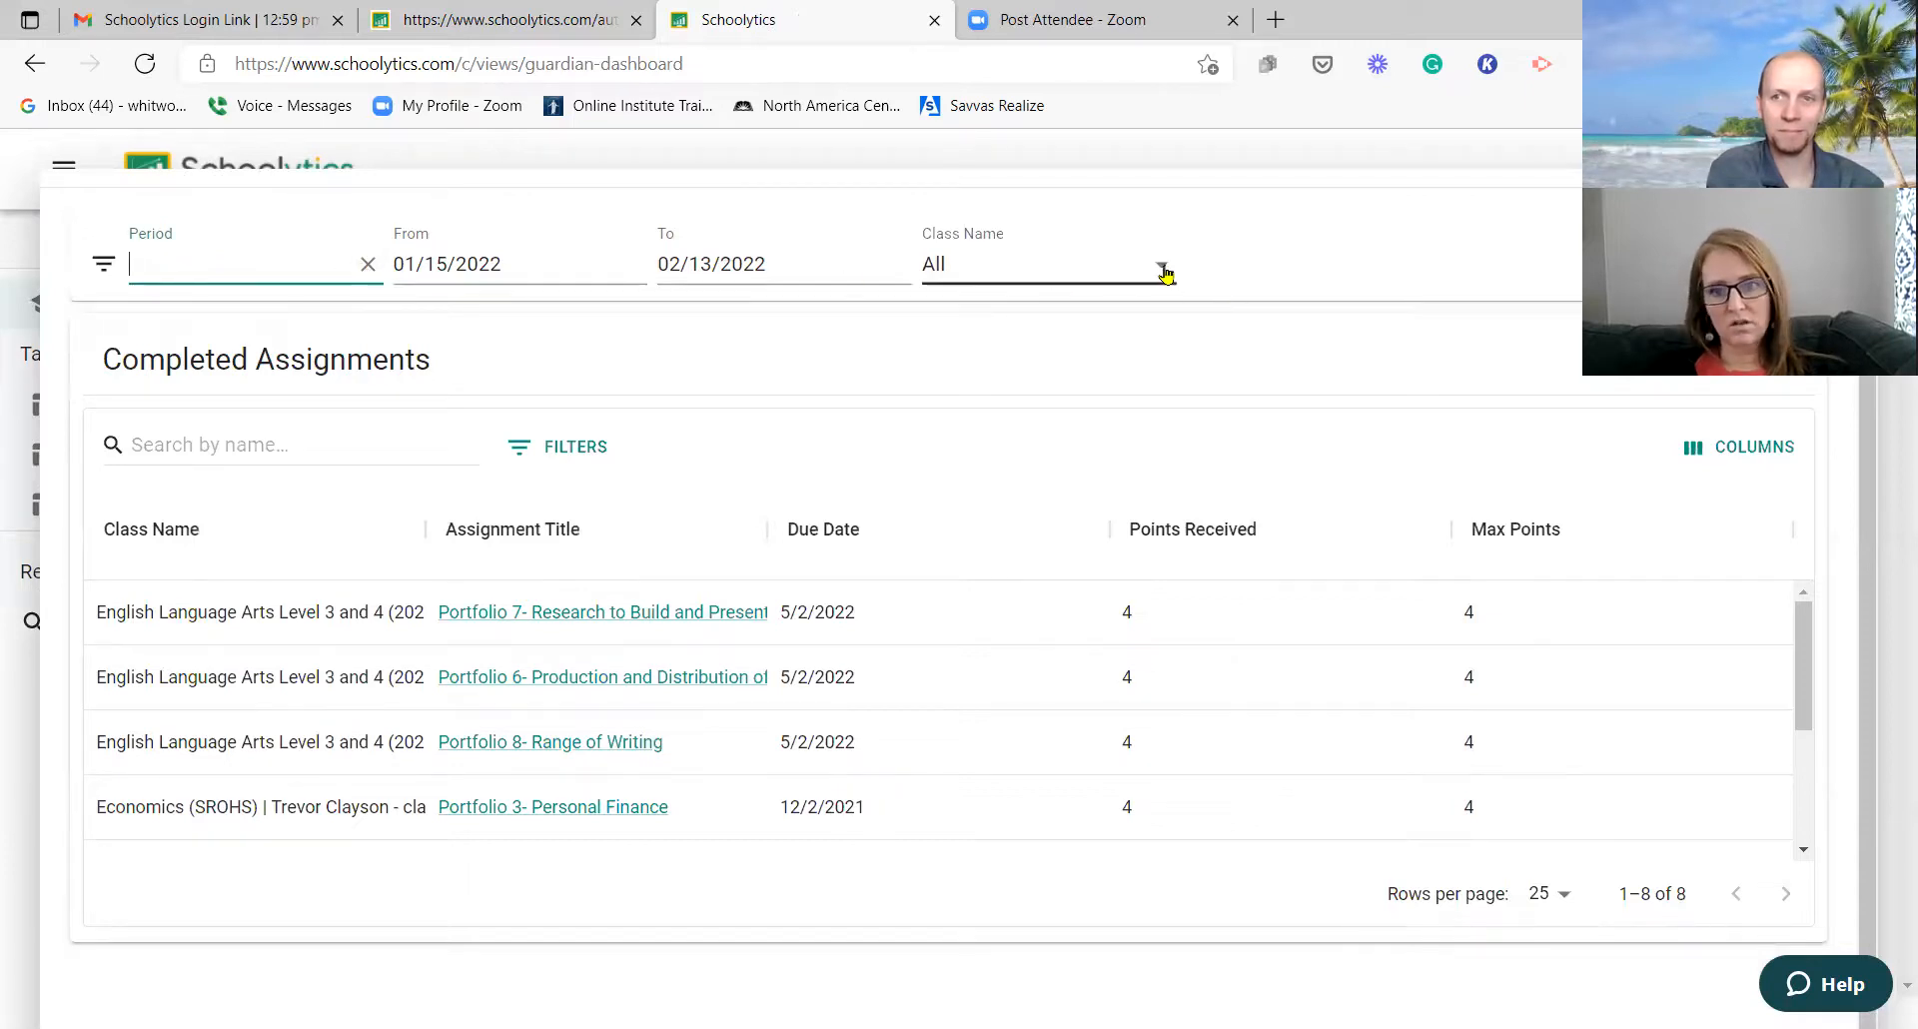
pyautogui.click(1046, 264)
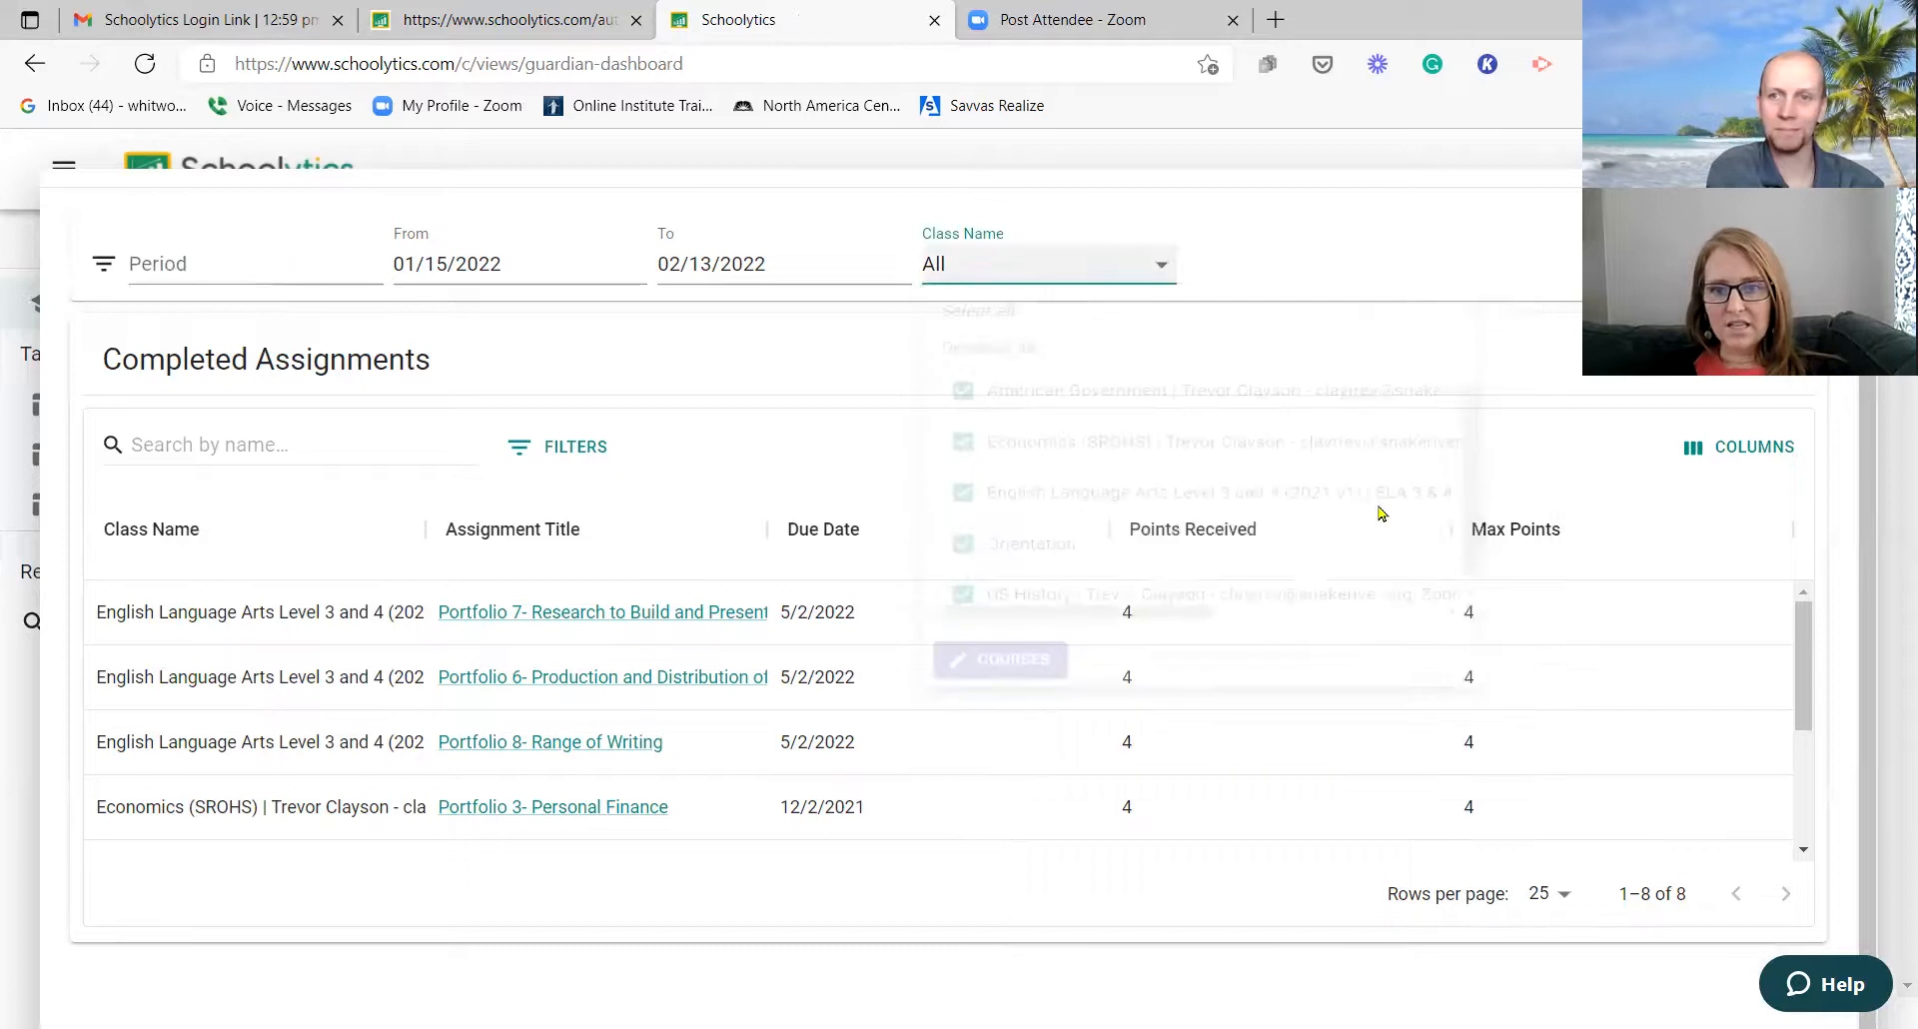
pyautogui.click(1045, 264)
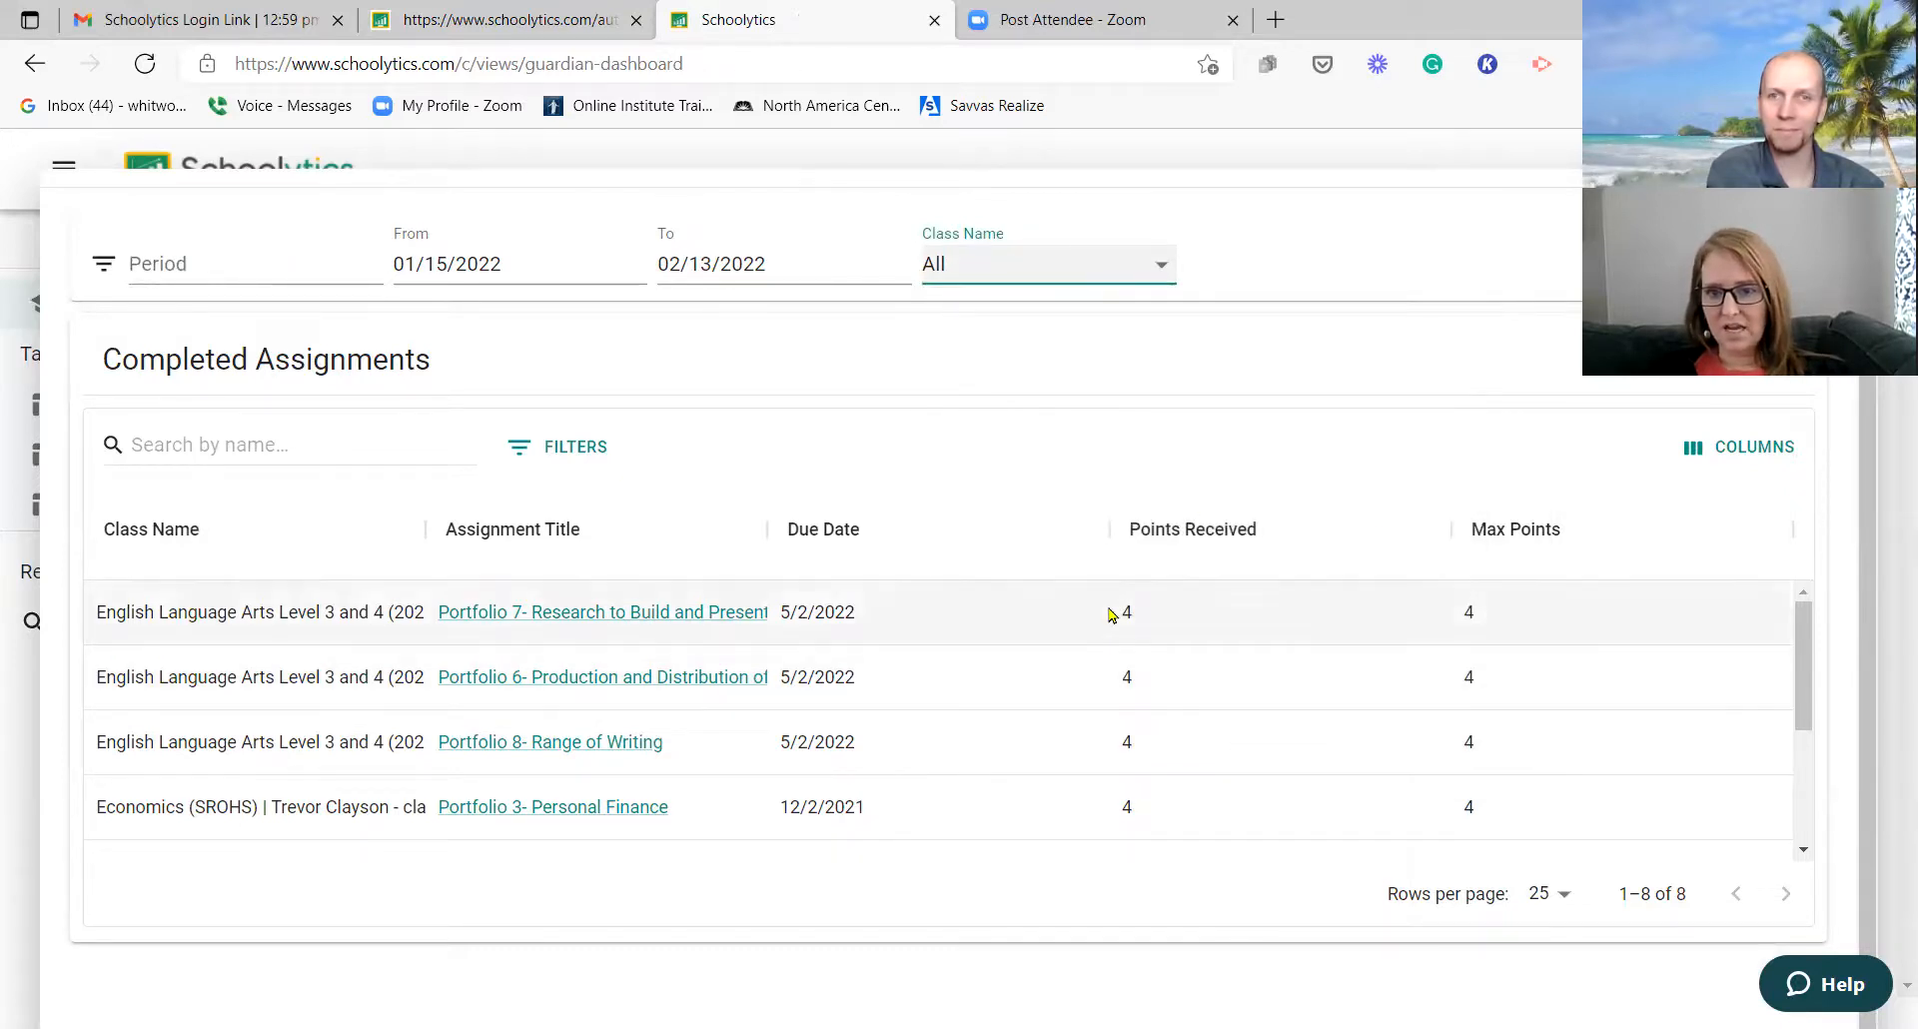
pyautogui.moveTo(1274, 685)
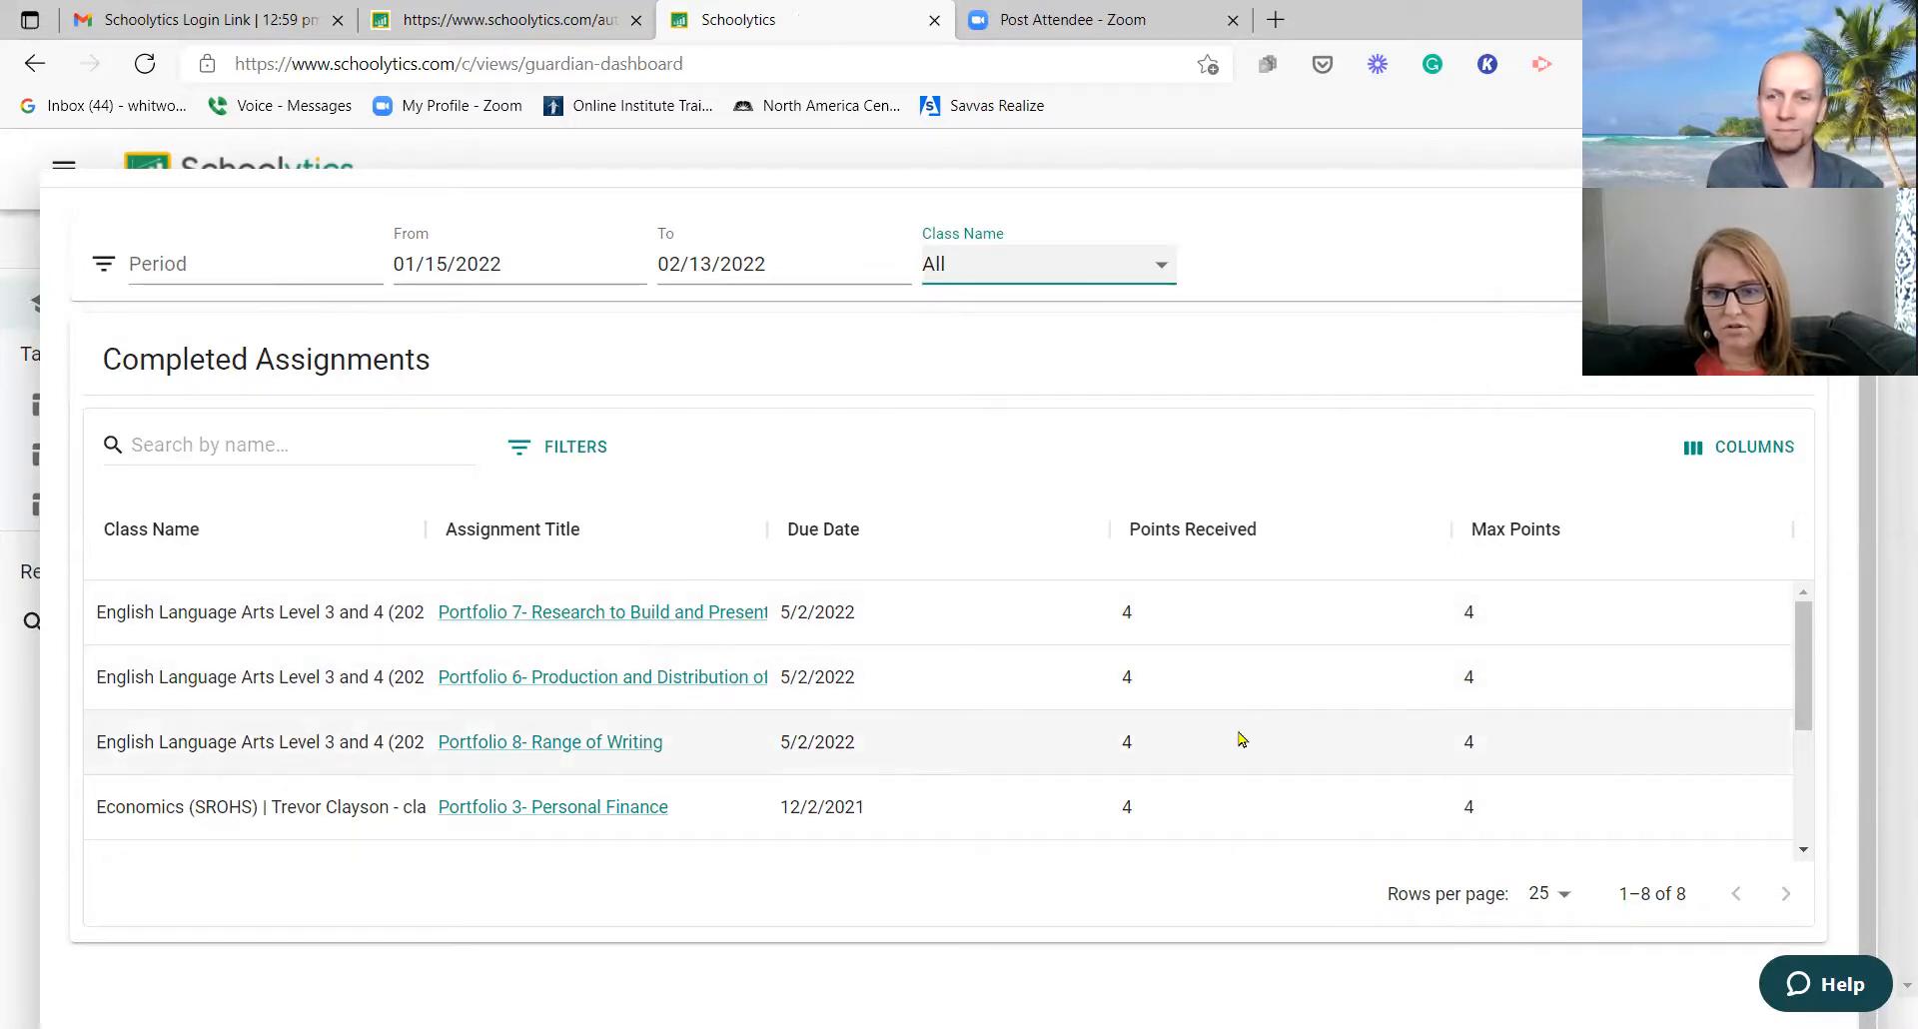
pyautogui.scroll(-3)
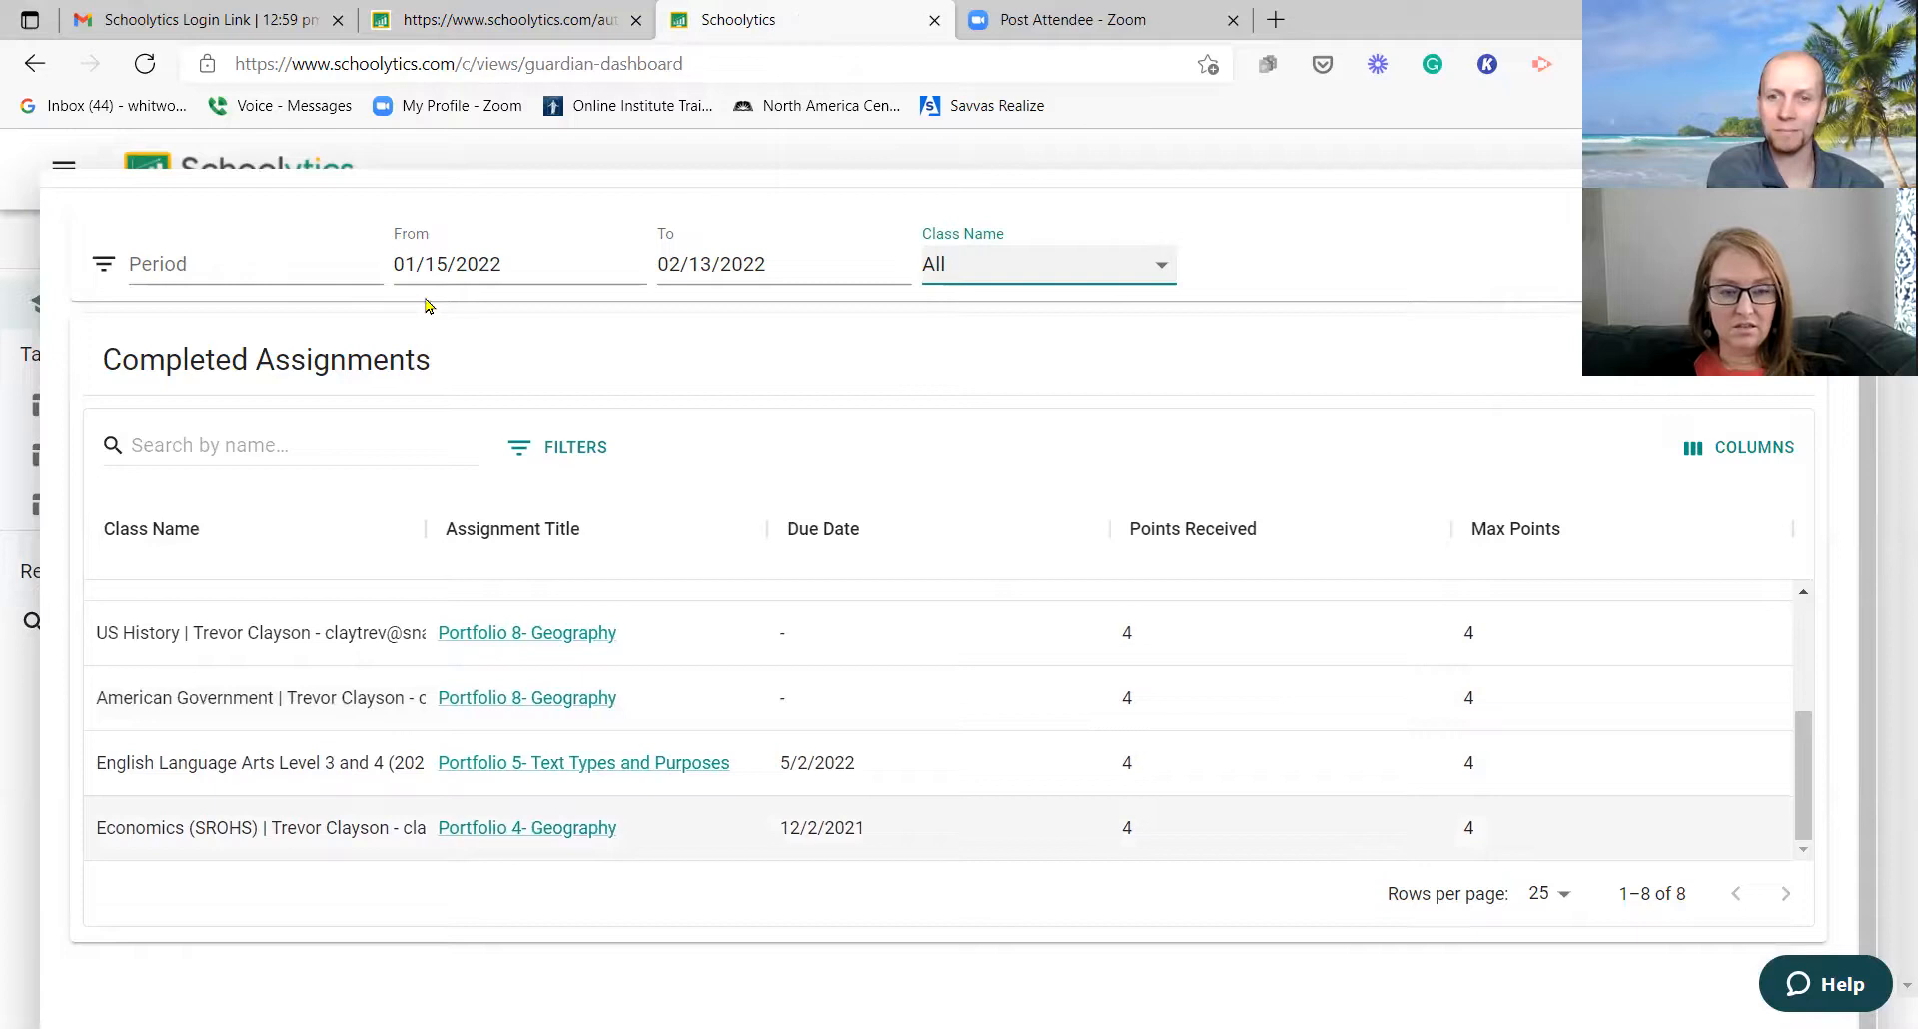
pyautogui.scroll(-3)
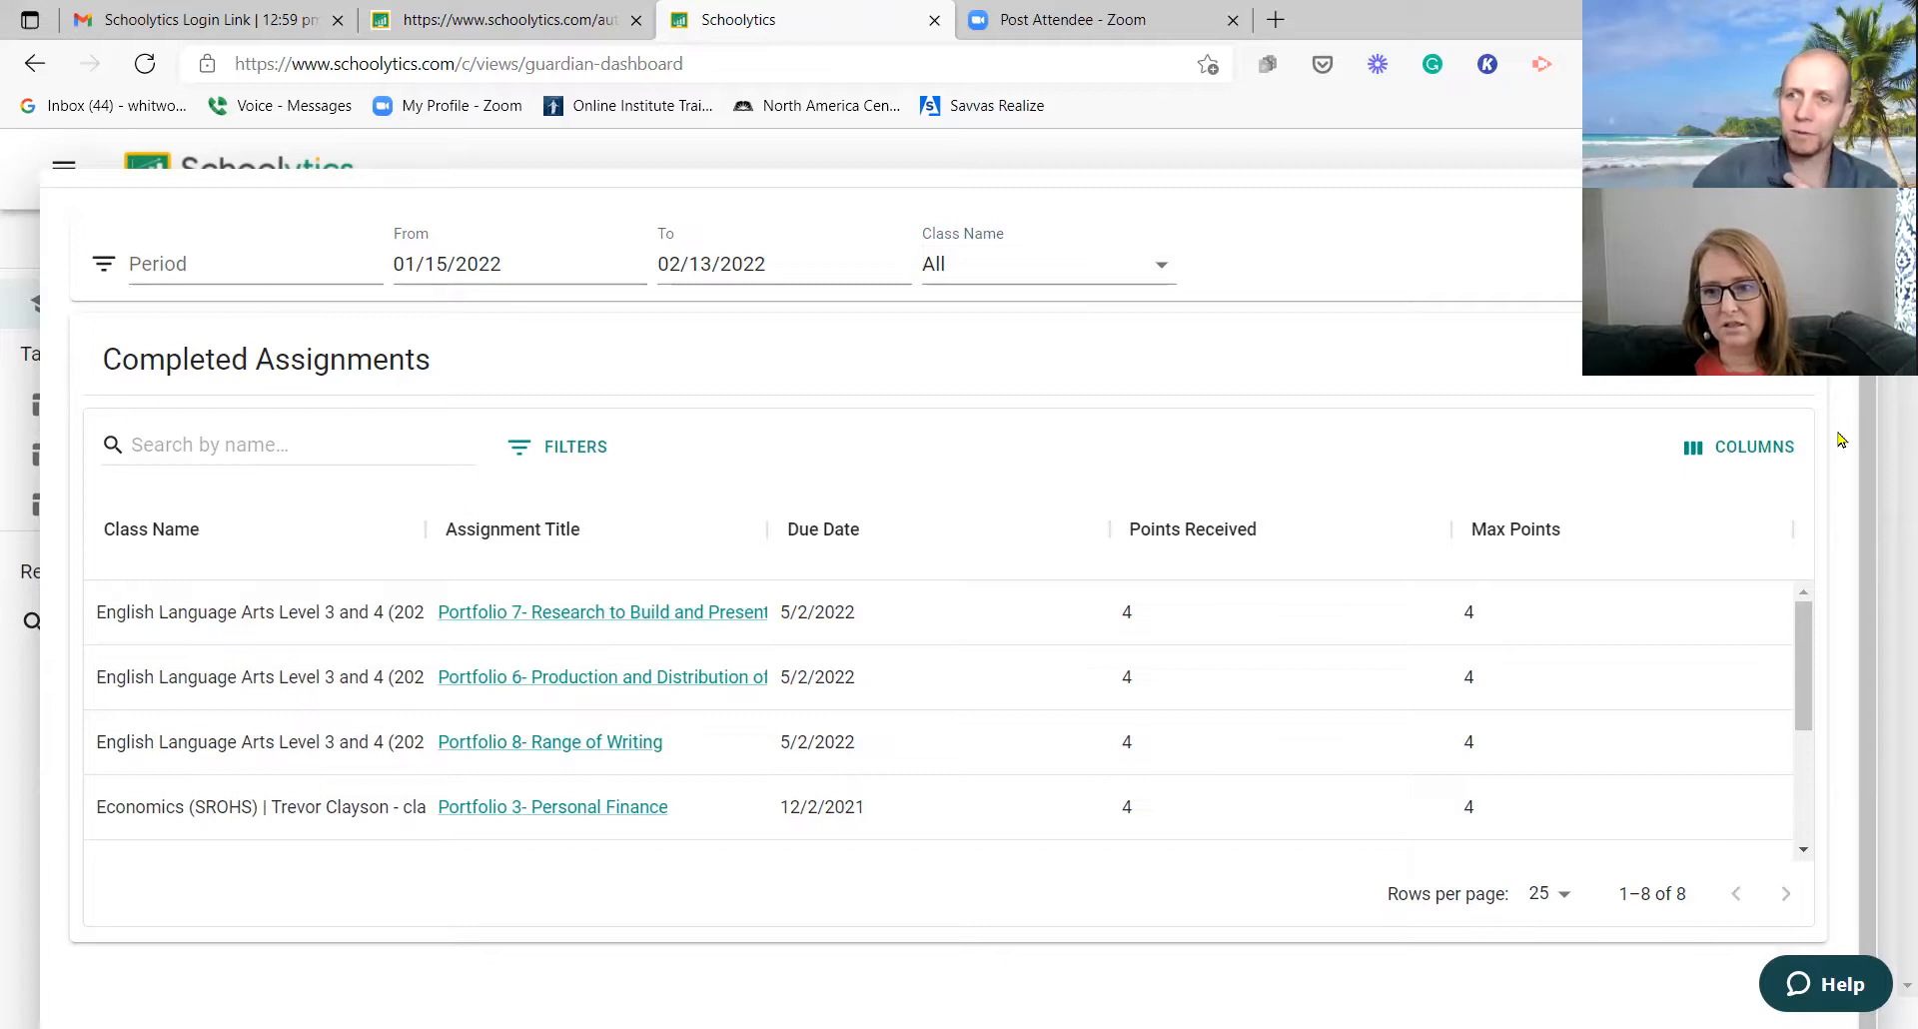
pyautogui.moveTo(1798, 769)
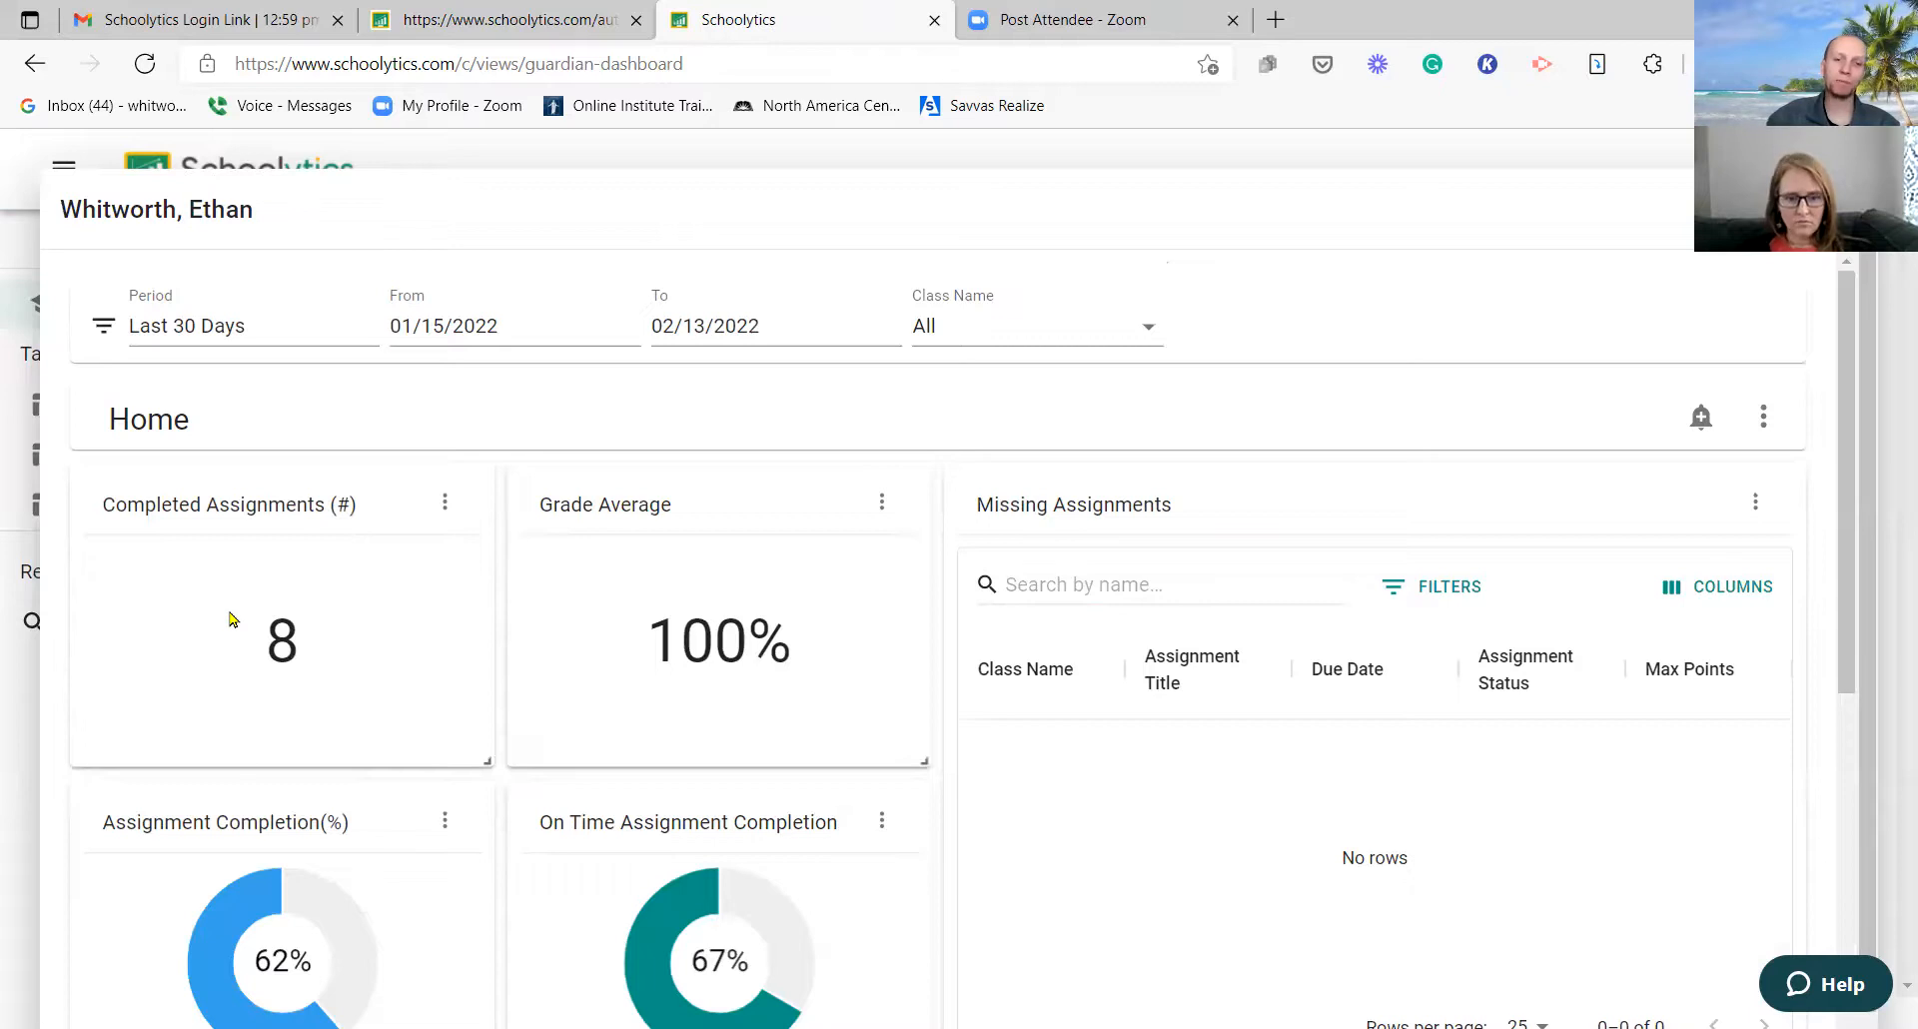
pyautogui.moveTo(218, 613)
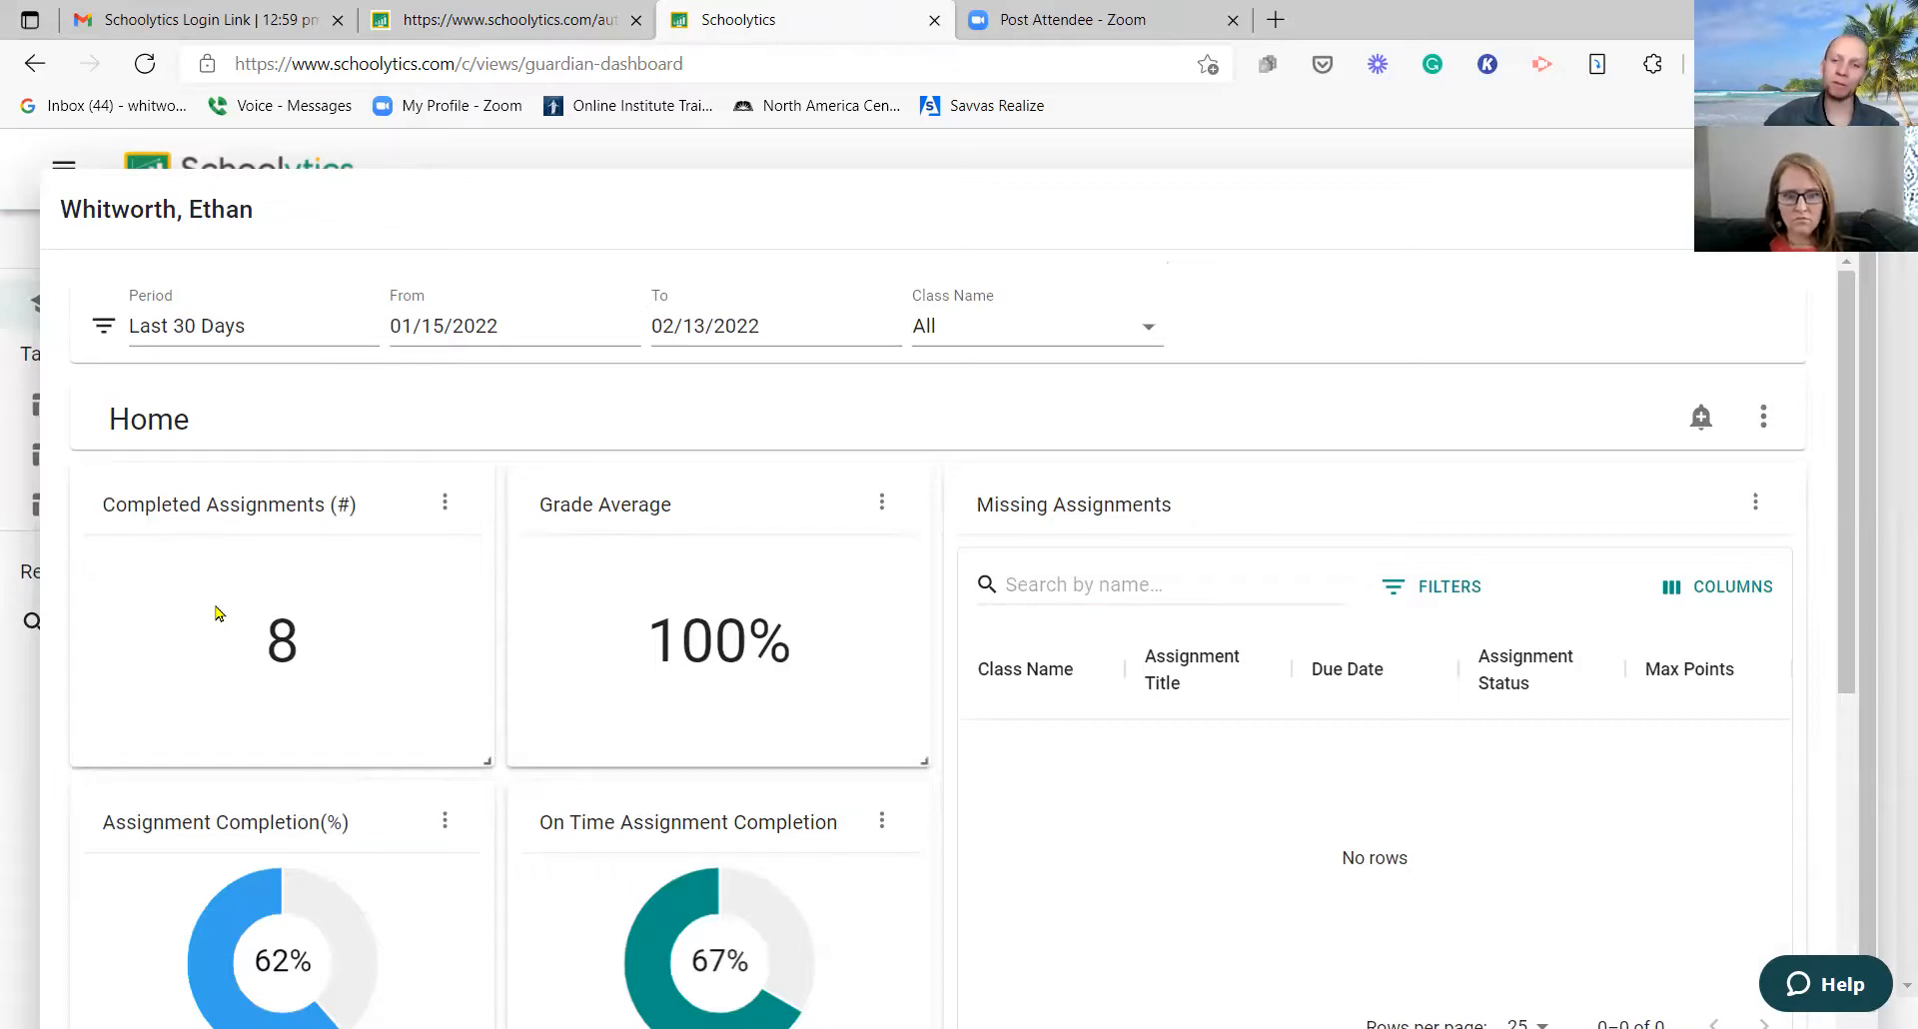
pyautogui.moveTo(320, 891)
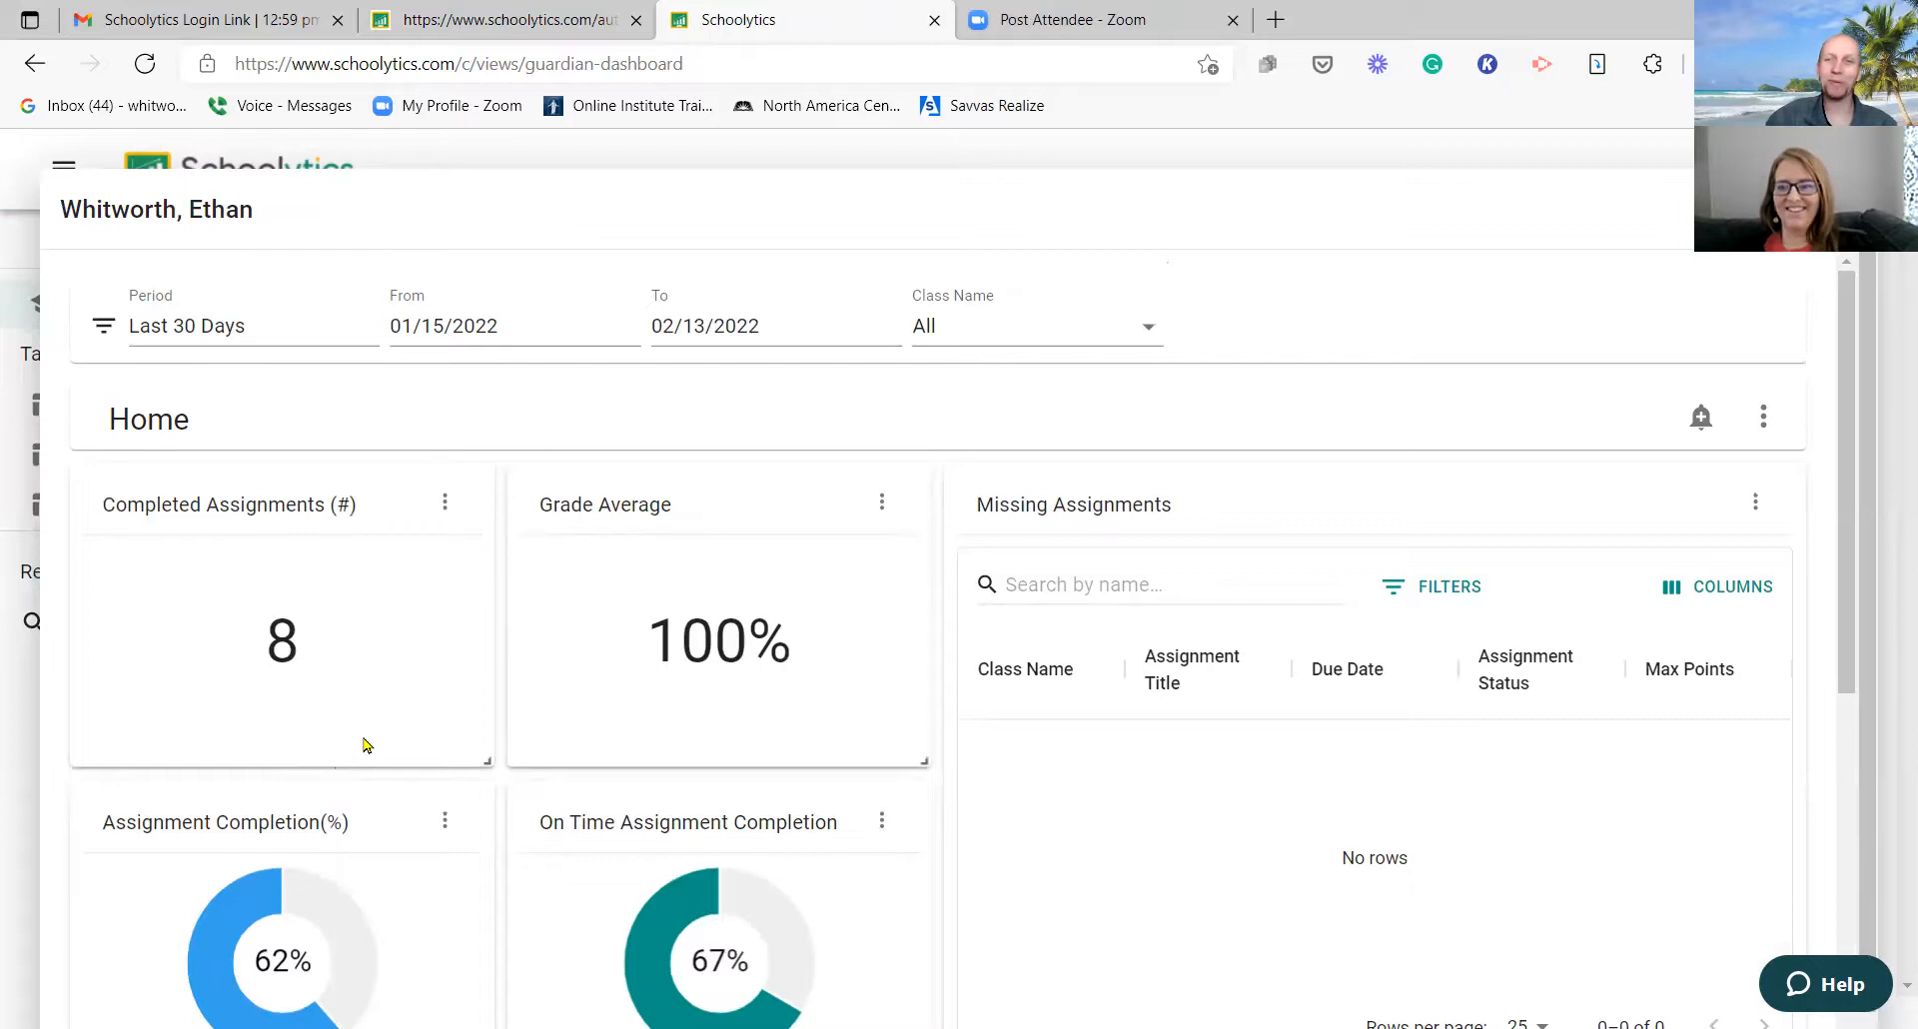
pyautogui.moveTo(371, 629)
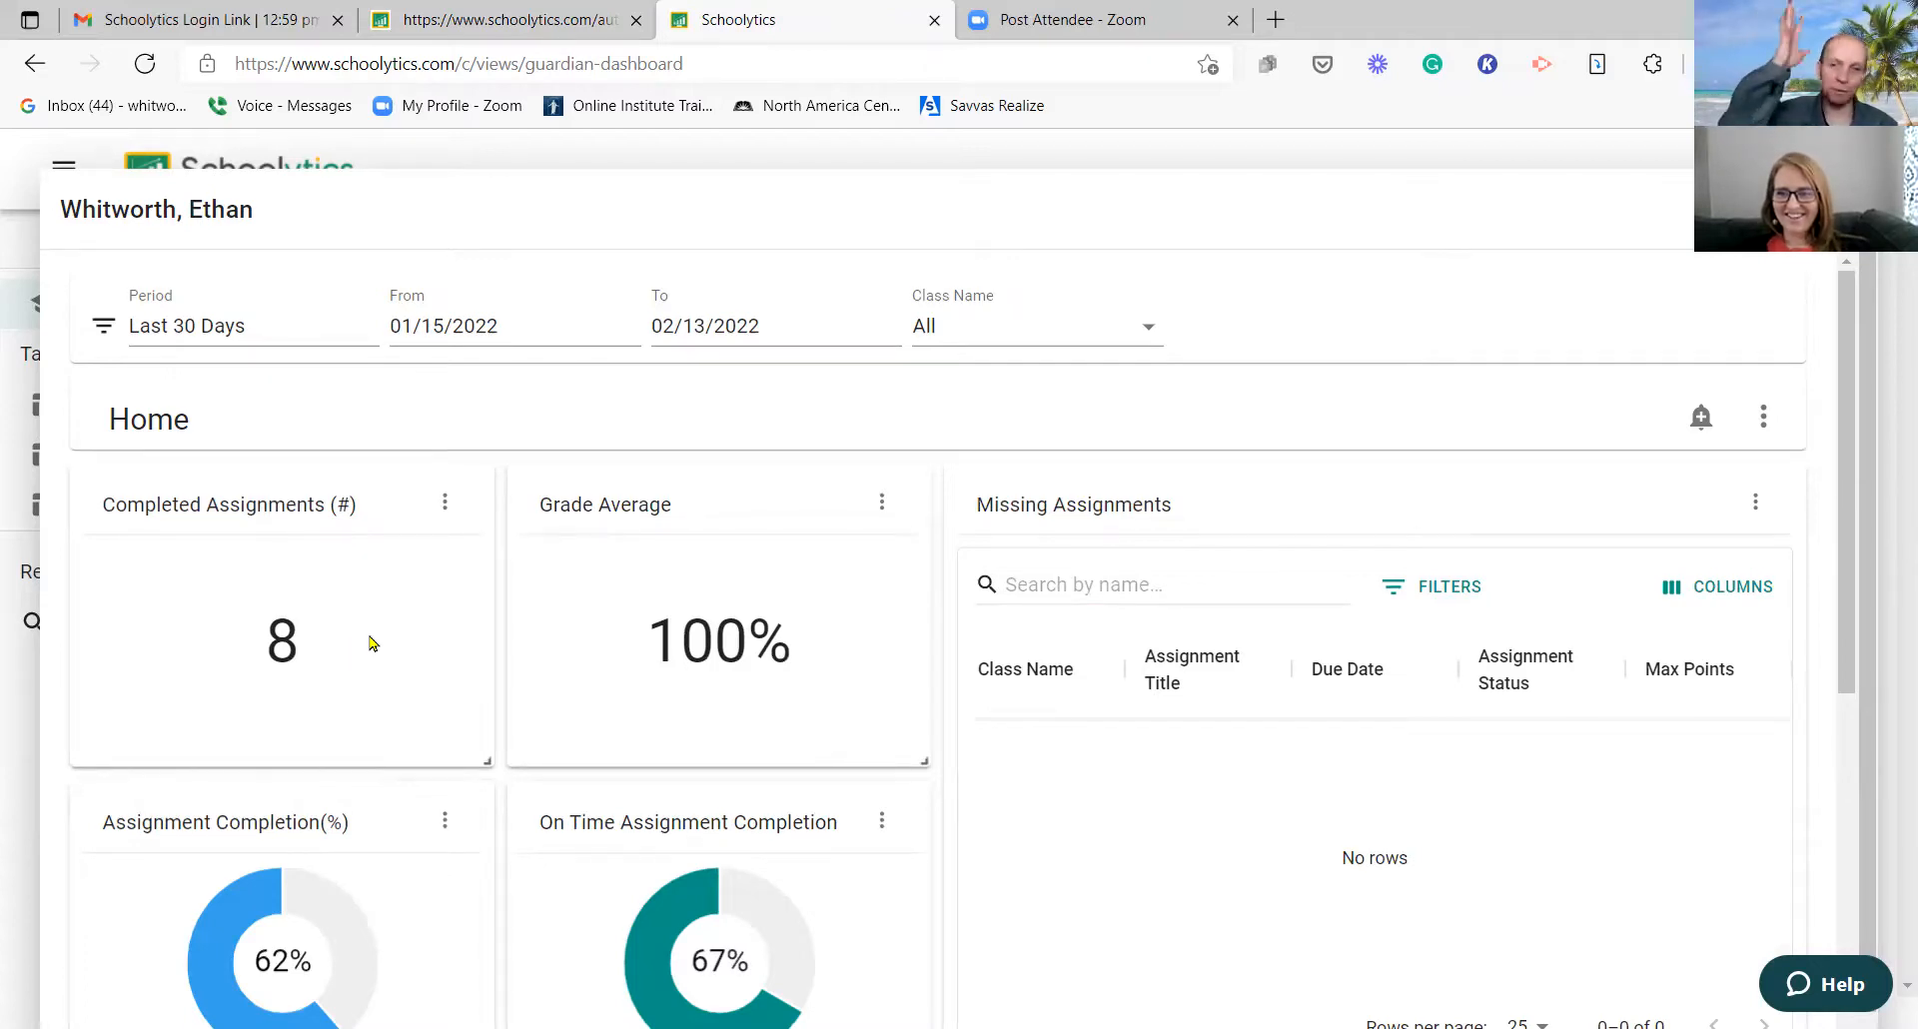
pyautogui.moveTo(412, 673)
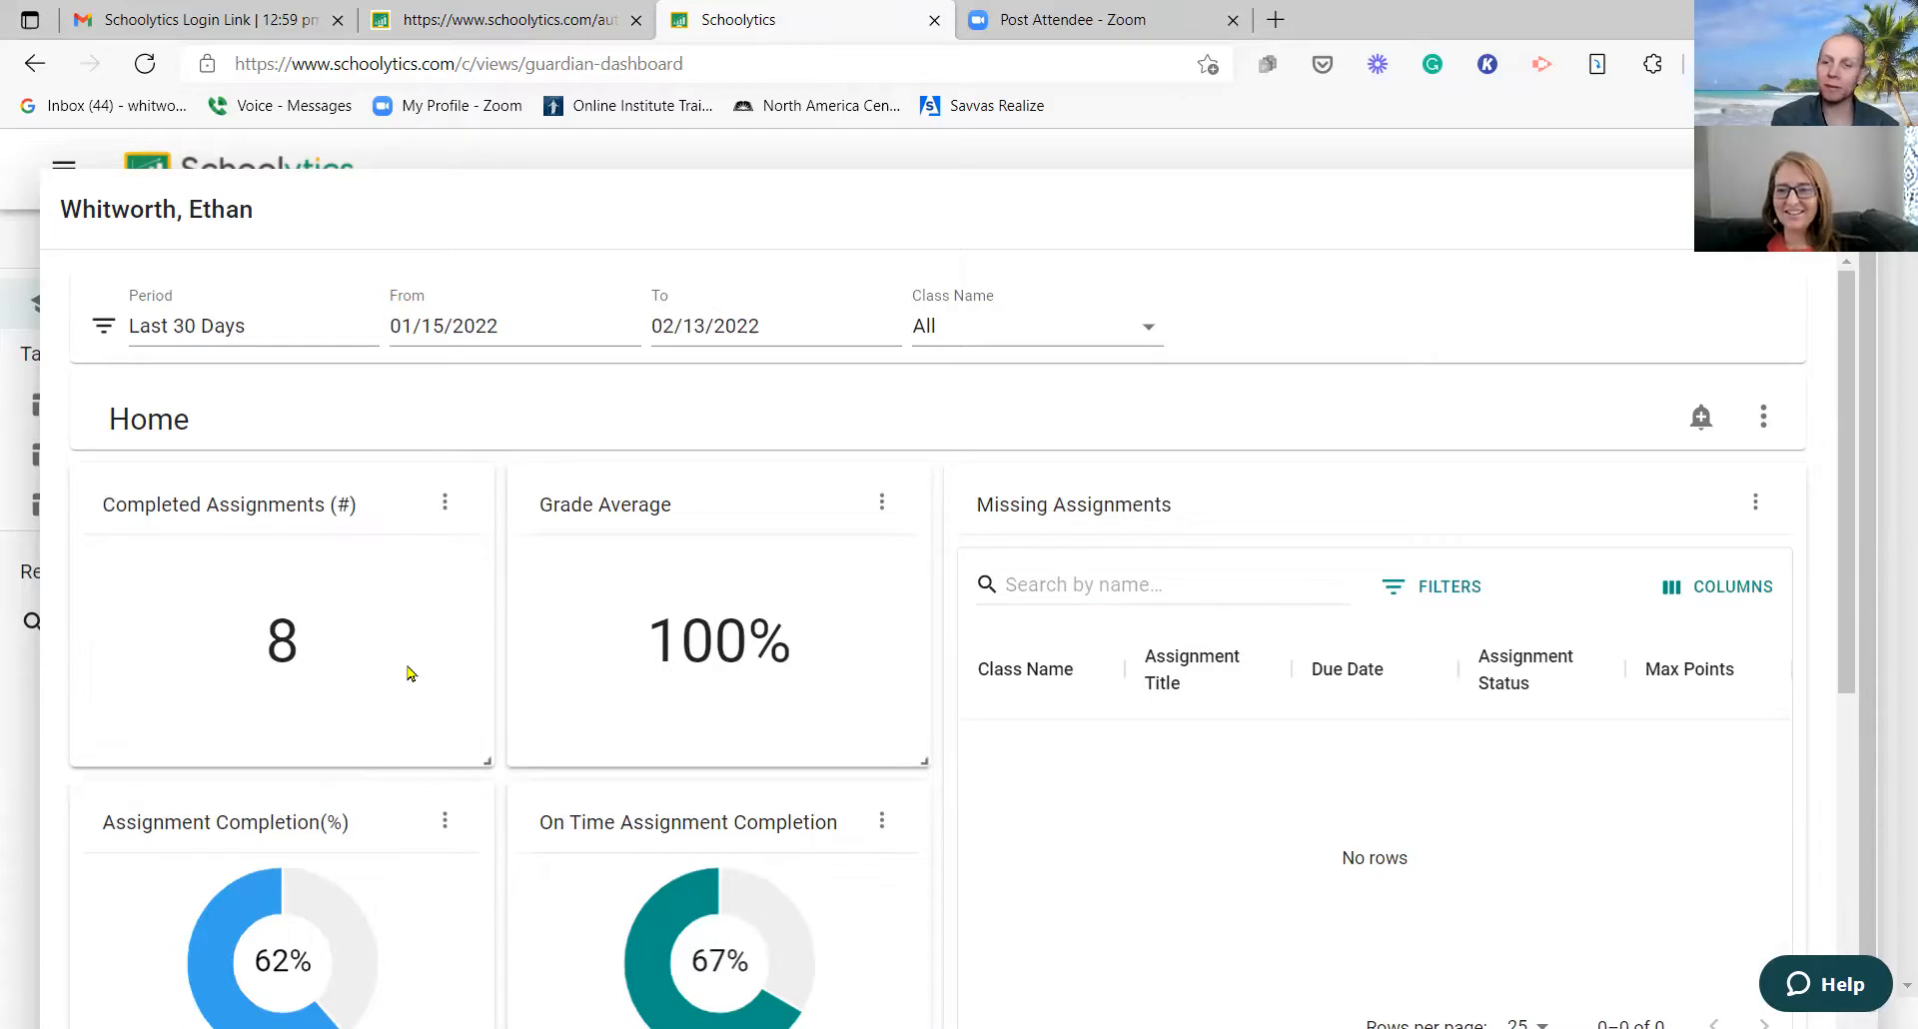
pyautogui.moveTo(416, 652)
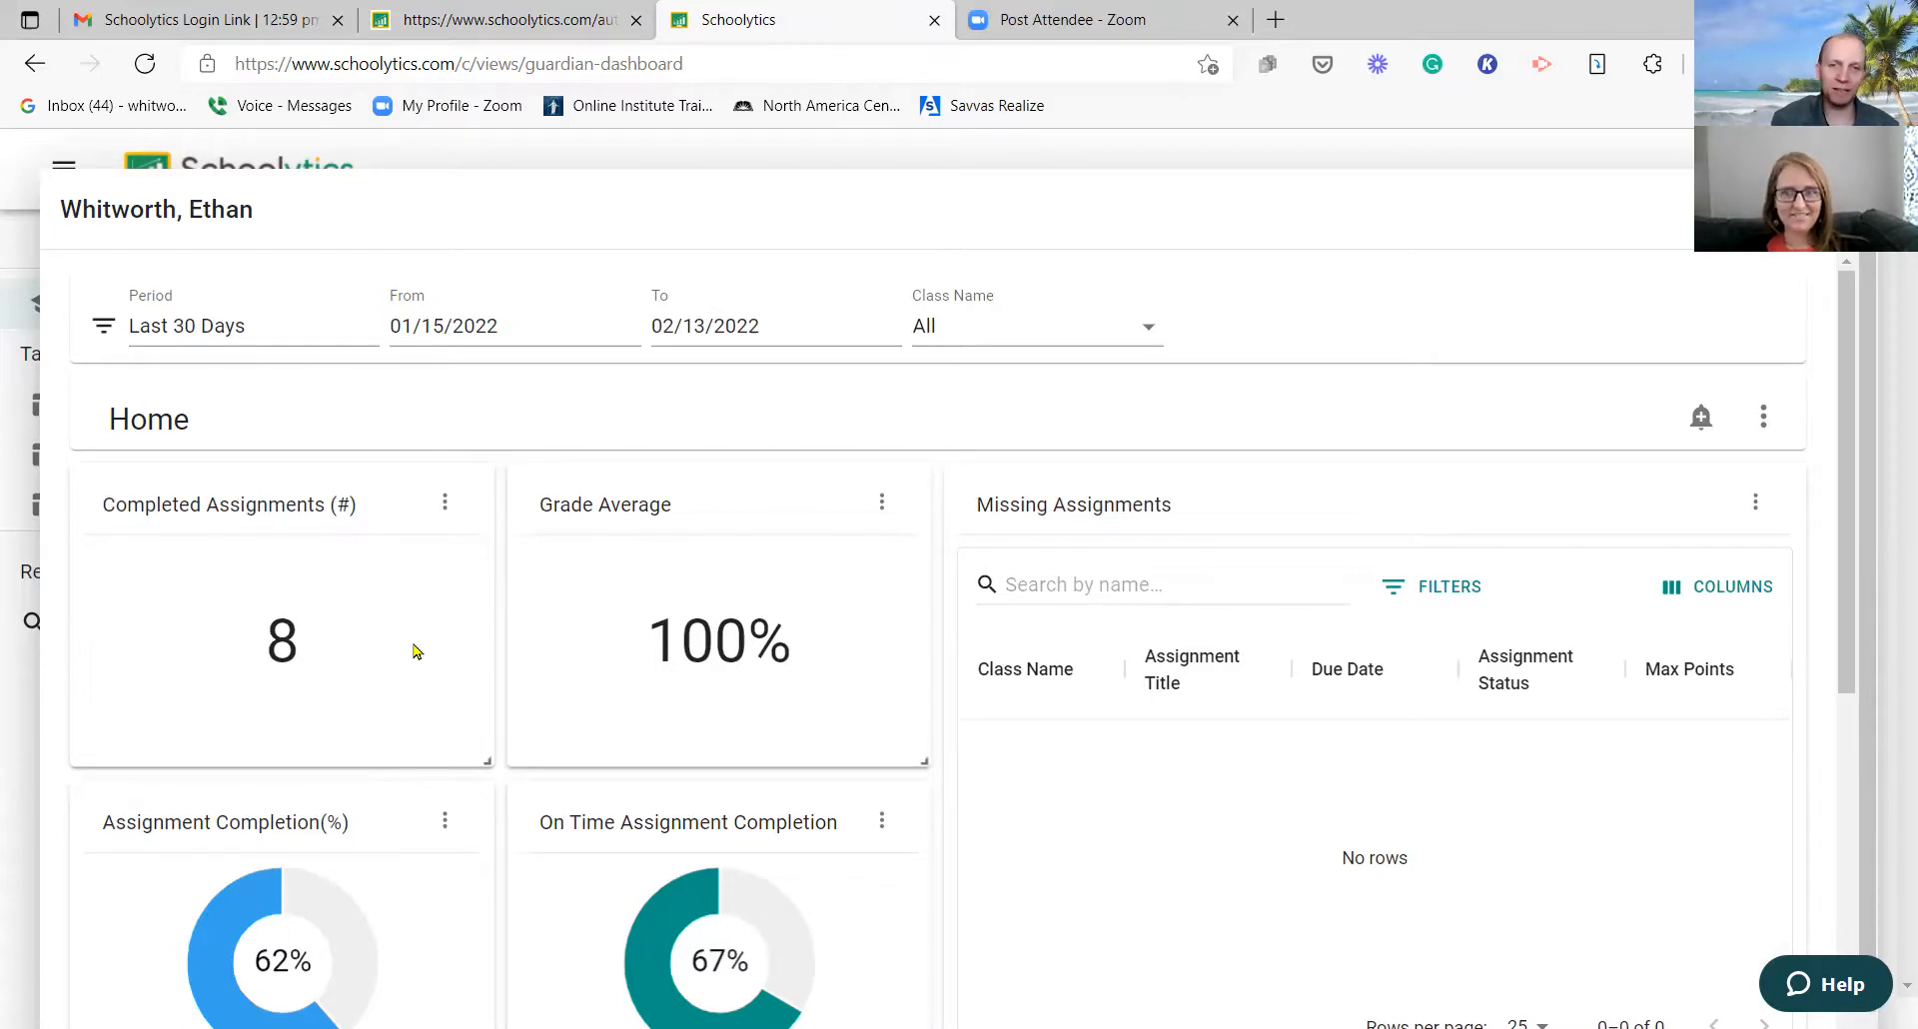
pyautogui.moveTo(445, 661)
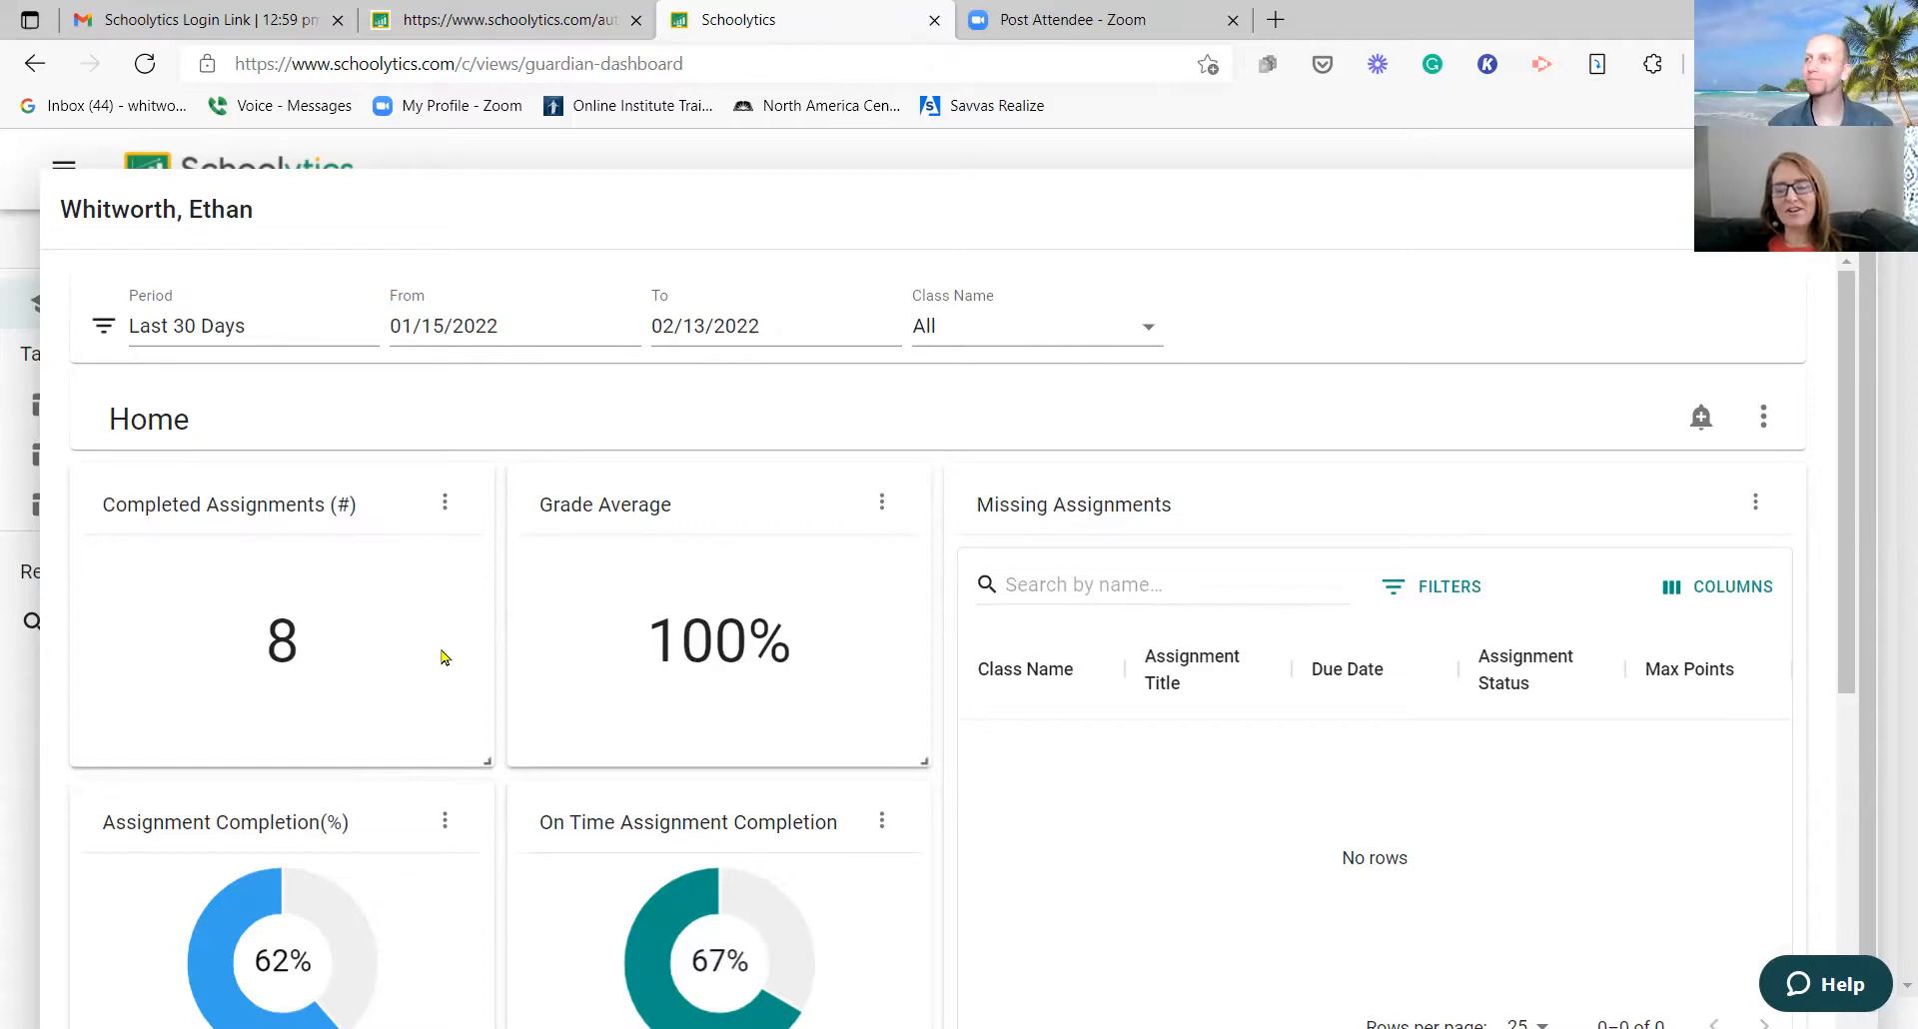
pyautogui.moveTo(438, 651)
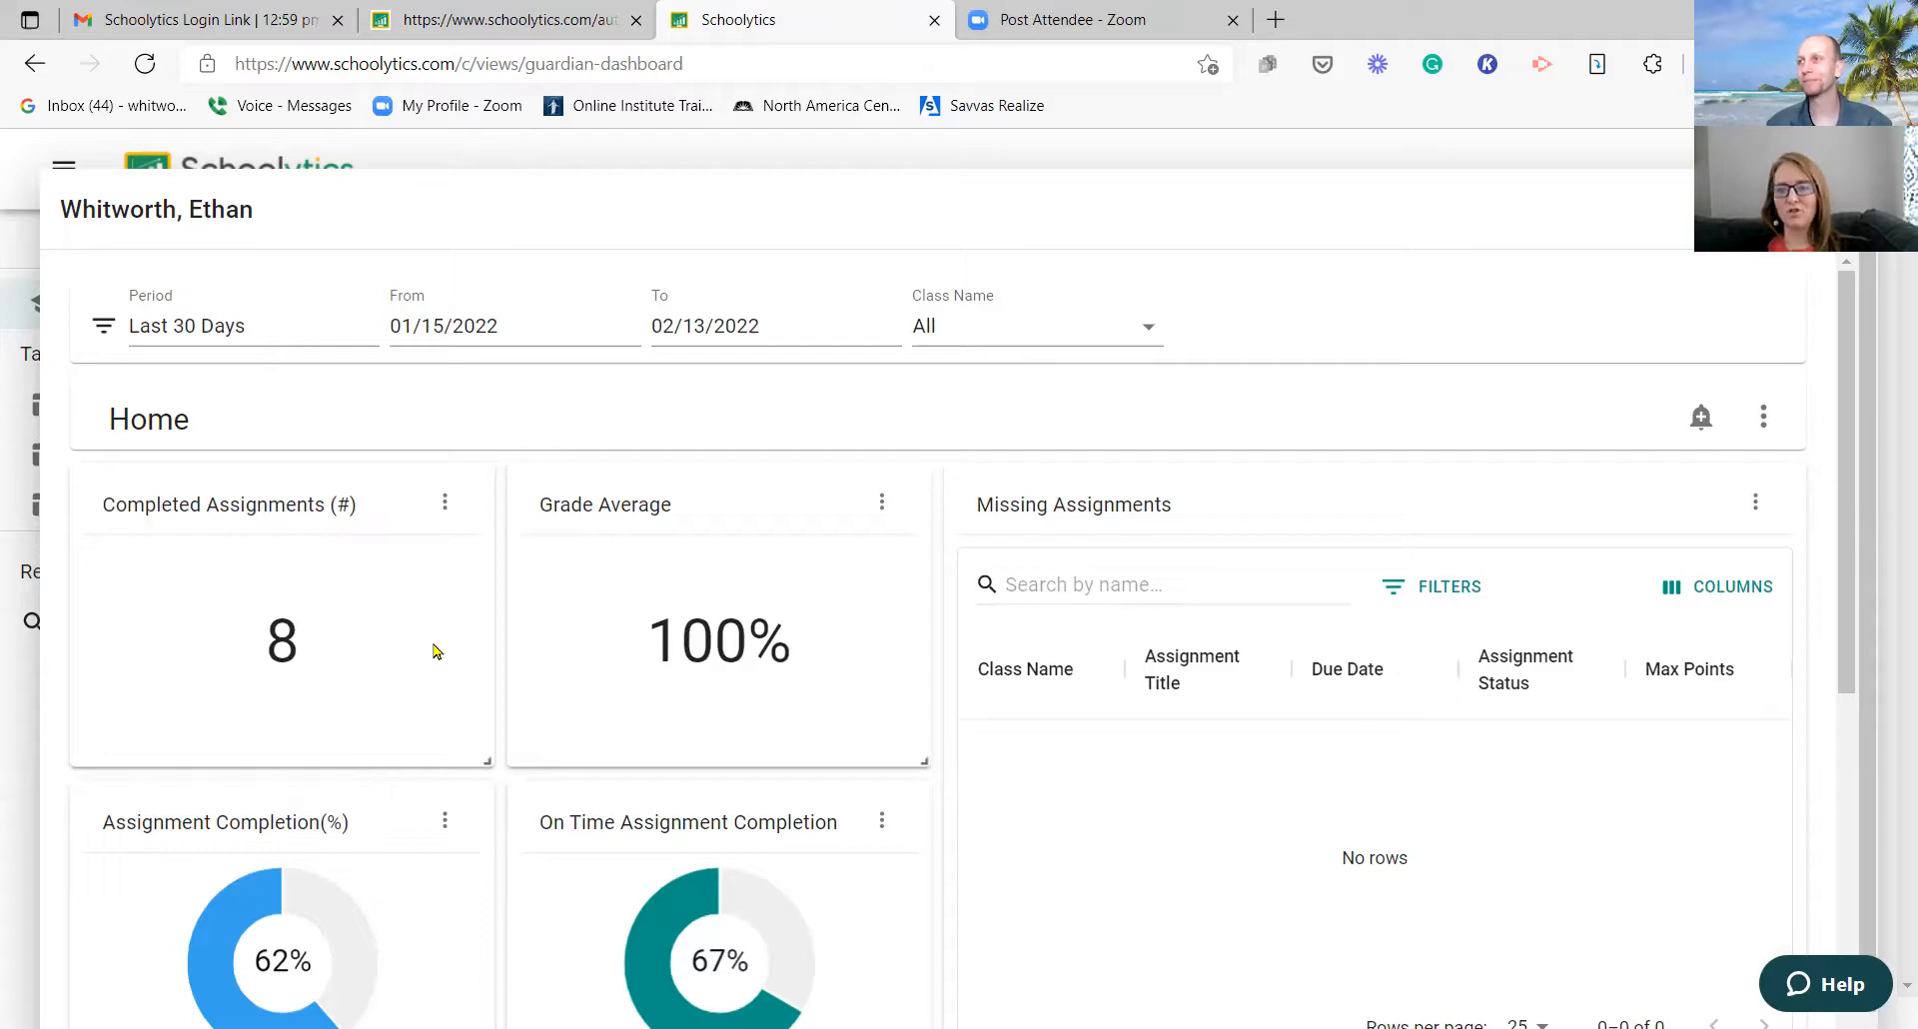
pyautogui.moveTo(445, 652)
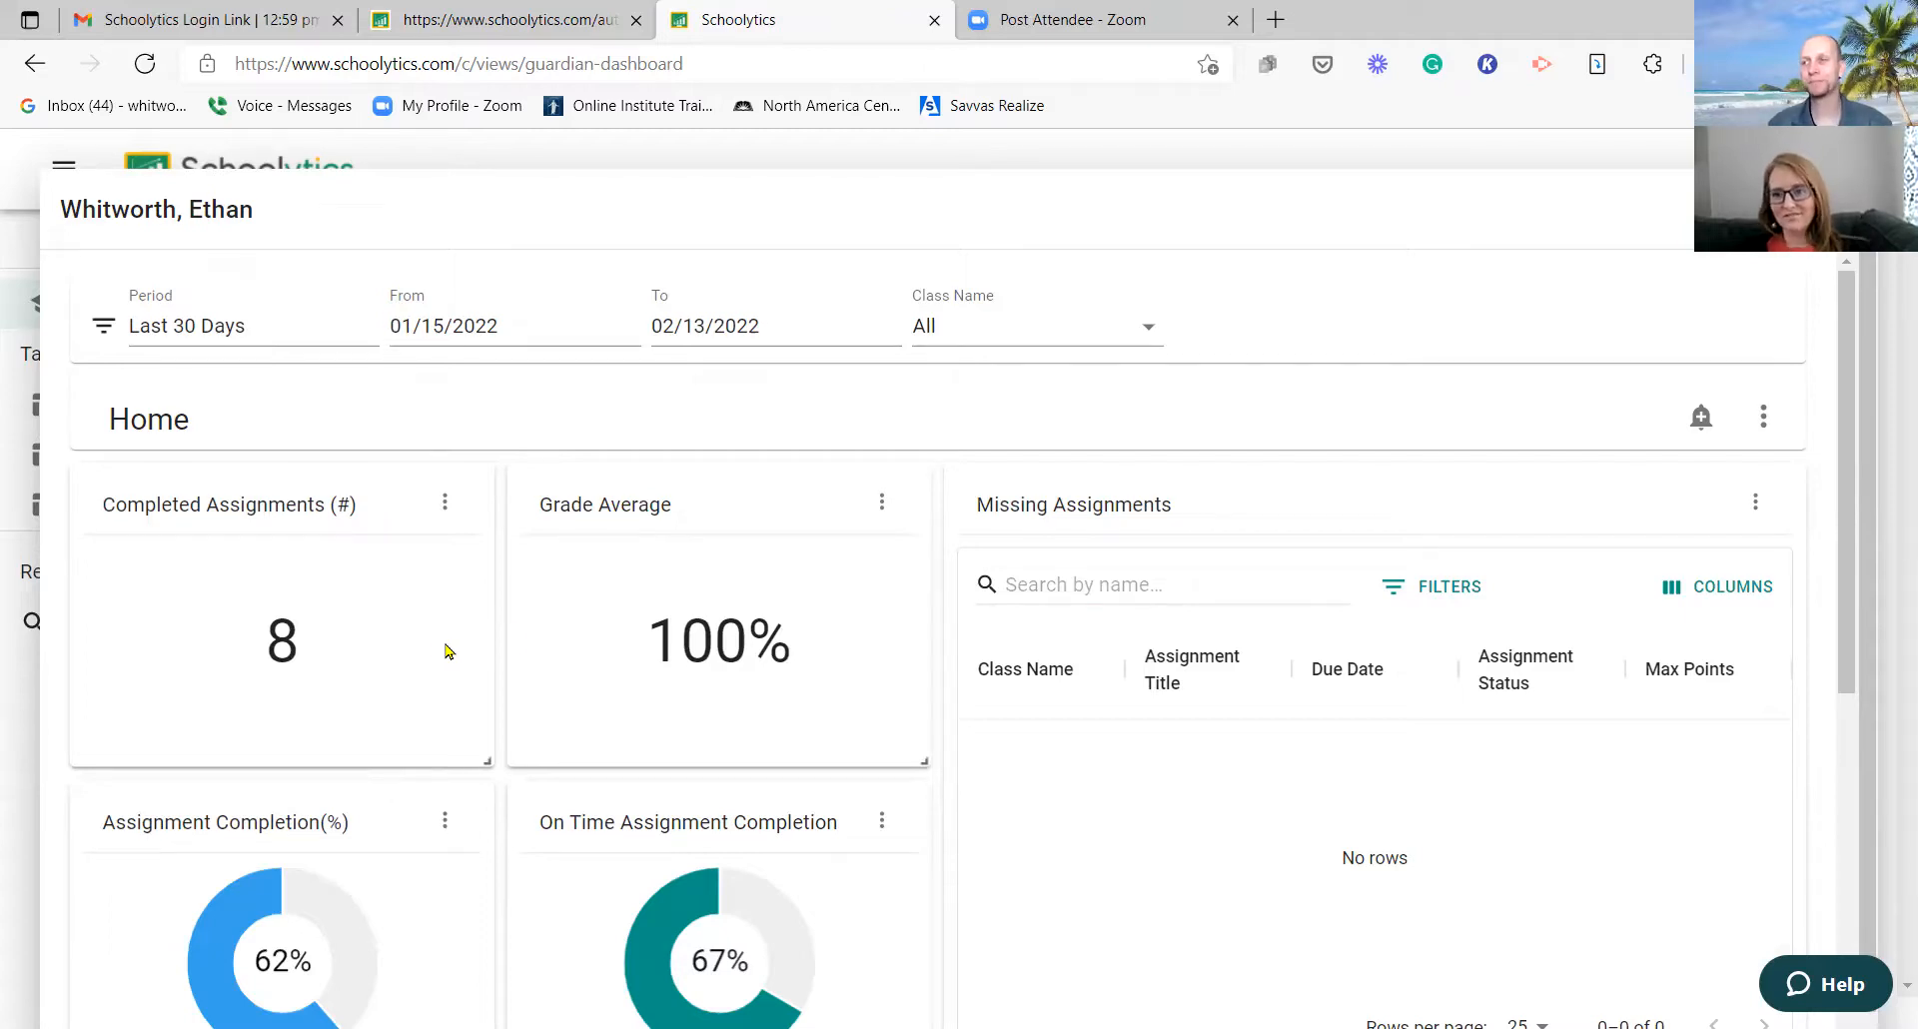
pyautogui.moveTo(919, 610)
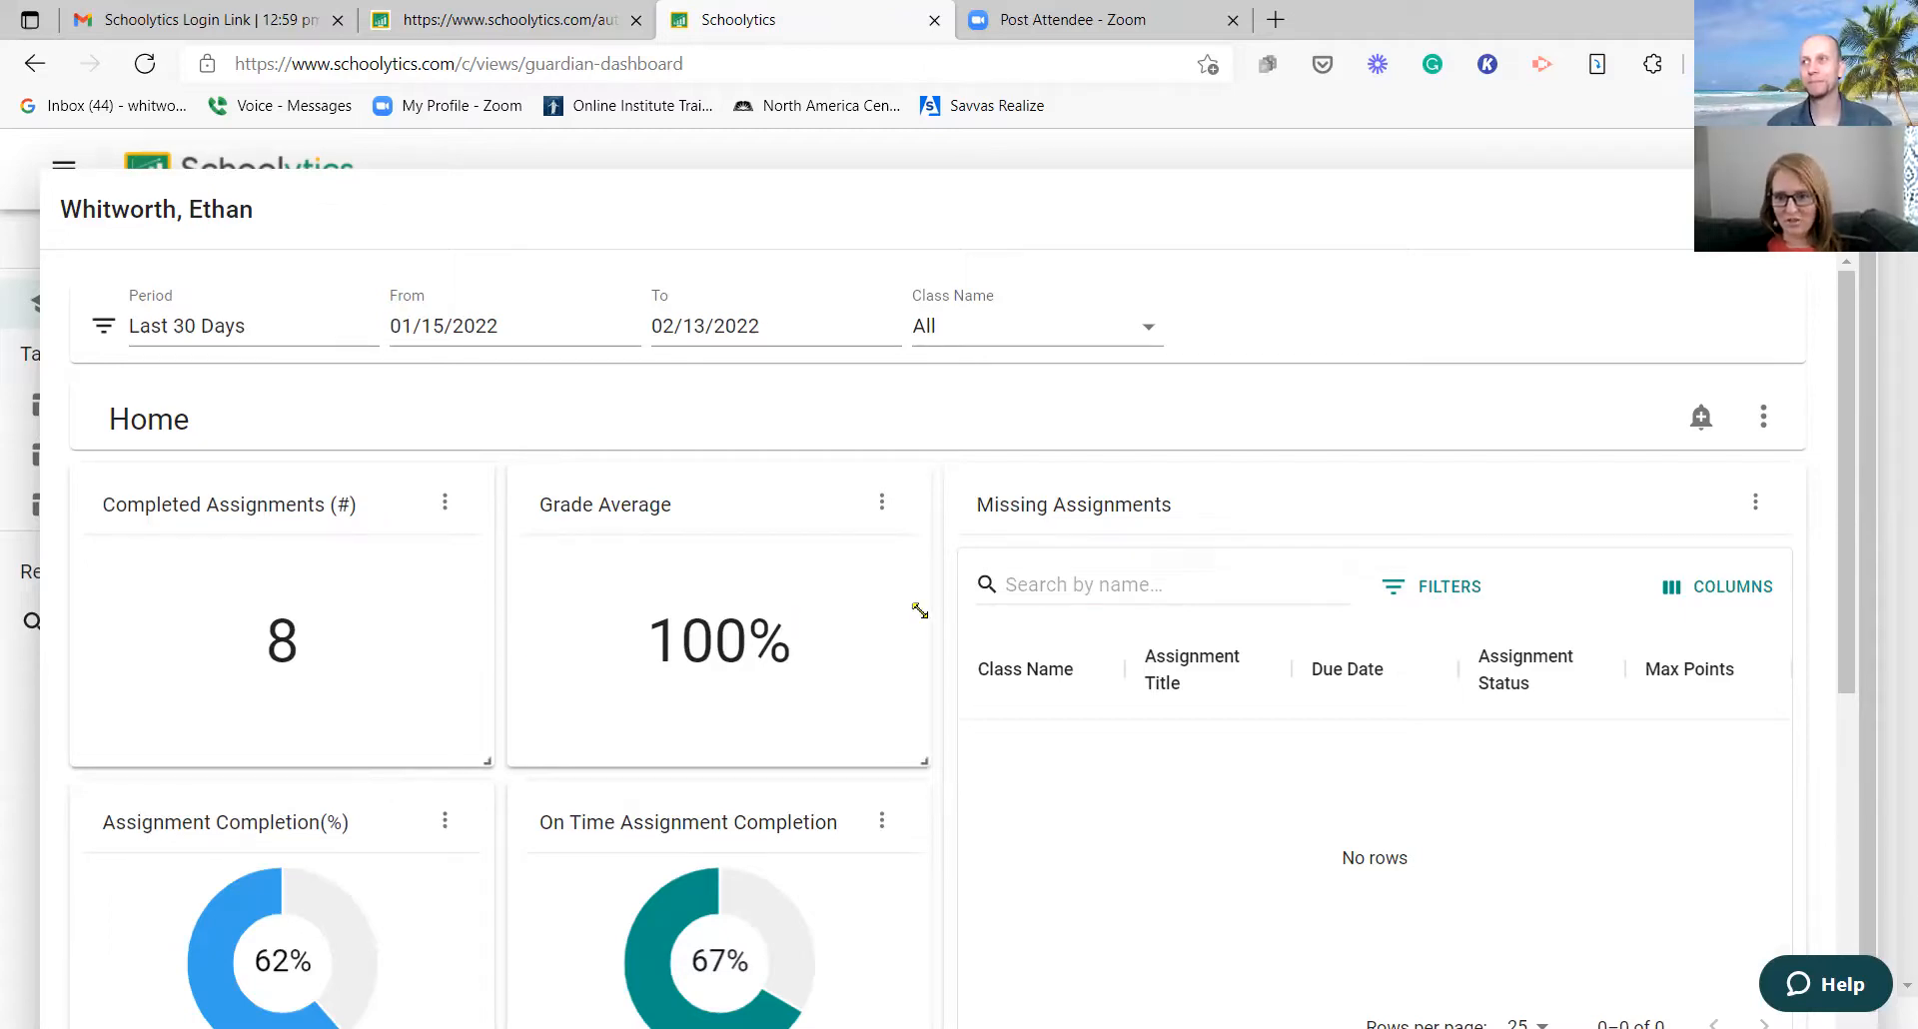
pyautogui.scroll(-3)
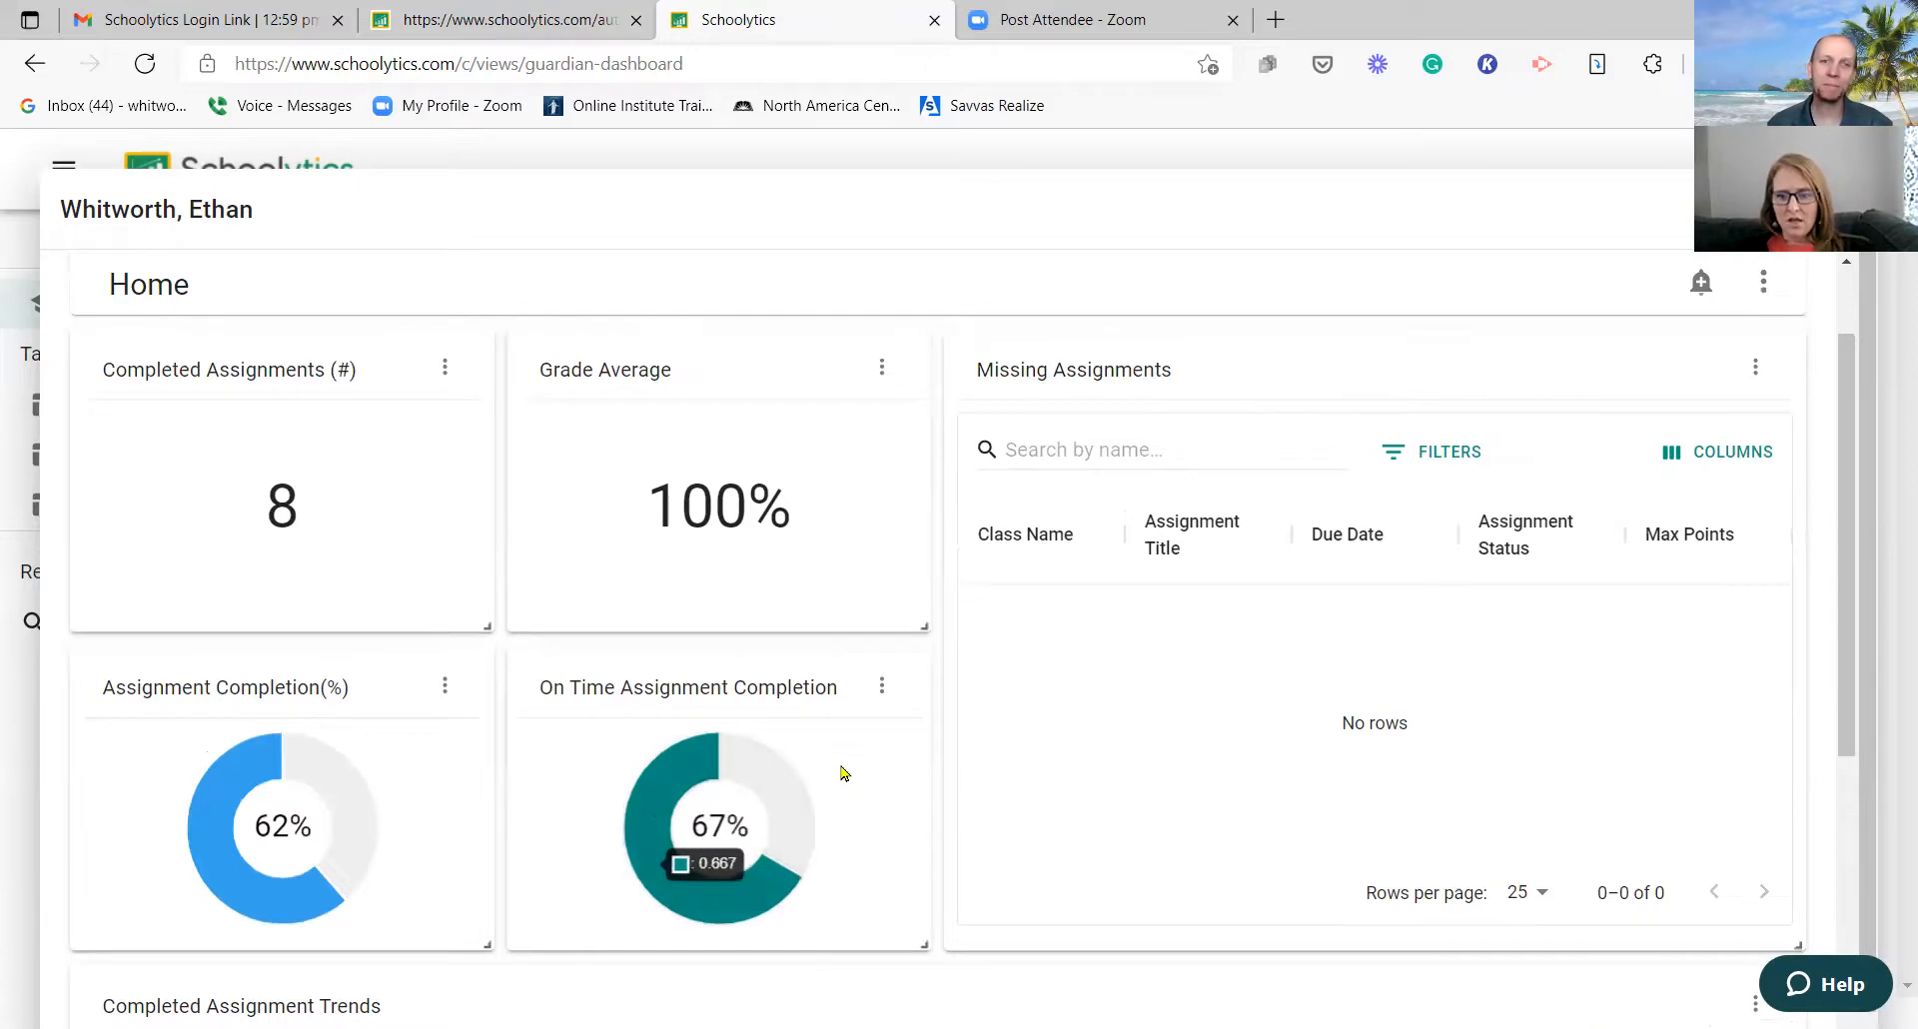
pyautogui.scroll(-3)
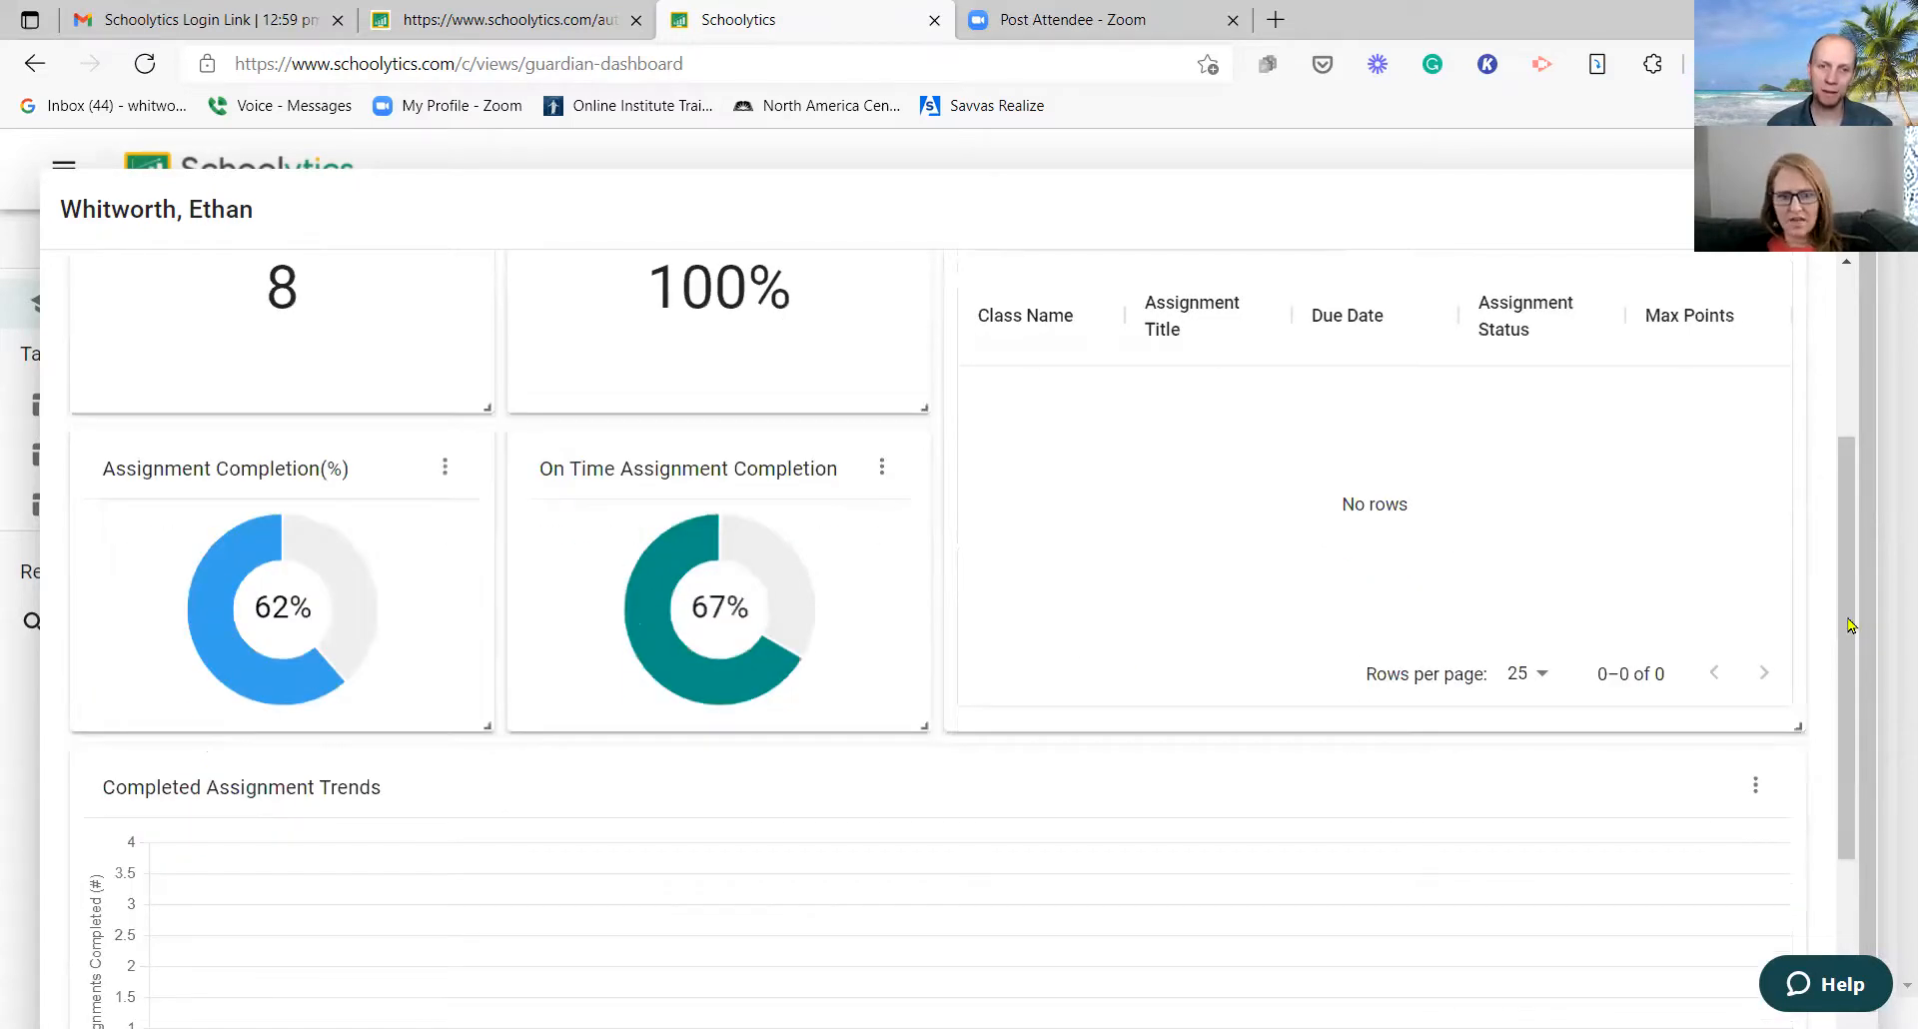
pyautogui.scroll(-3)
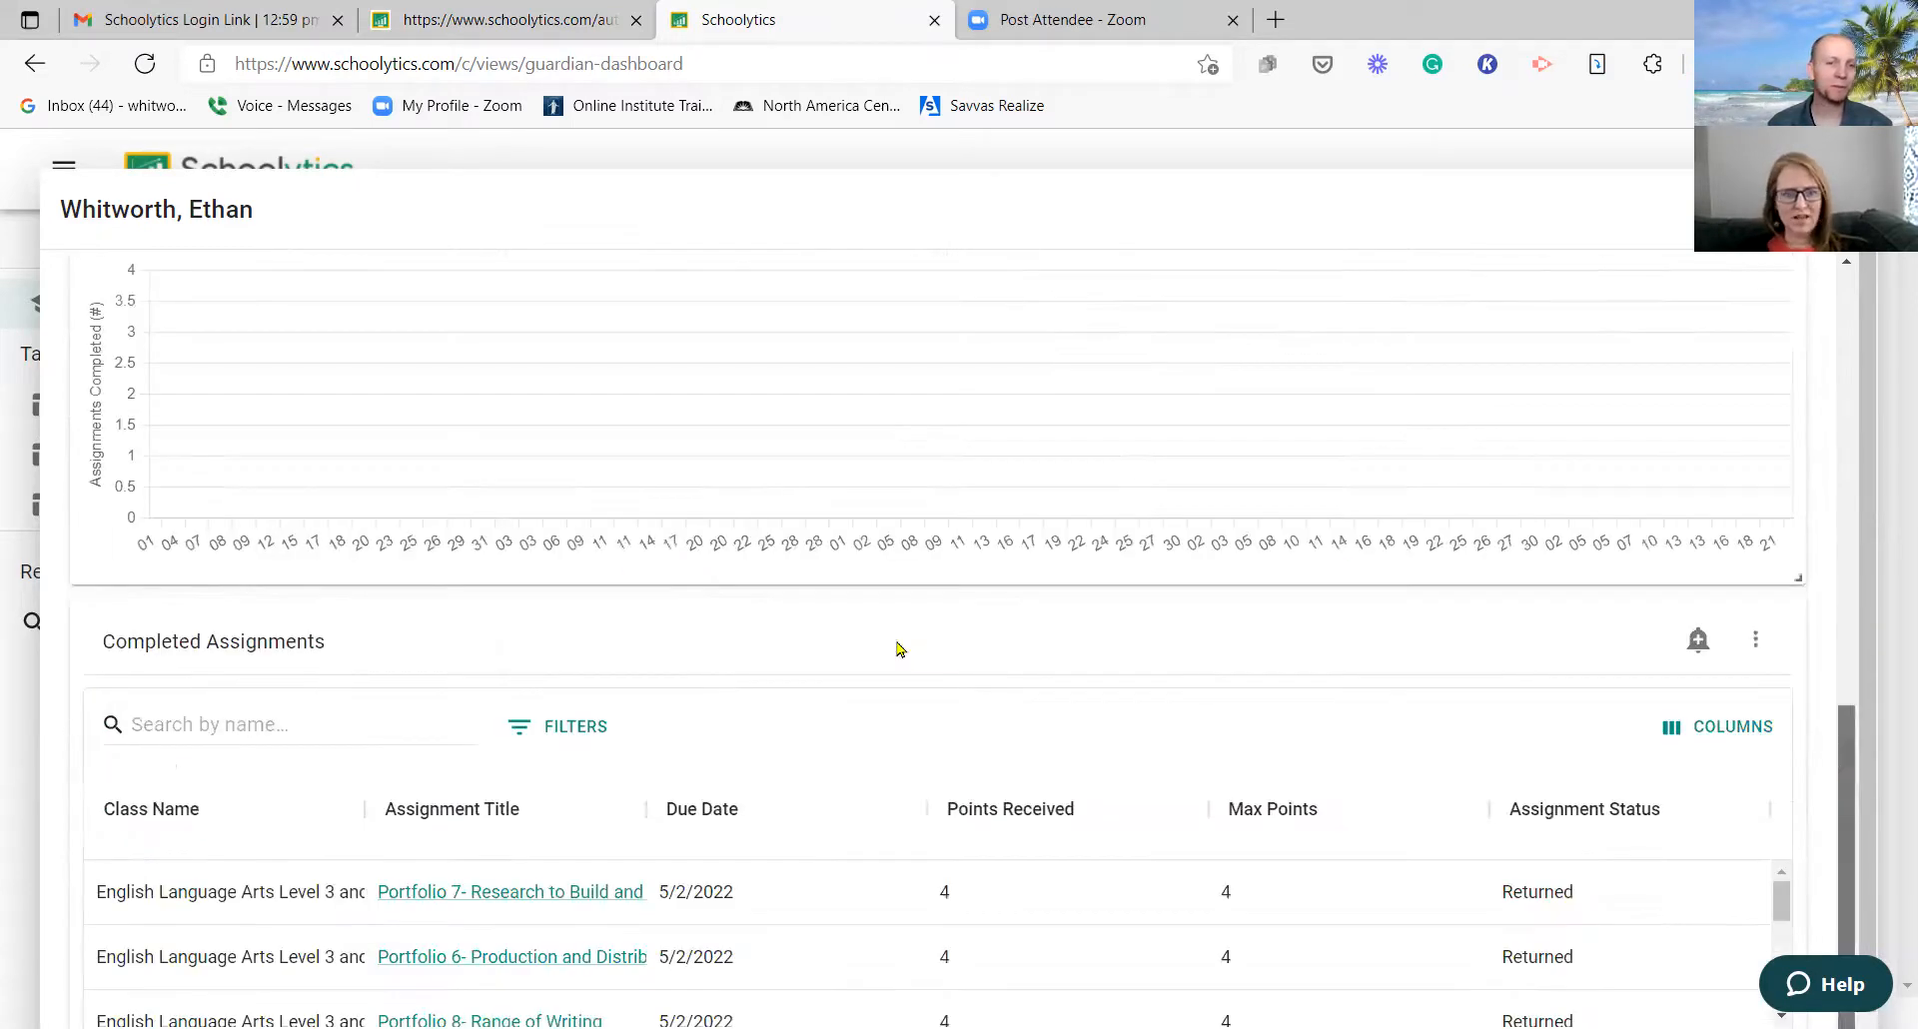
pyautogui.moveTo(1277, 268)
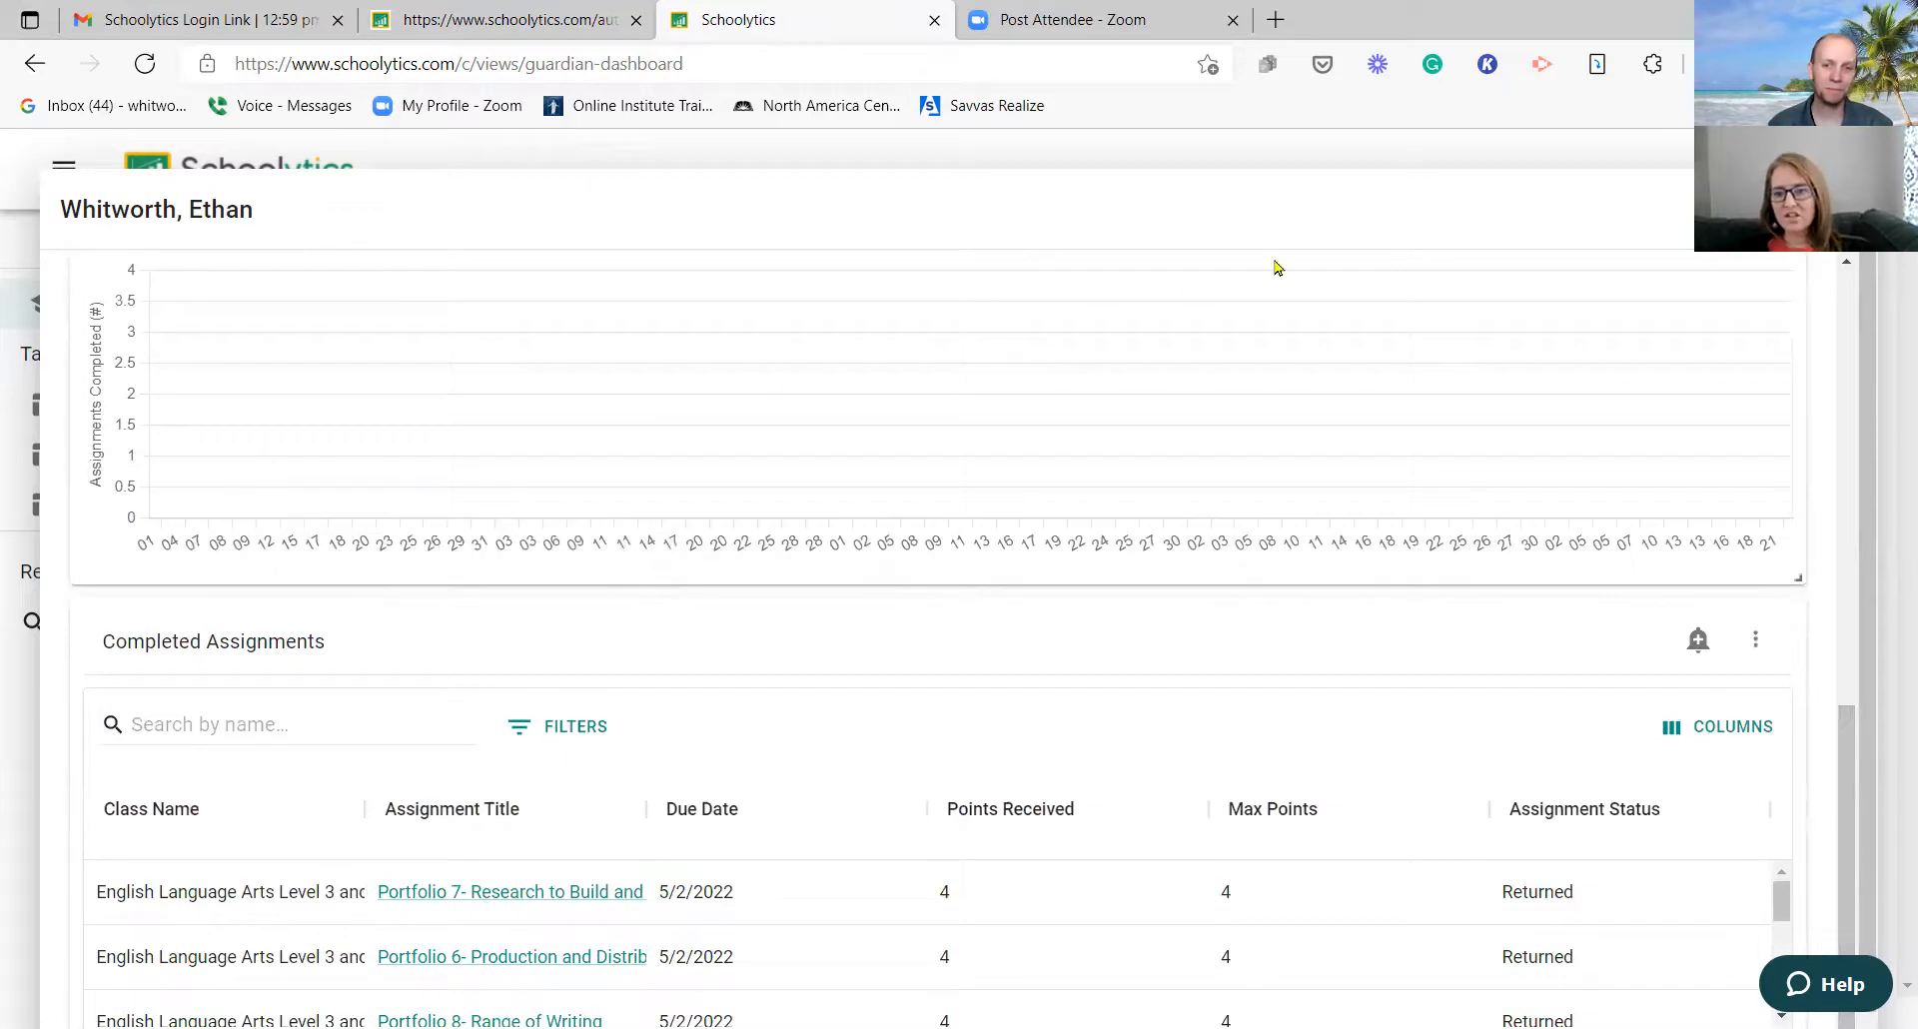
pyautogui.moveTo(95, 540)
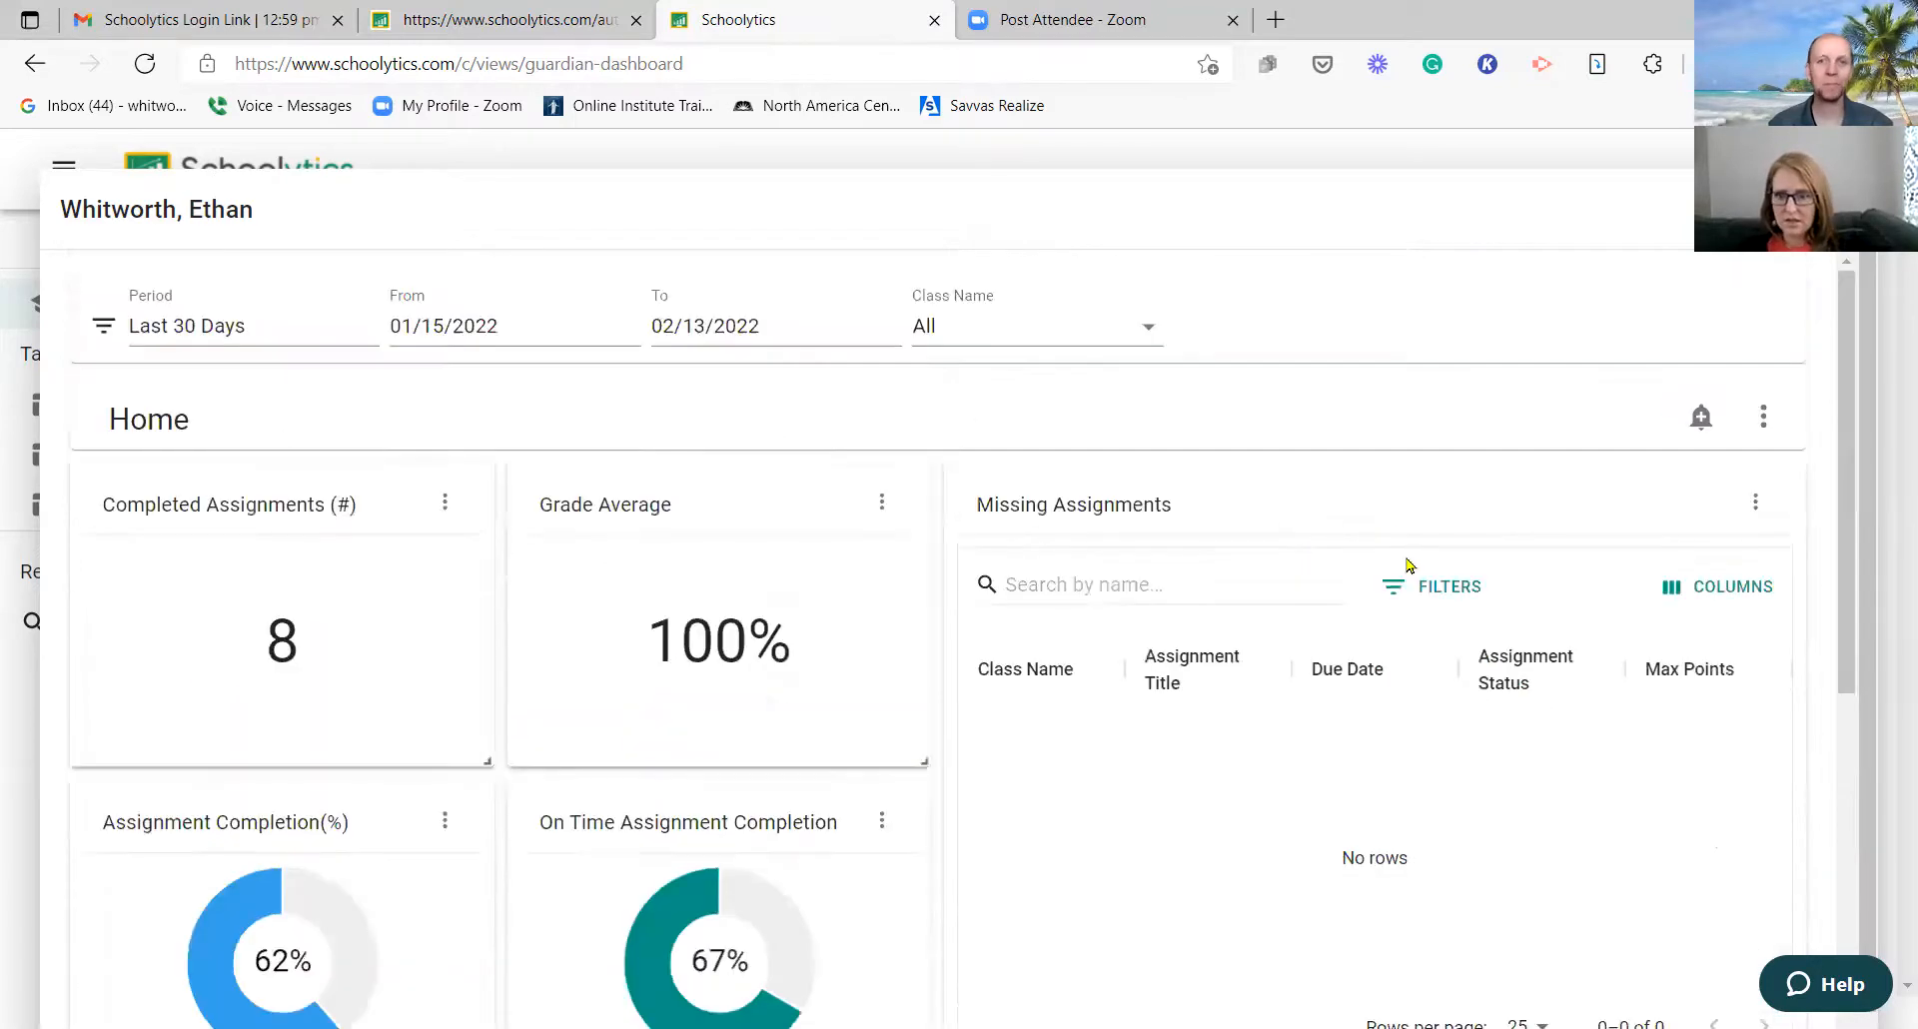
# Step: Set the period to 'Since August 1st, 2021 to now', showing 23 completed assignments and 87.5% average
pyautogui.click(219, 325)
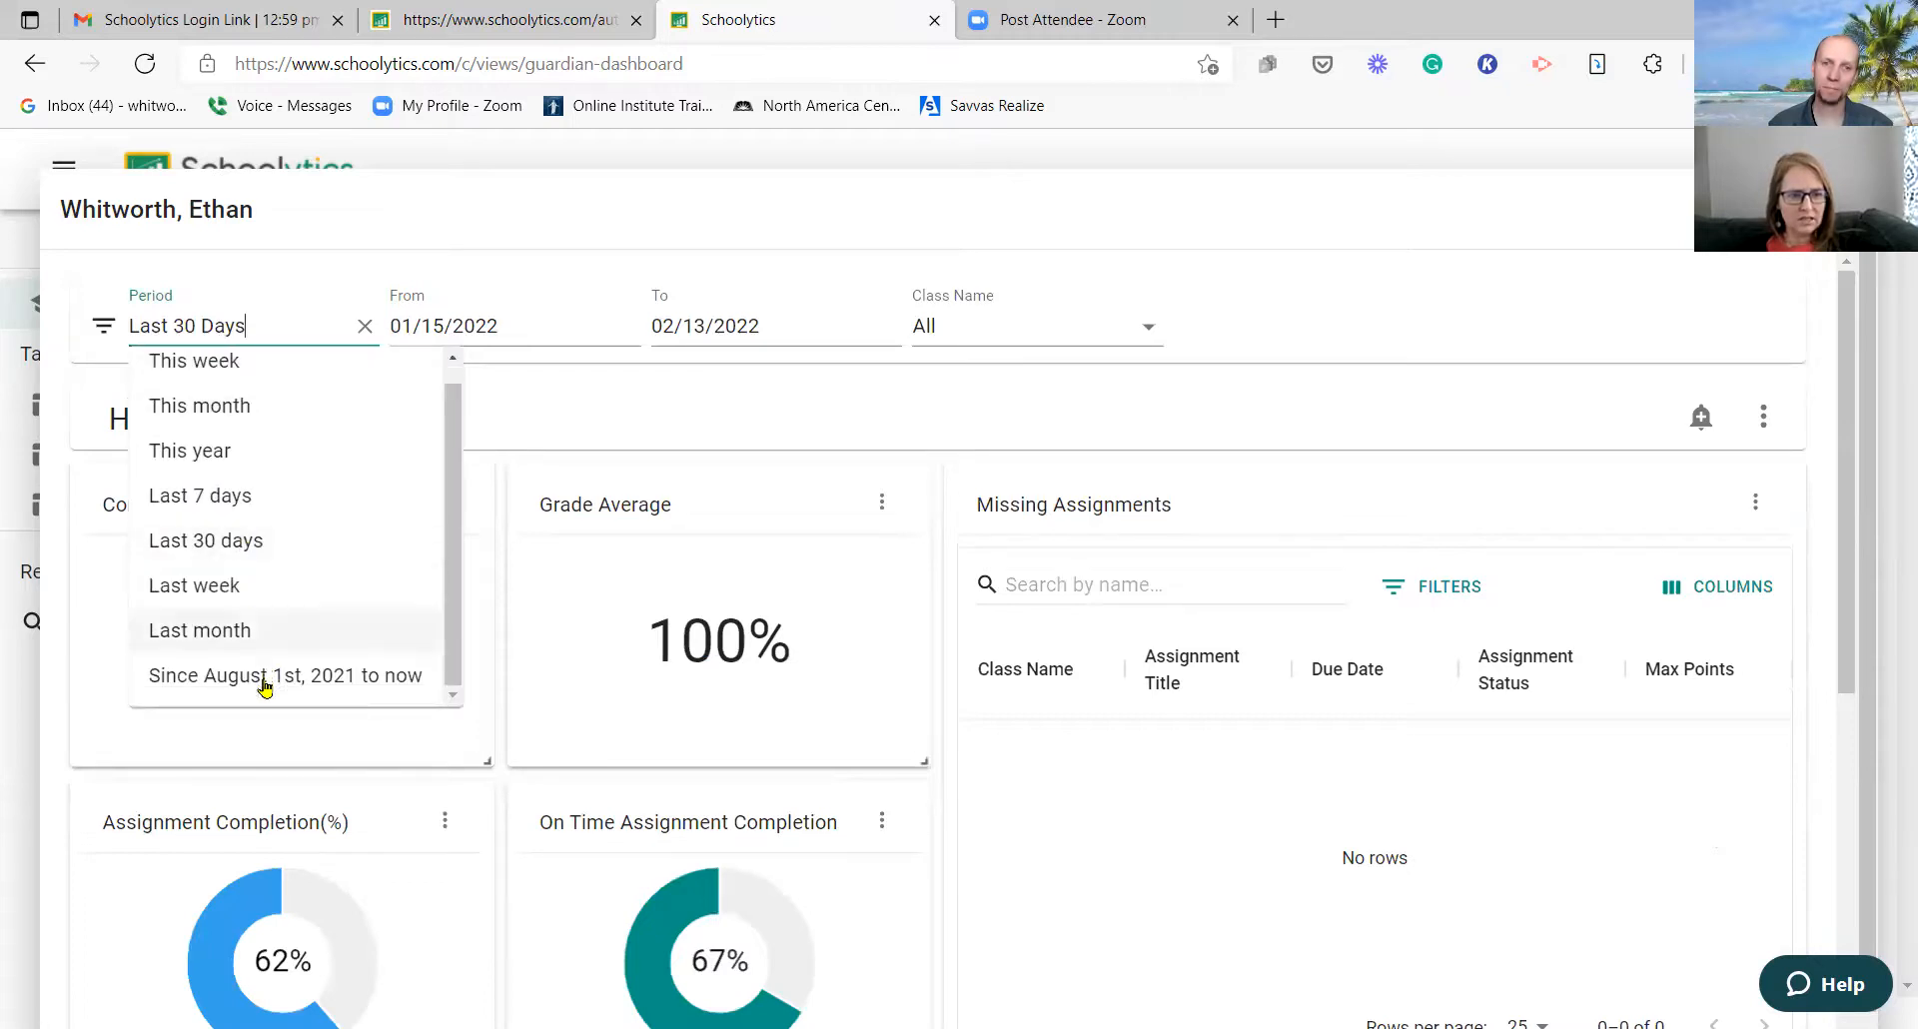
pyautogui.click(282, 675)
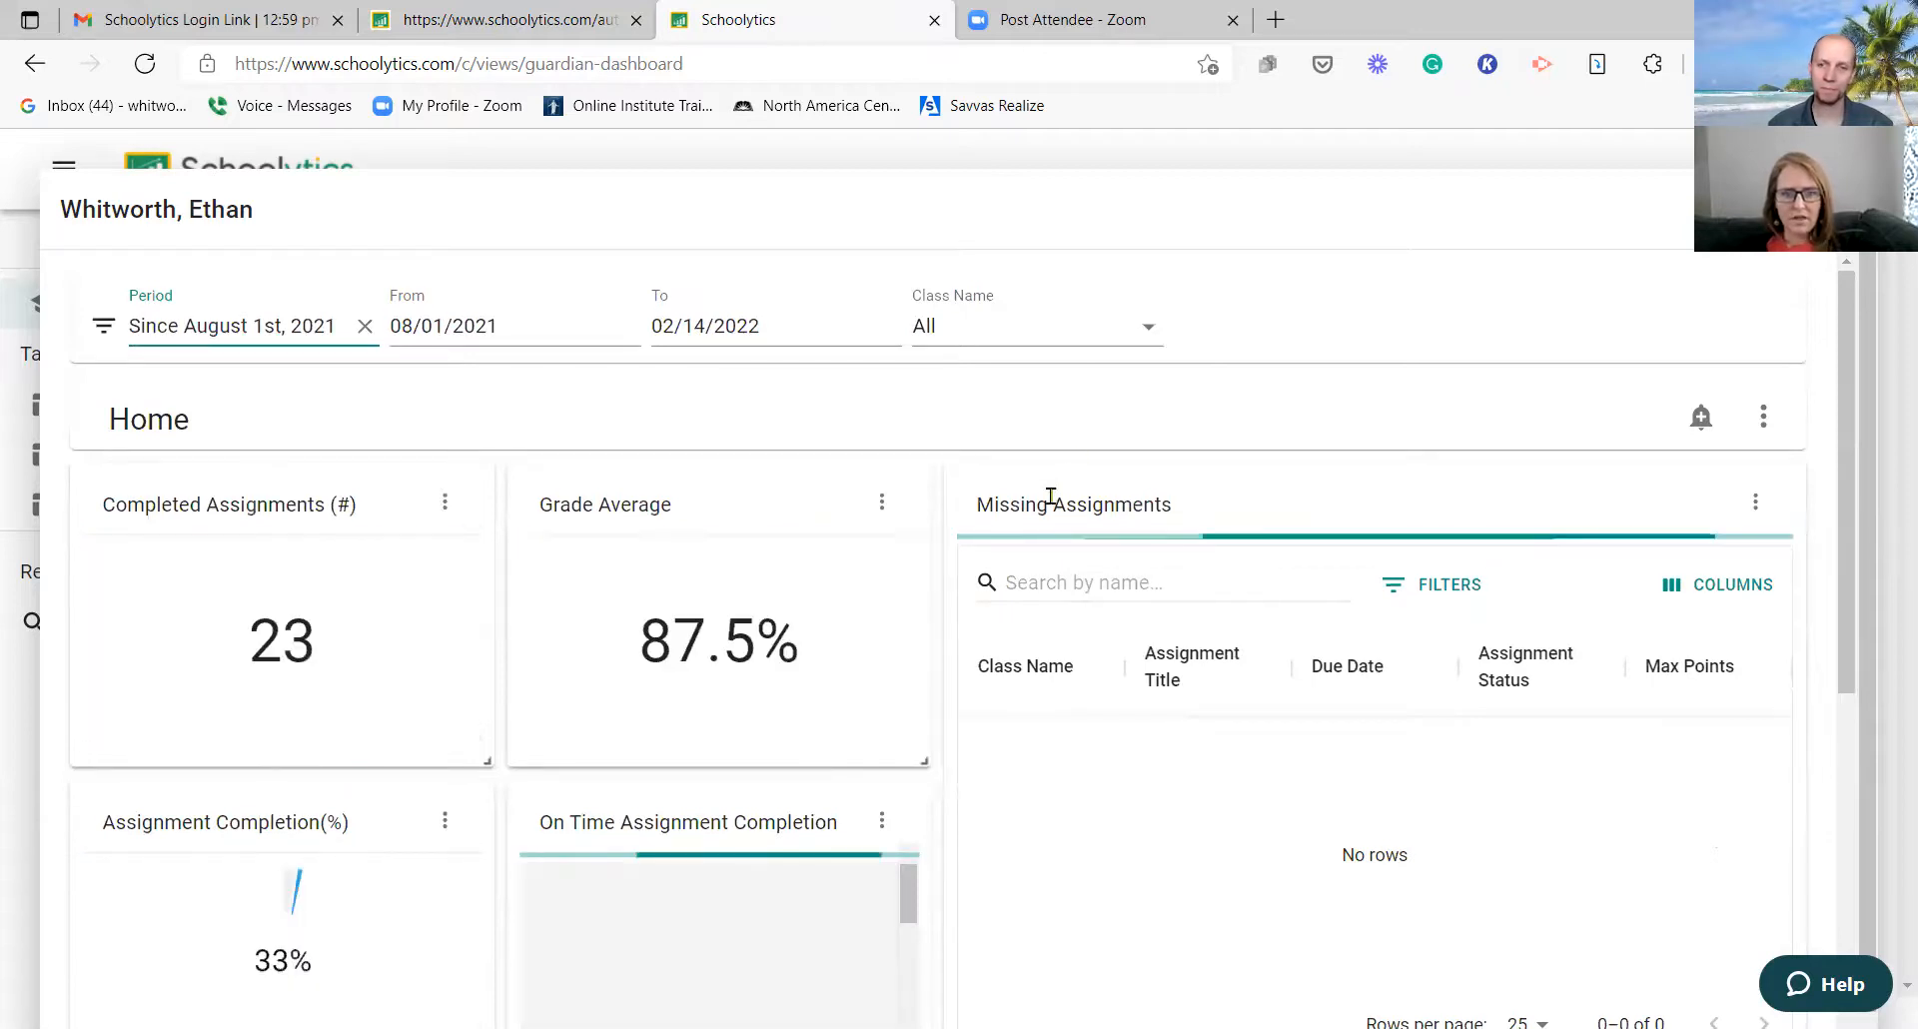
pyautogui.scroll(-3)
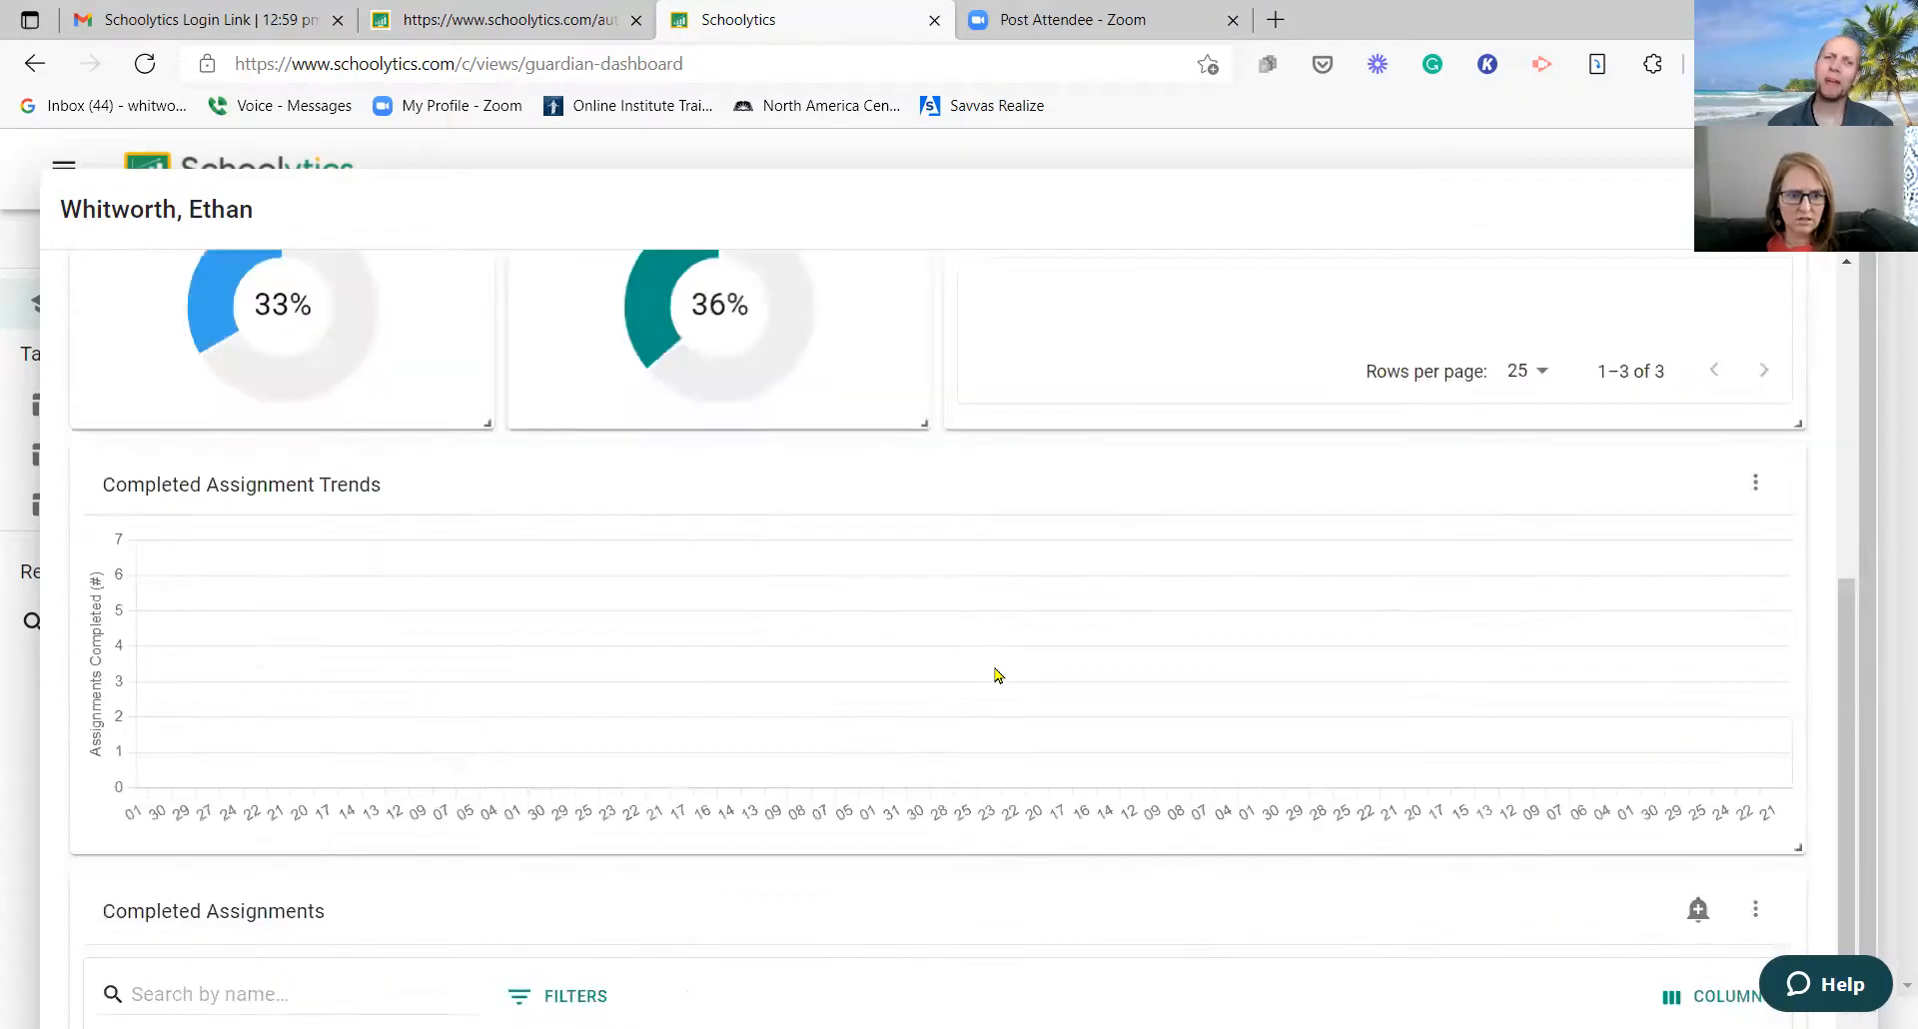
pyautogui.scroll(-3)
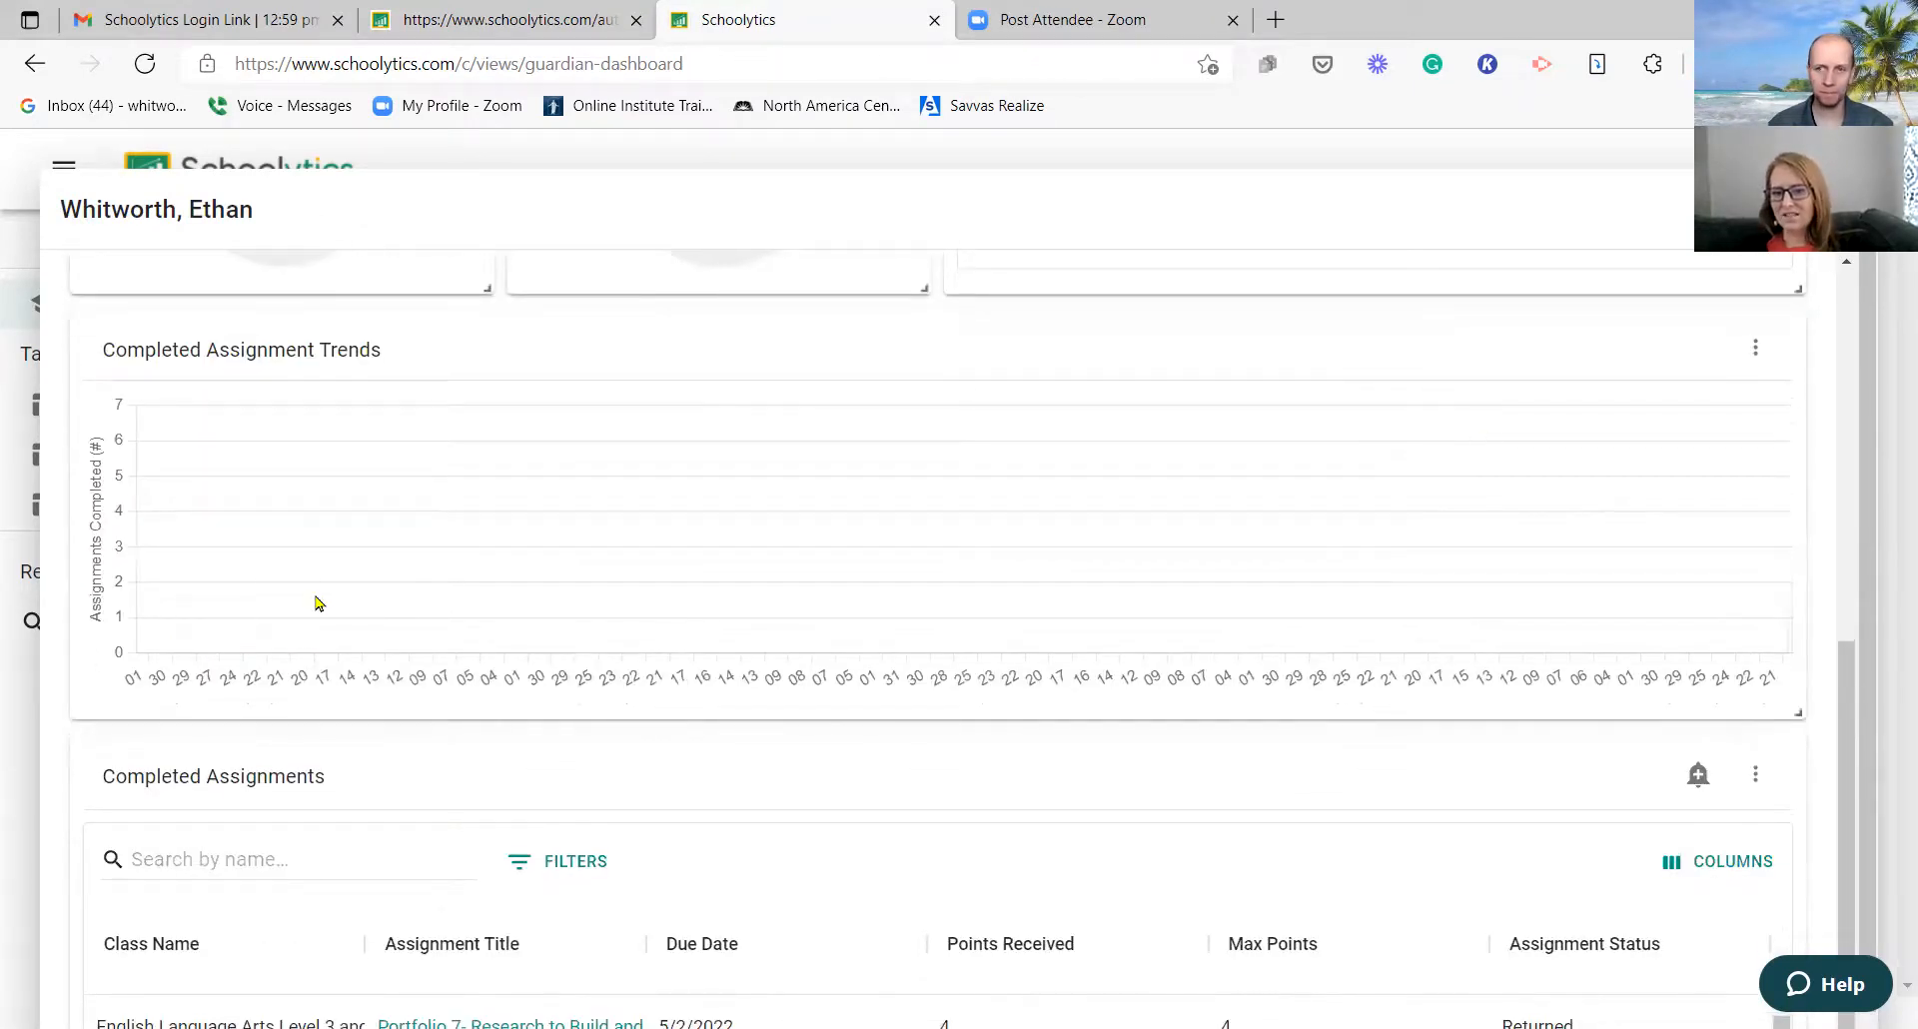
pyautogui.moveTo(1002, 478)
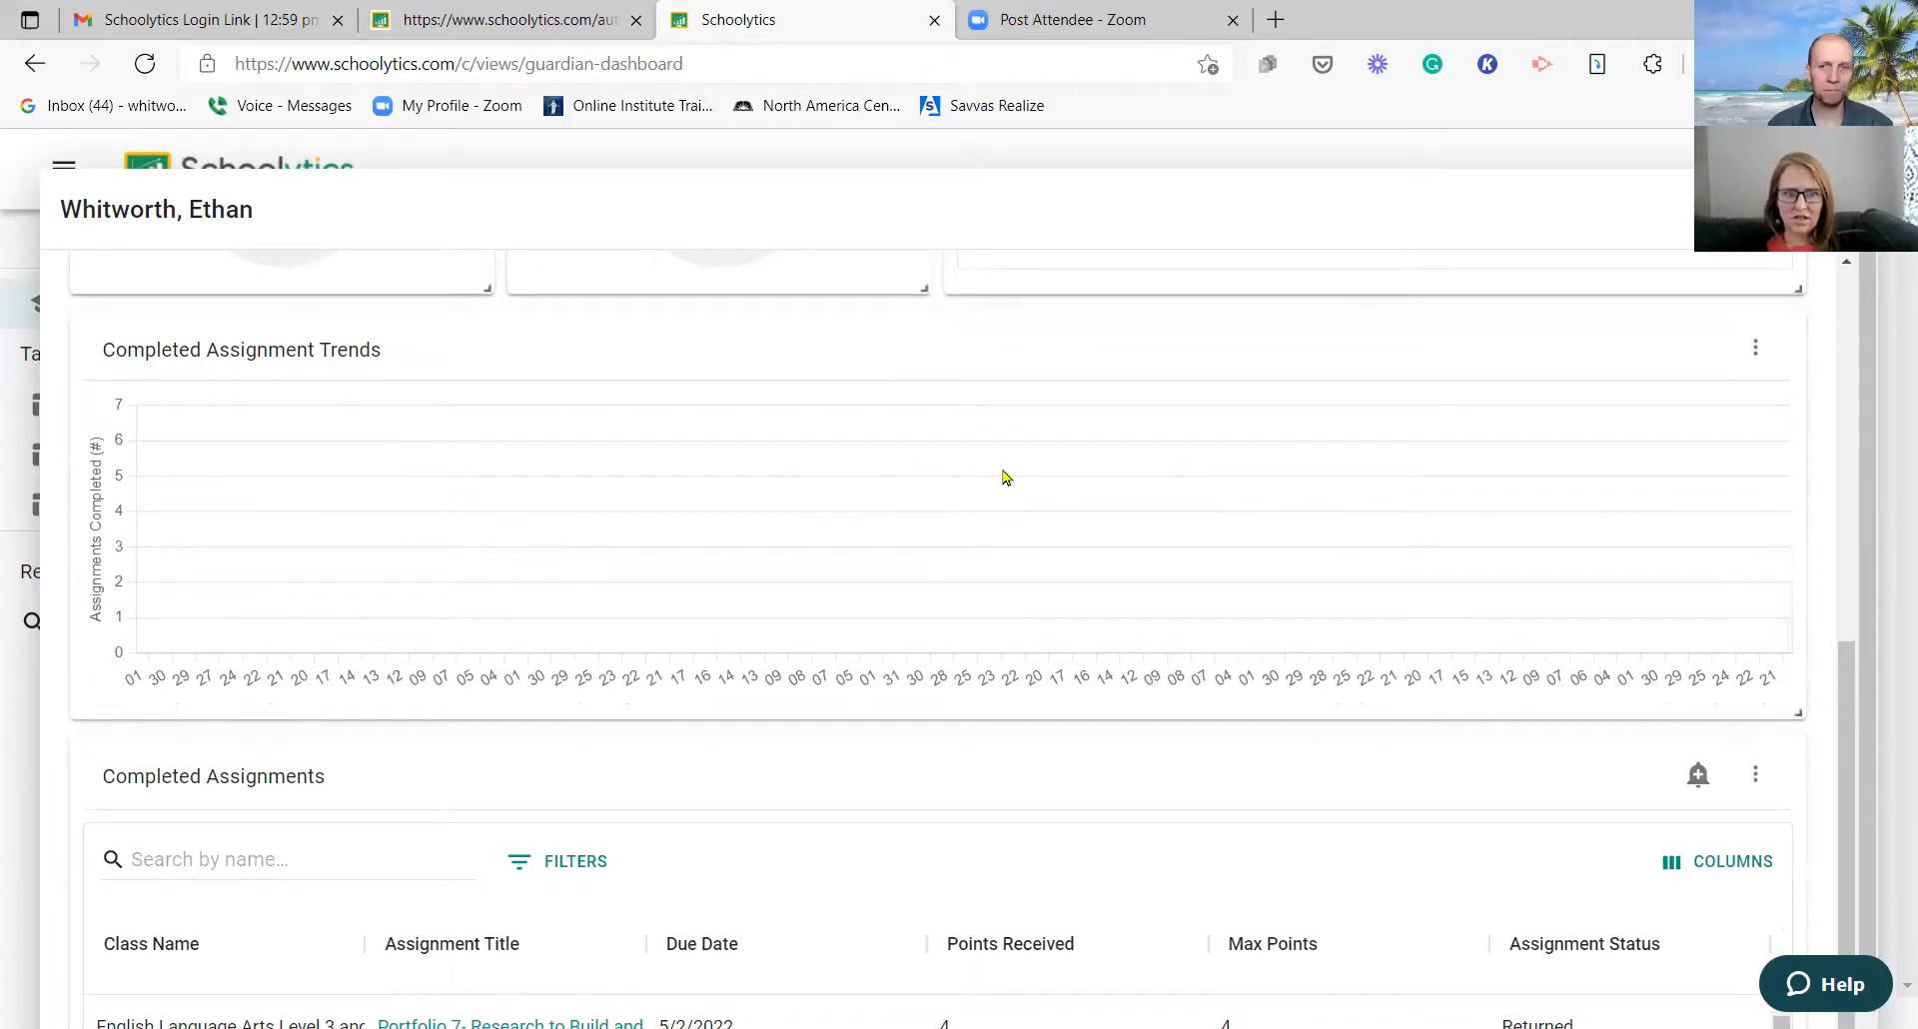
pyautogui.scroll(-3)
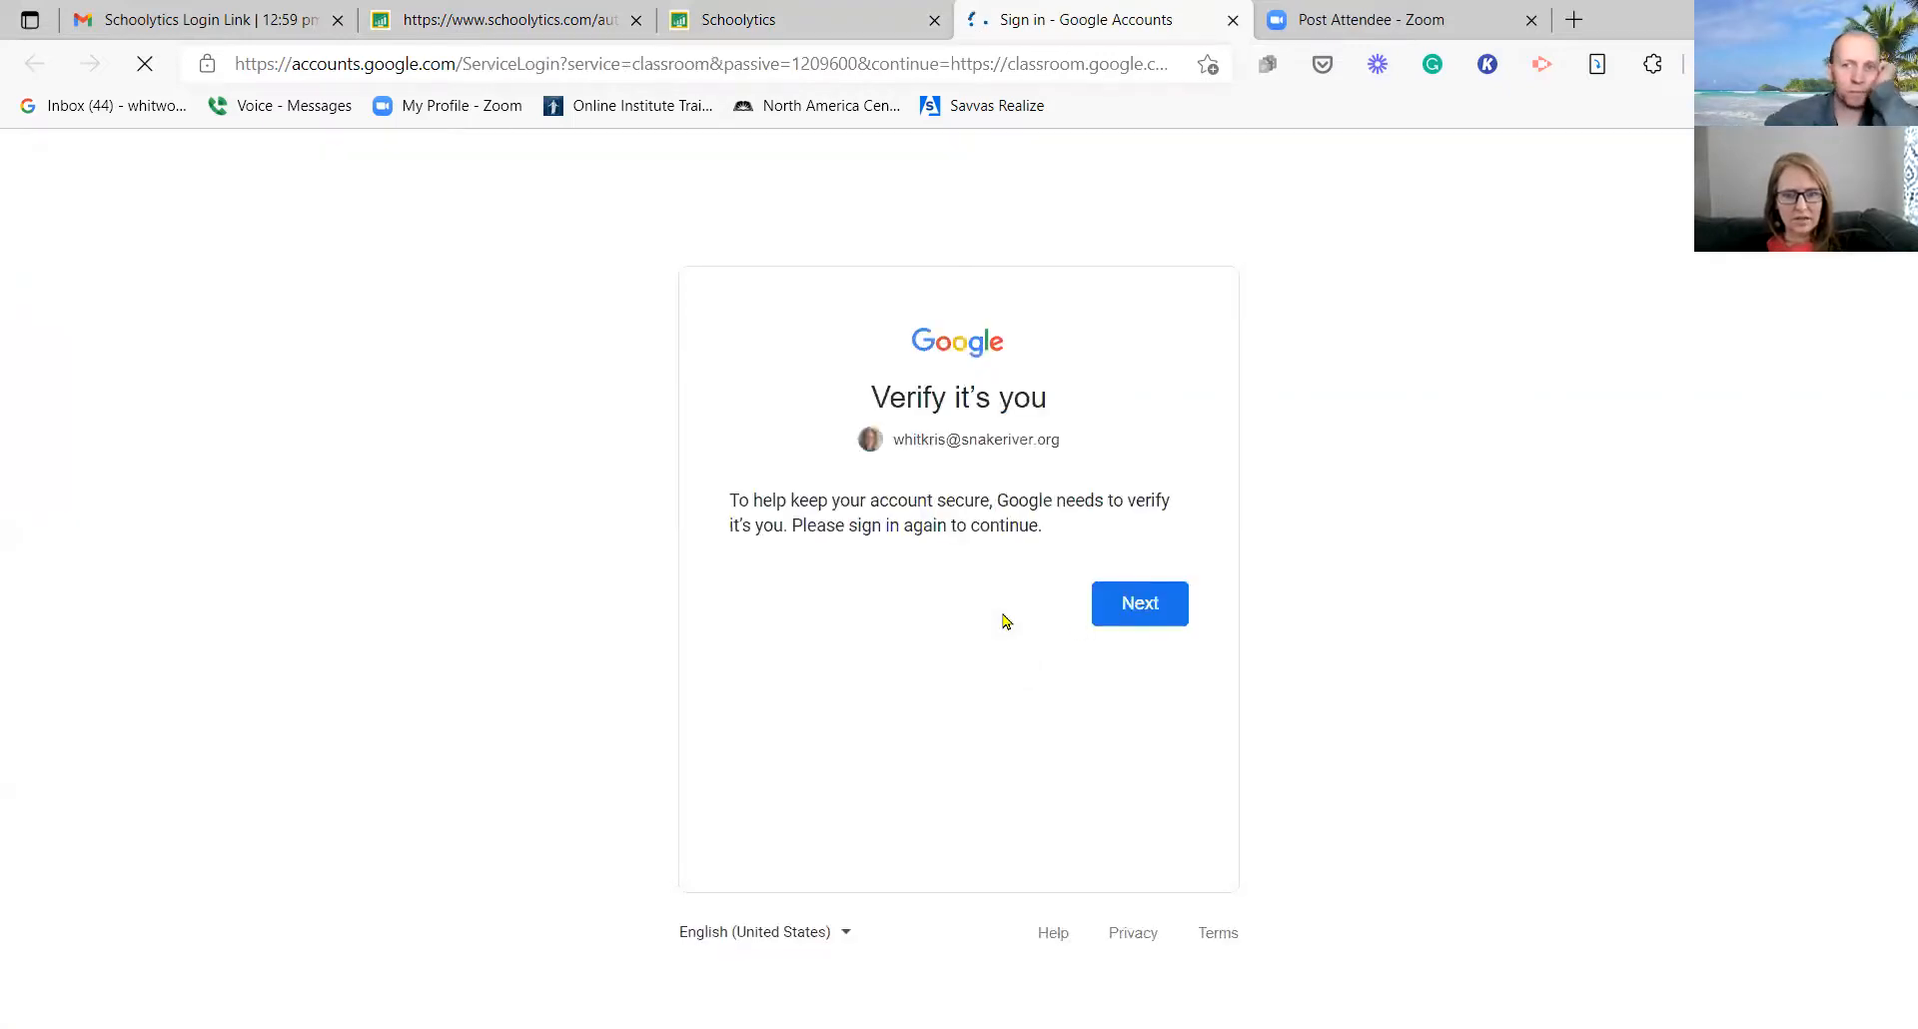
# Step: Re-verify for Google Classroom by signing in with the second listed account
pyautogui.click(1137, 602)
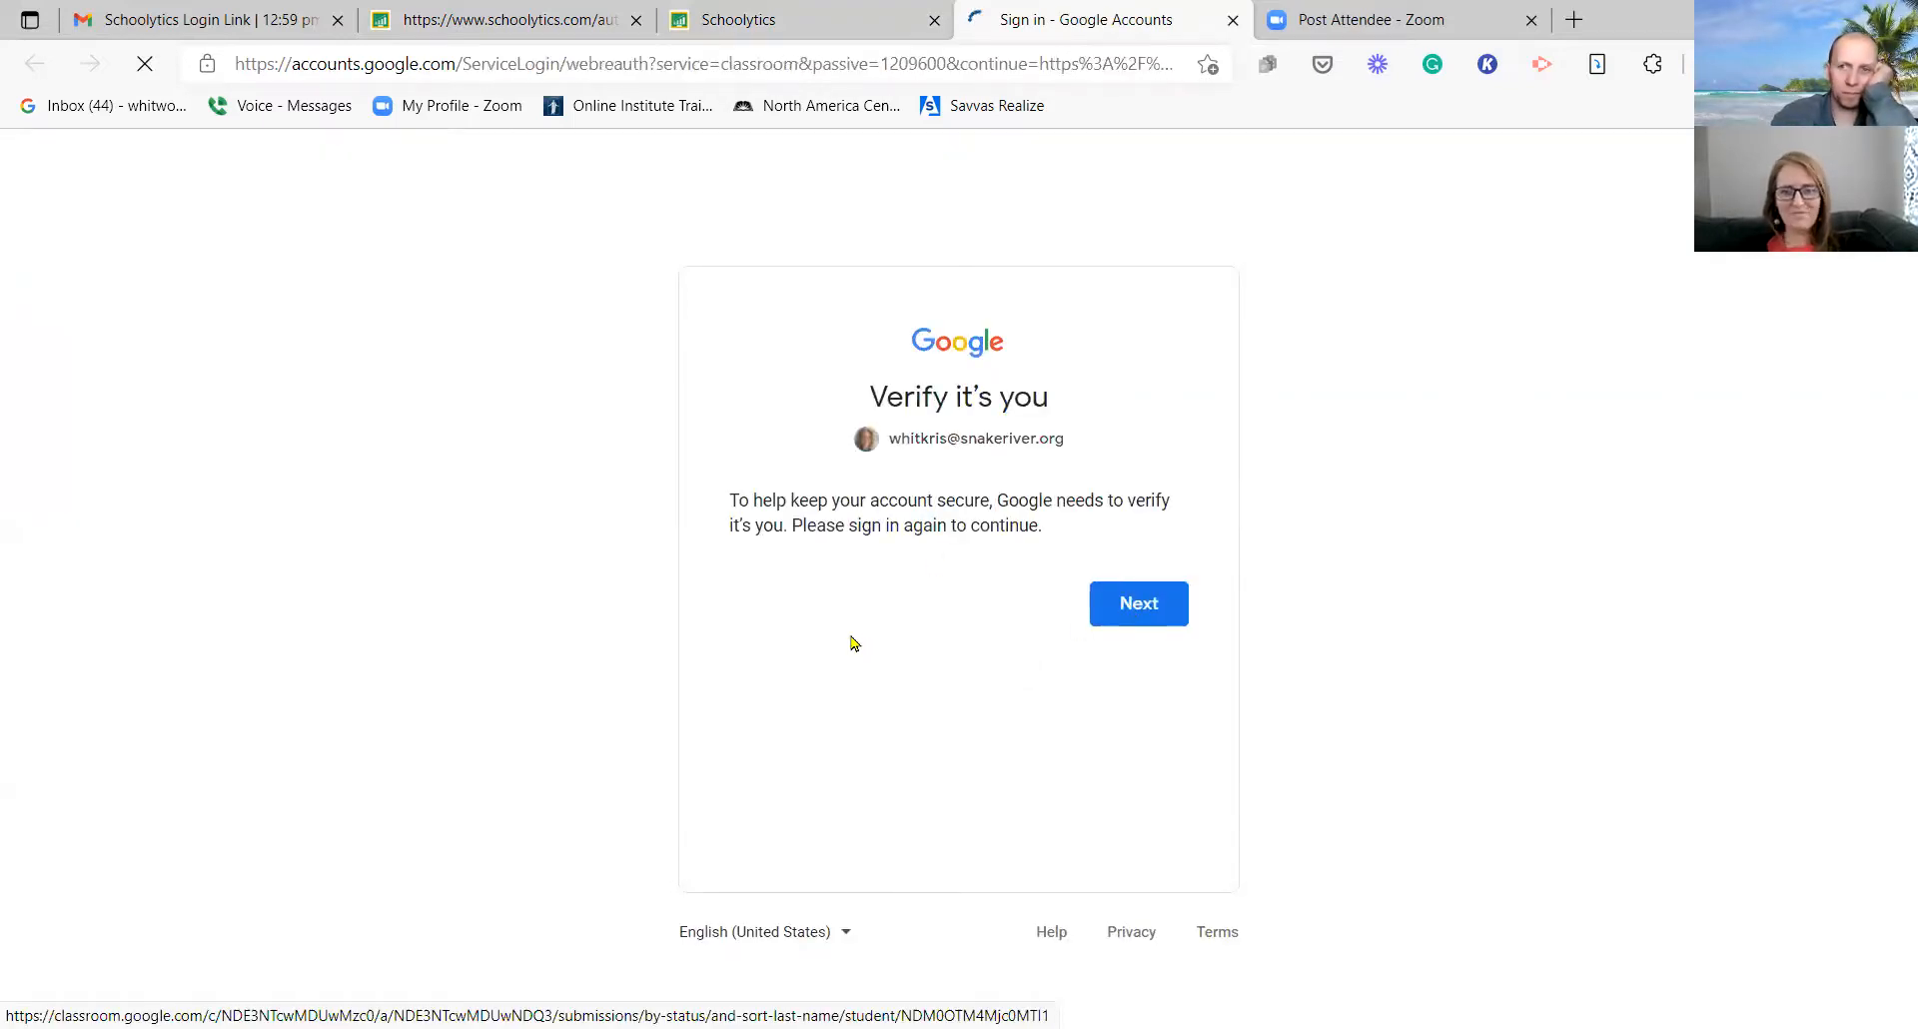
pyautogui.click(1136, 604)
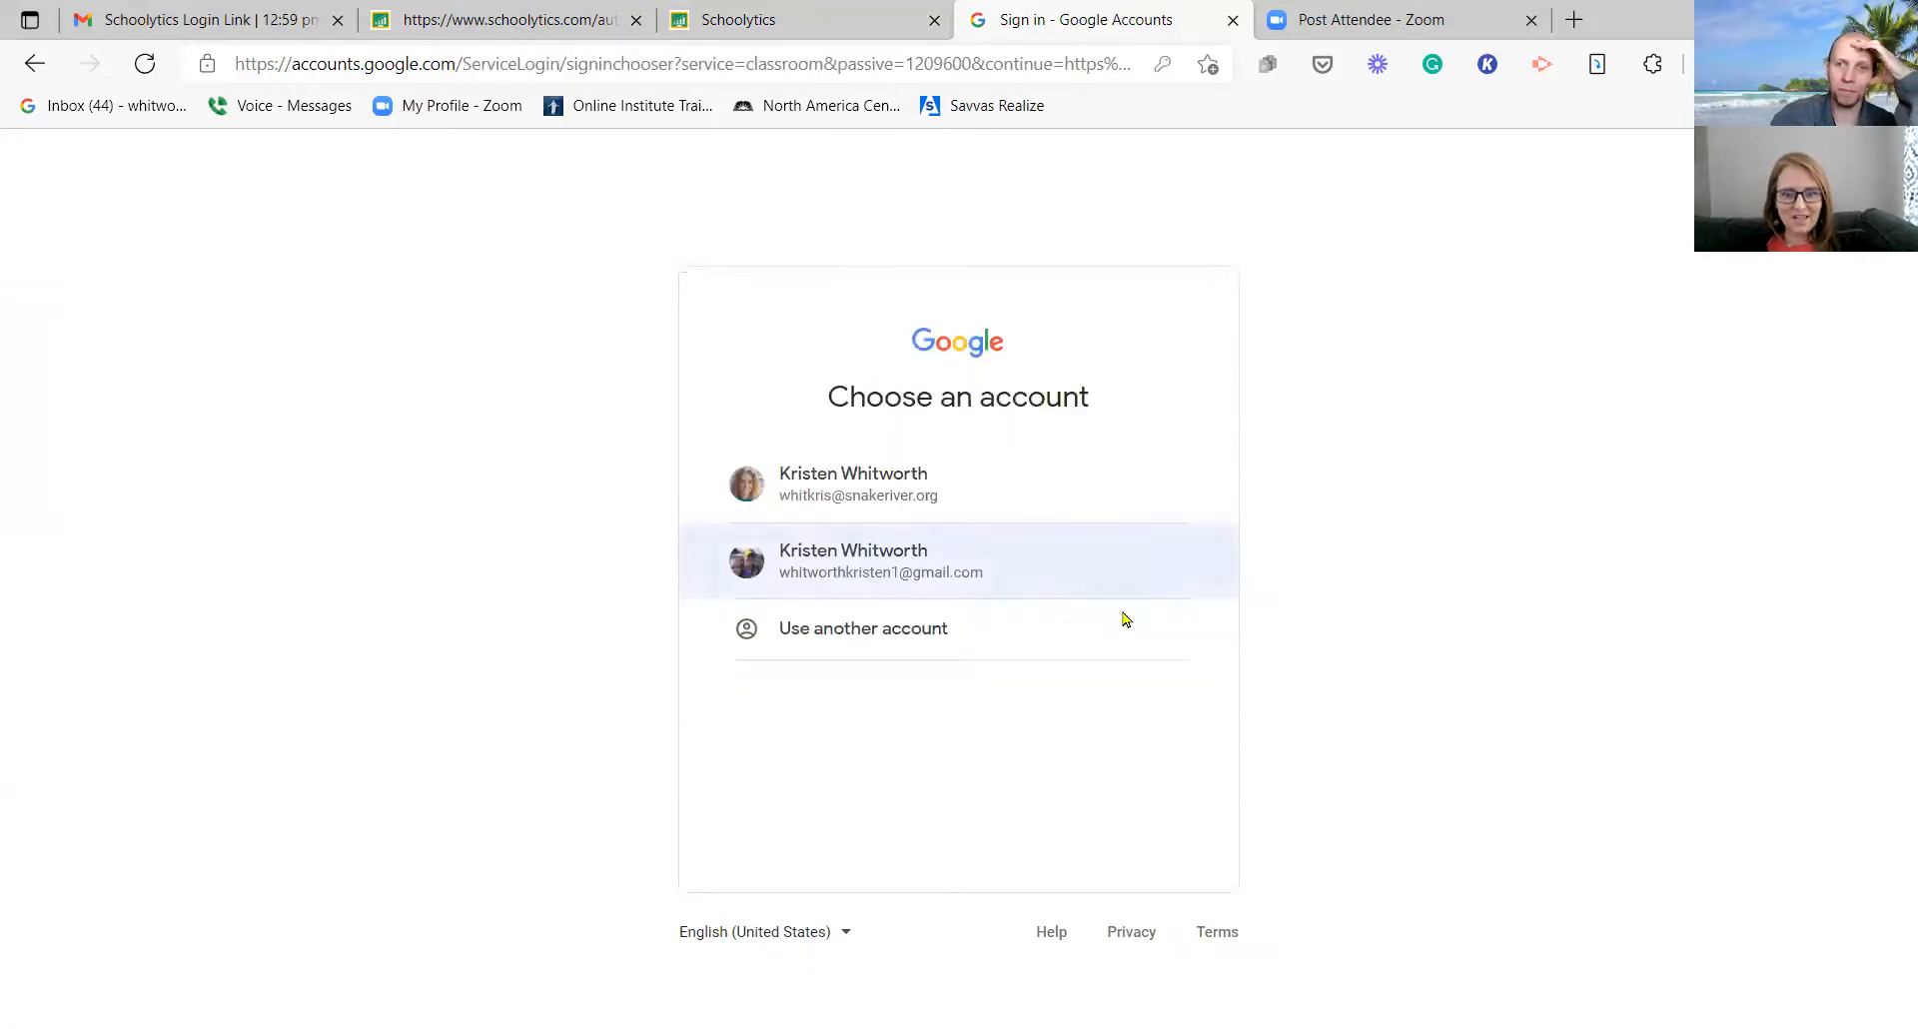
pyautogui.click(881, 559)
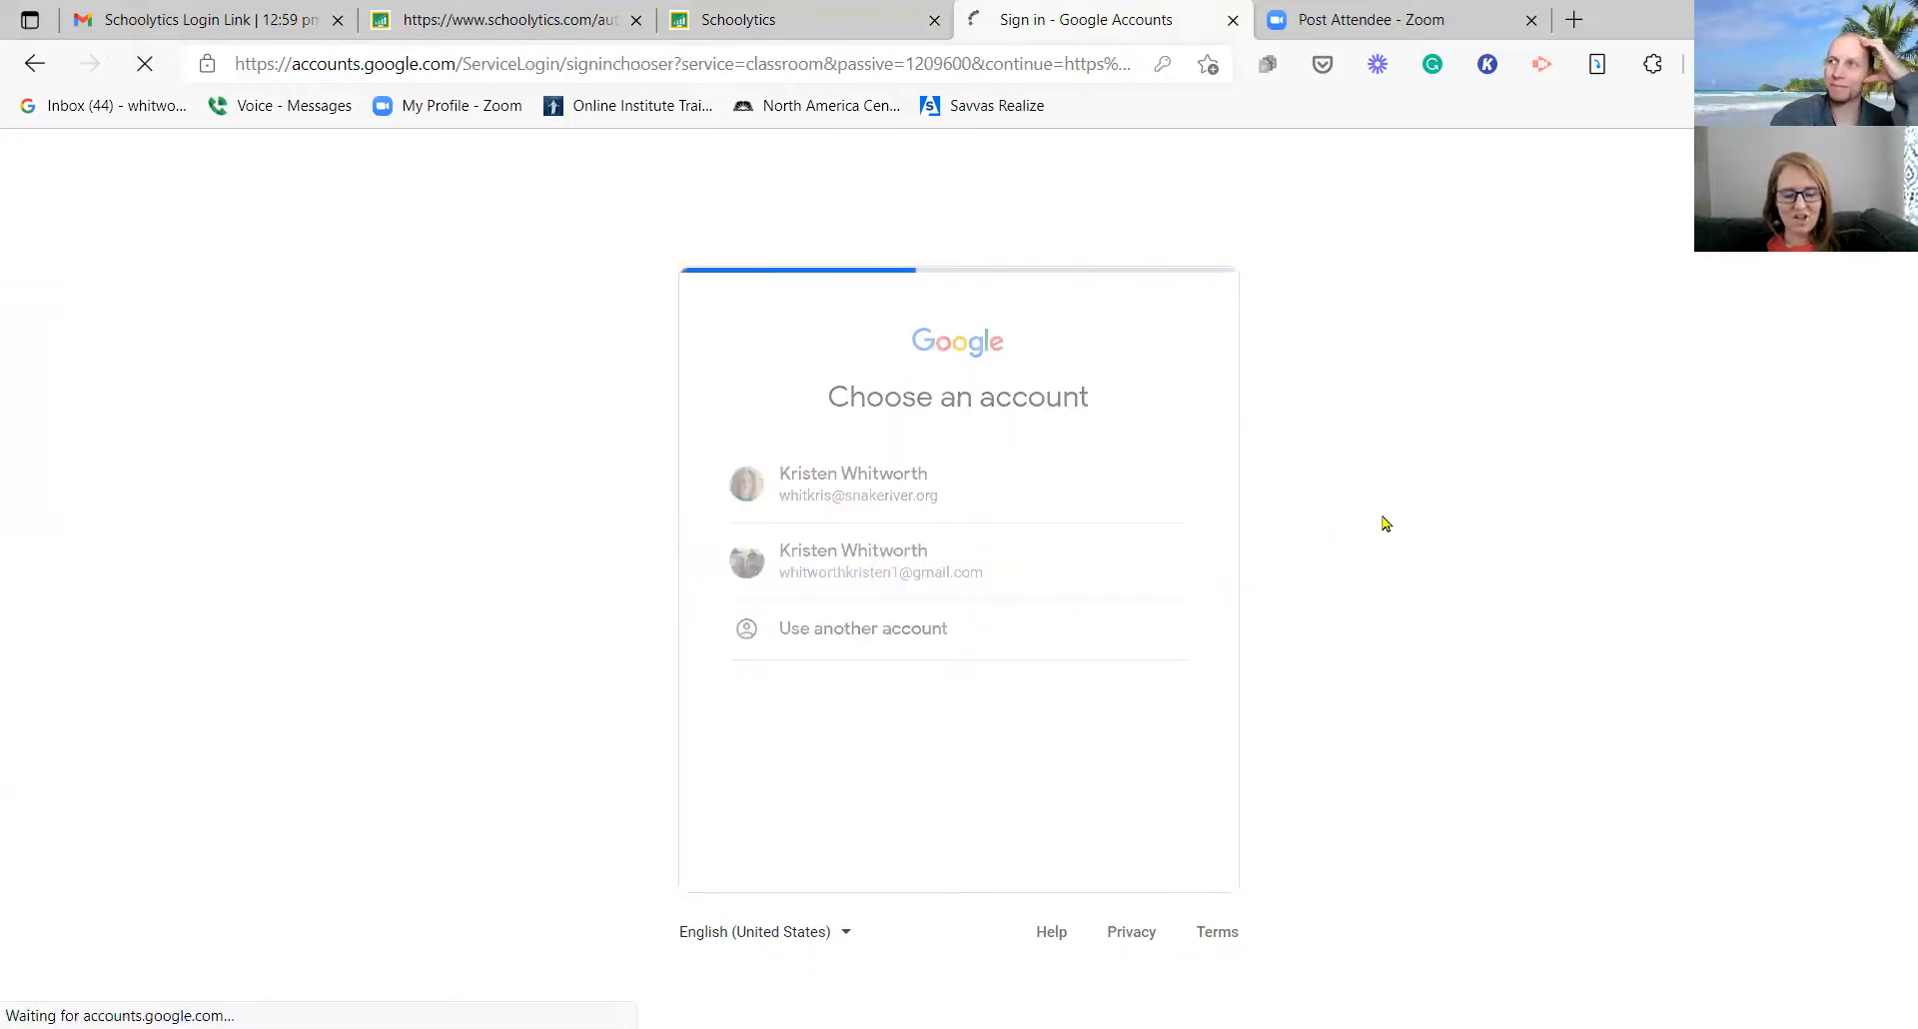
pyautogui.click(857, 483)
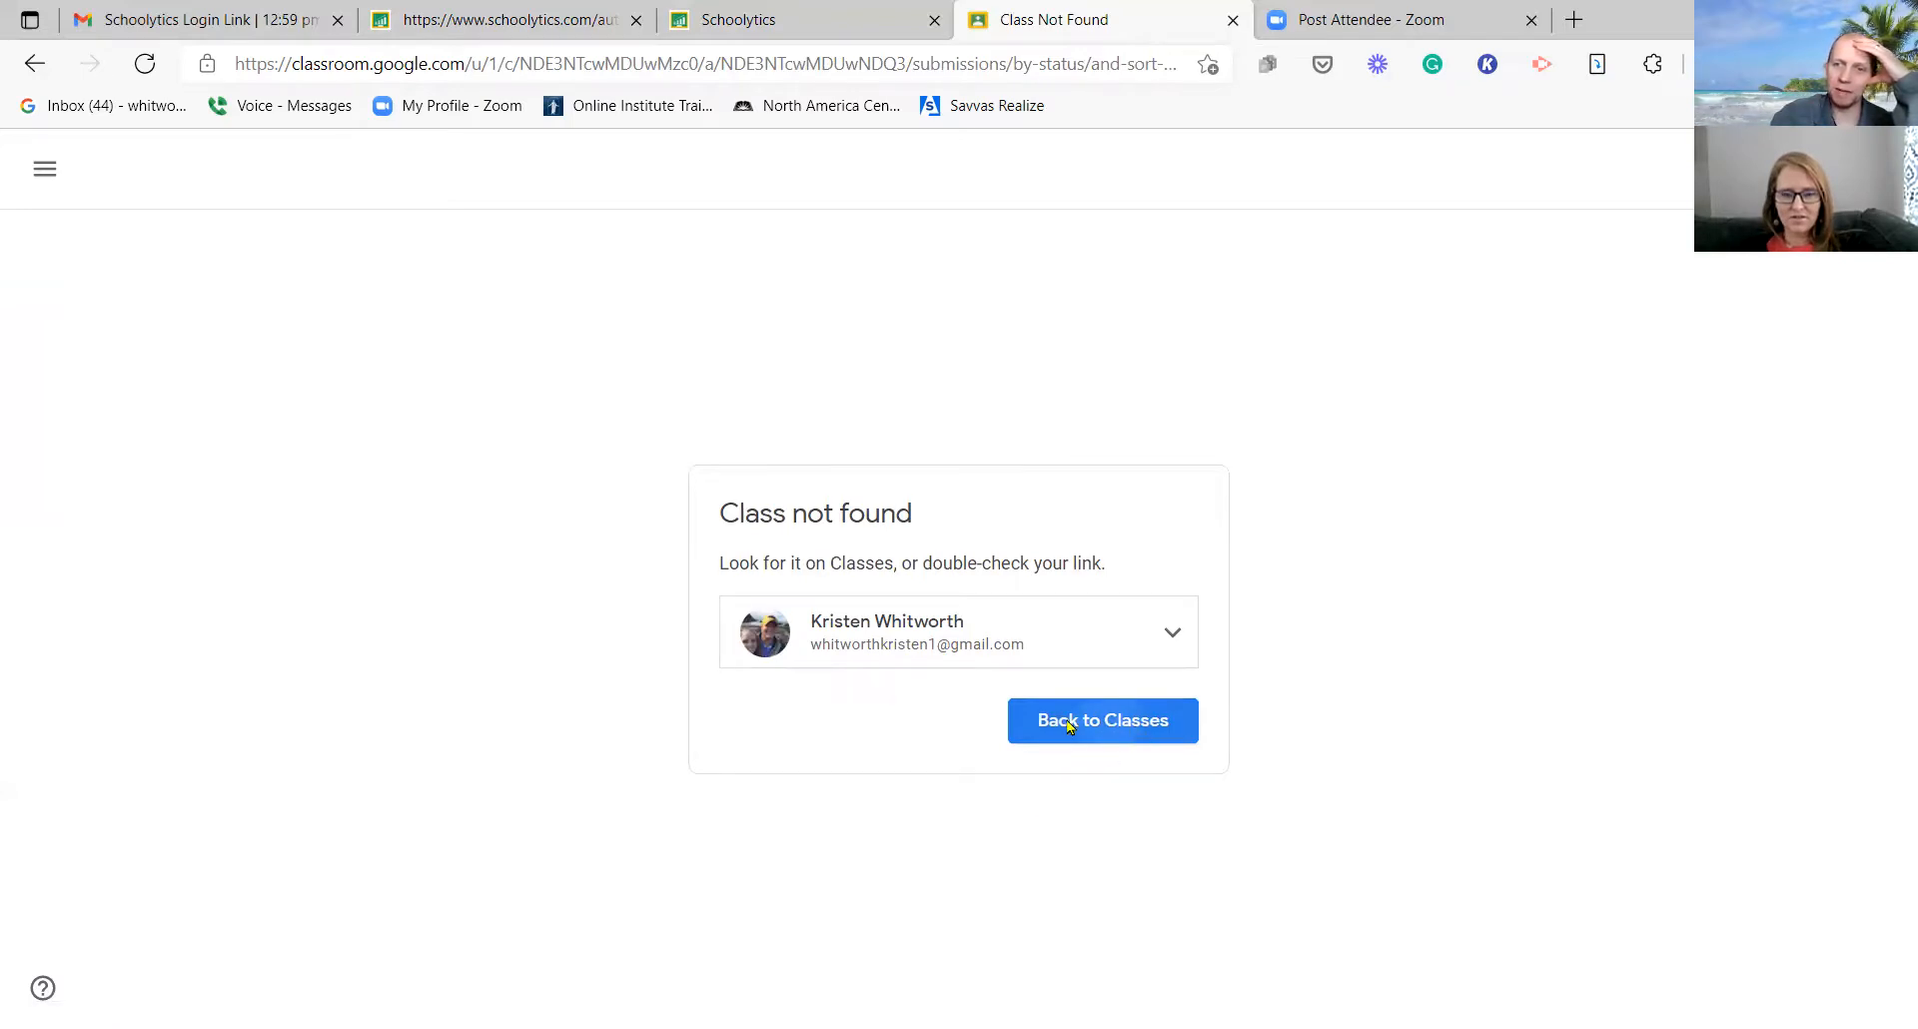
# Step: Go back from the 'Class not found' error to the Classes list with Geometry and Algebra 1
pyautogui.click(1099, 719)
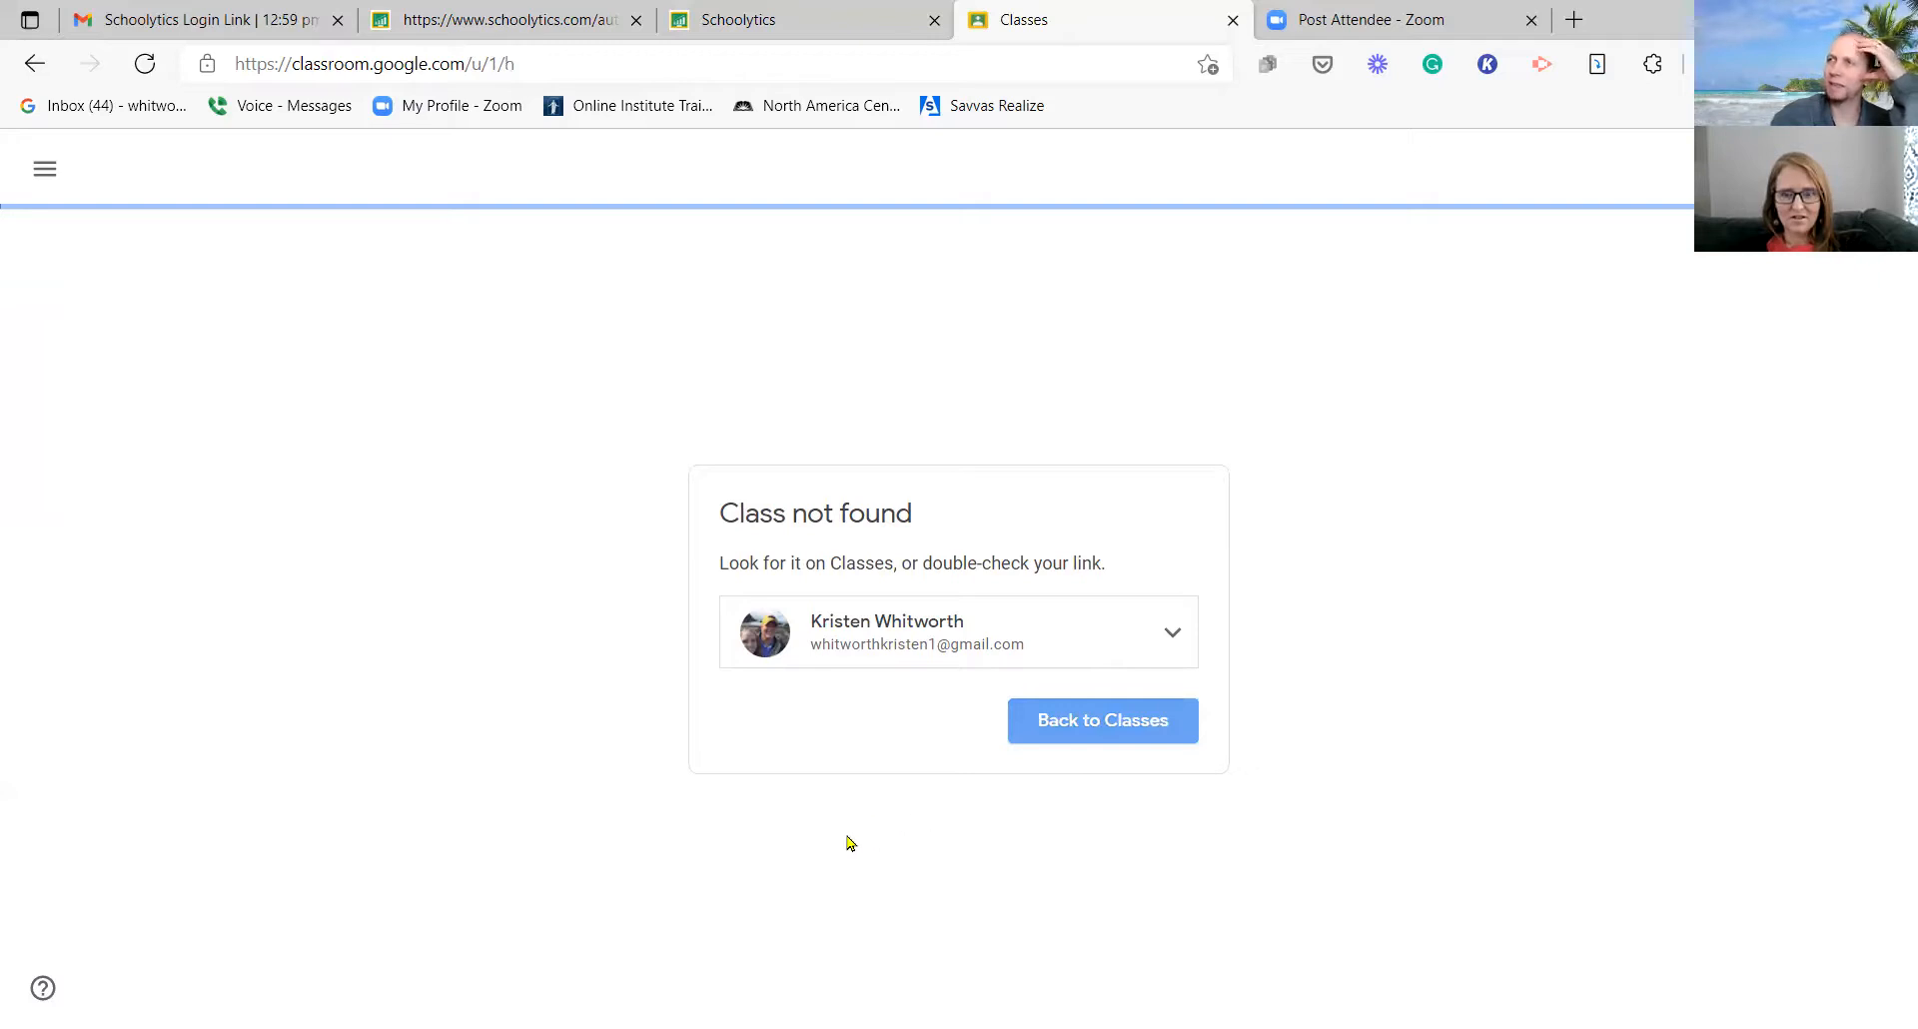
pyautogui.click(1100, 720)
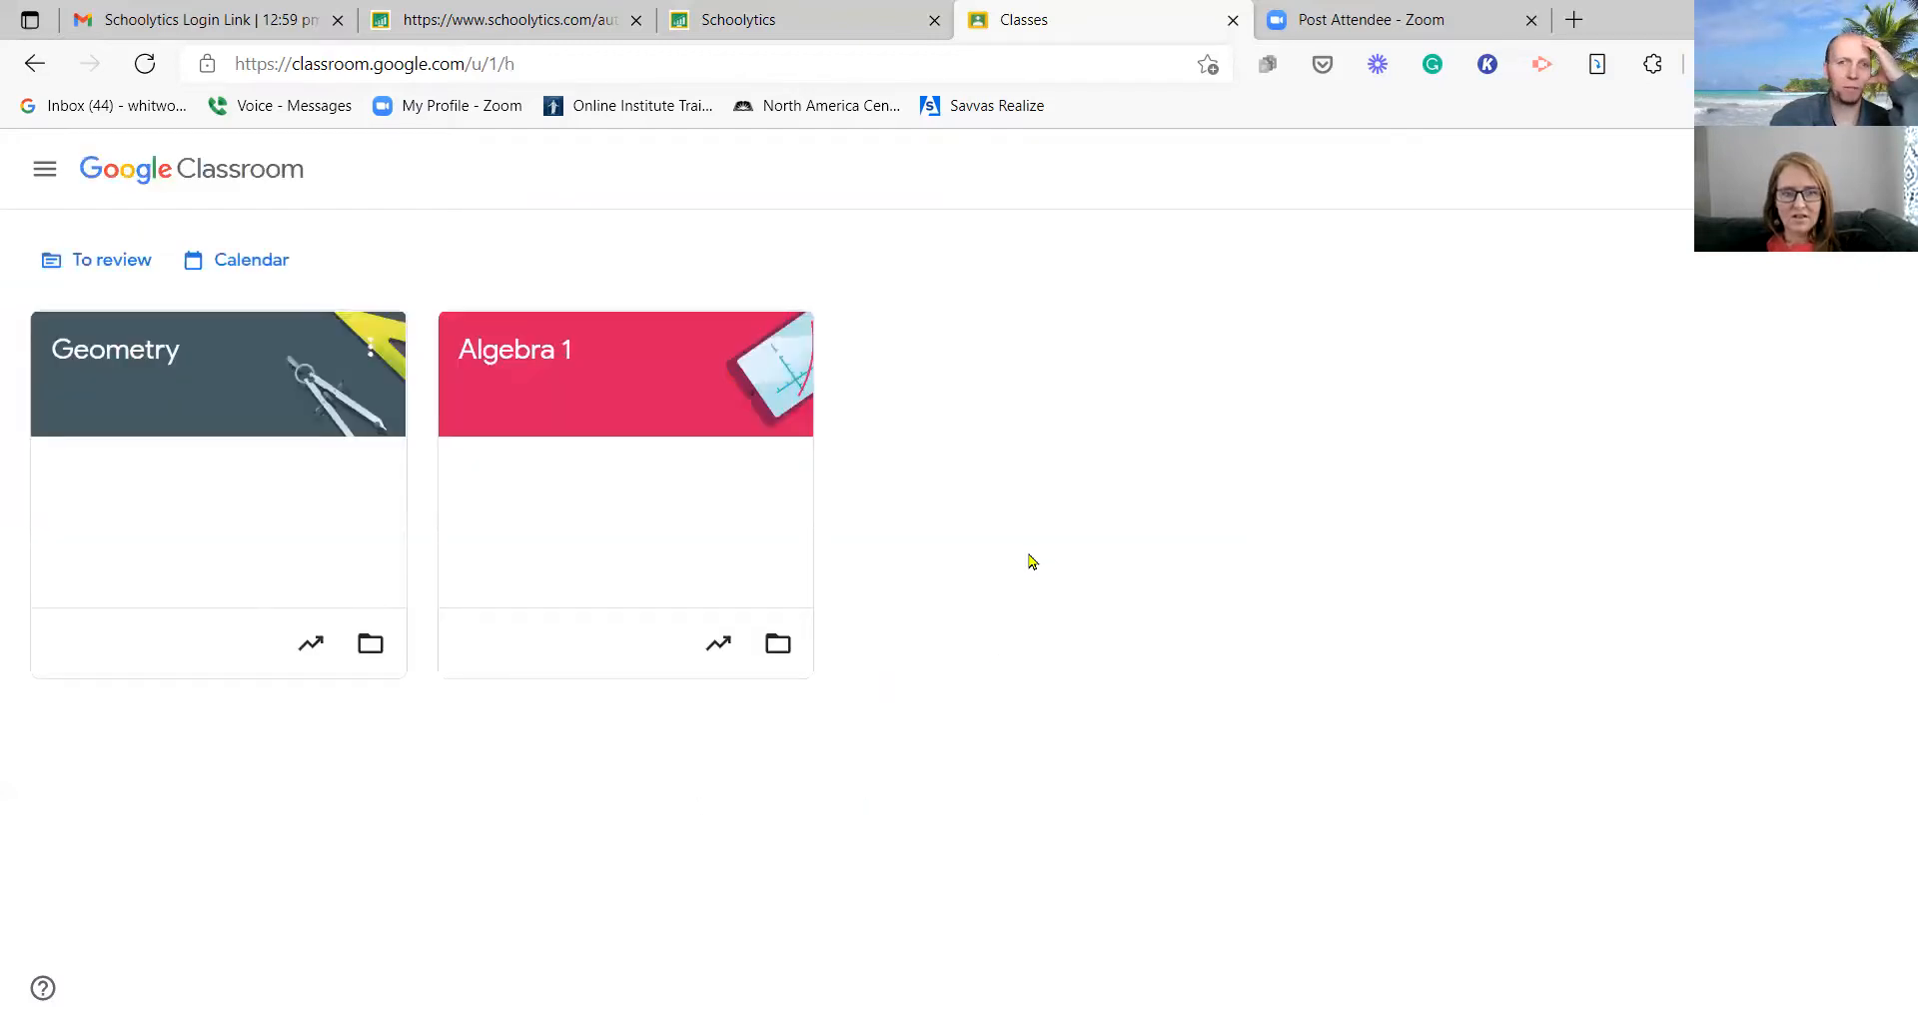
pyautogui.moveTo(1163, 80)
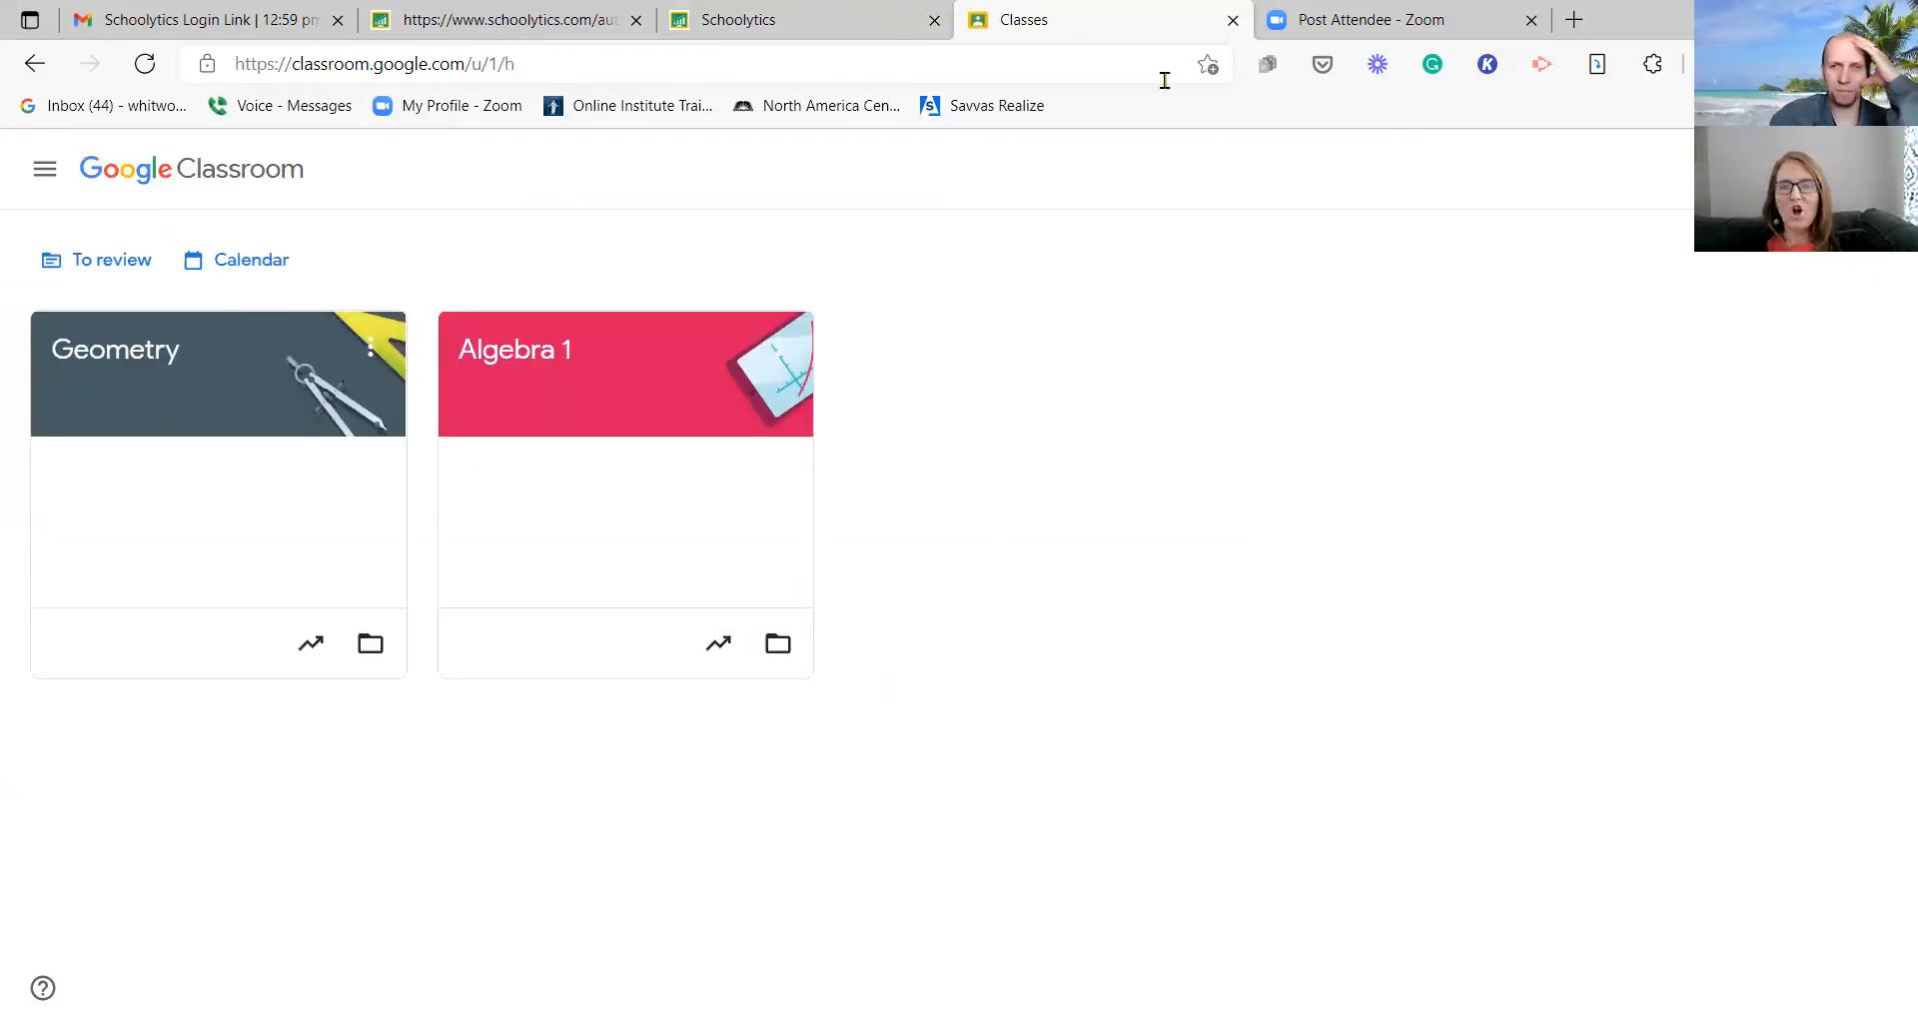
# Step: Close the Classroom page, open Economics Portfolio 1 from the completed list, and close its sign-in page
pyautogui.click(44, 170)
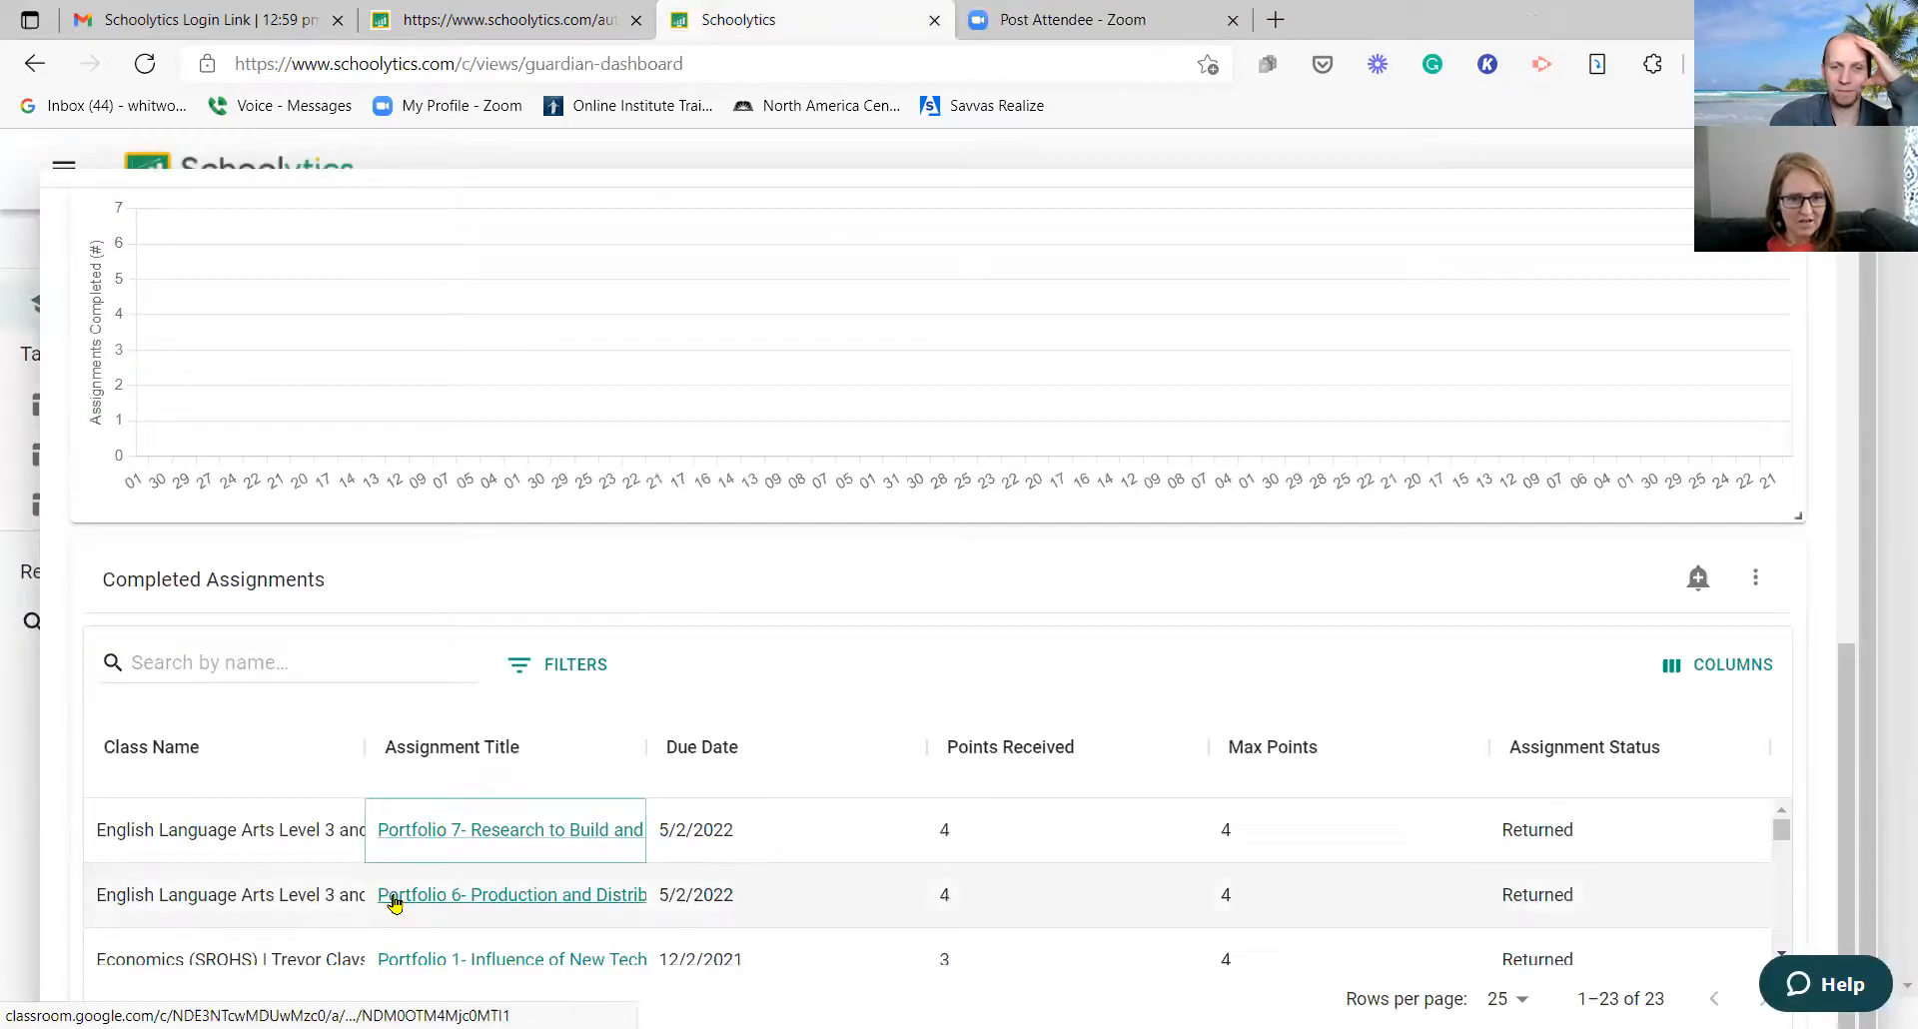
pyautogui.scroll(-3)
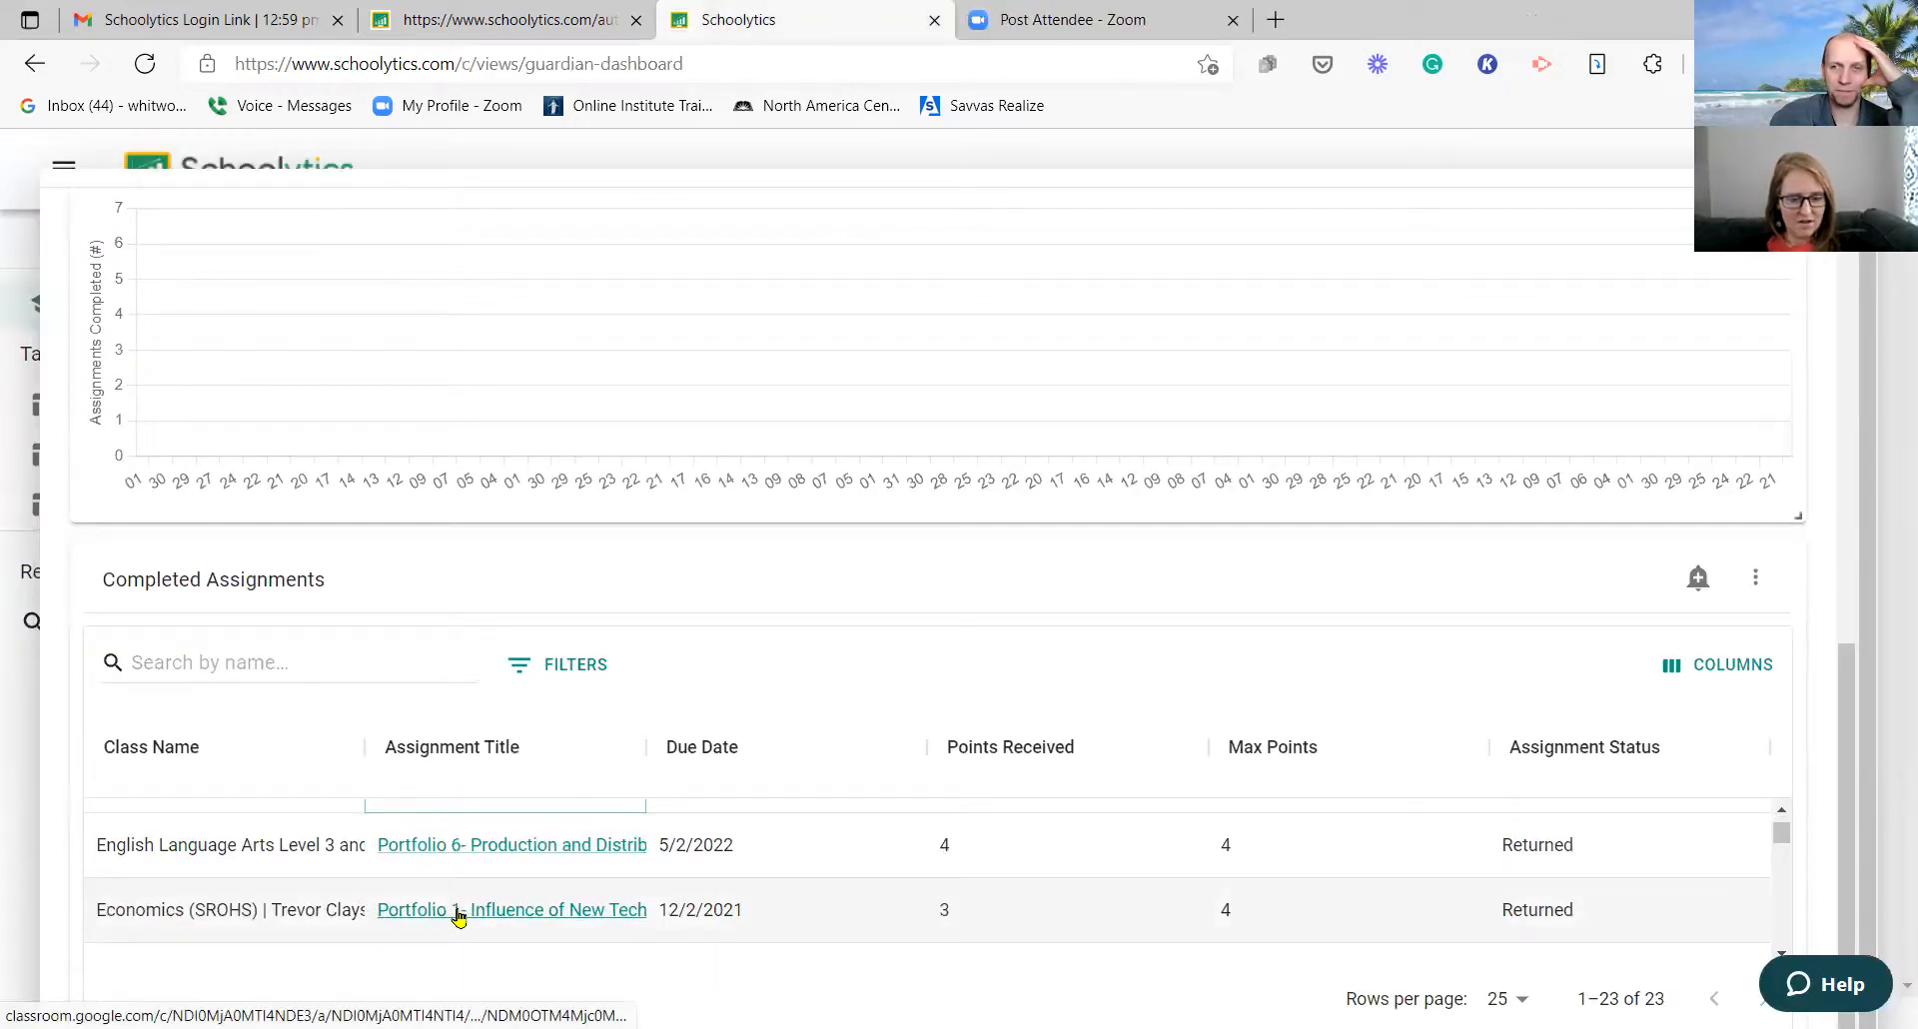
pyautogui.click(512, 909)
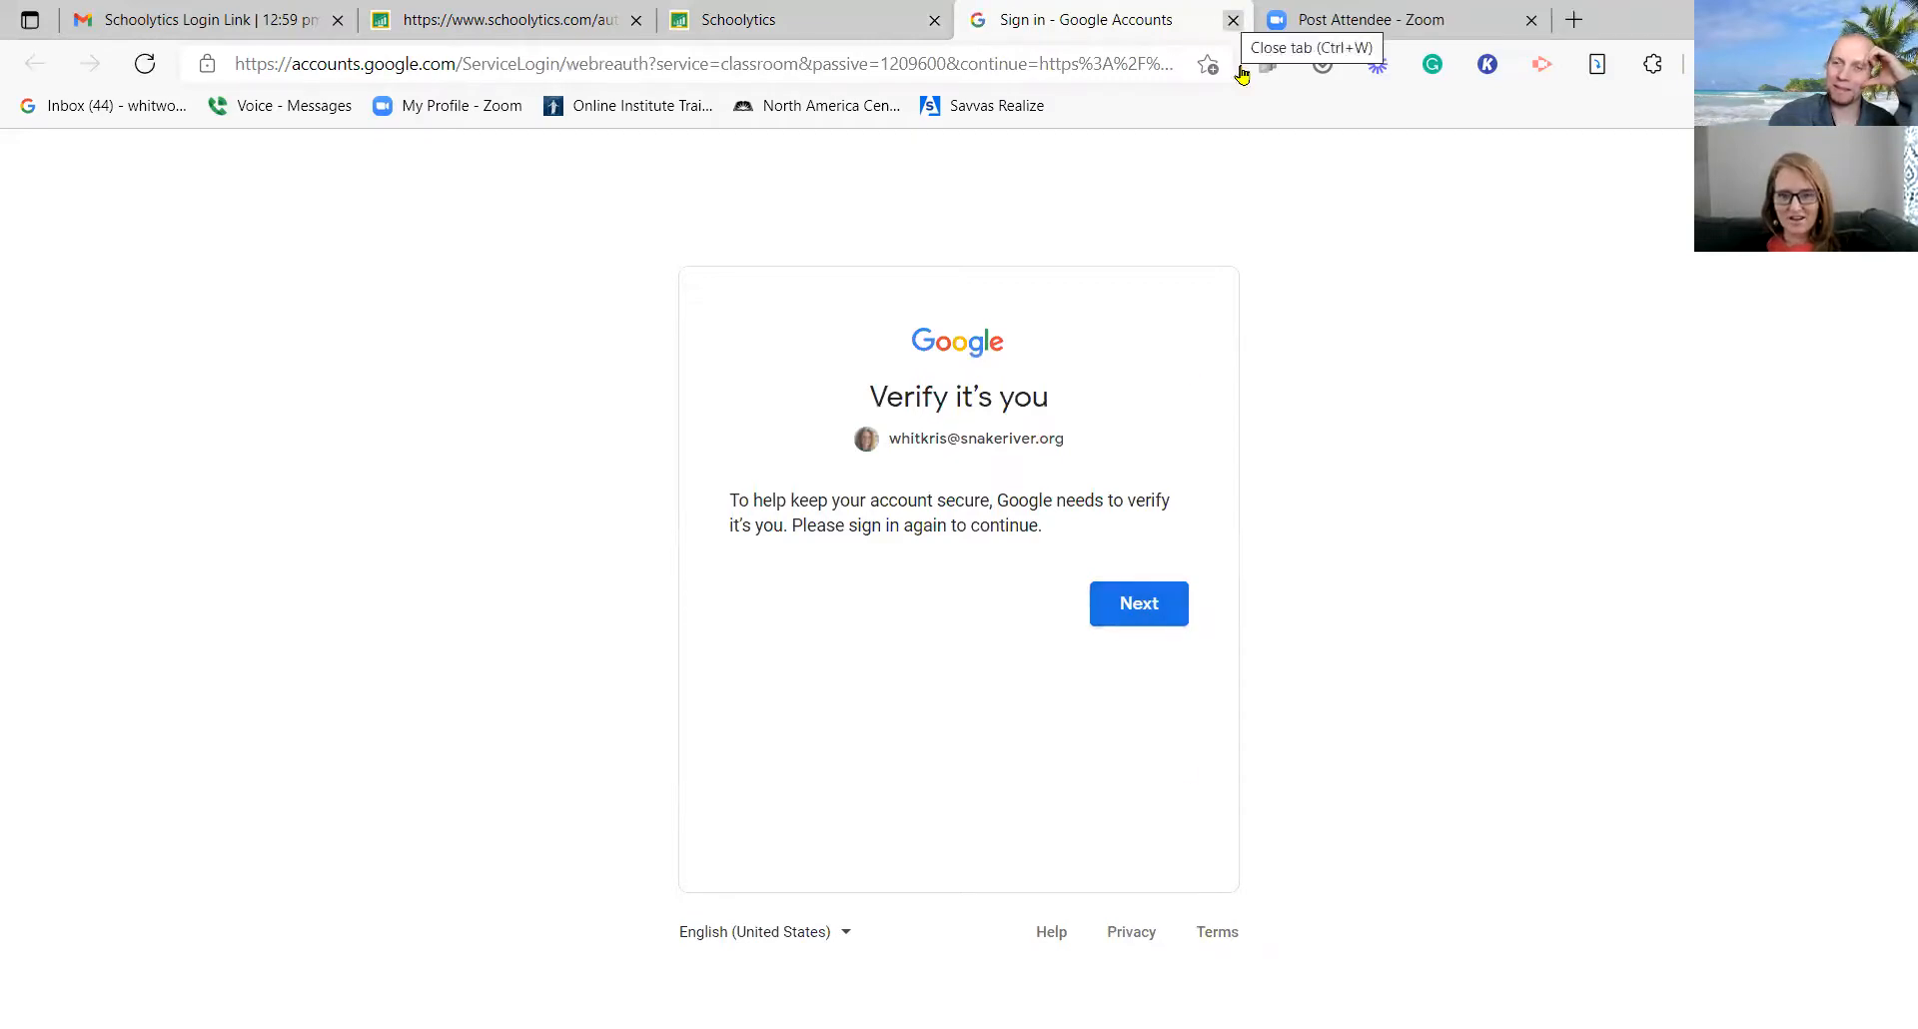
pyautogui.click(1233, 20)
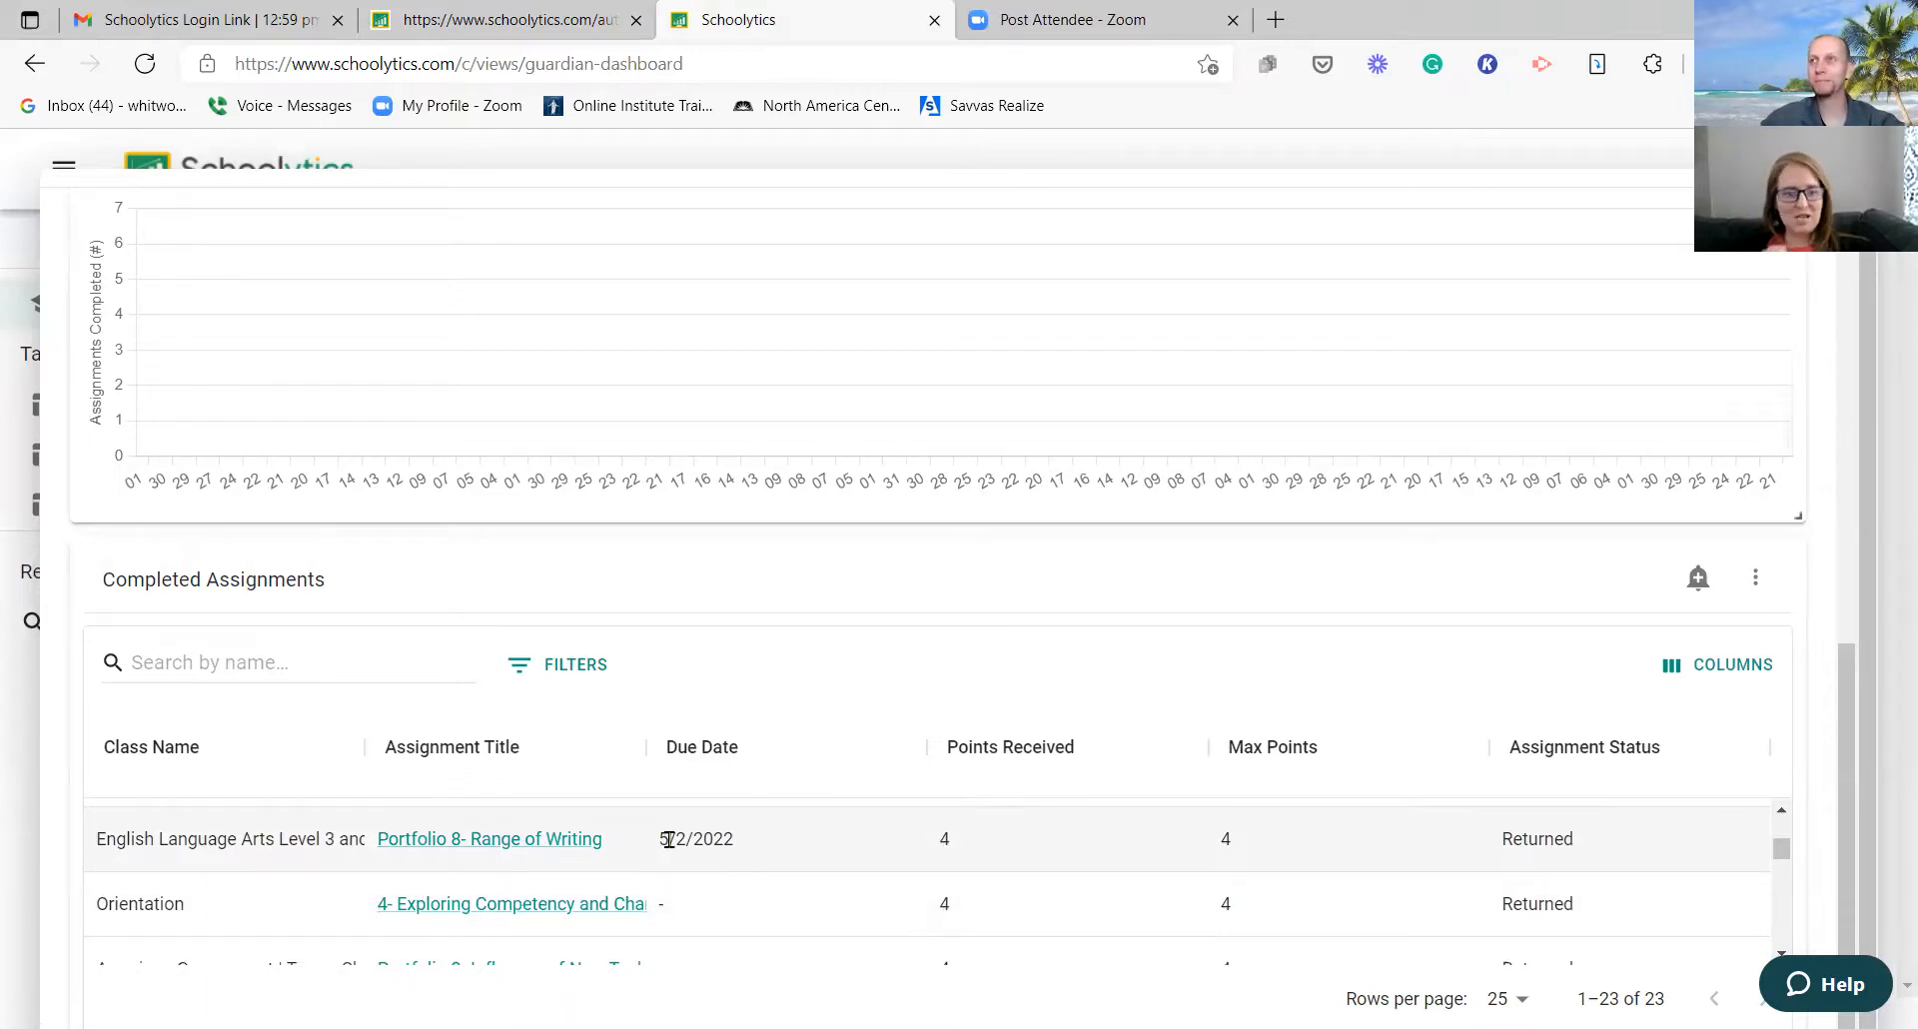
# Step: Open the Orientation assignment on exploring competency and close its sign-in page, returning to the 23-item list
pyautogui.scroll(-3)
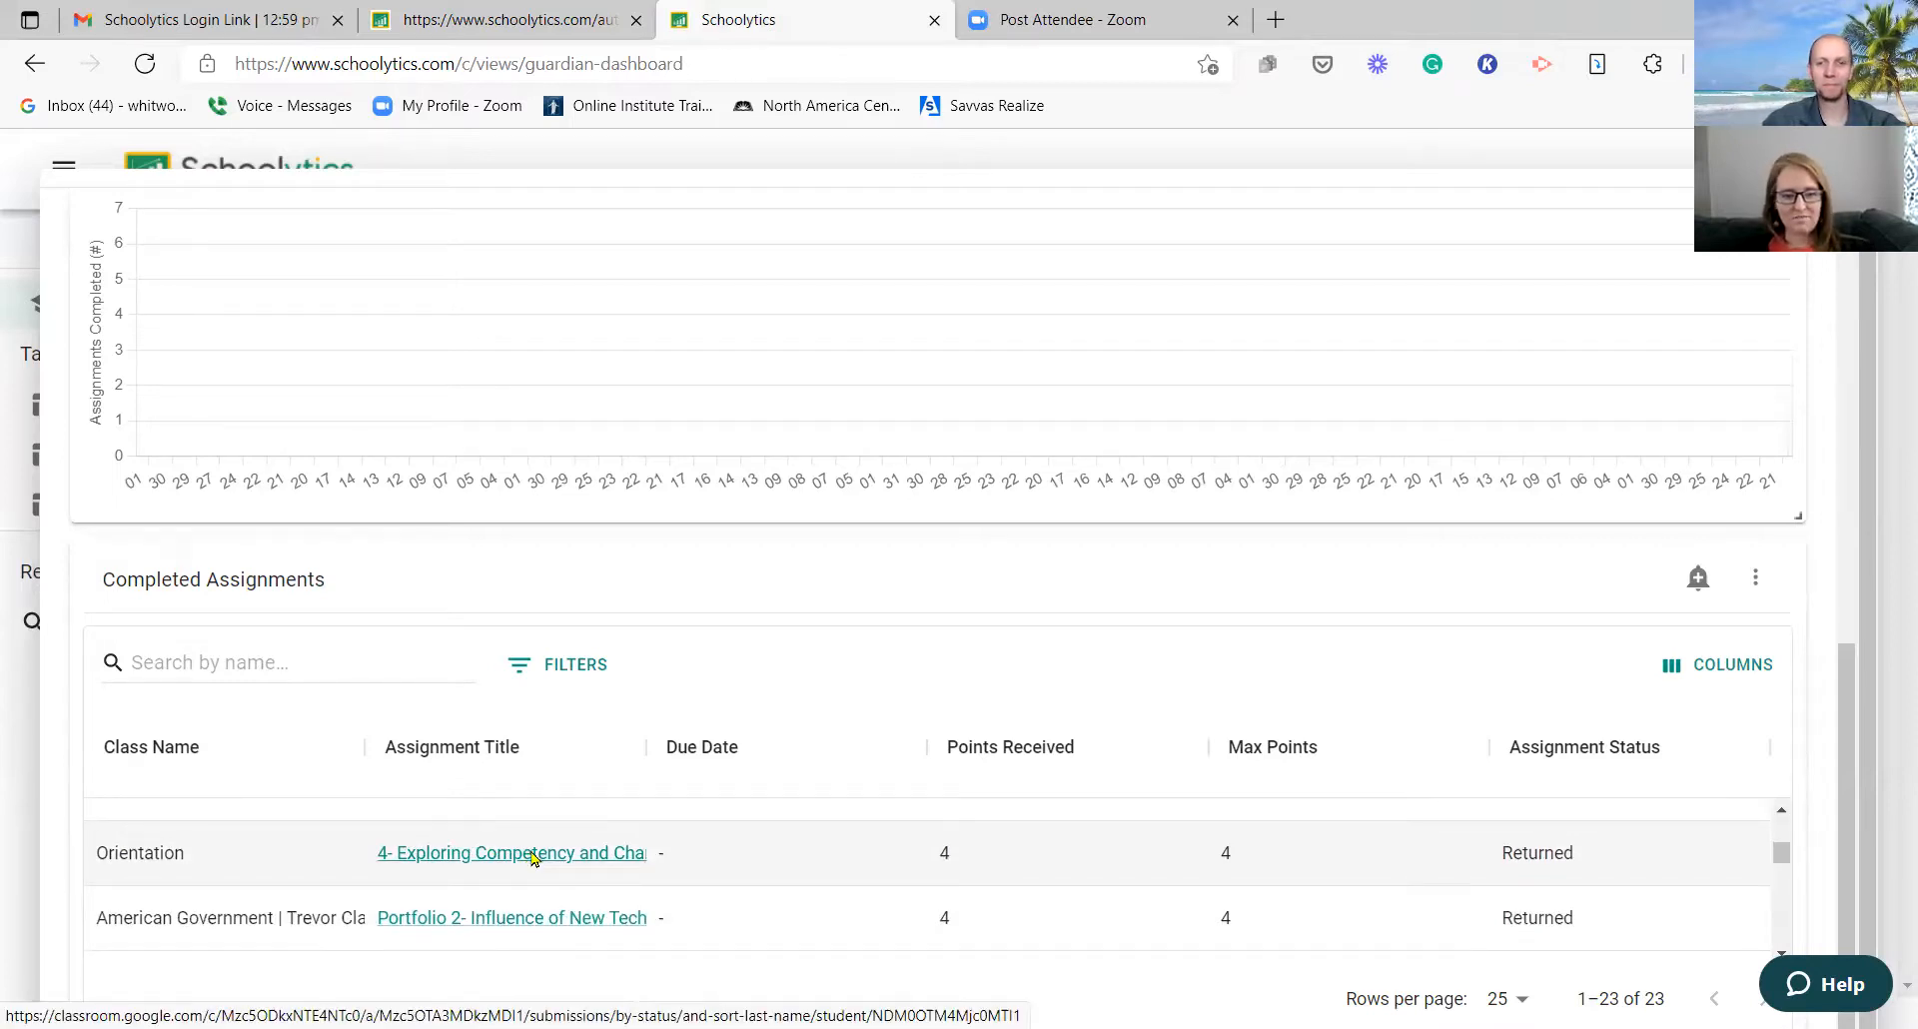
pyautogui.click(510, 853)
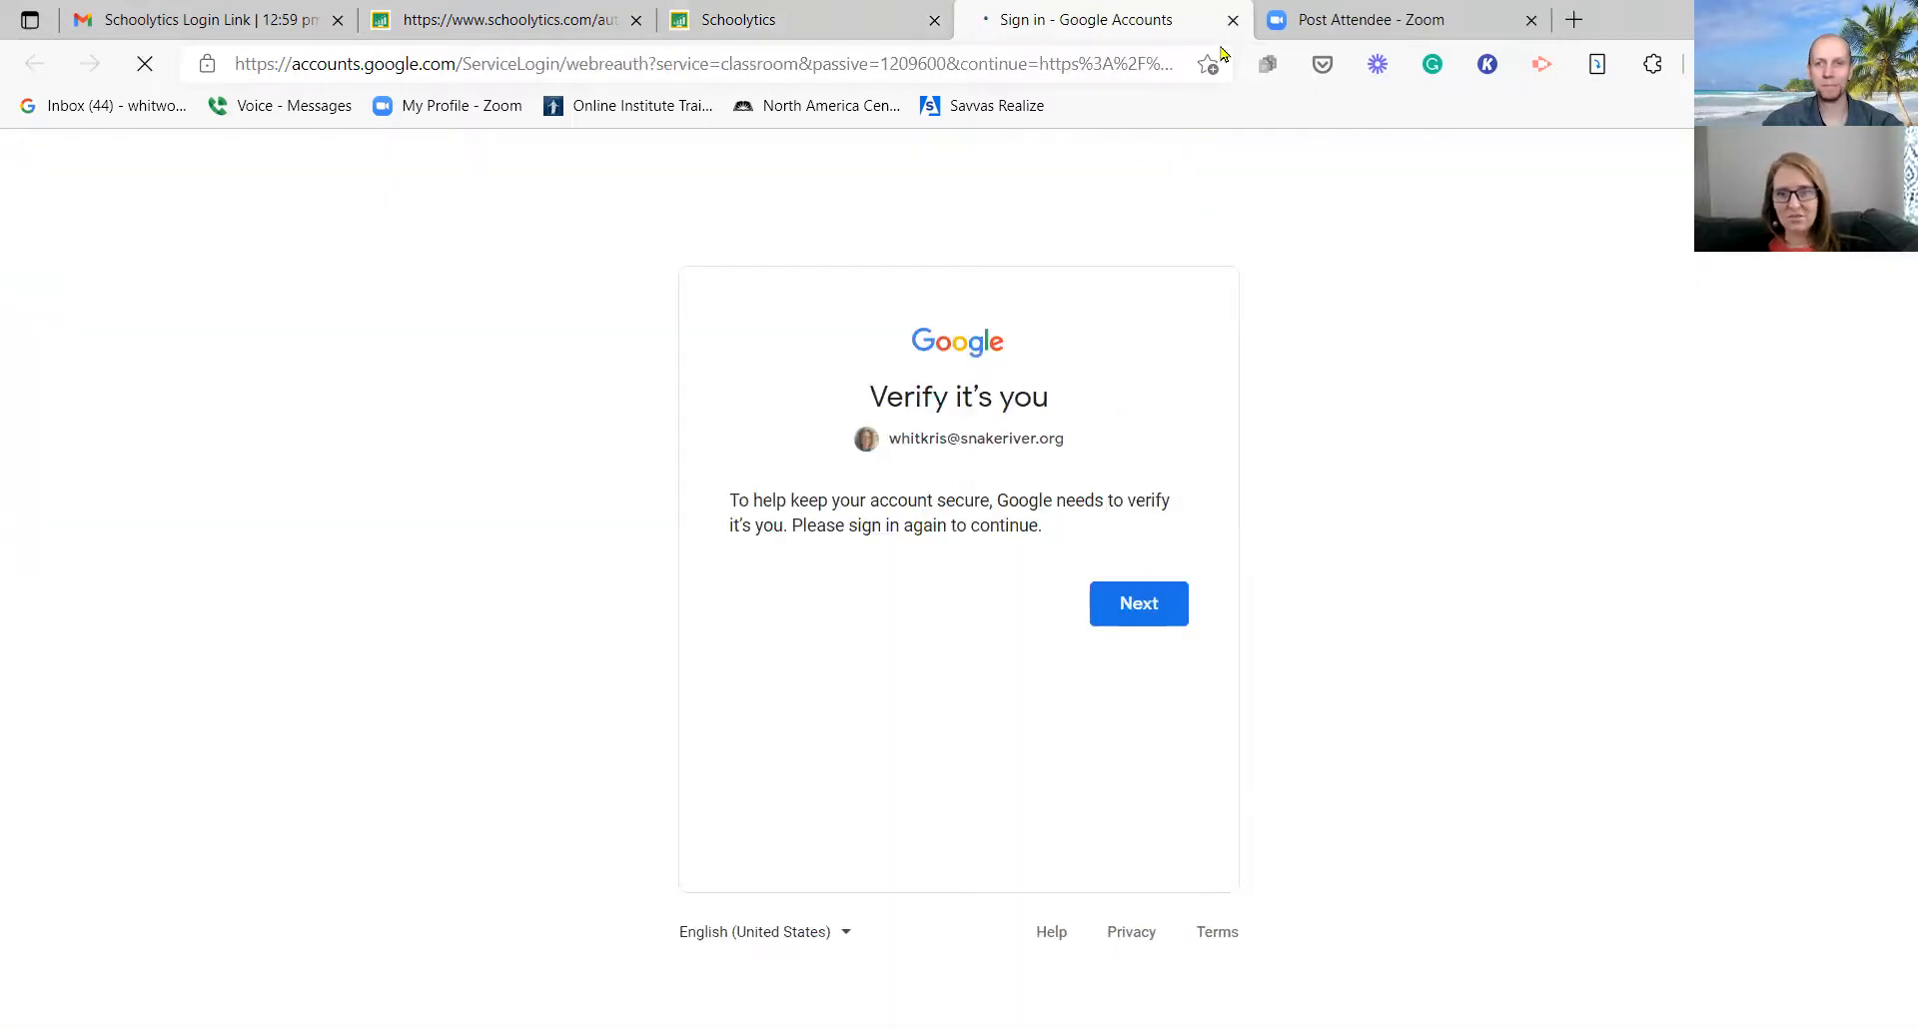
pyautogui.moveTo(1232, 20)
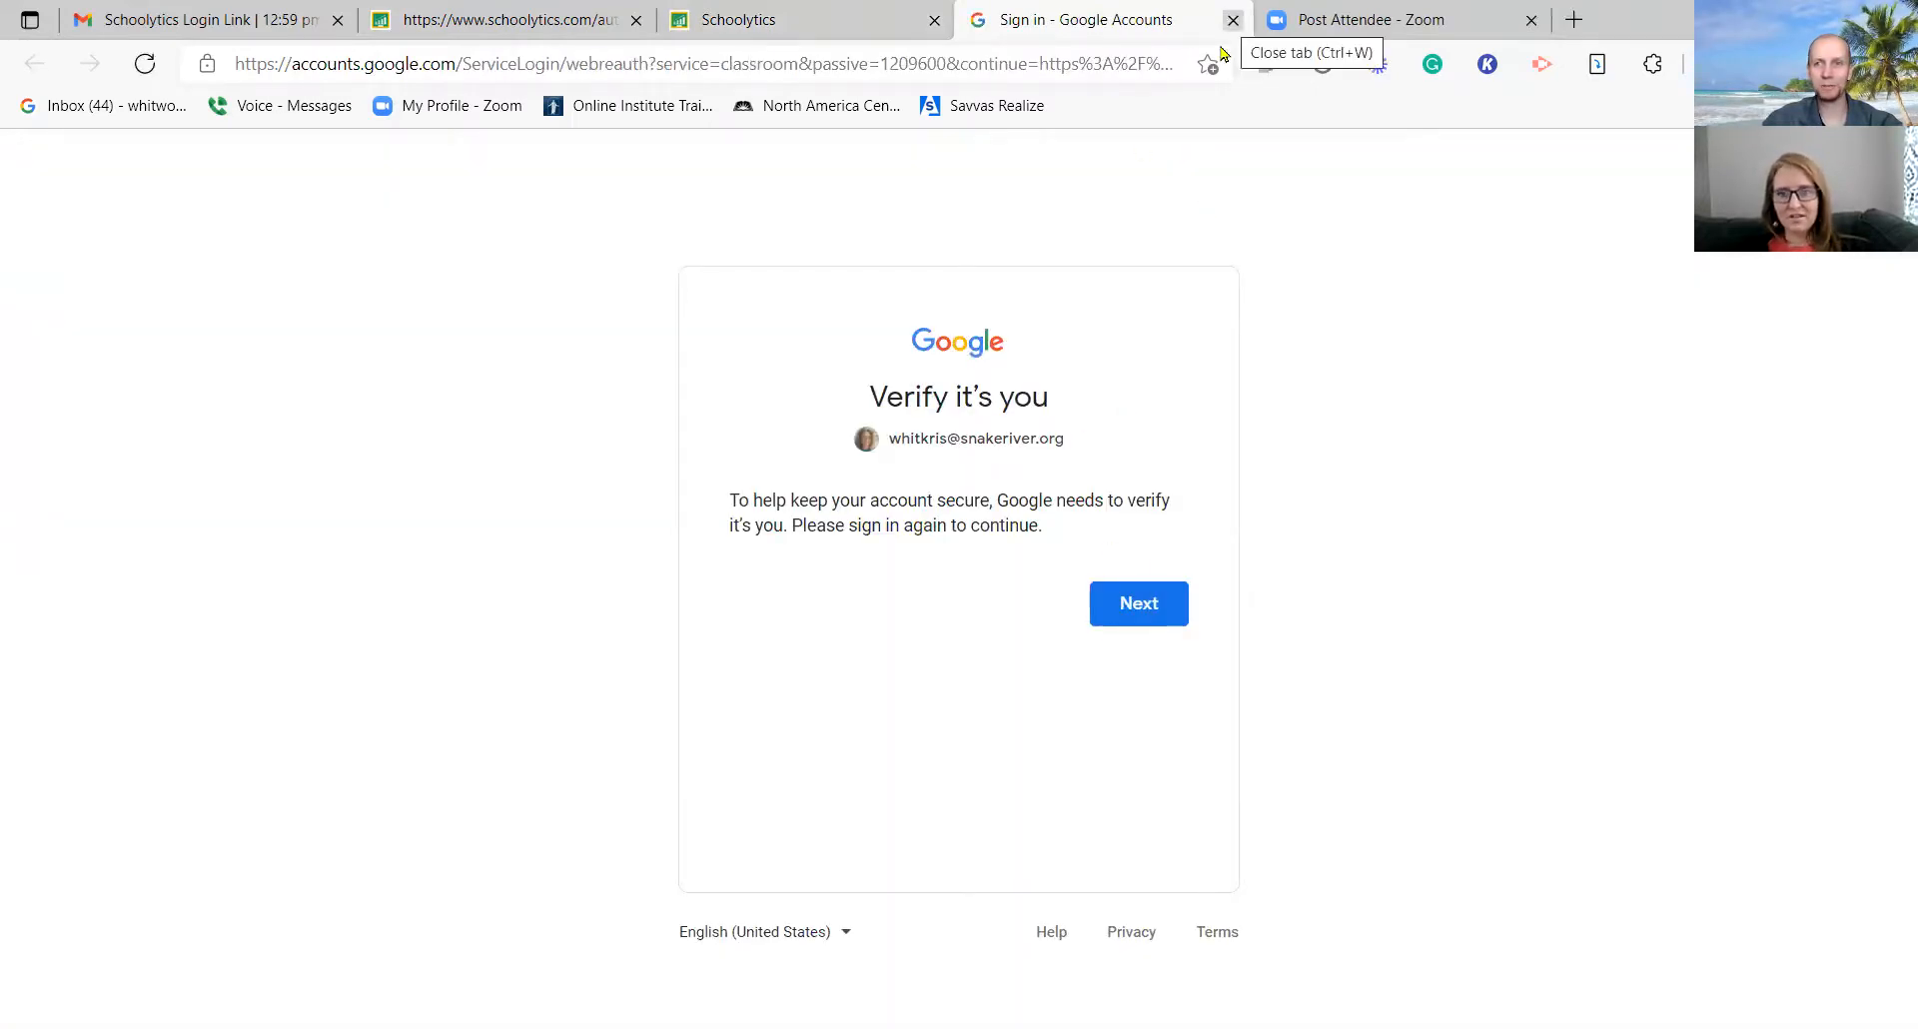
pyautogui.click(1233, 20)
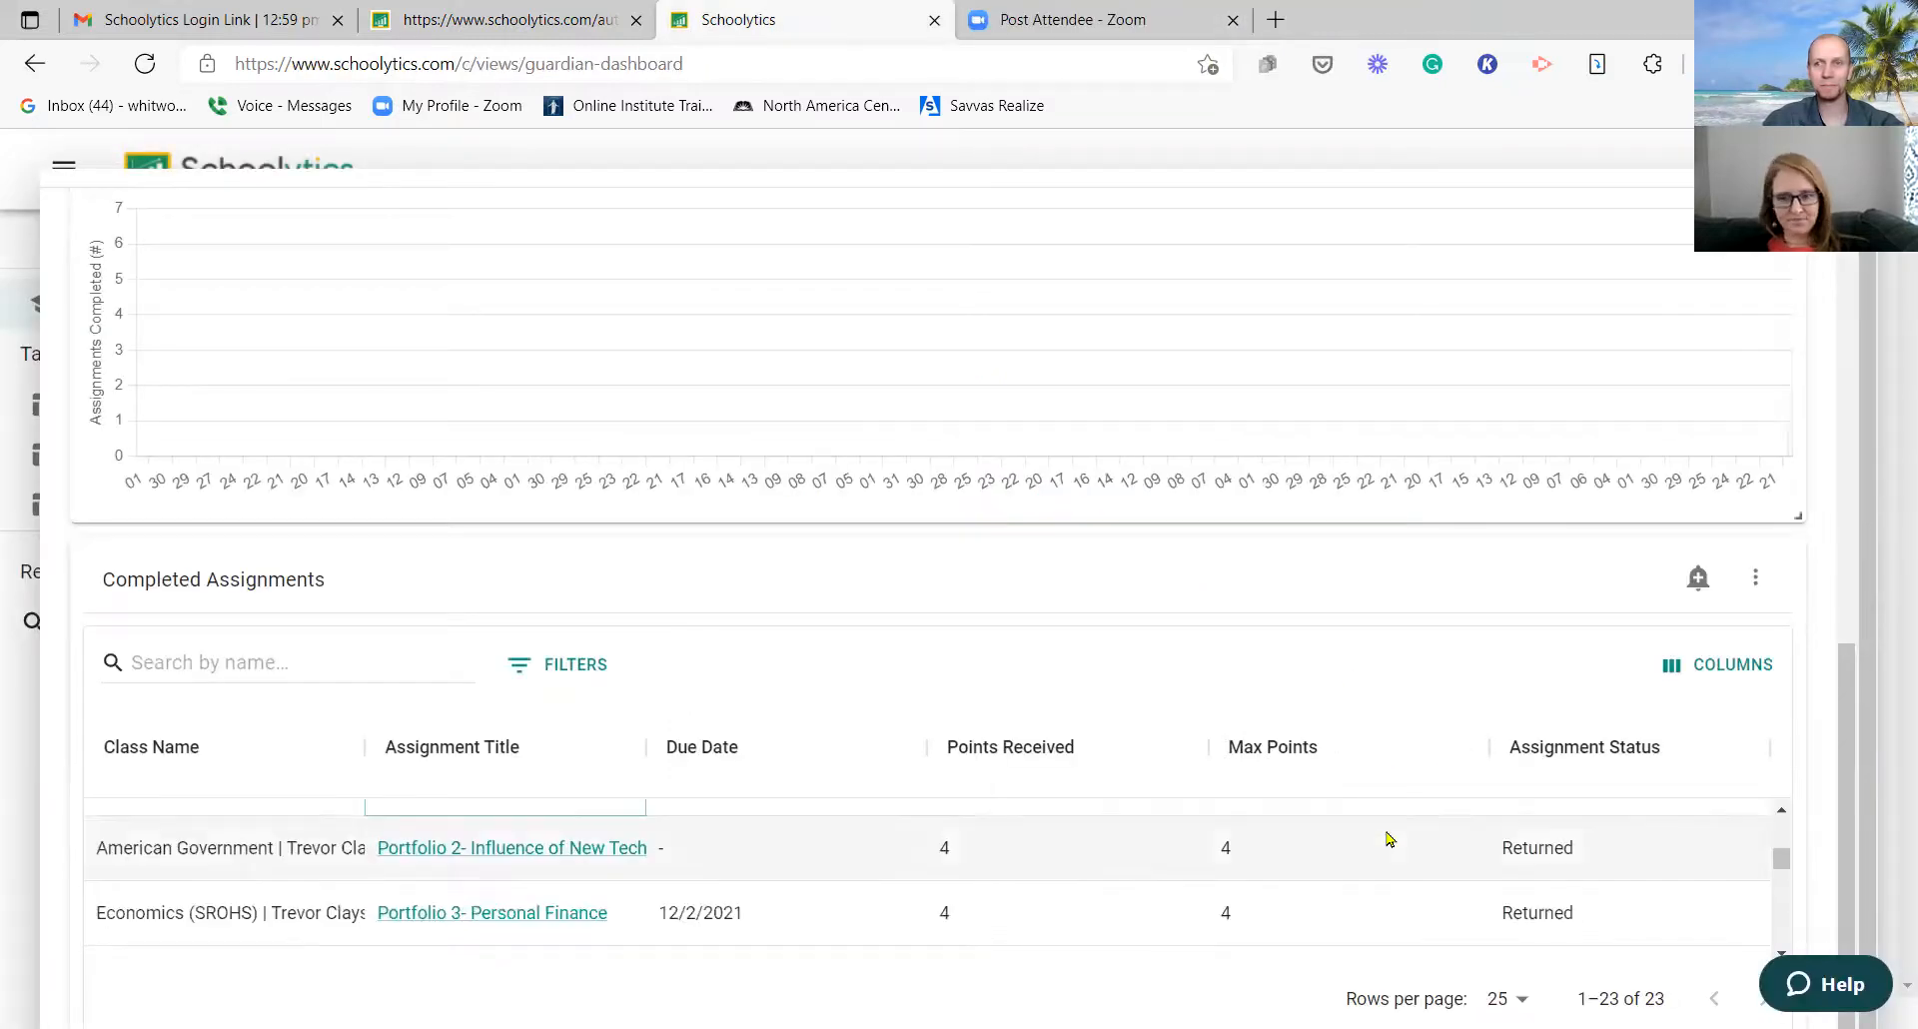
pyautogui.scroll(-3)
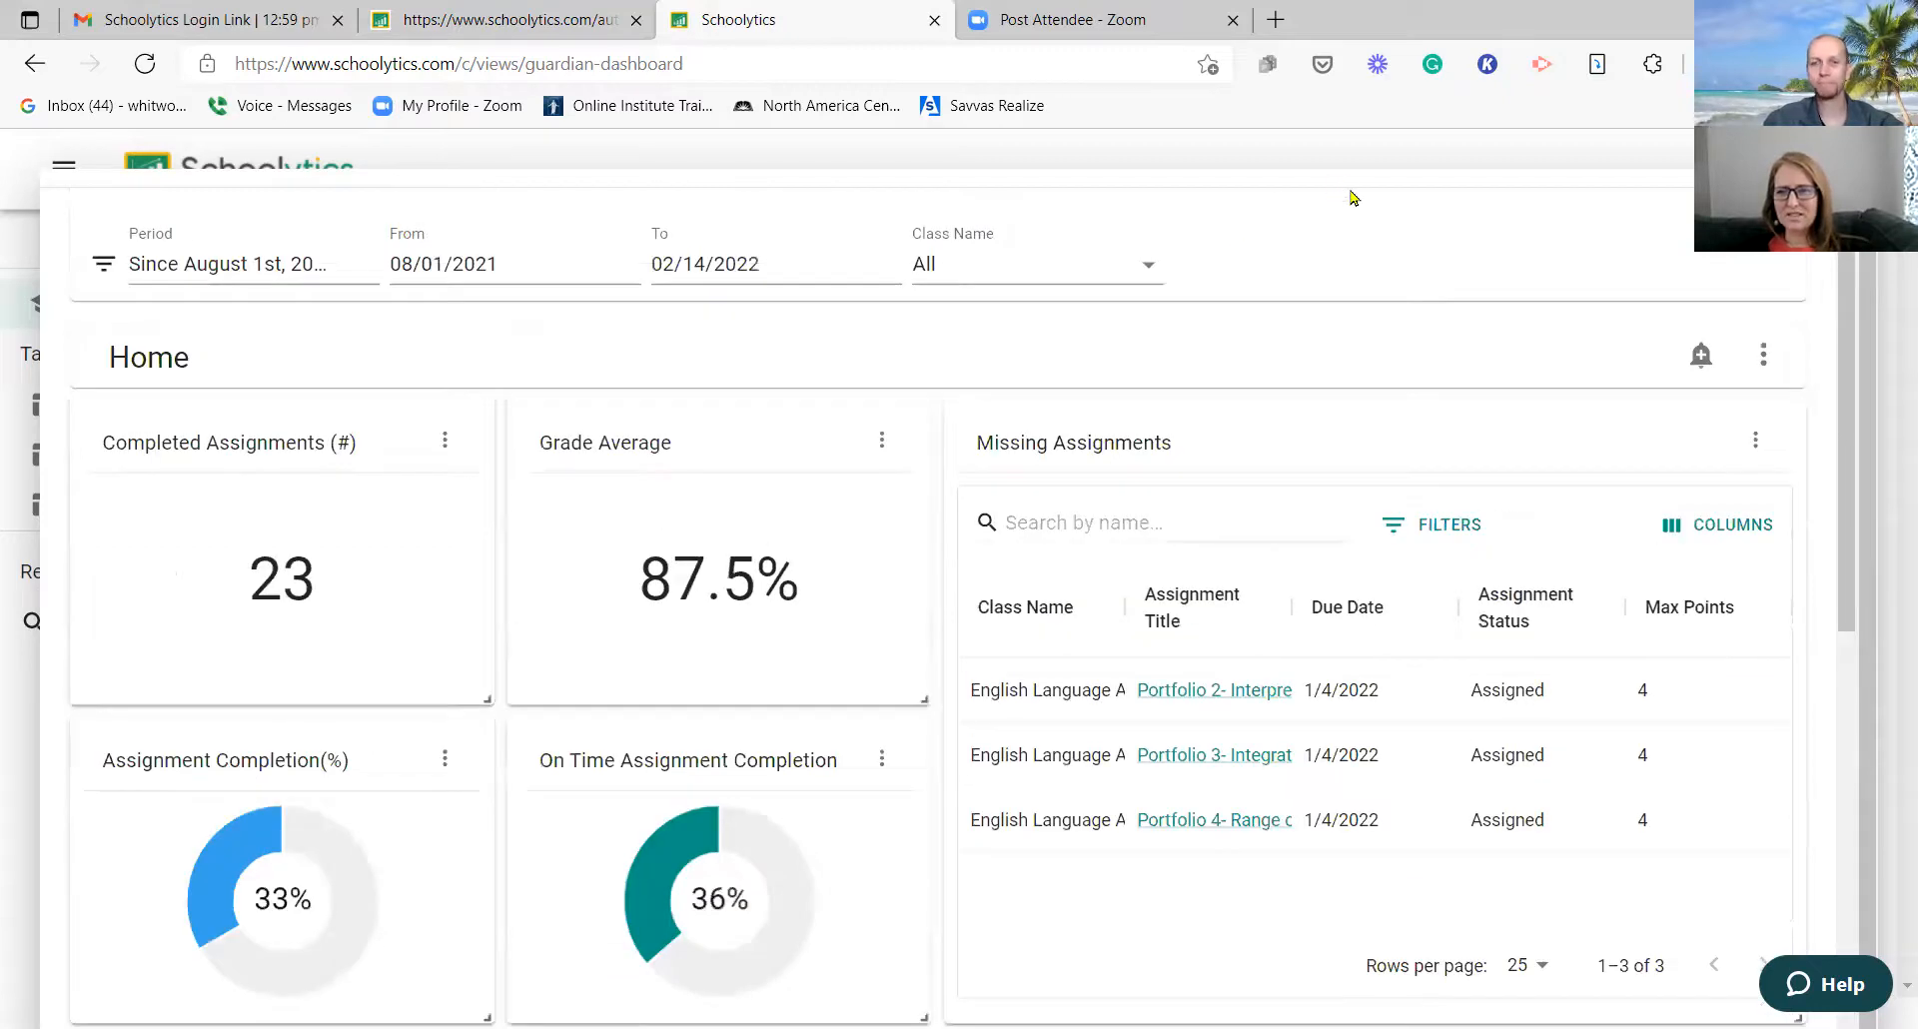
pyautogui.moveTo(1364, 192)
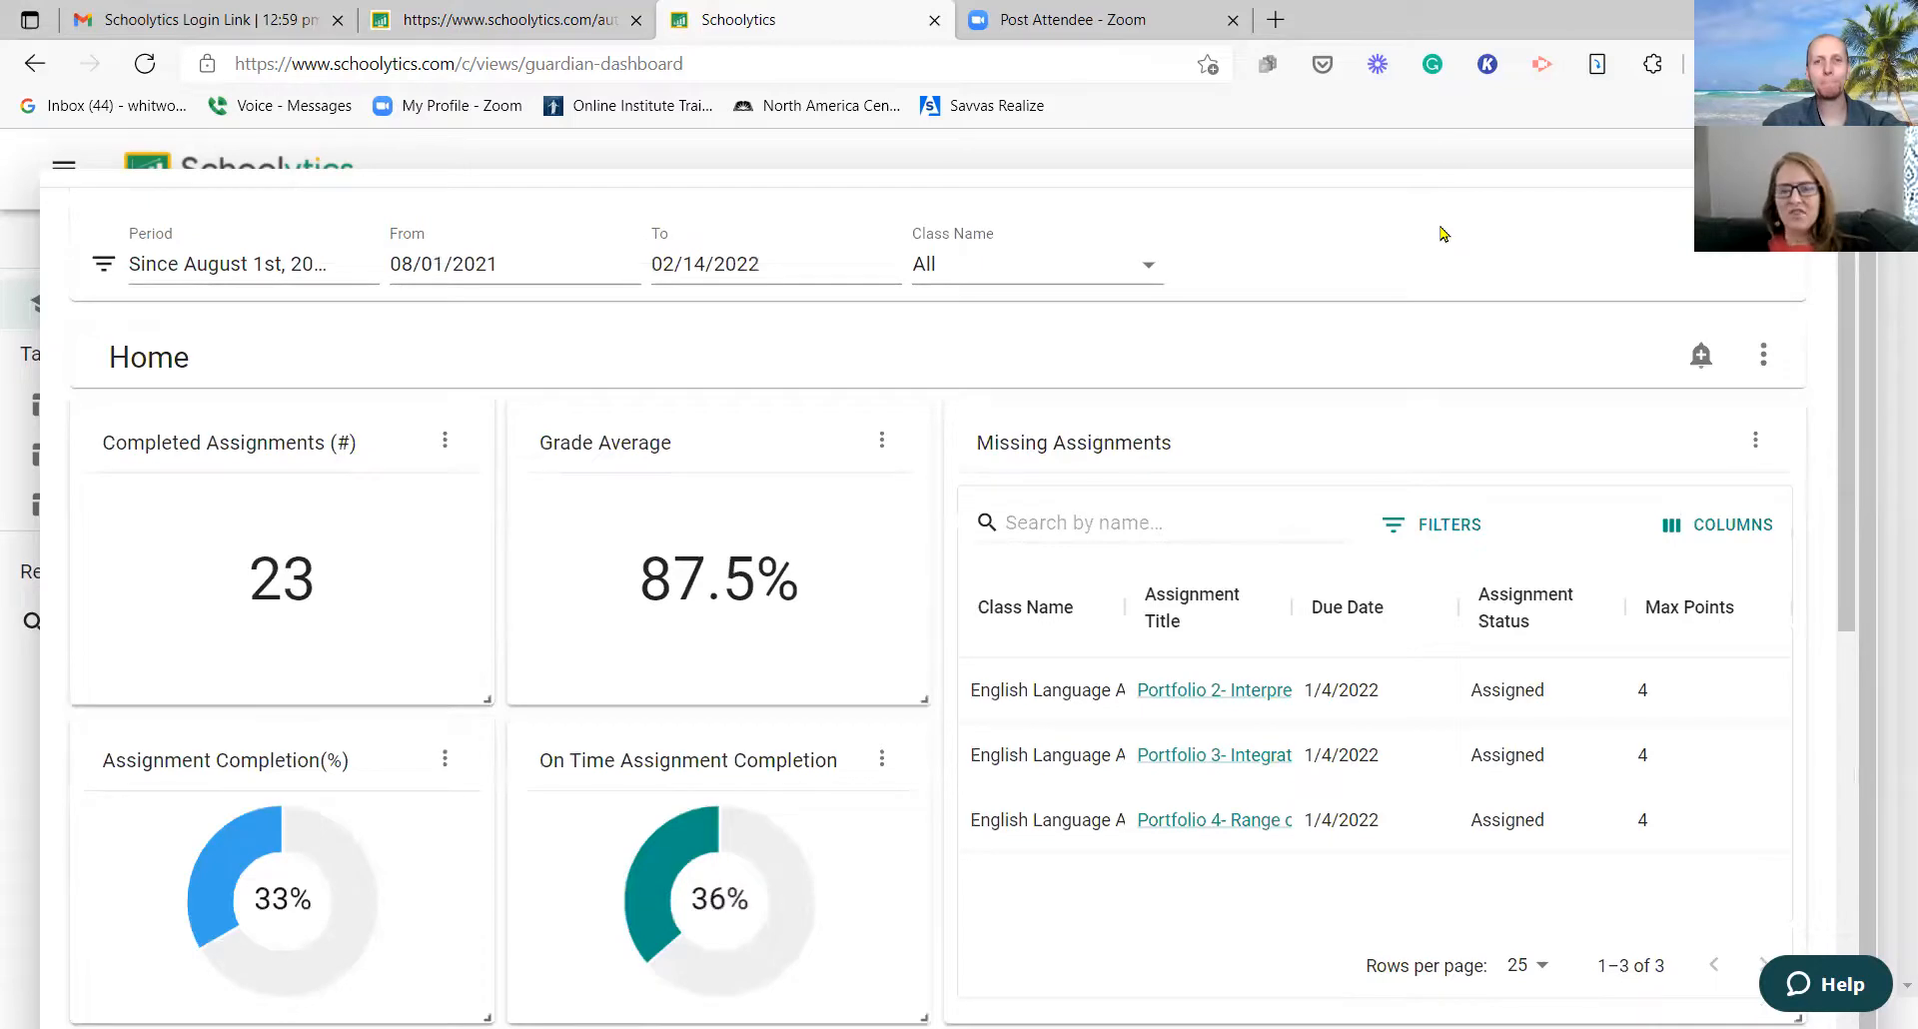
pyautogui.moveTo(1425, 202)
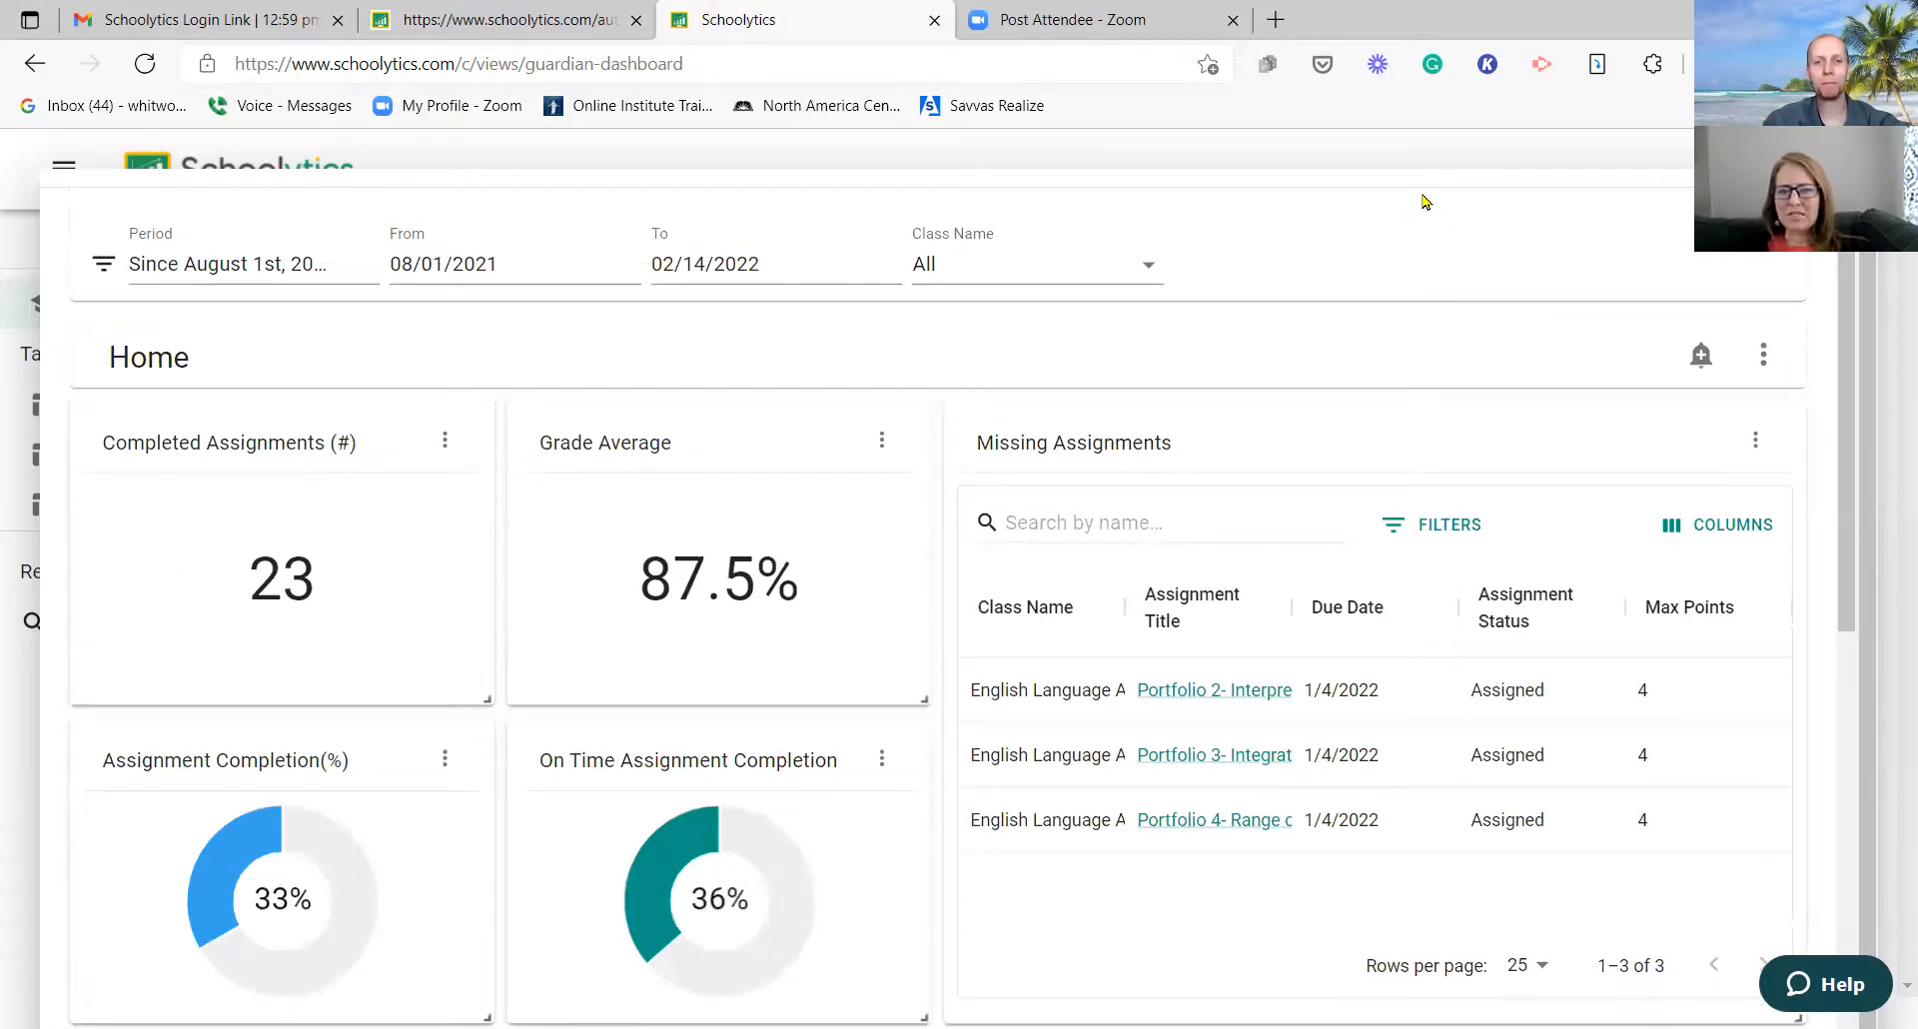
pyautogui.moveTo(1436, 186)
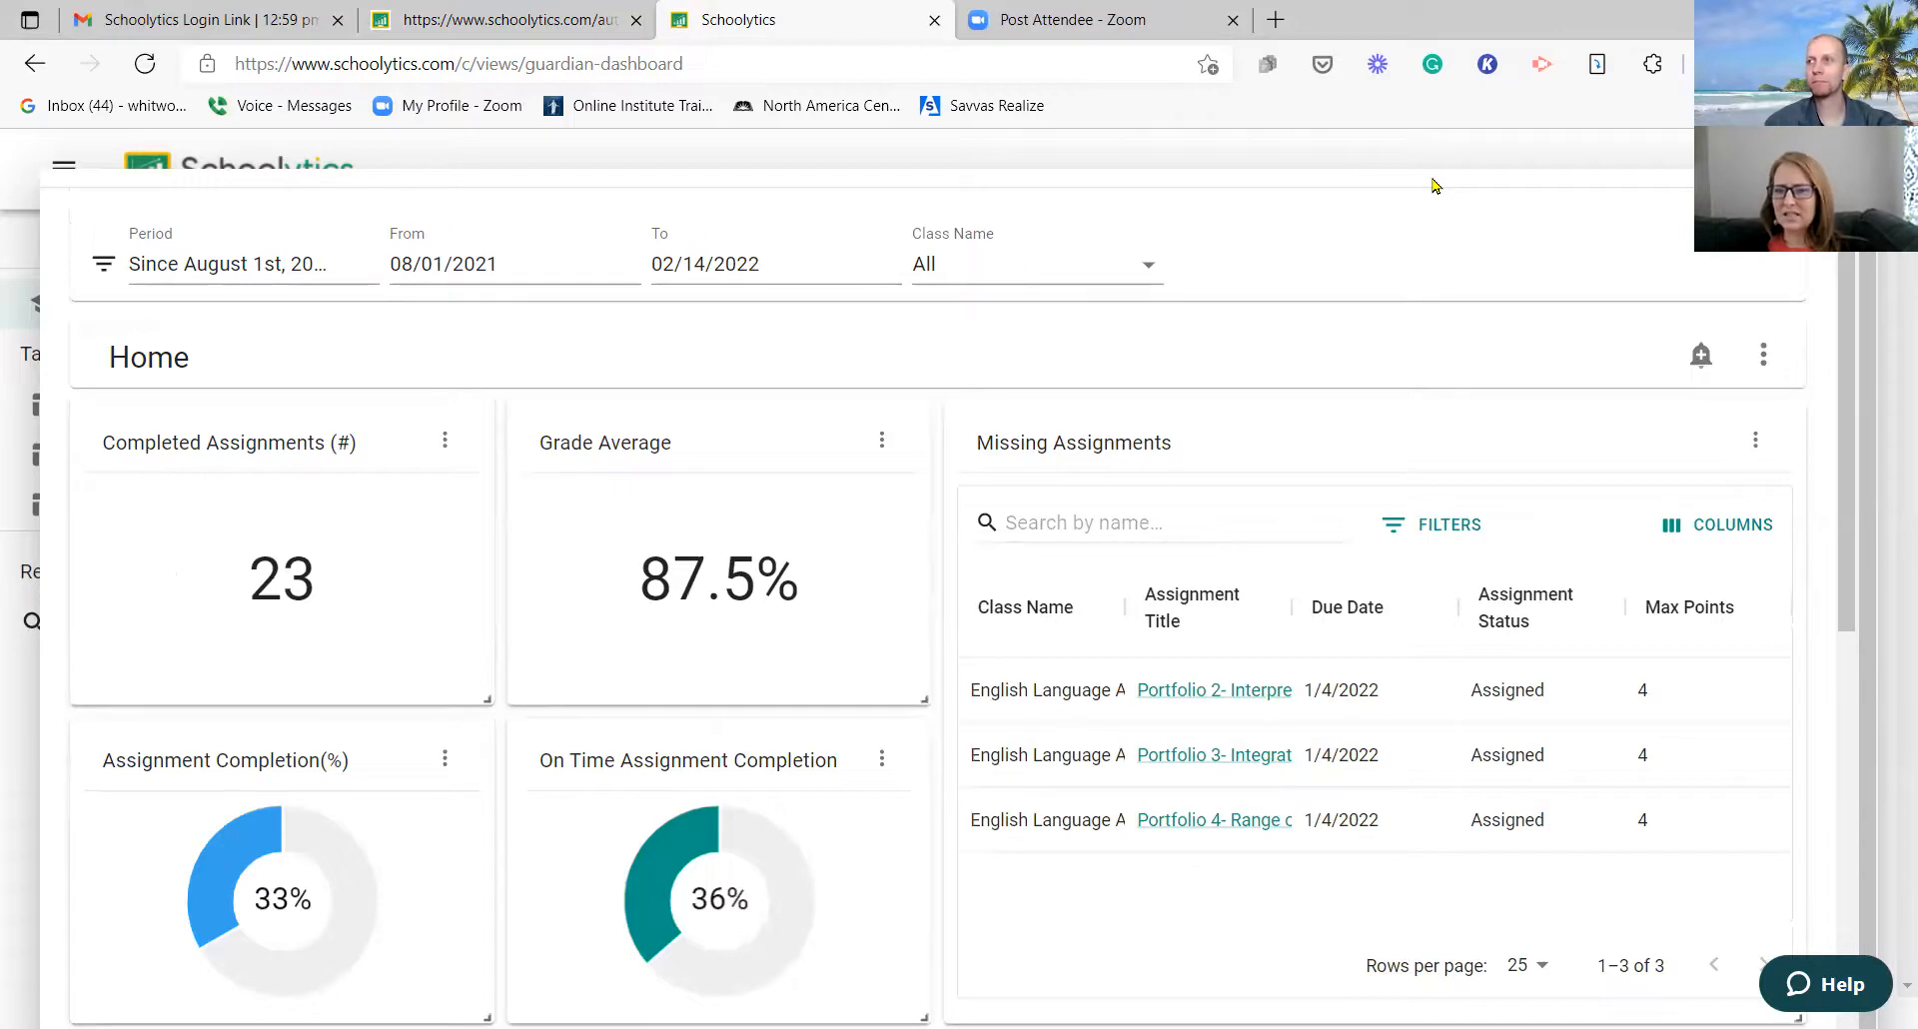
pyautogui.moveTo(1465, 190)
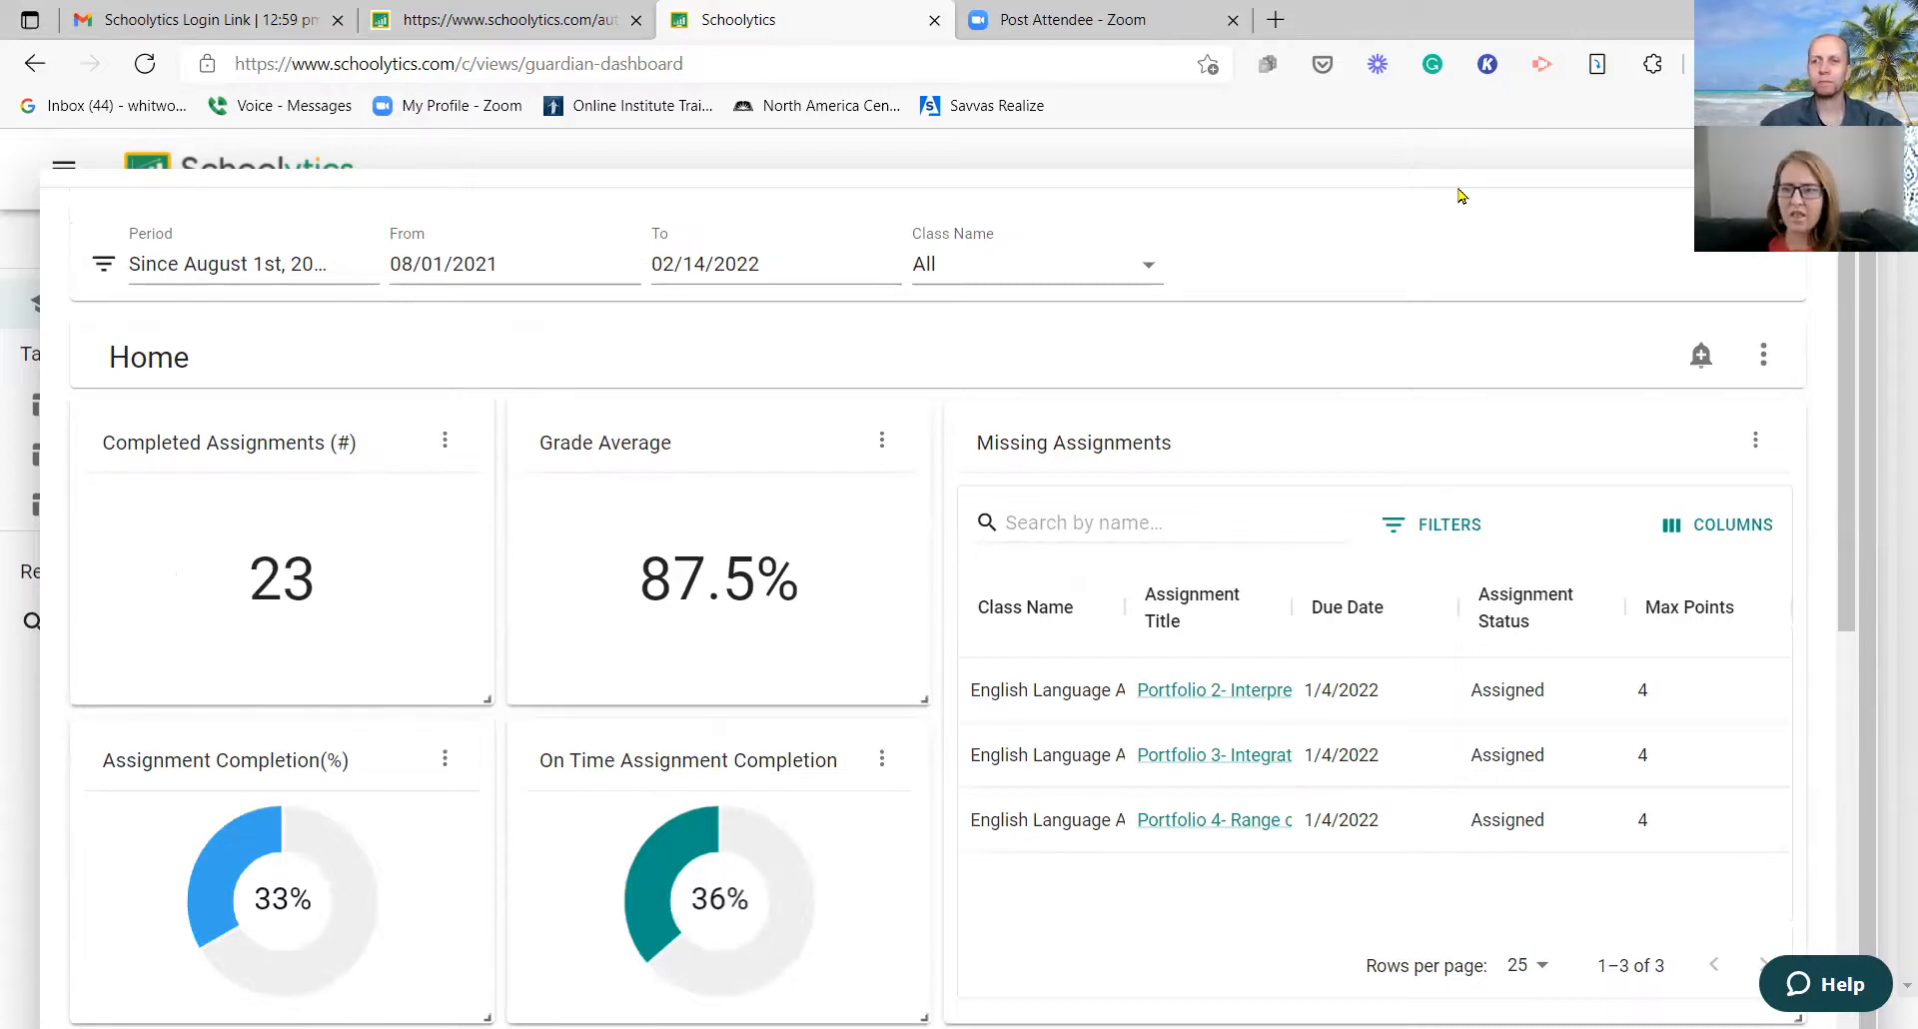
pyautogui.moveTo(316, 703)
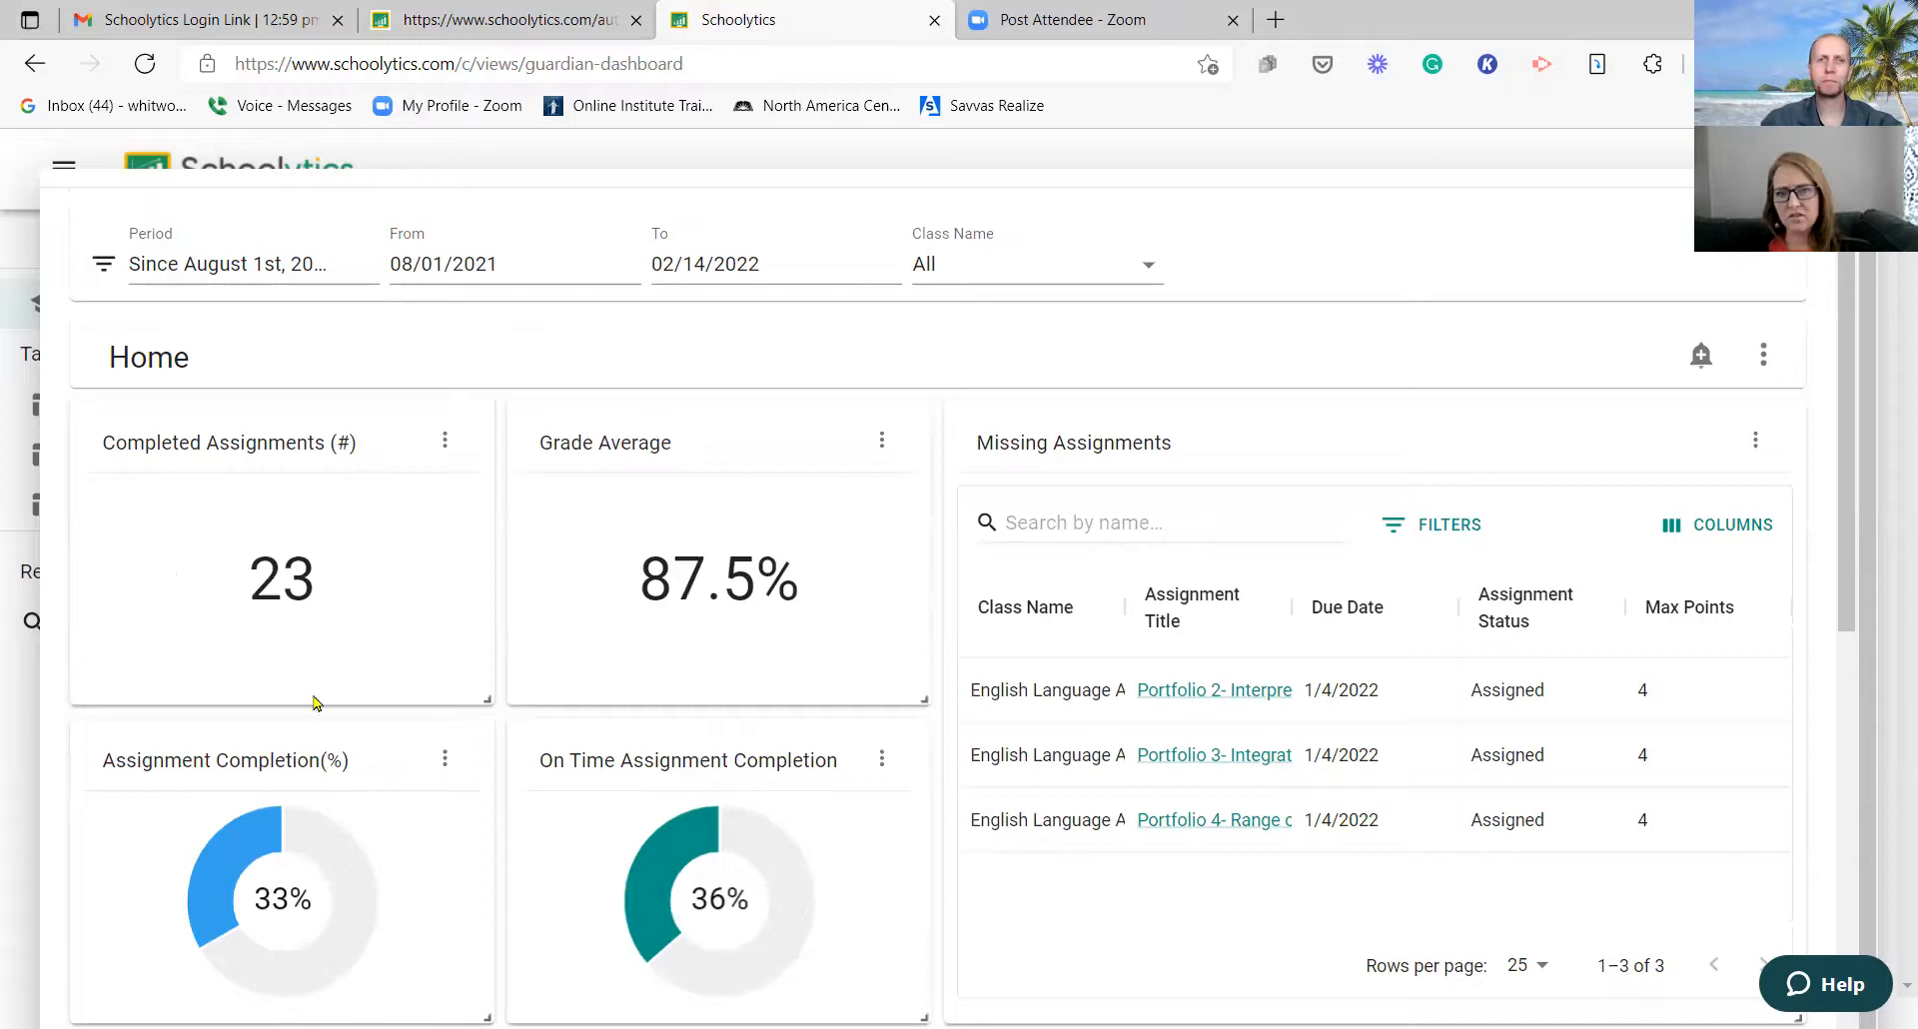
pyautogui.moveTo(1404, 358)
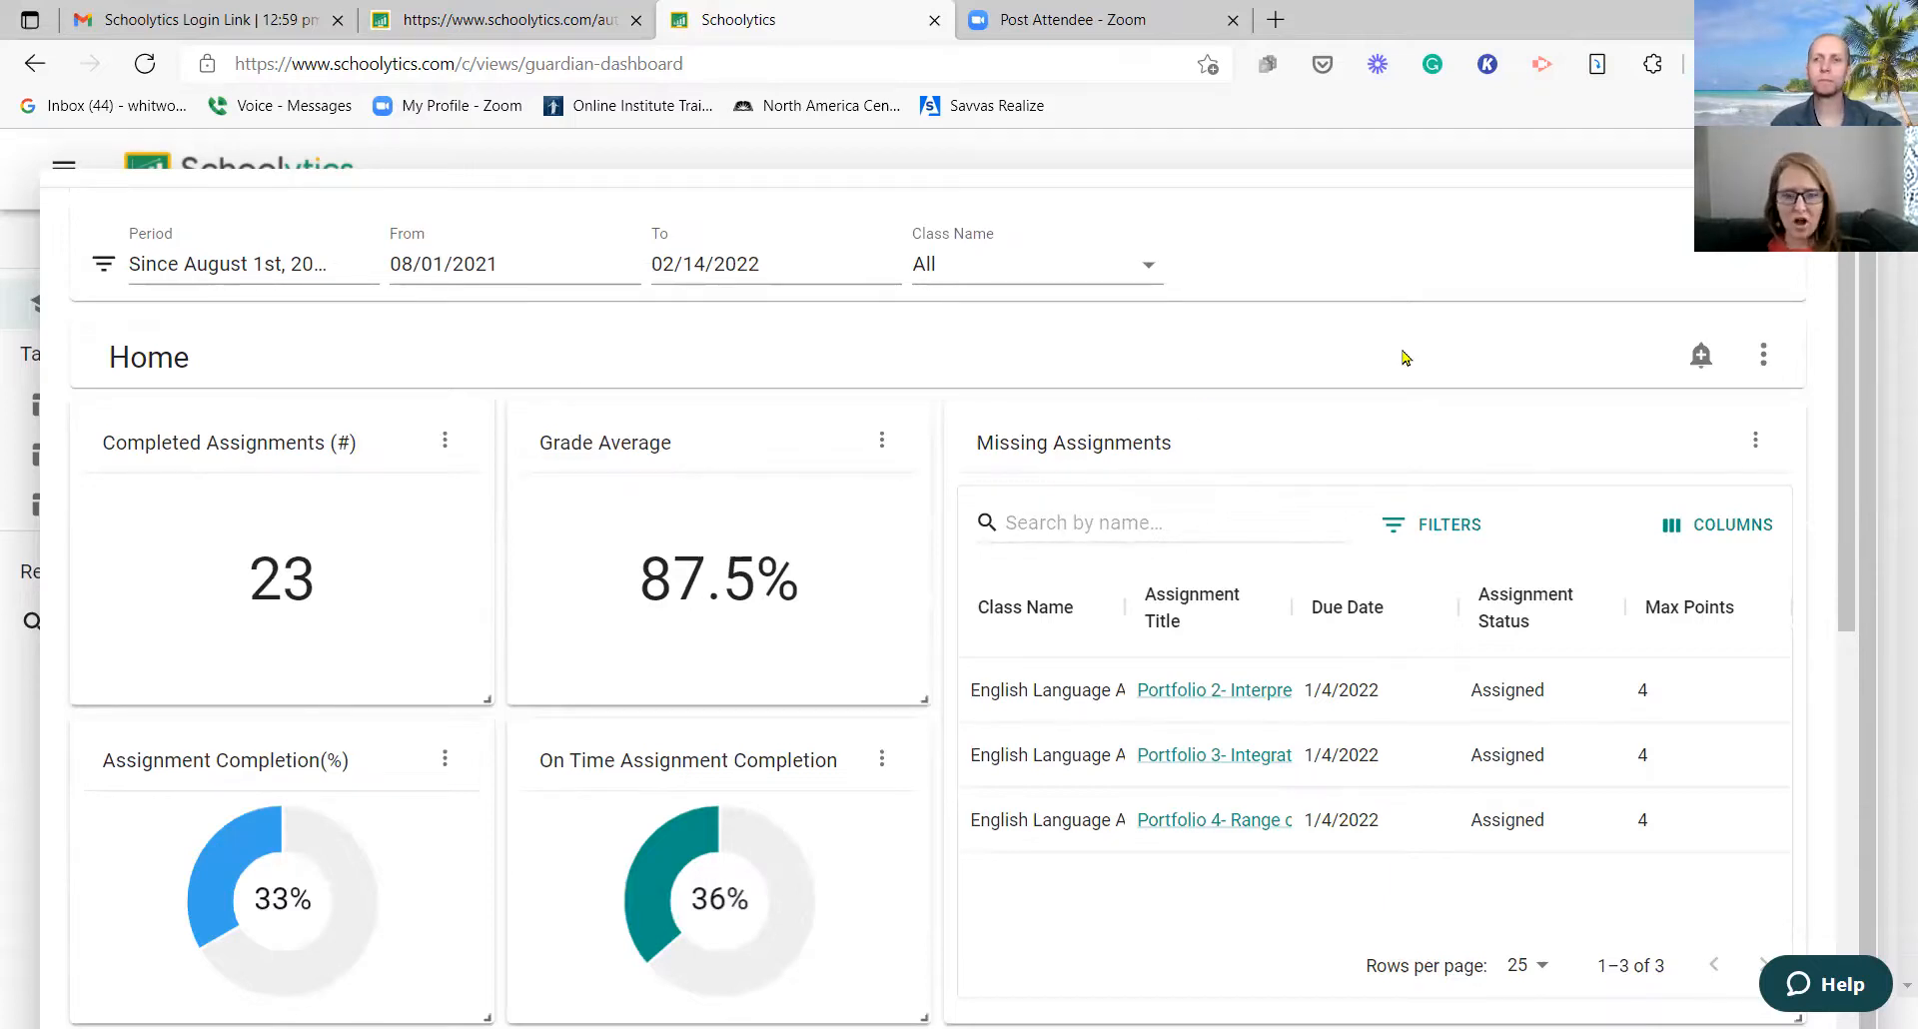
pyautogui.moveTo(1349, 242)
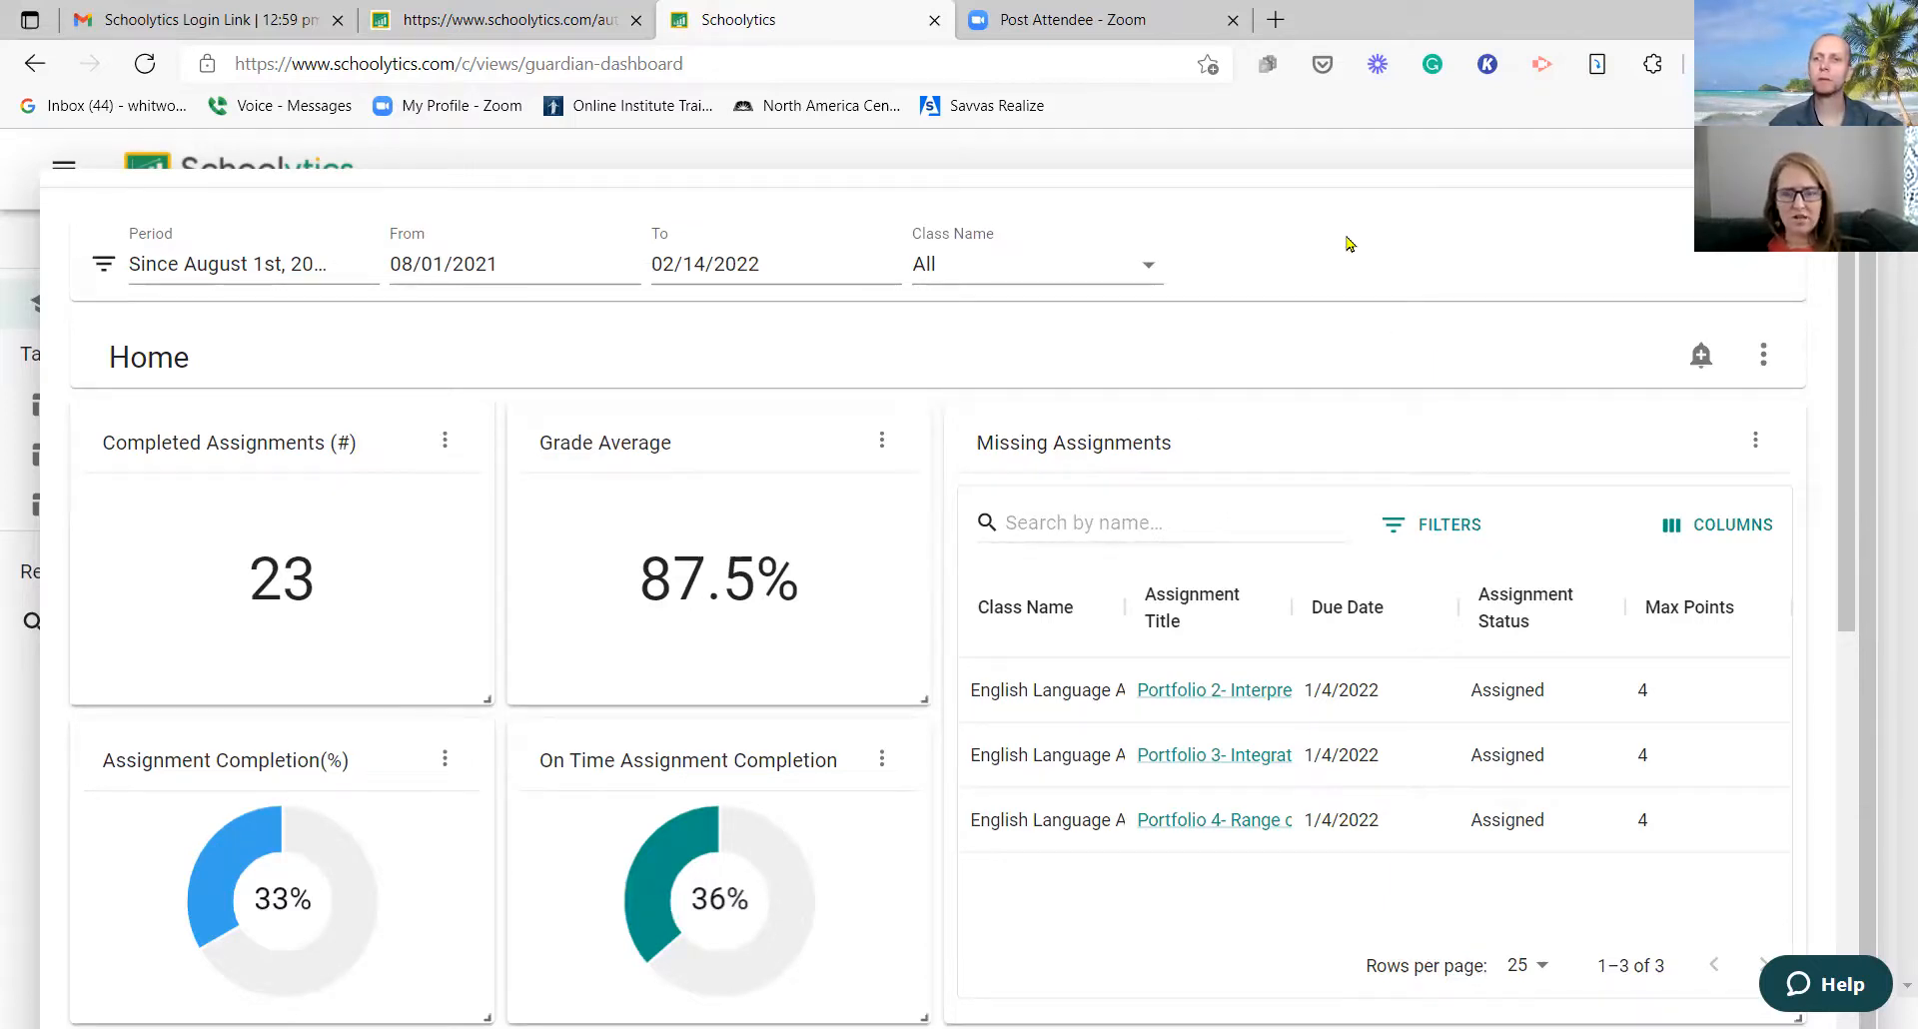
pyautogui.moveTo(1372, 281)
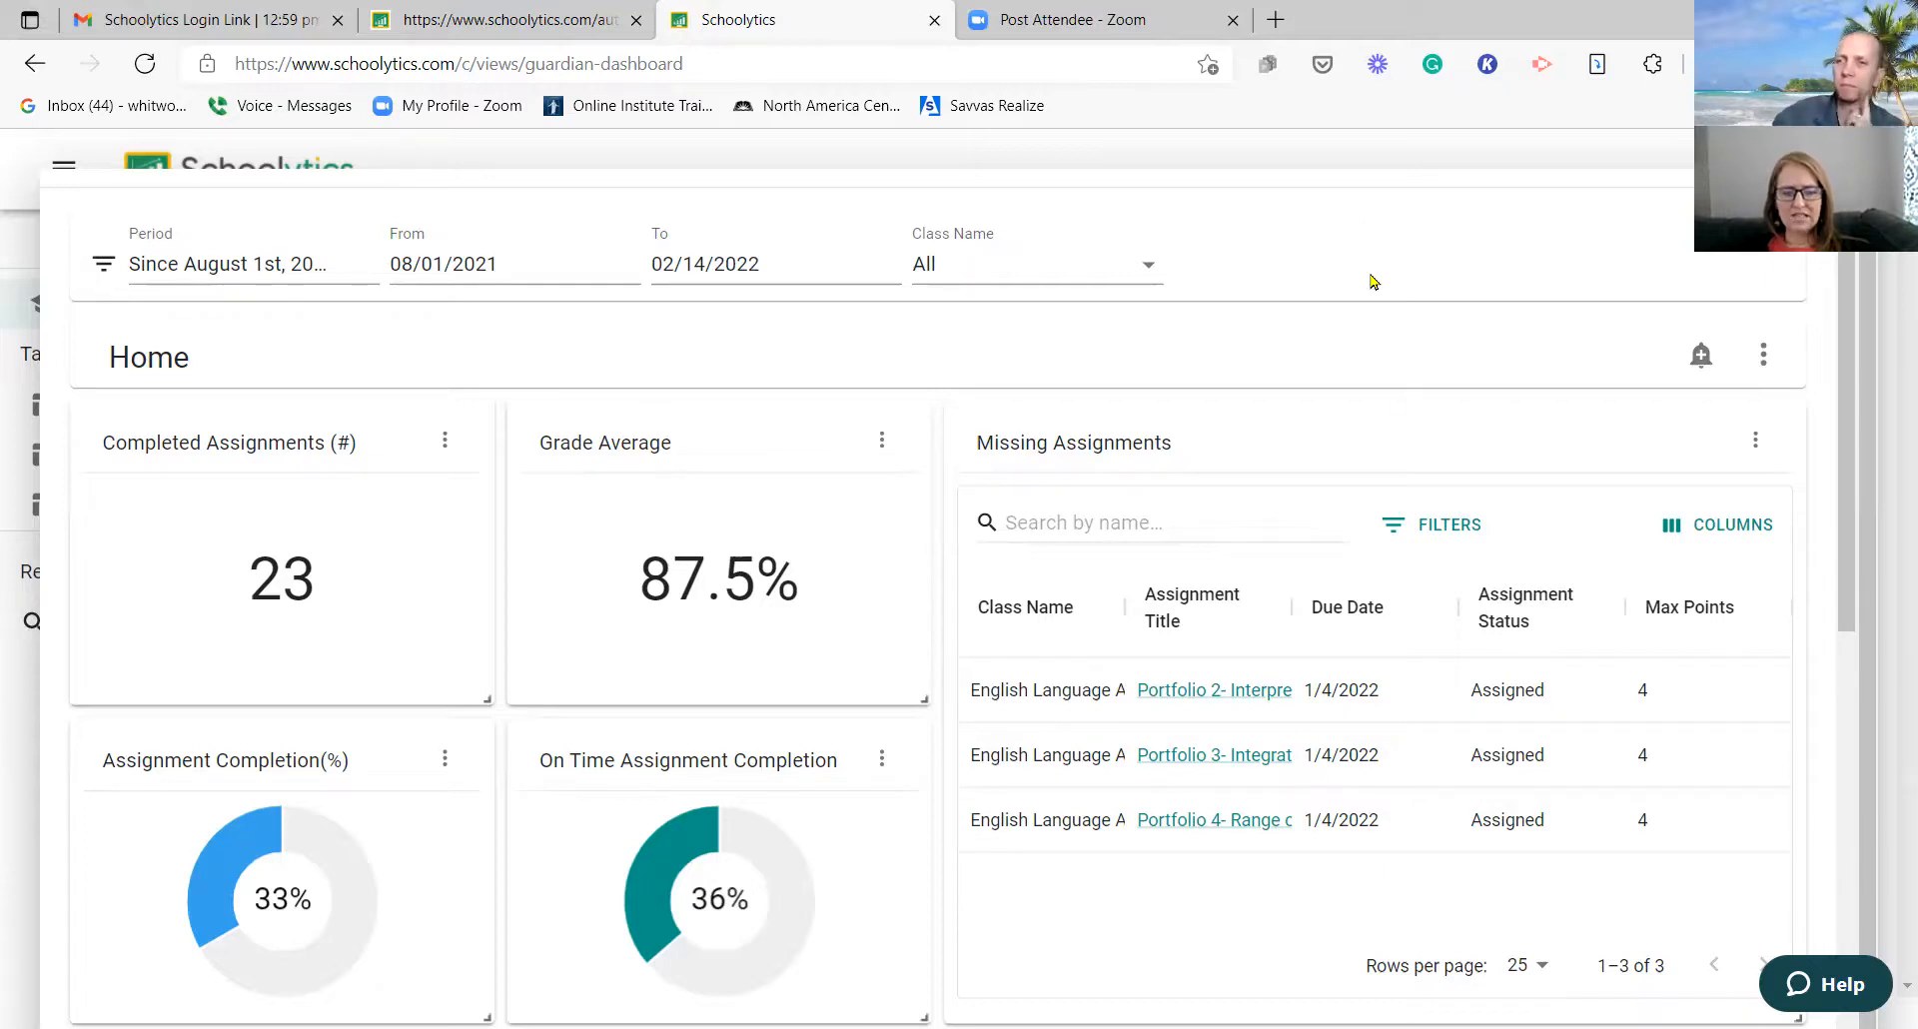
pyautogui.scroll(-3)
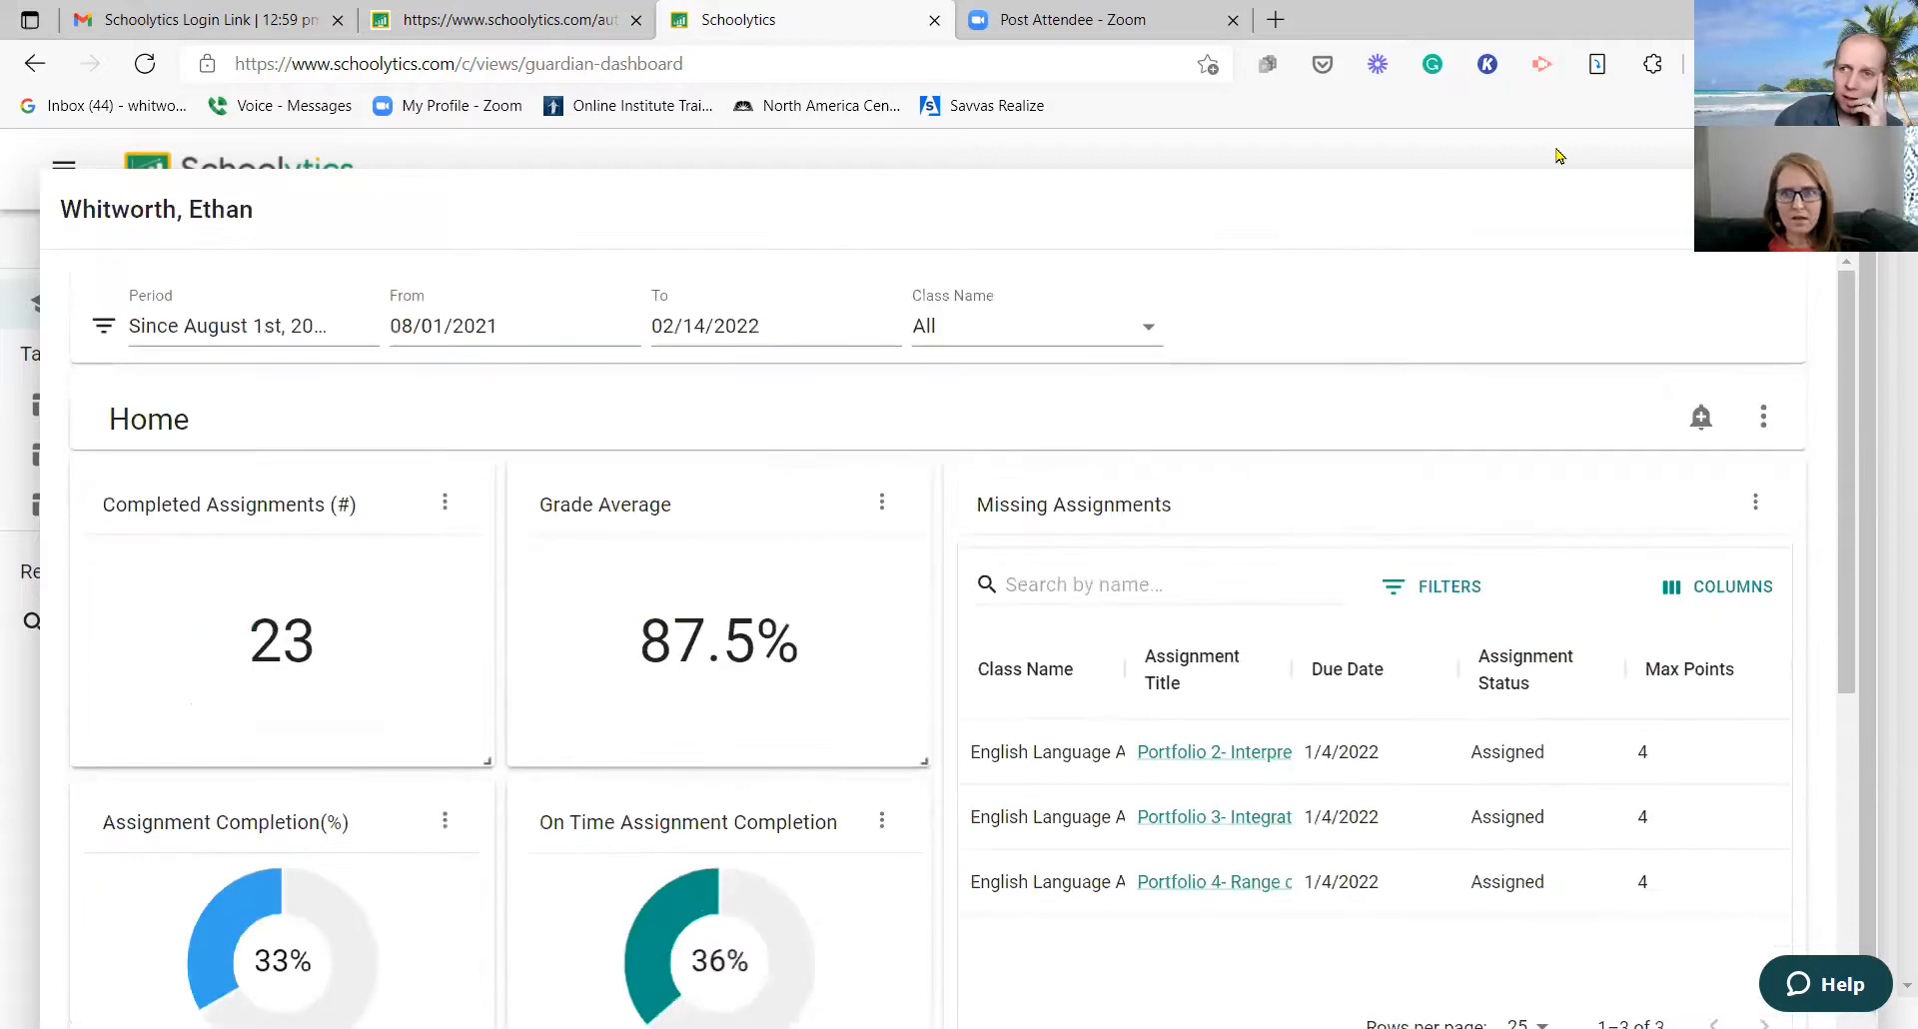
pyautogui.moveTo(1680, 428)
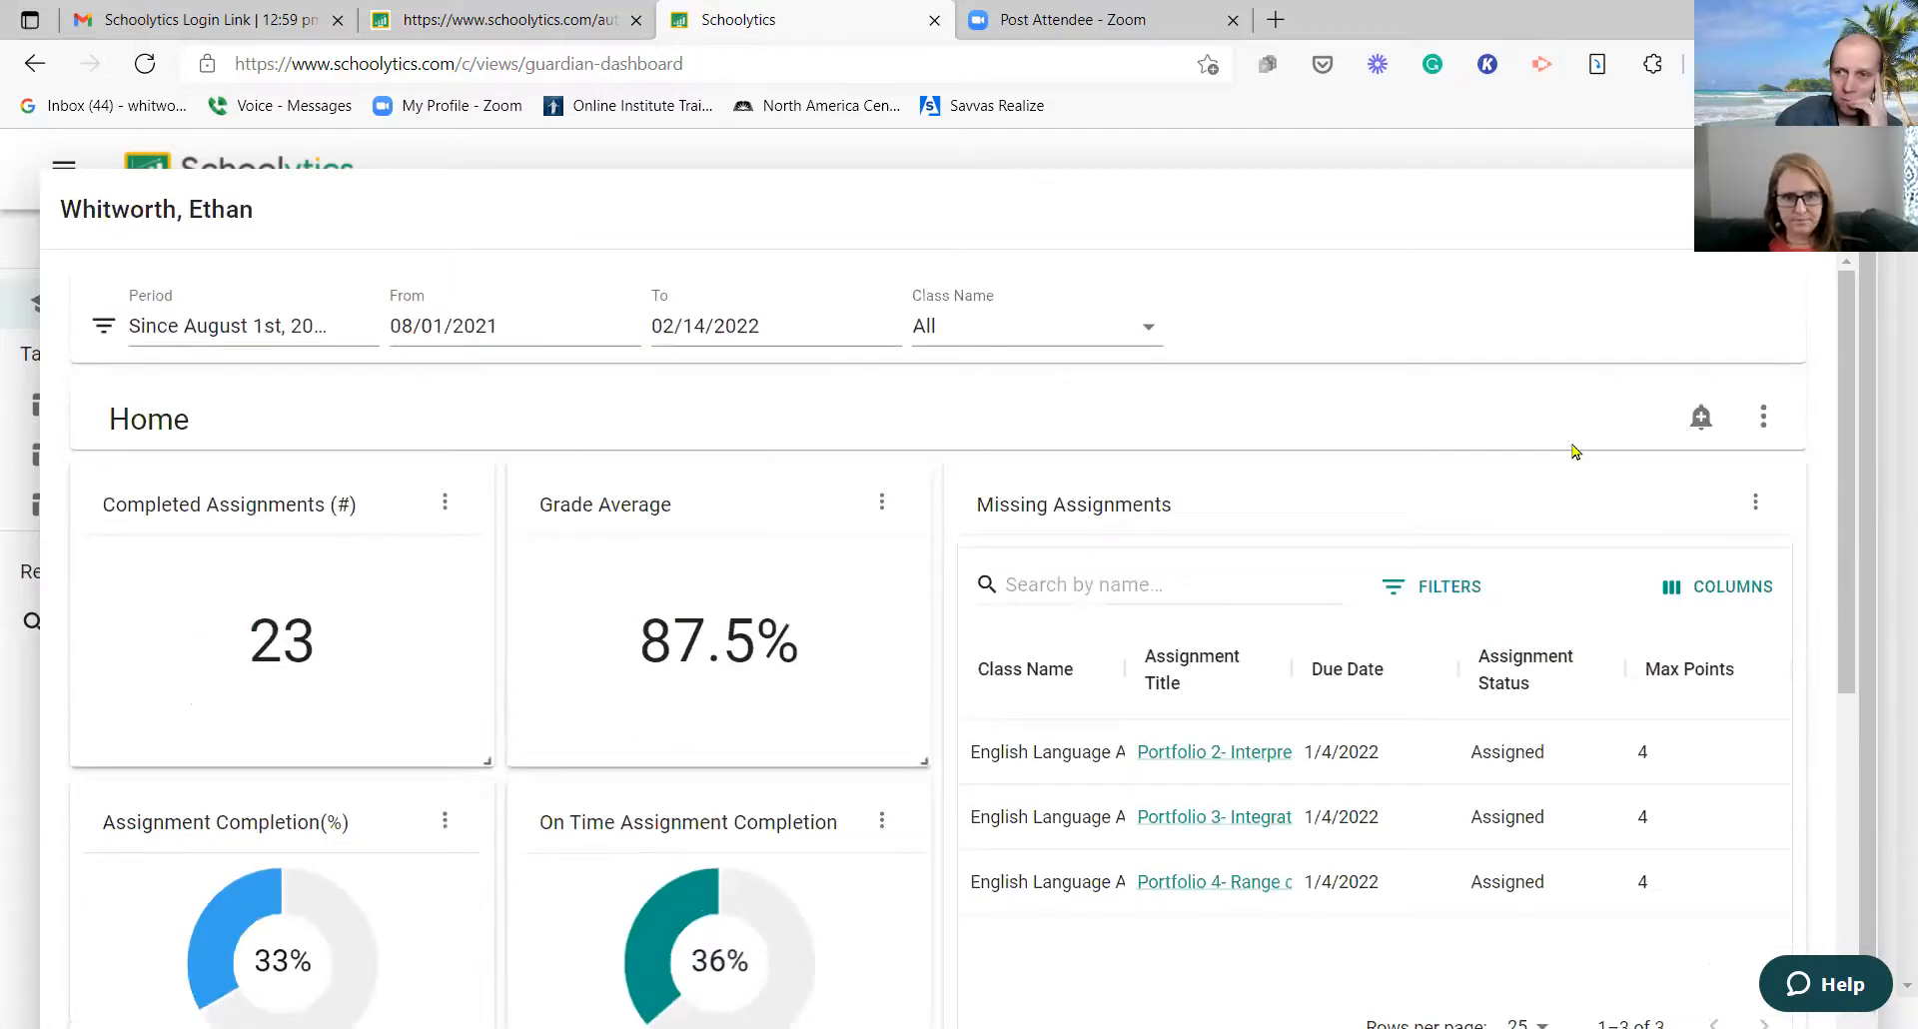
pyautogui.moveTo(767, 599)
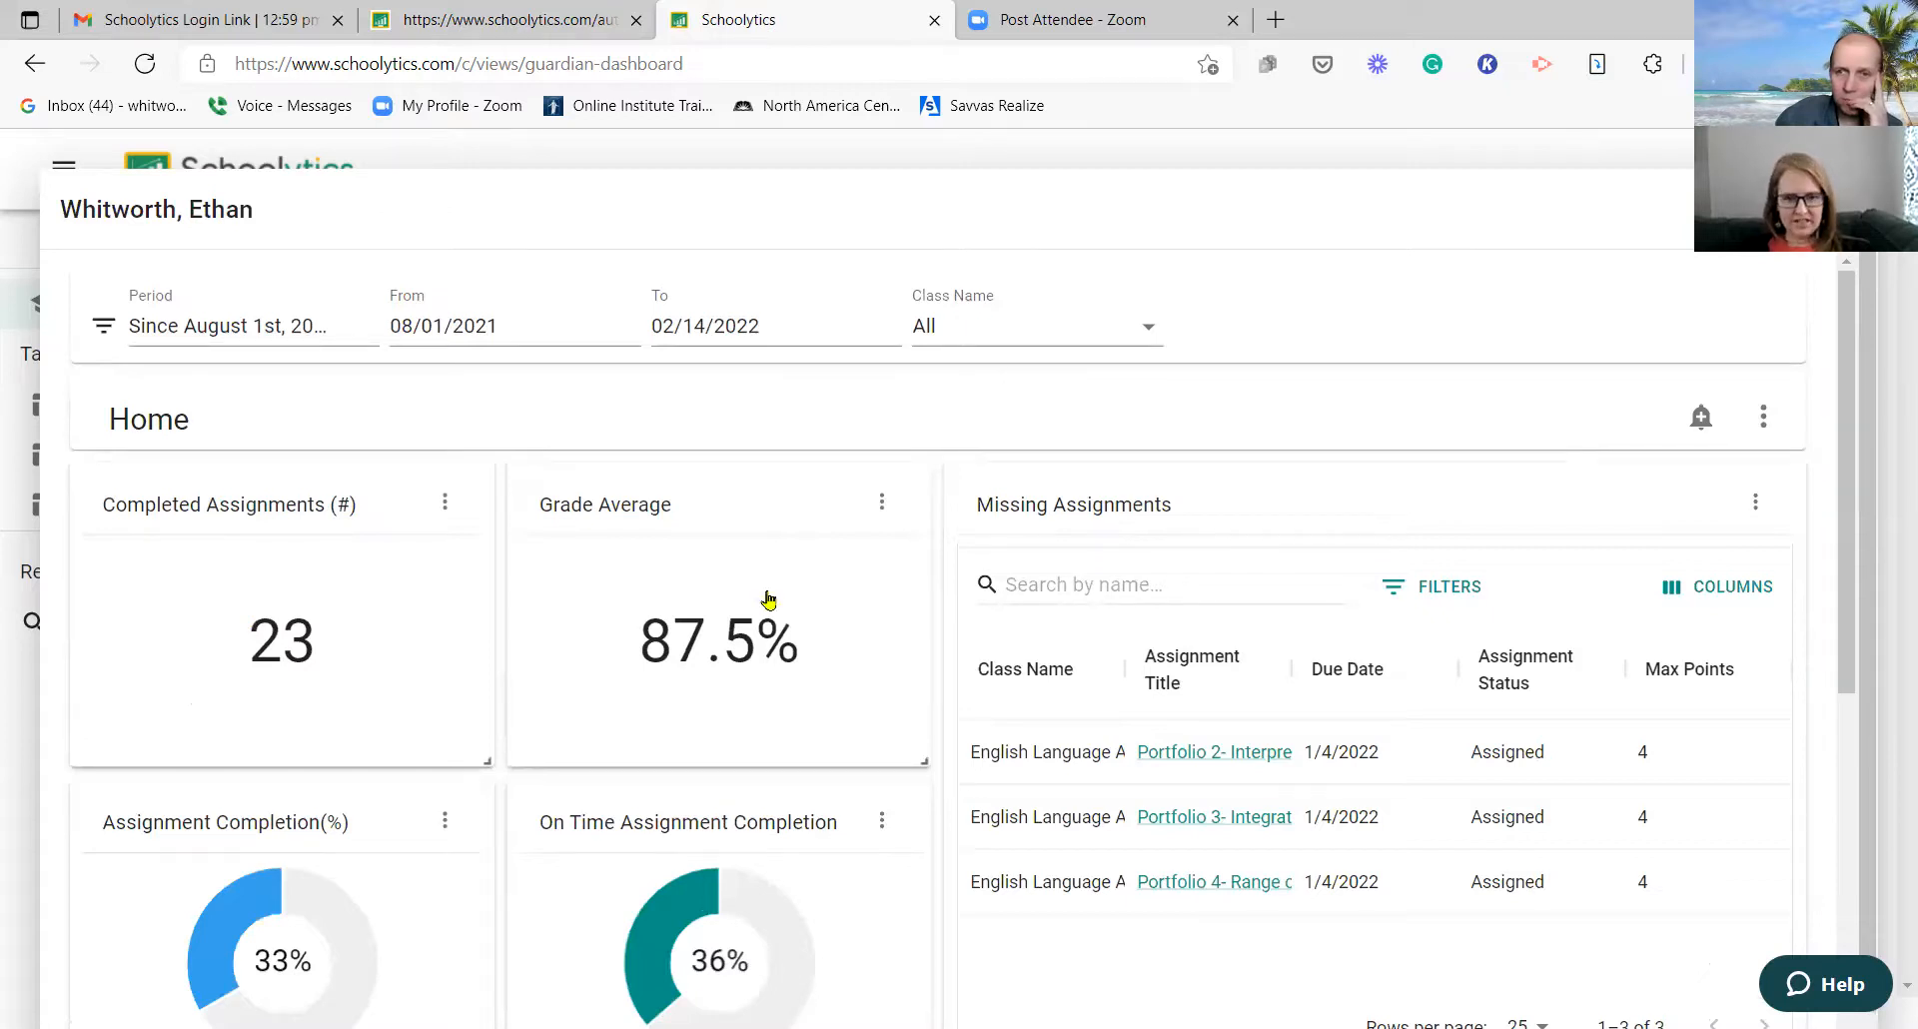
pyautogui.click(1698, 416)
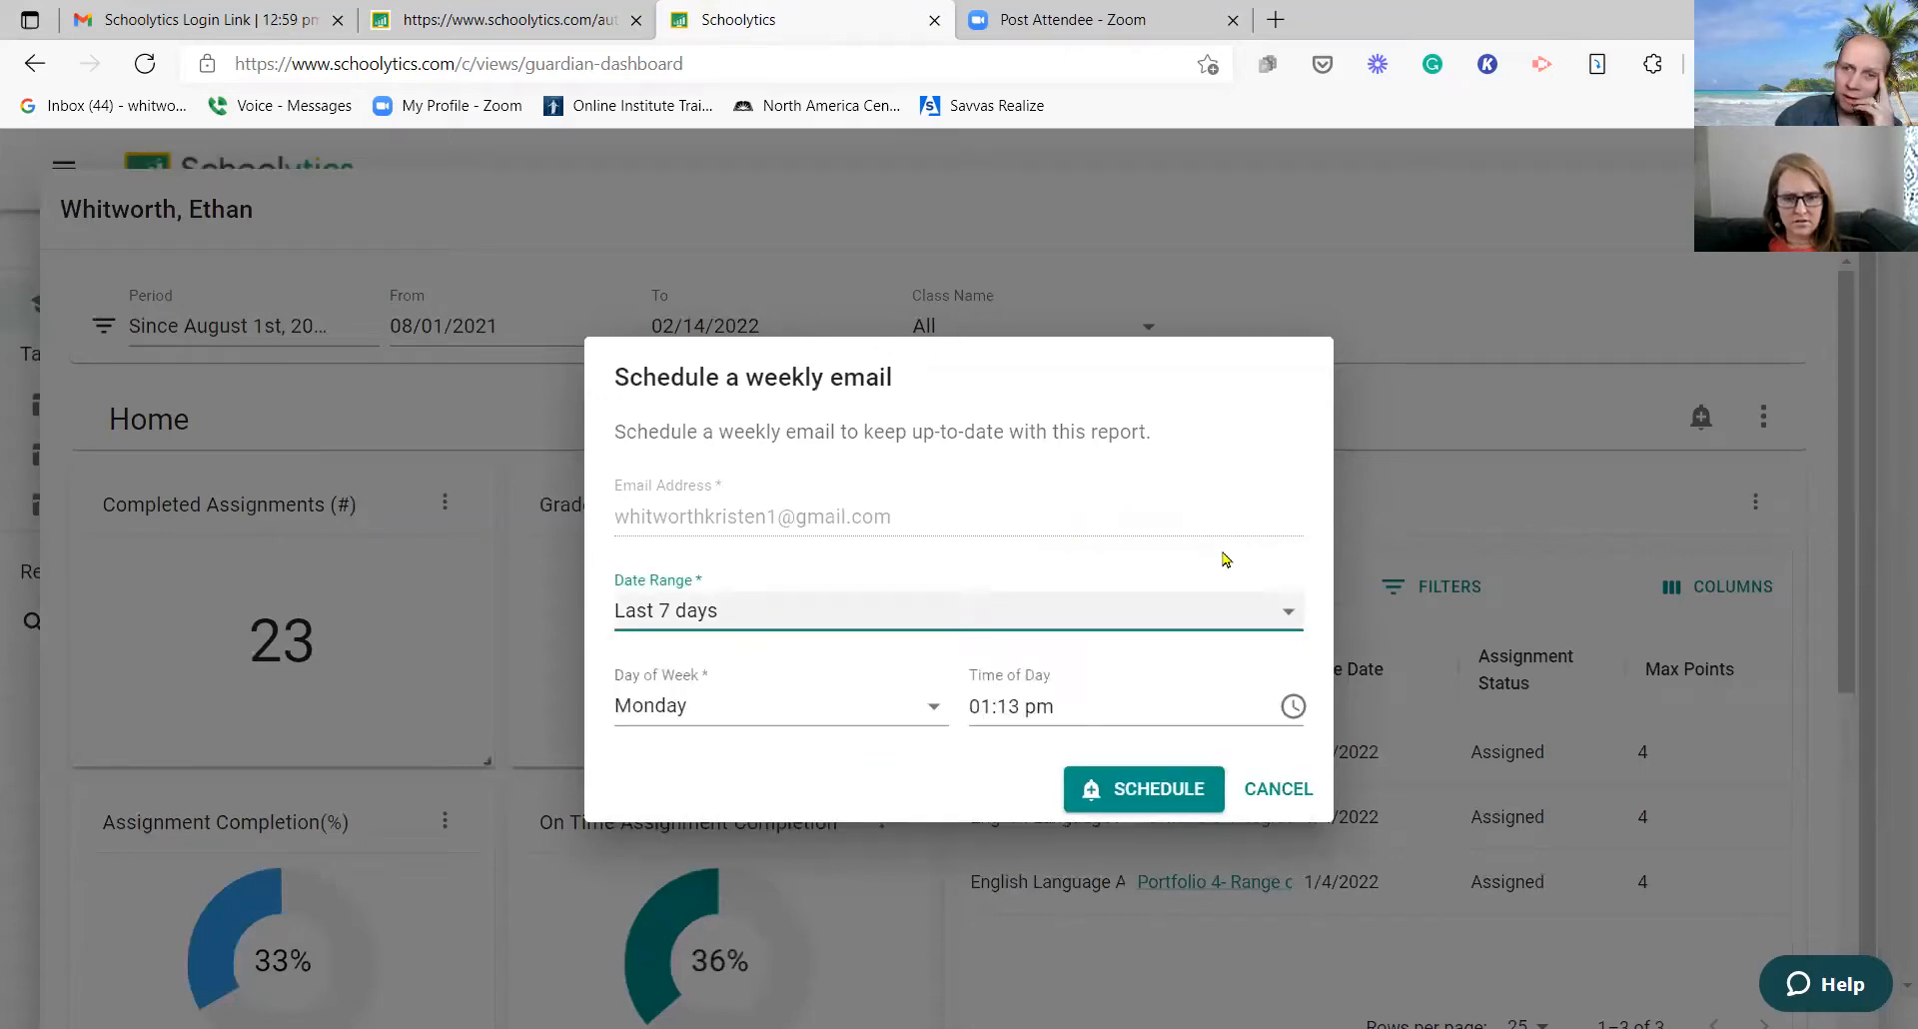
pyautogui.moveTo(629, 628)
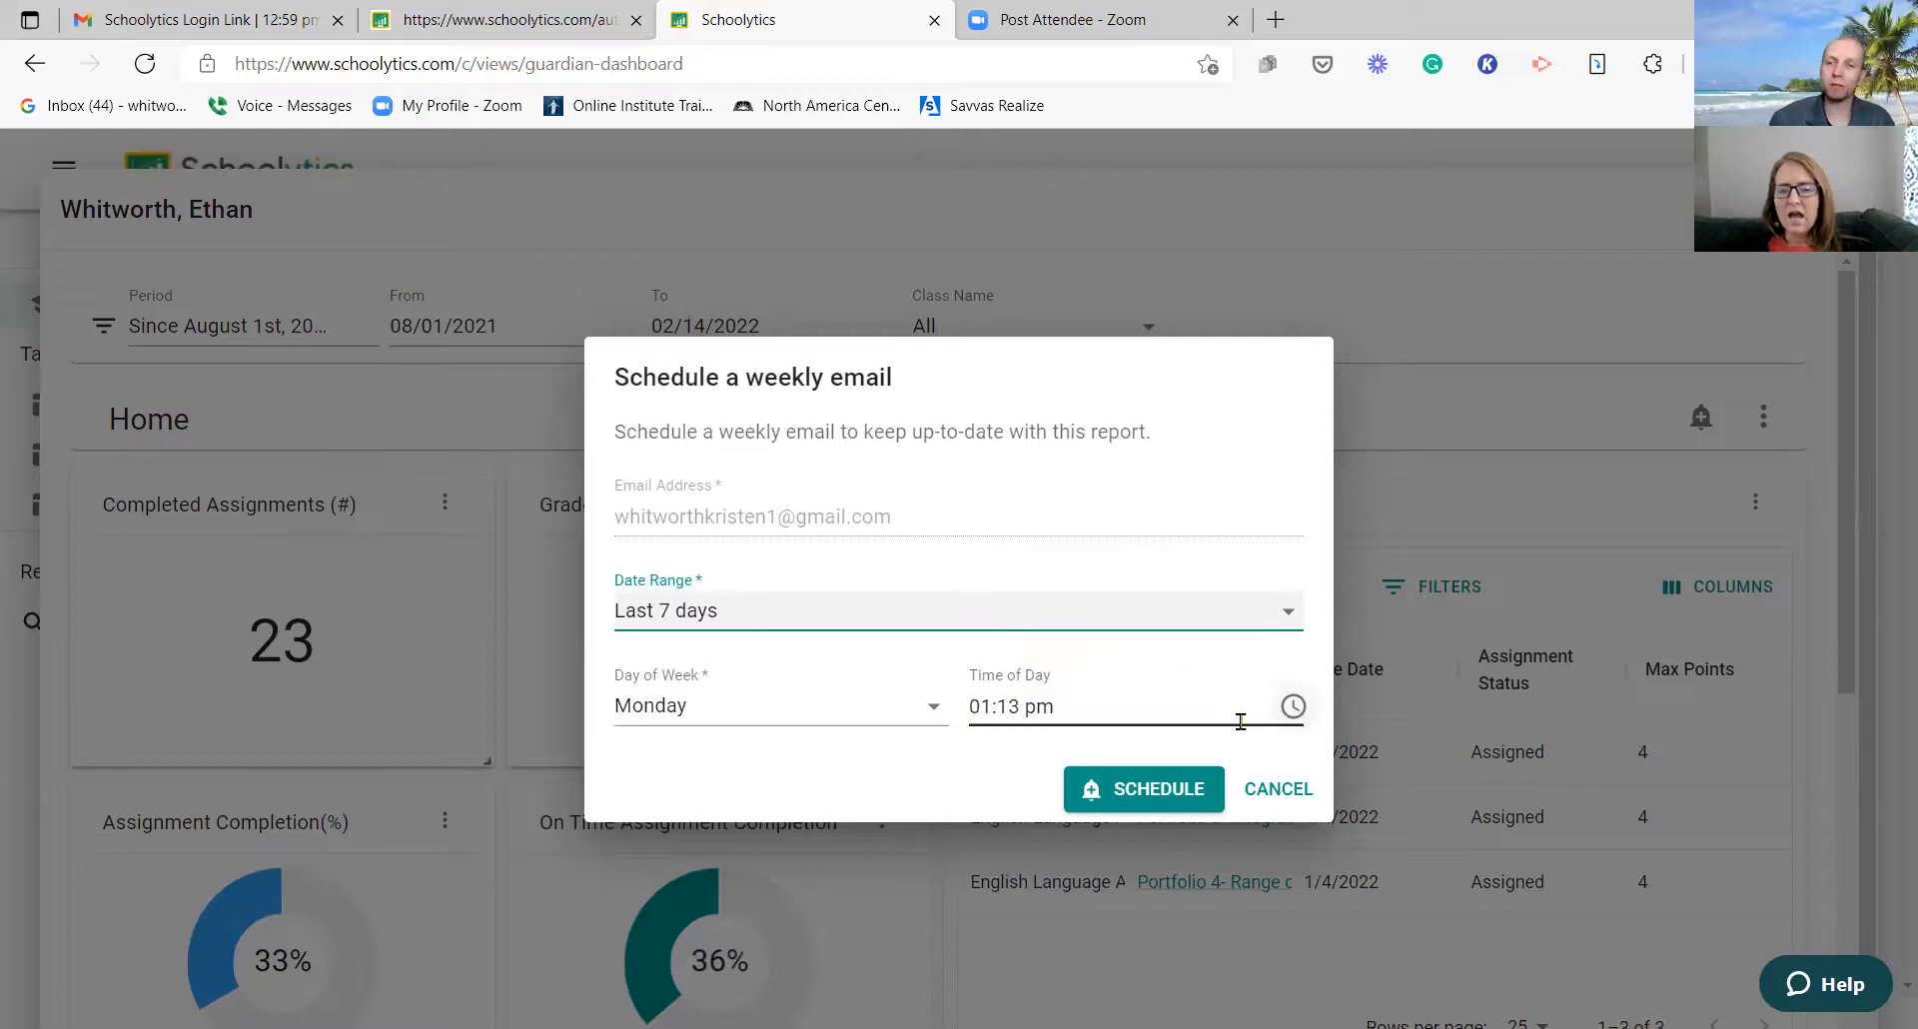
pyautogui.moveTo(1147, 542)
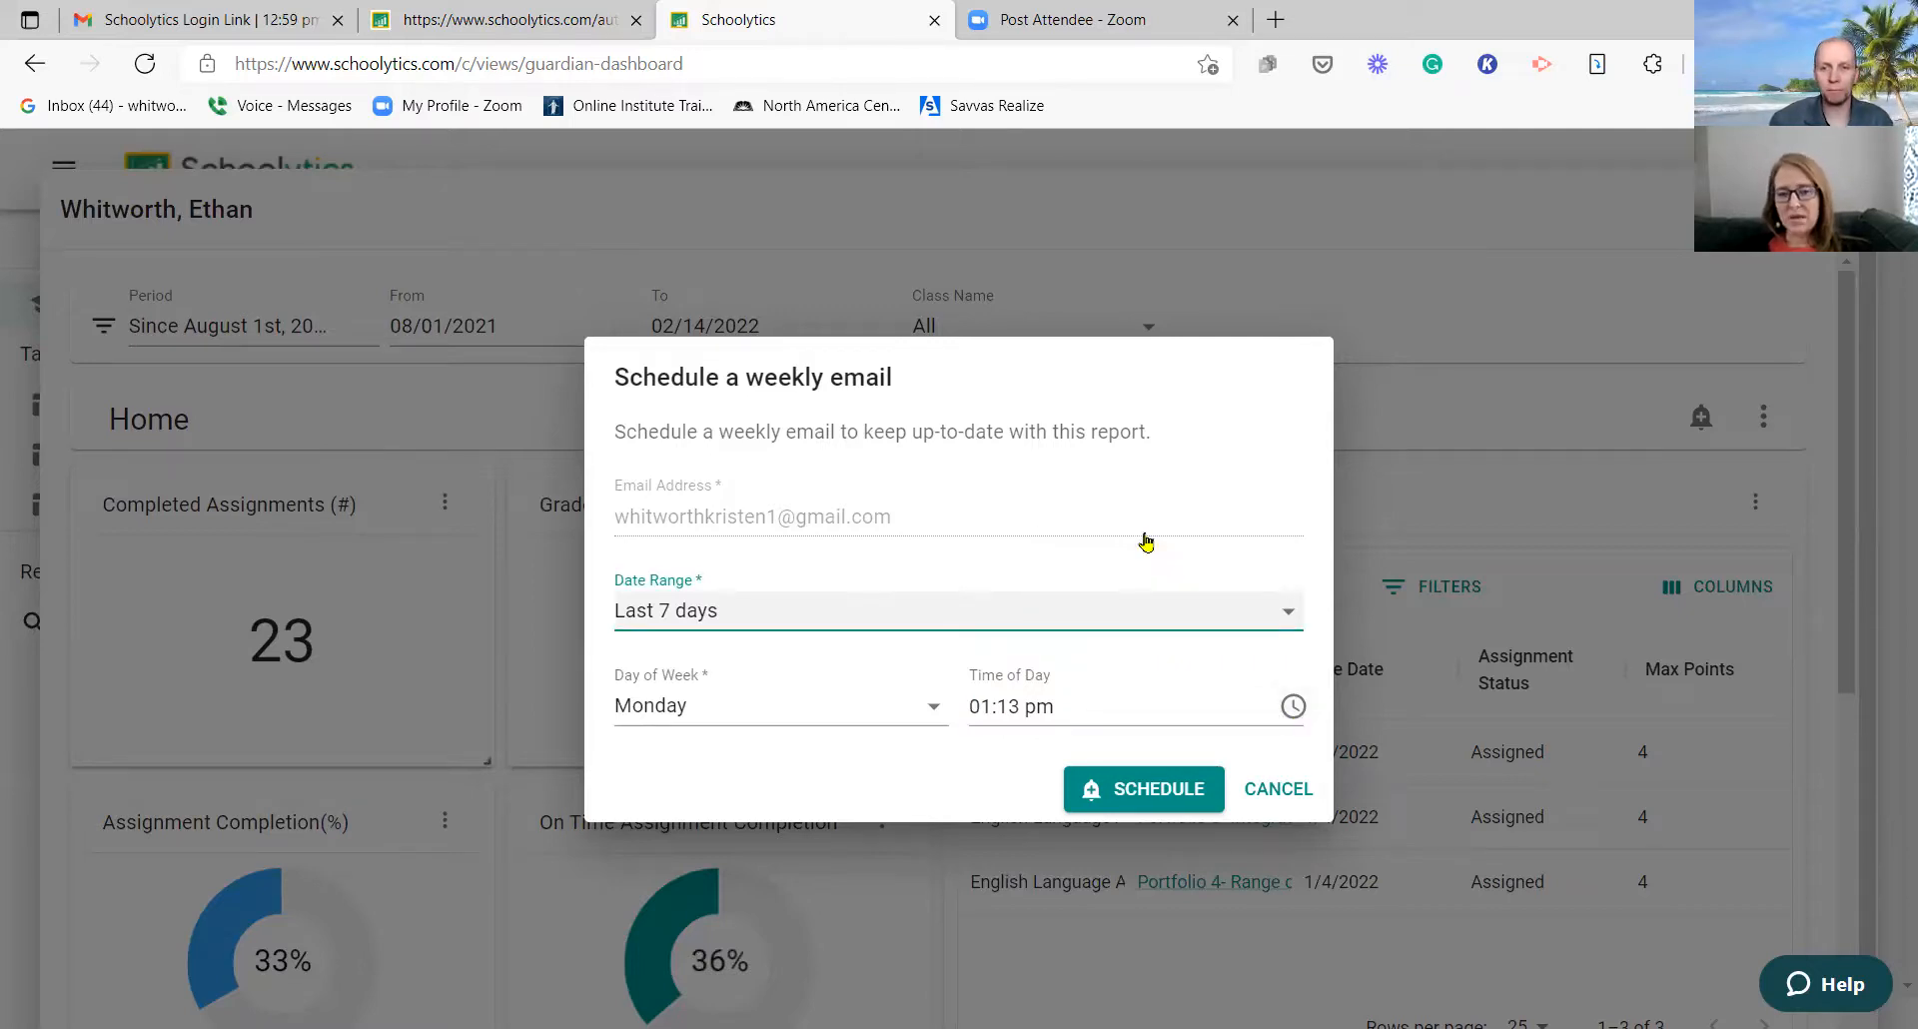
pyautogui.moveTo(1101, 675)
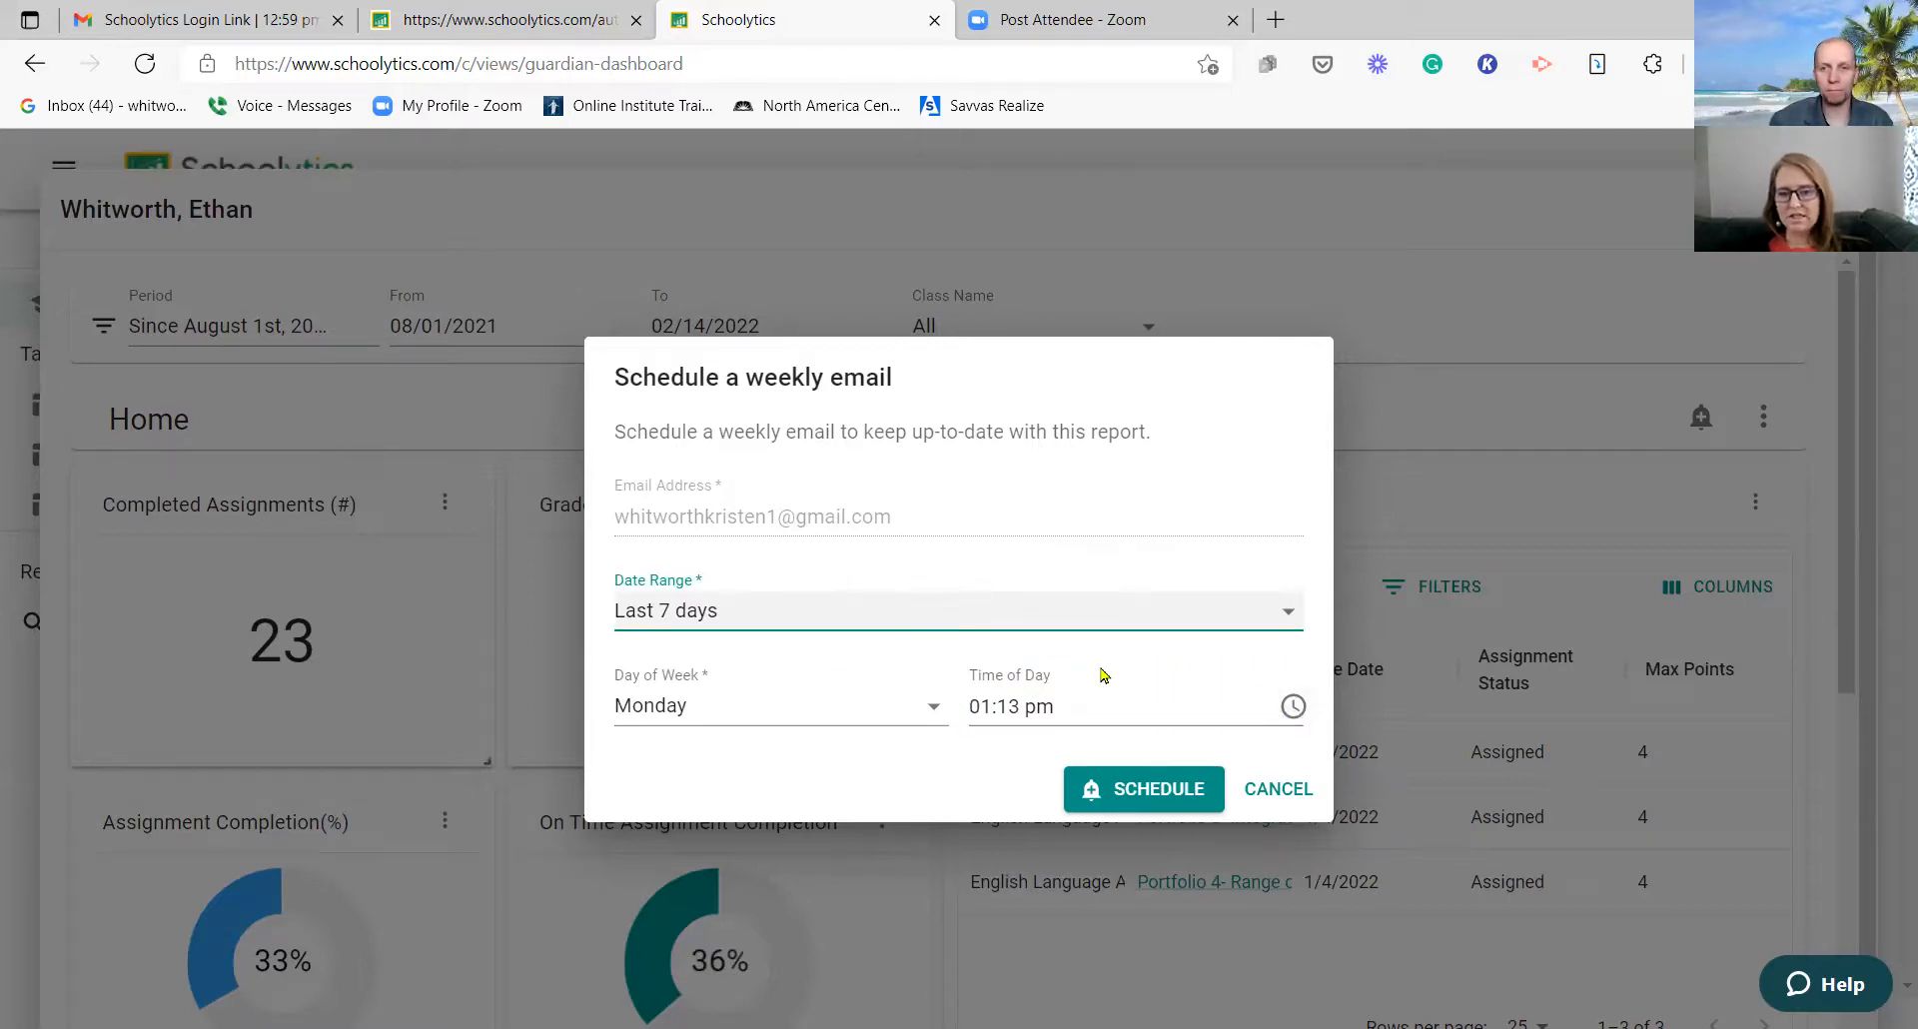
pyautogui.moveTo(356, 478)
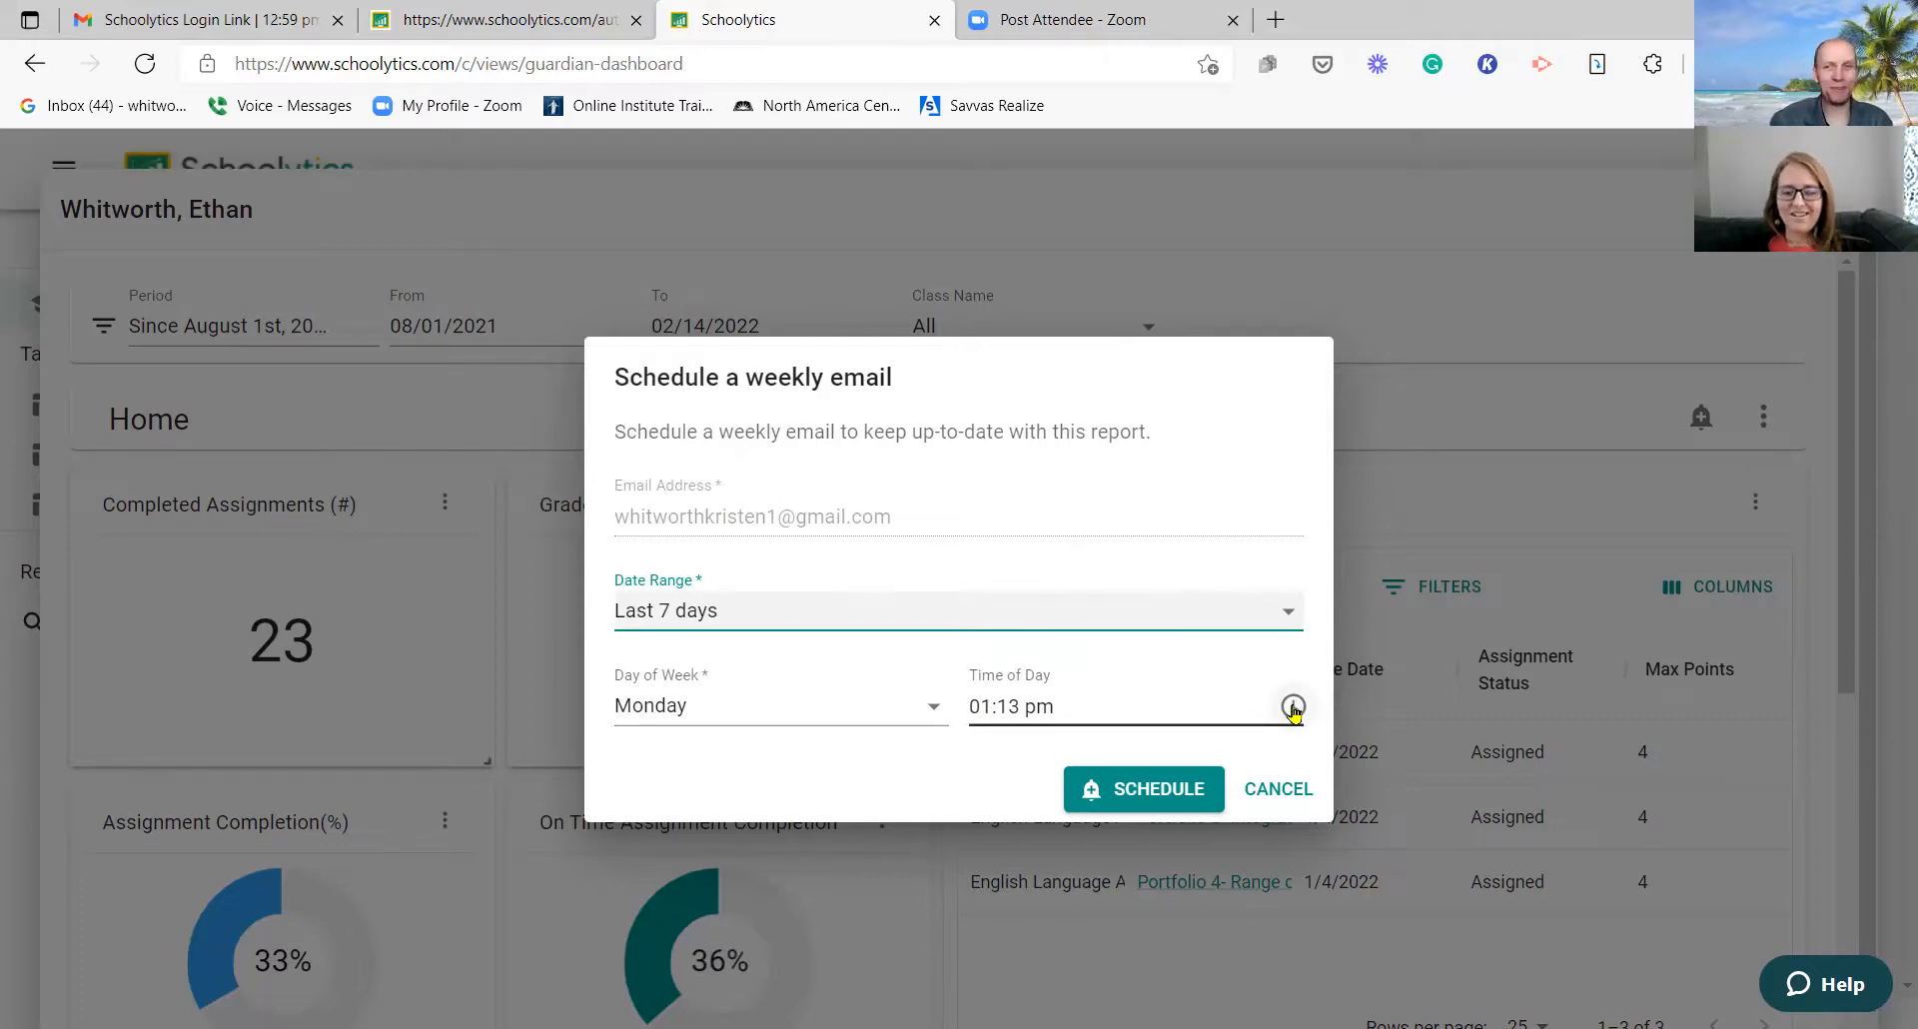
pyautogui.click(1292, 705)
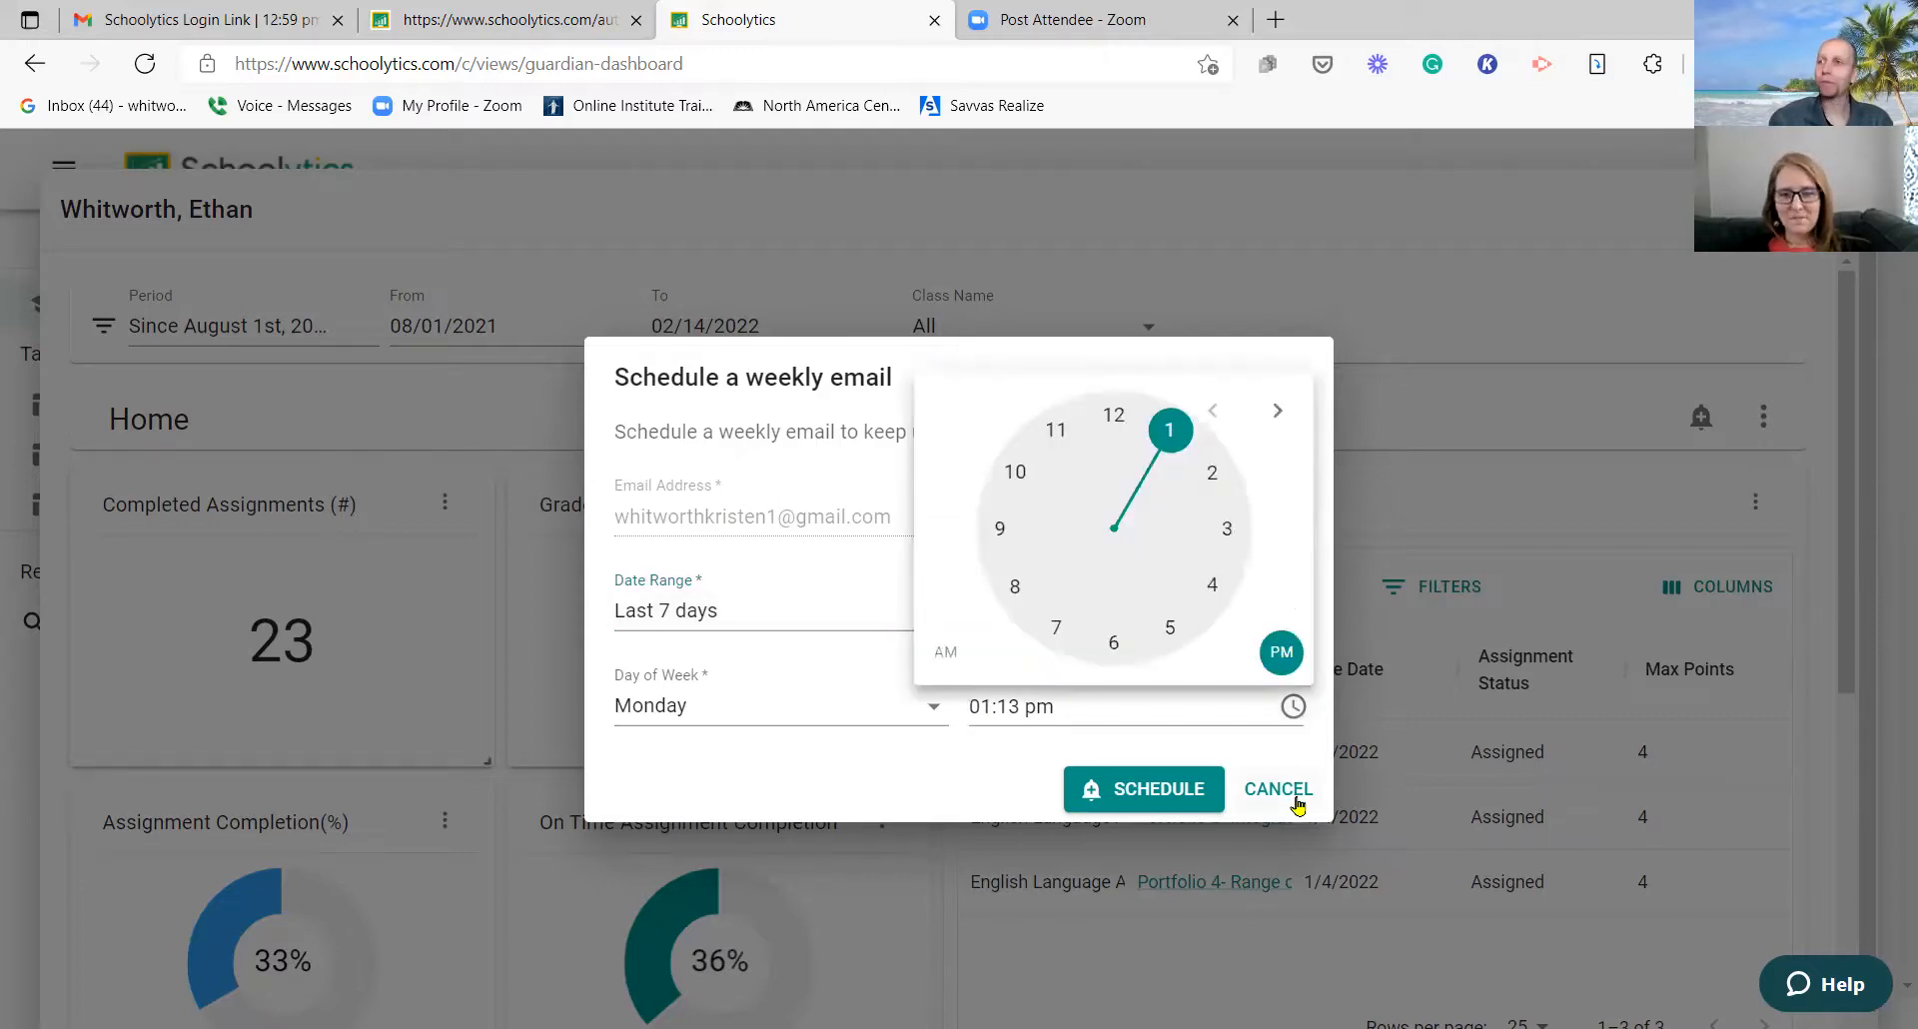
pyautogui.click(1277, 787)
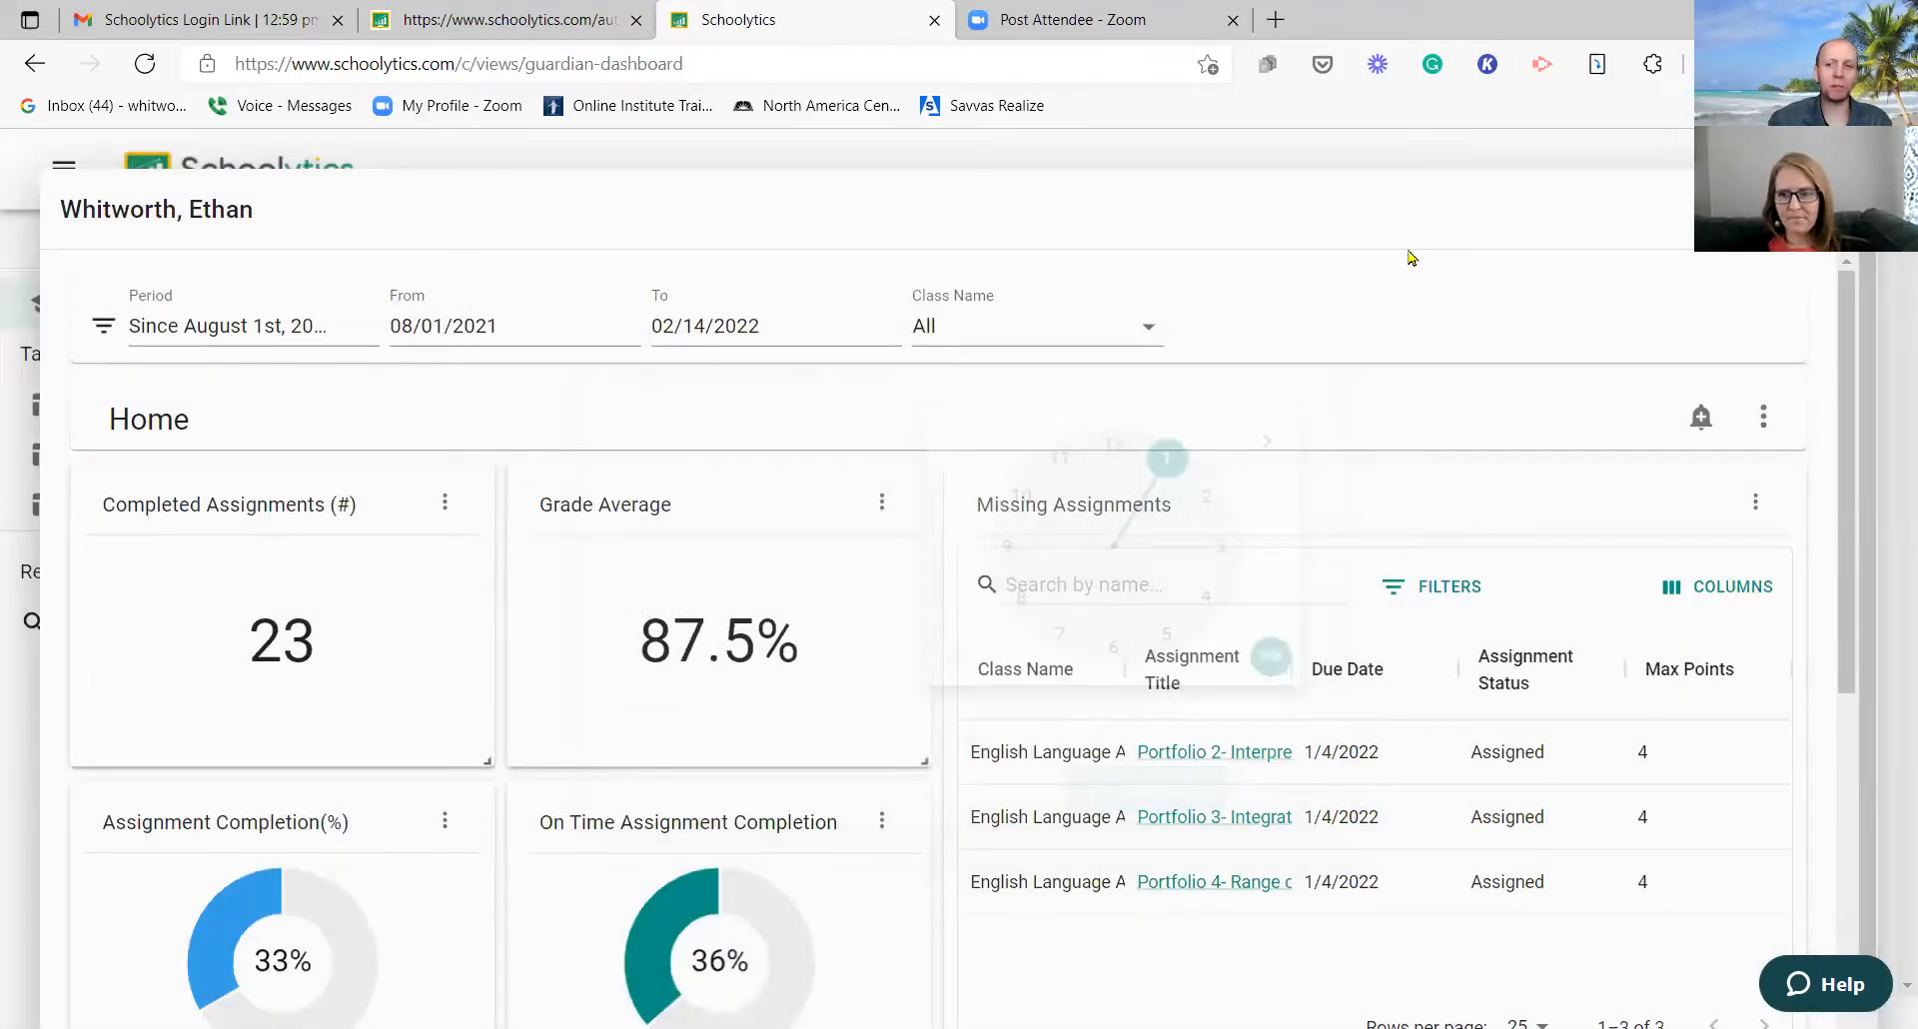
pyautogui.moveTo(1127, 82)
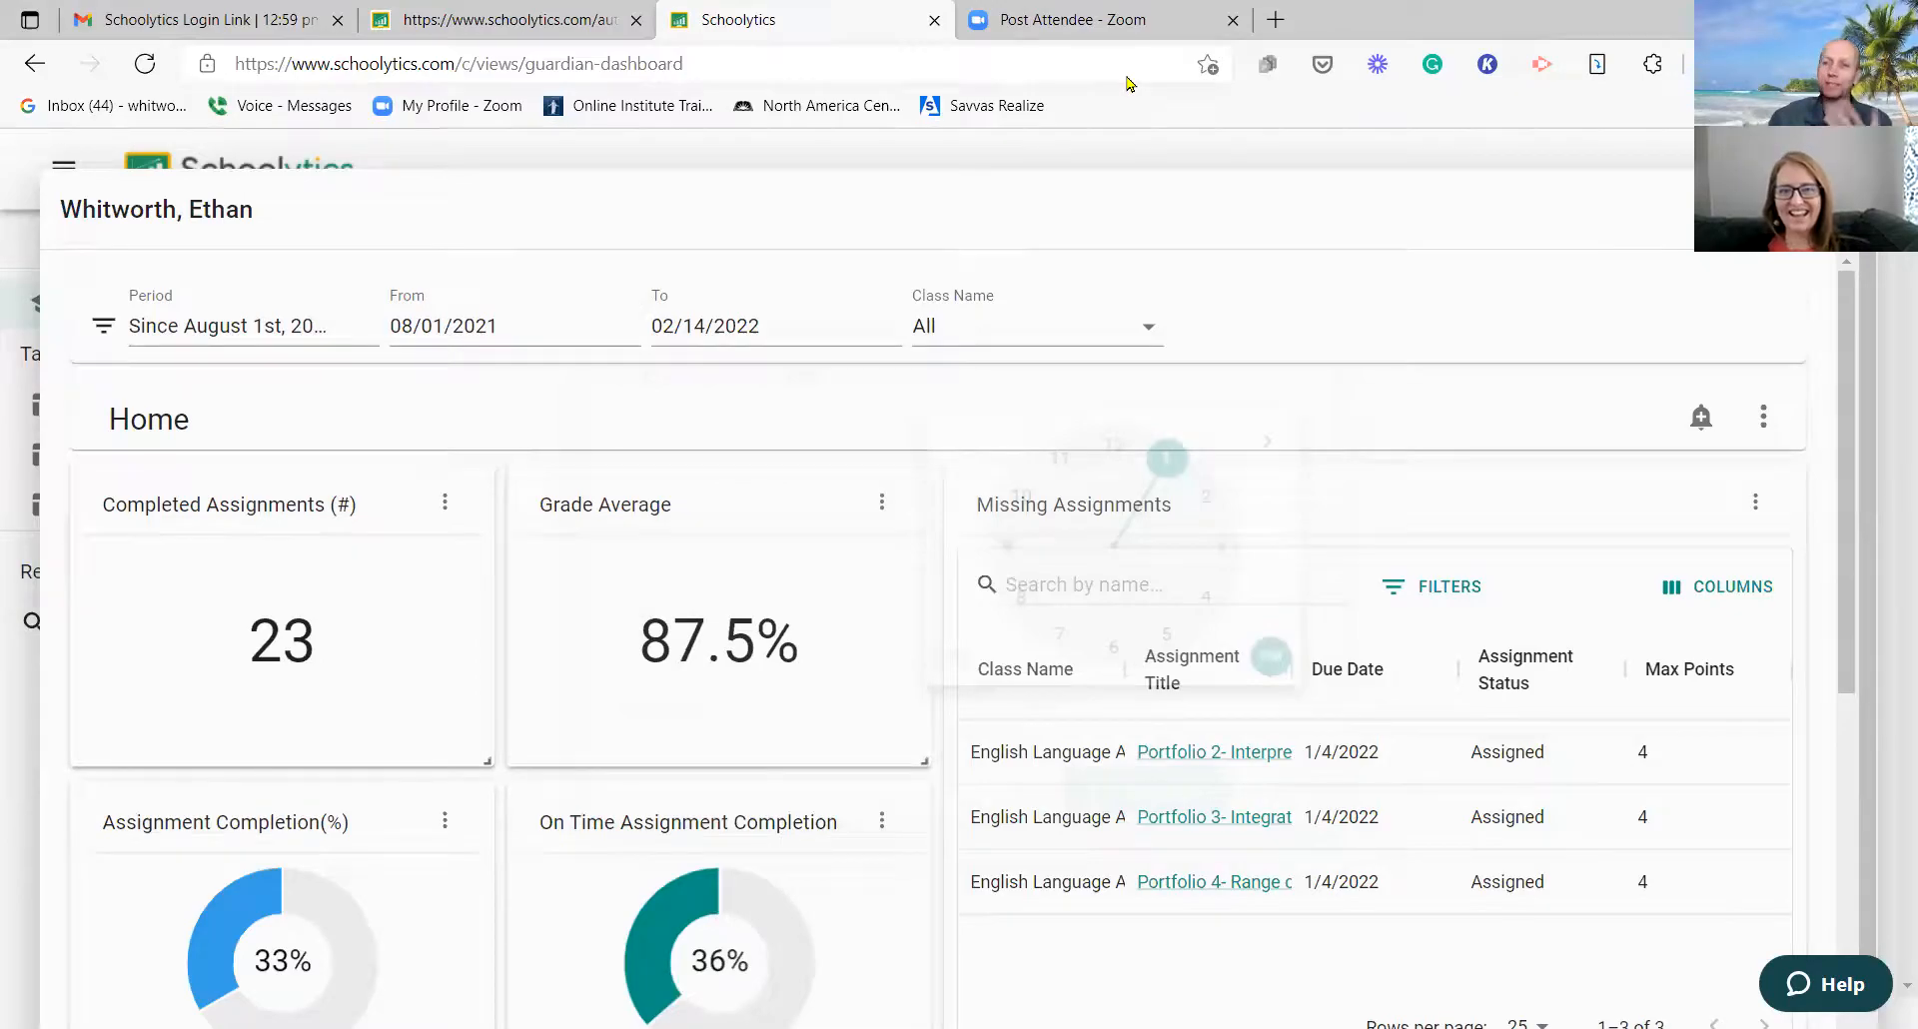